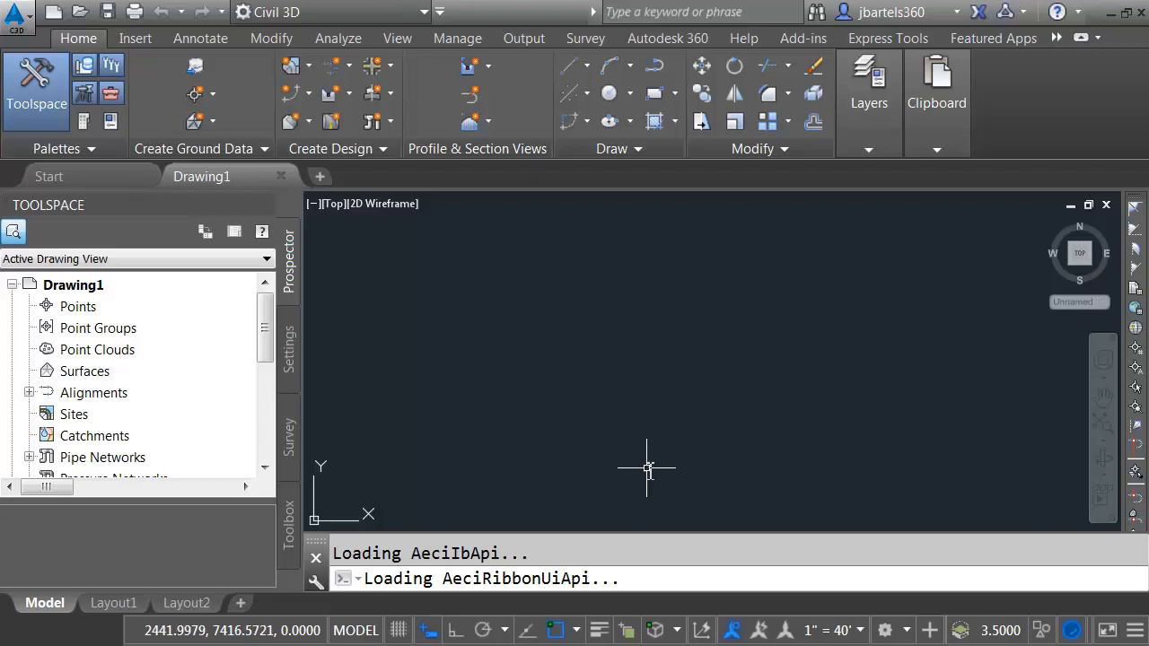
pyautogui.moveTo(637, 440)
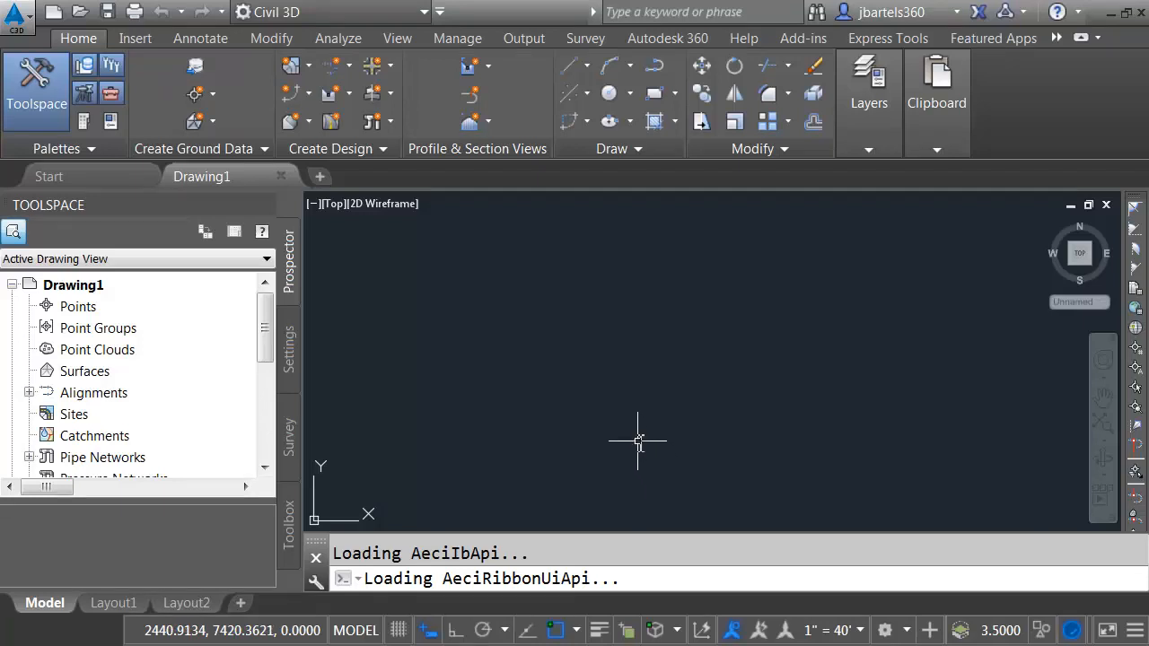
pyautogui.moveTo(80, 12)
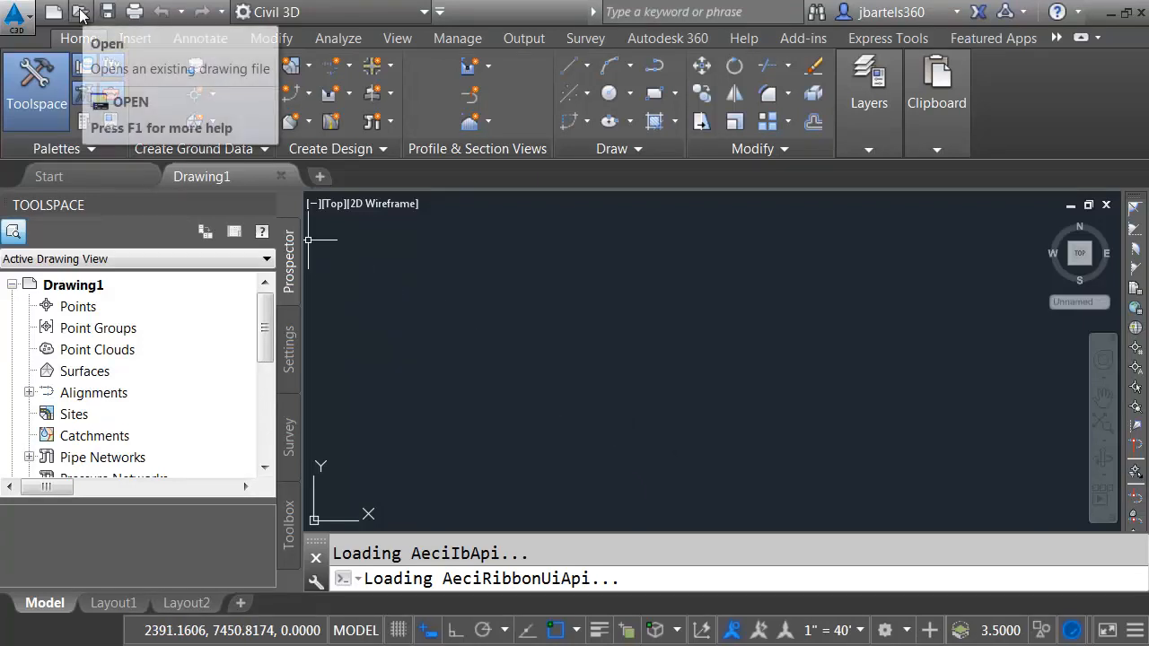
# Browse the Select File dialog to the exercise files folder.
pyautogui.click(80, 11)
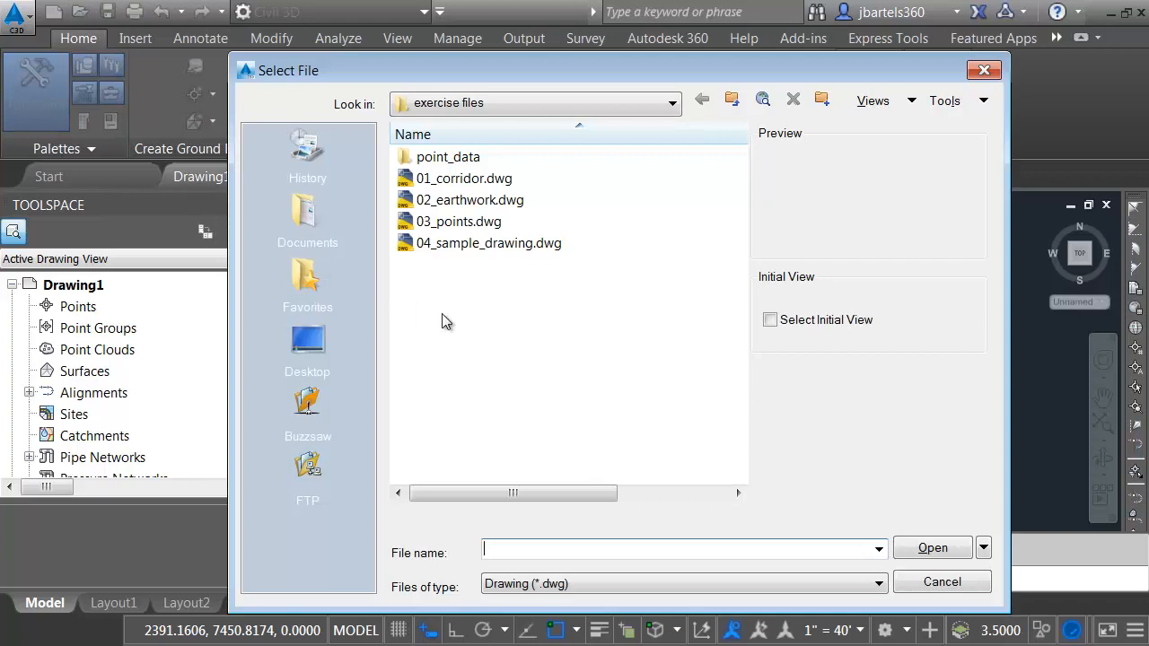
pyautogui.moveTo(433, 285)
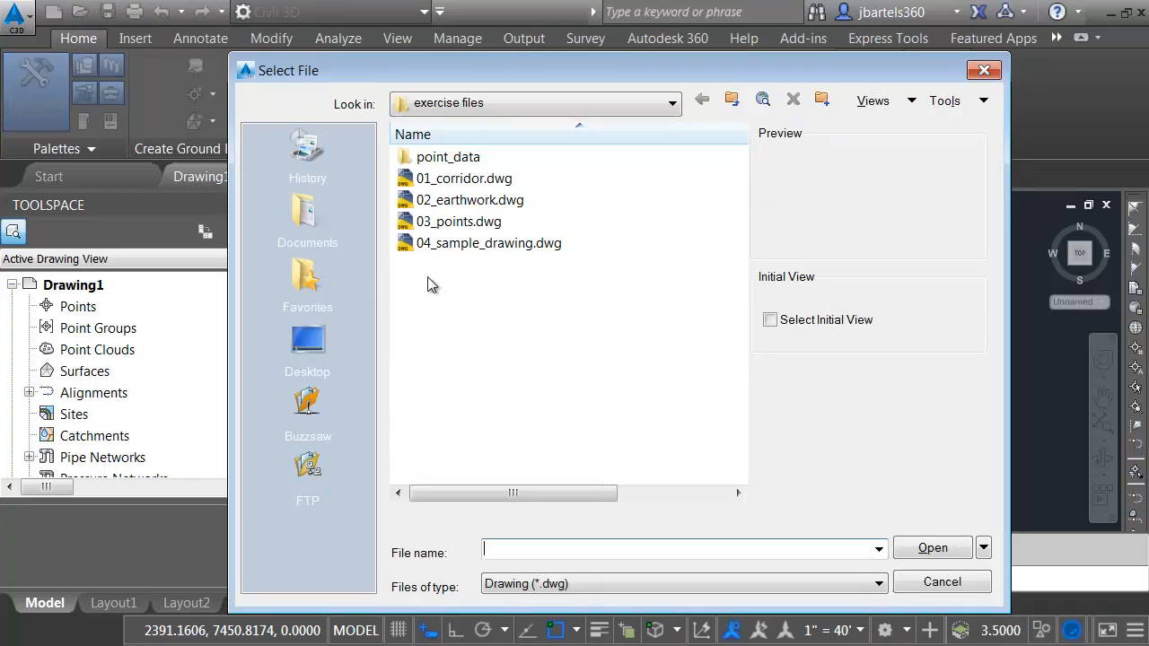
pyautogui.moveTo(487, 242)
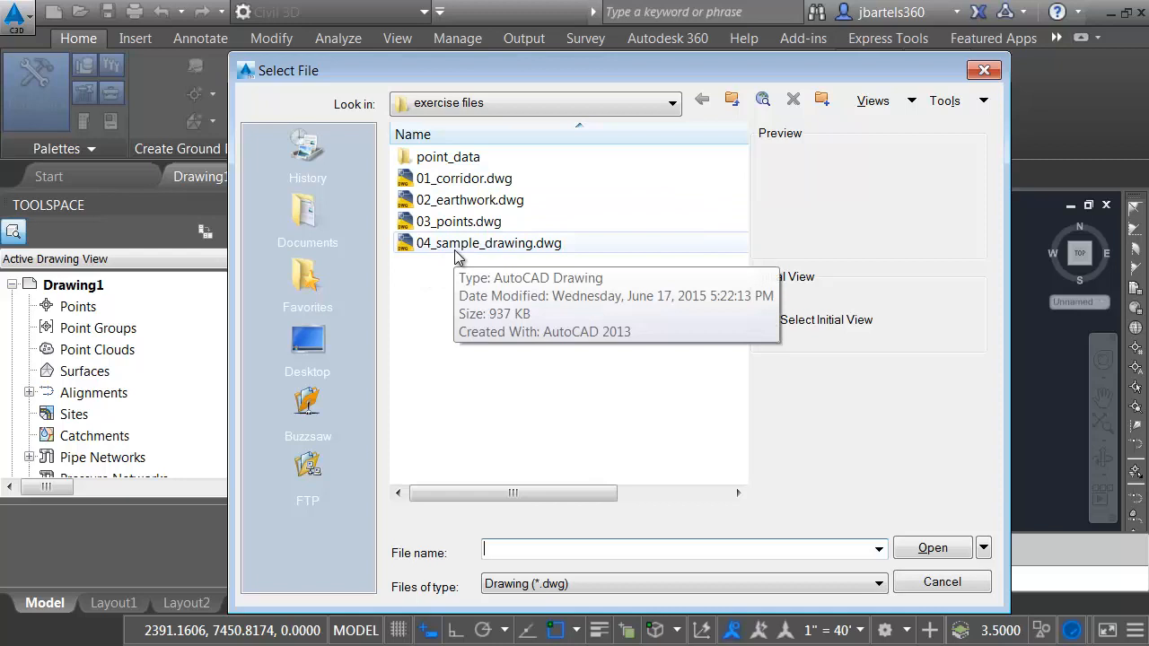
pyautogui.moveTo(701, 124)
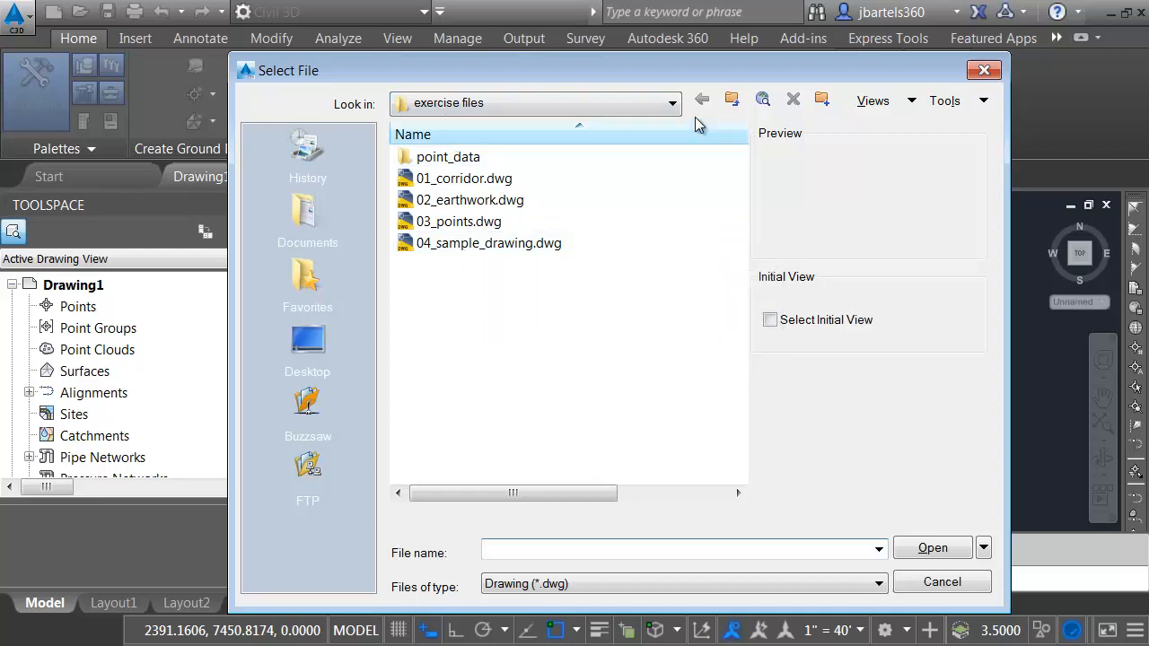
pyautogui.click(733, 99)
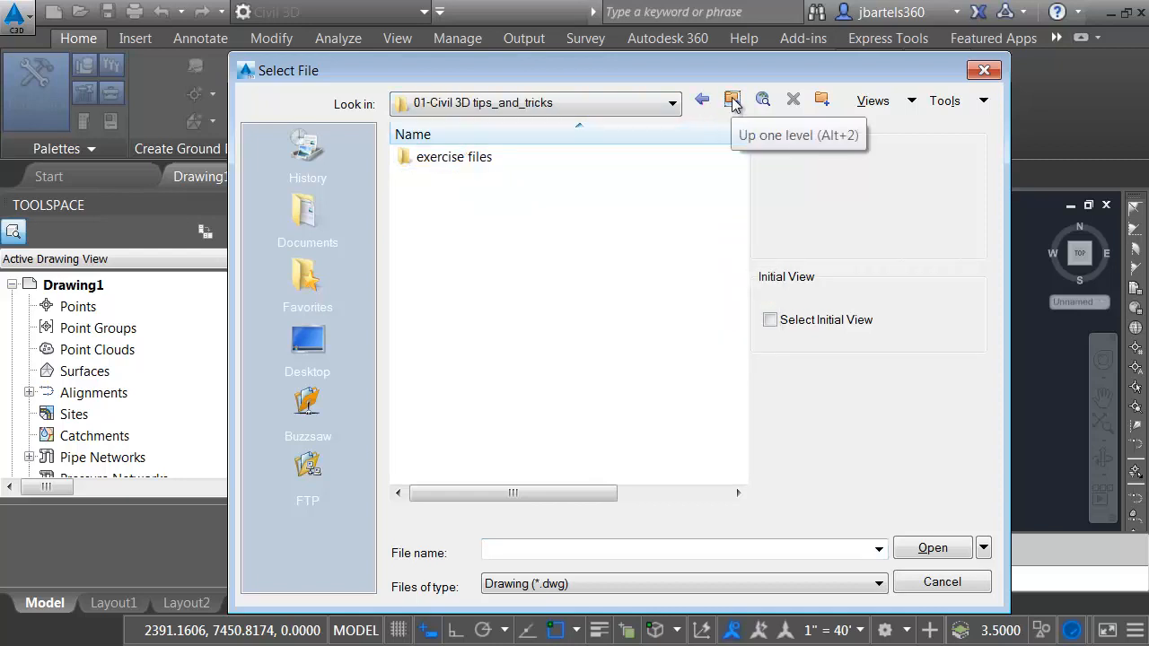
pyautogui.click(732, 100)
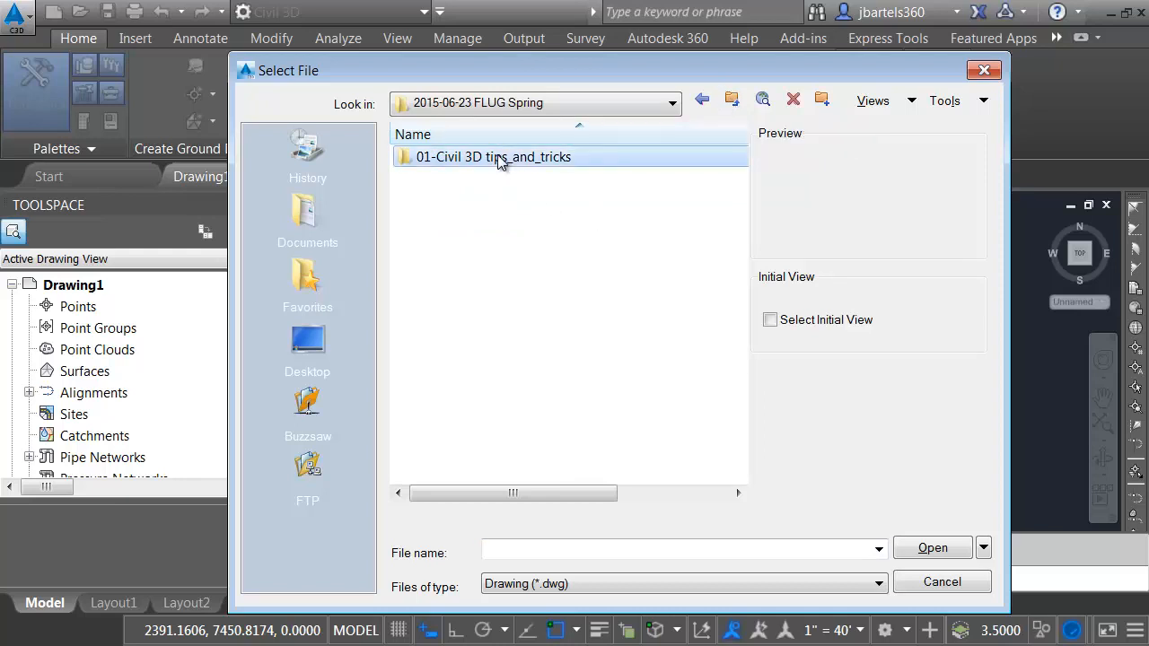
pyautogui.doubleClick(493, 157)
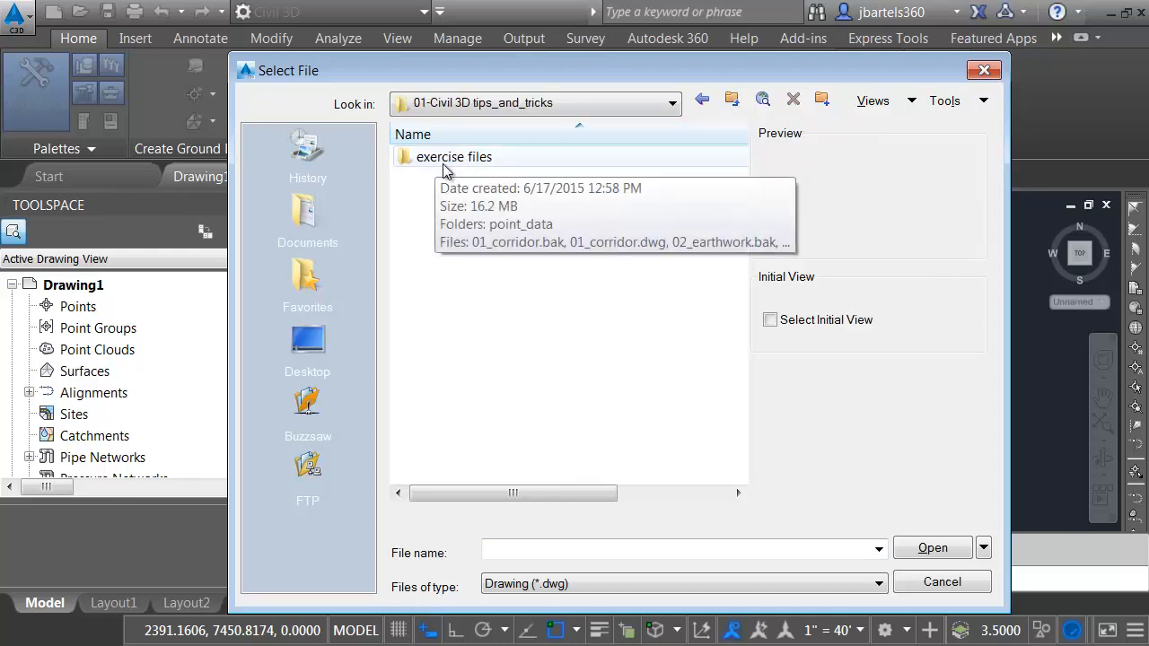
pyautogui.moveTo(442, 182)
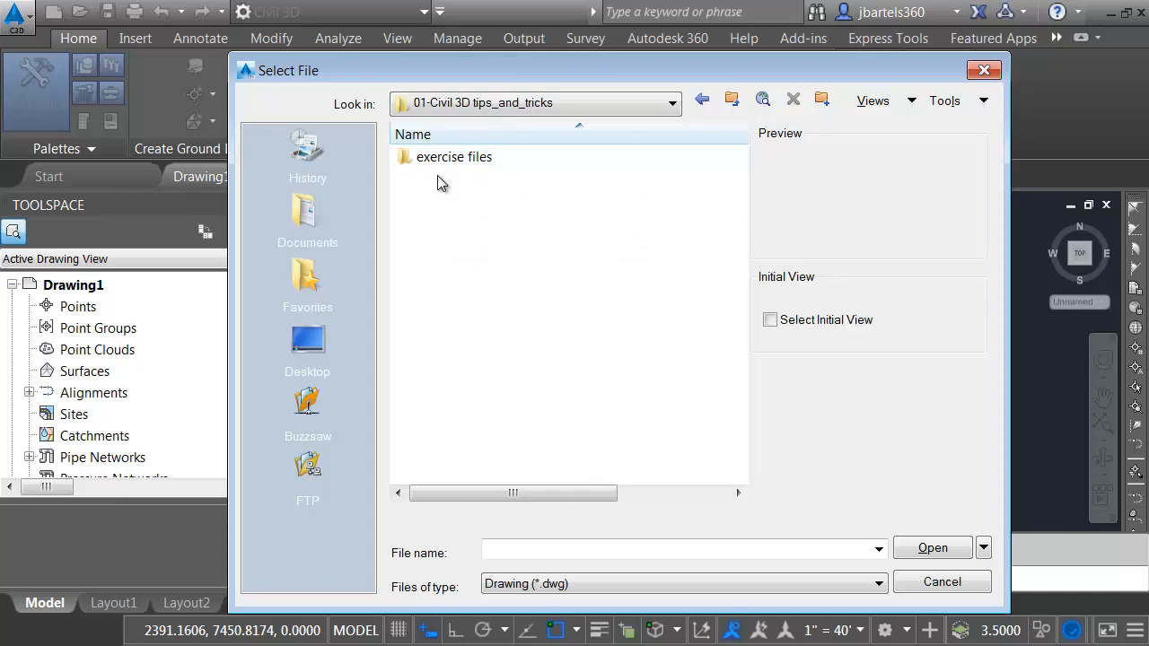
pyautogui.click(454, 156)
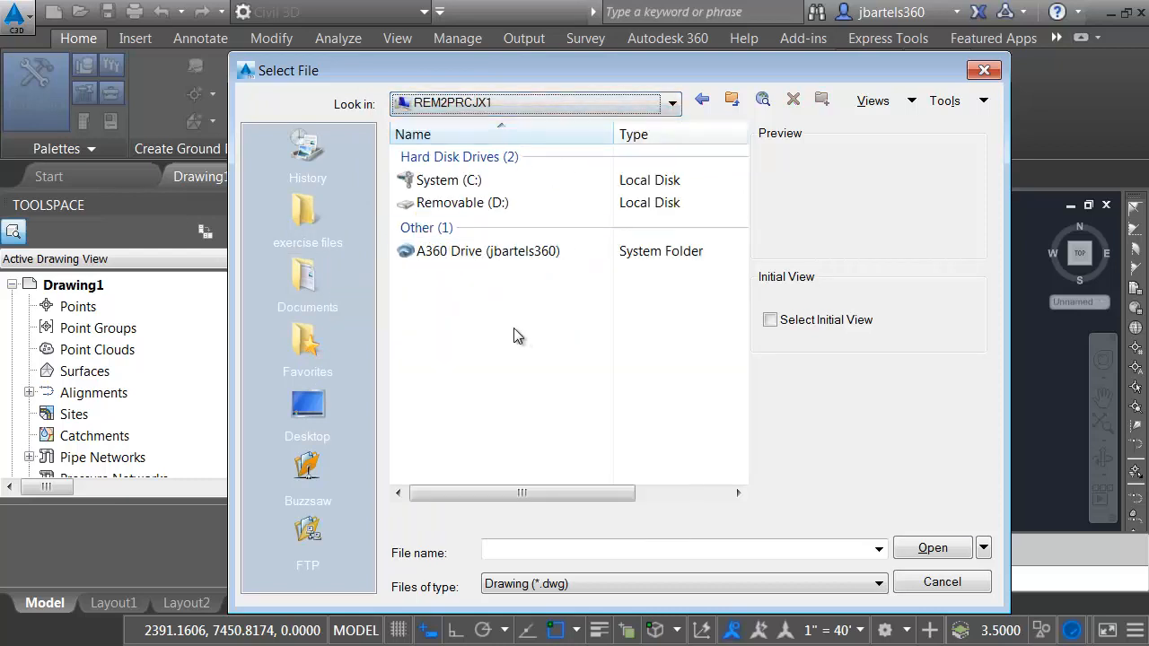
pyautogui.moveTo(307, 211)
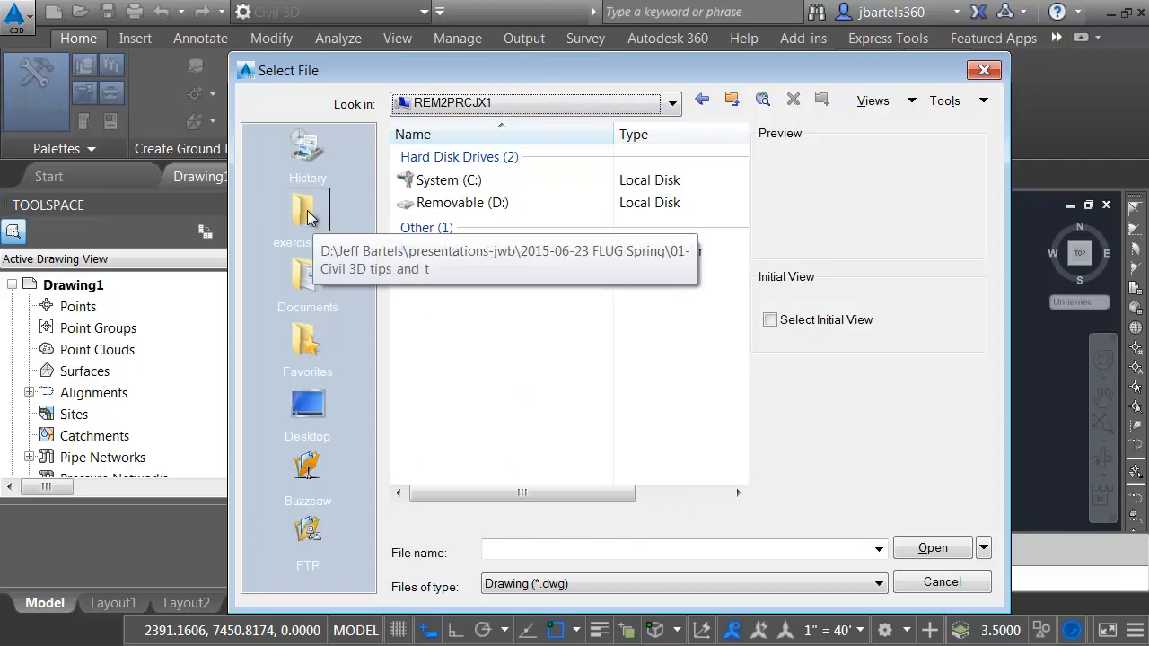
pyautogui.doubleClick(307, 216)
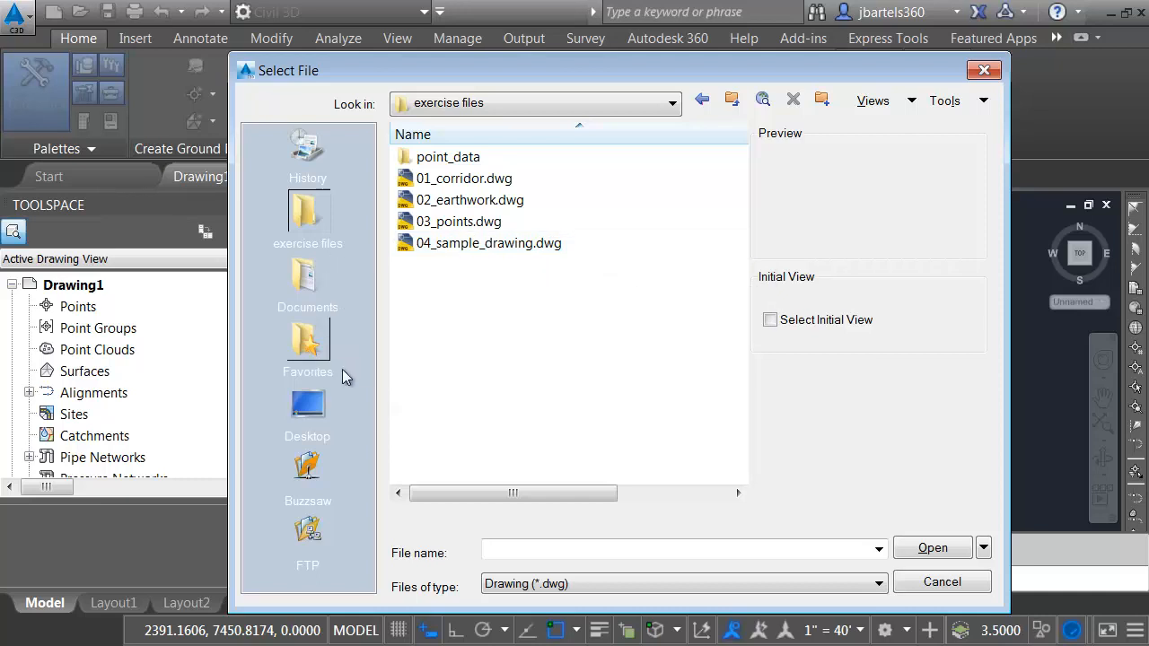
pyautogui.moveTo(323, 220)
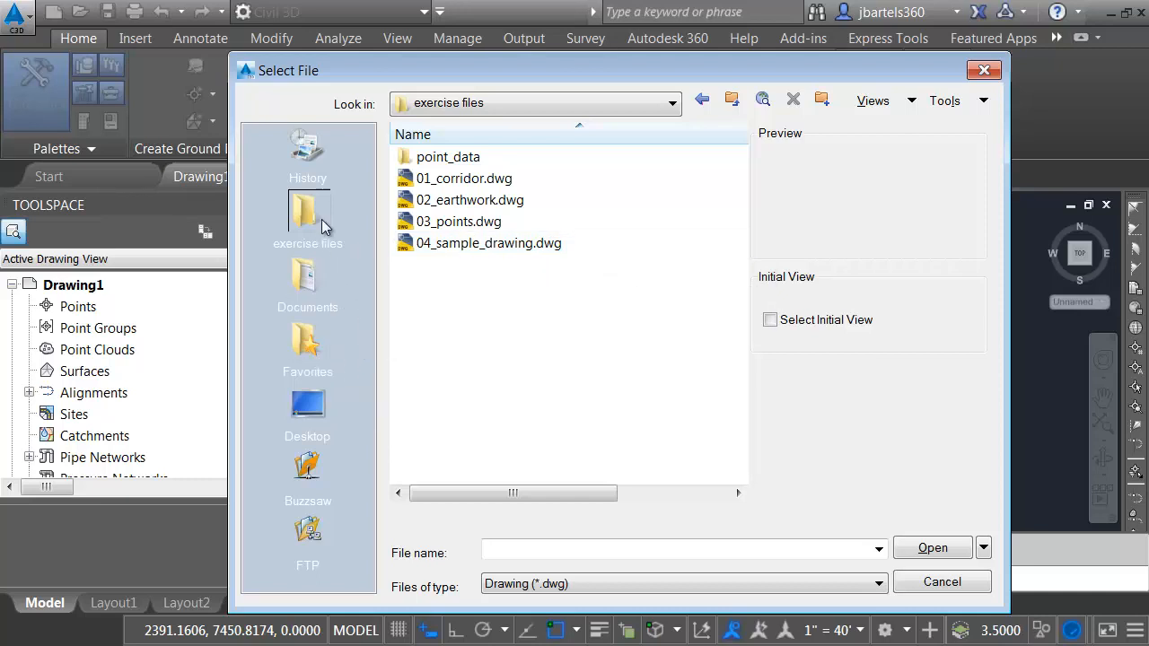
pyautogui.rightClick(307, 211)
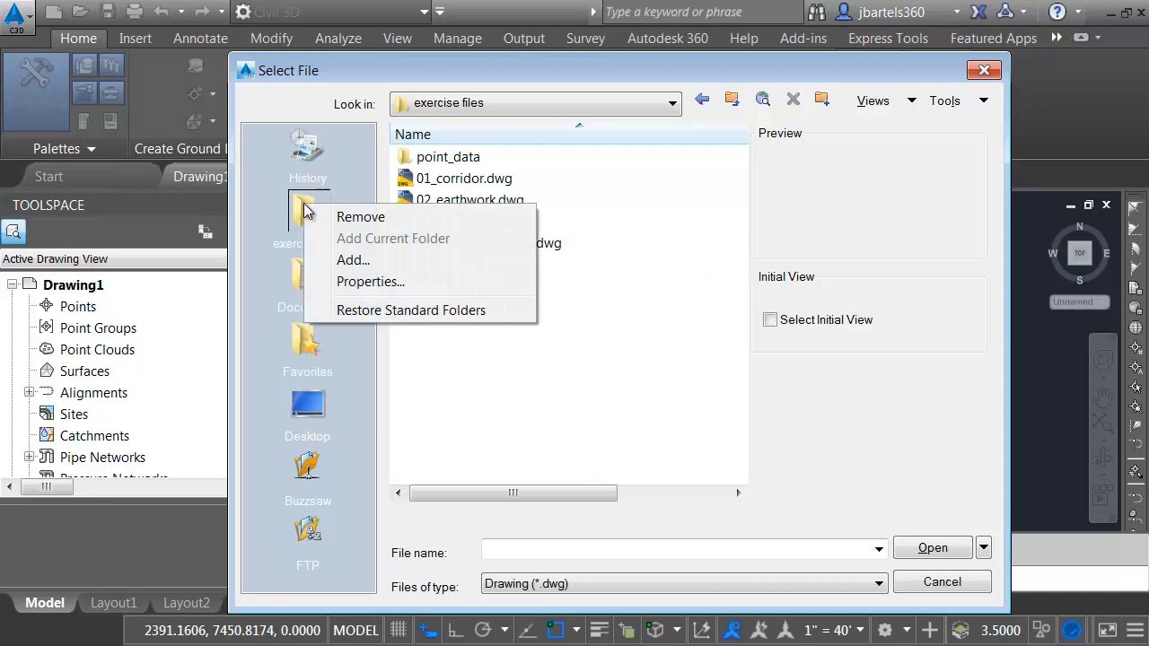
pyautogui.moveTo(546, 339)
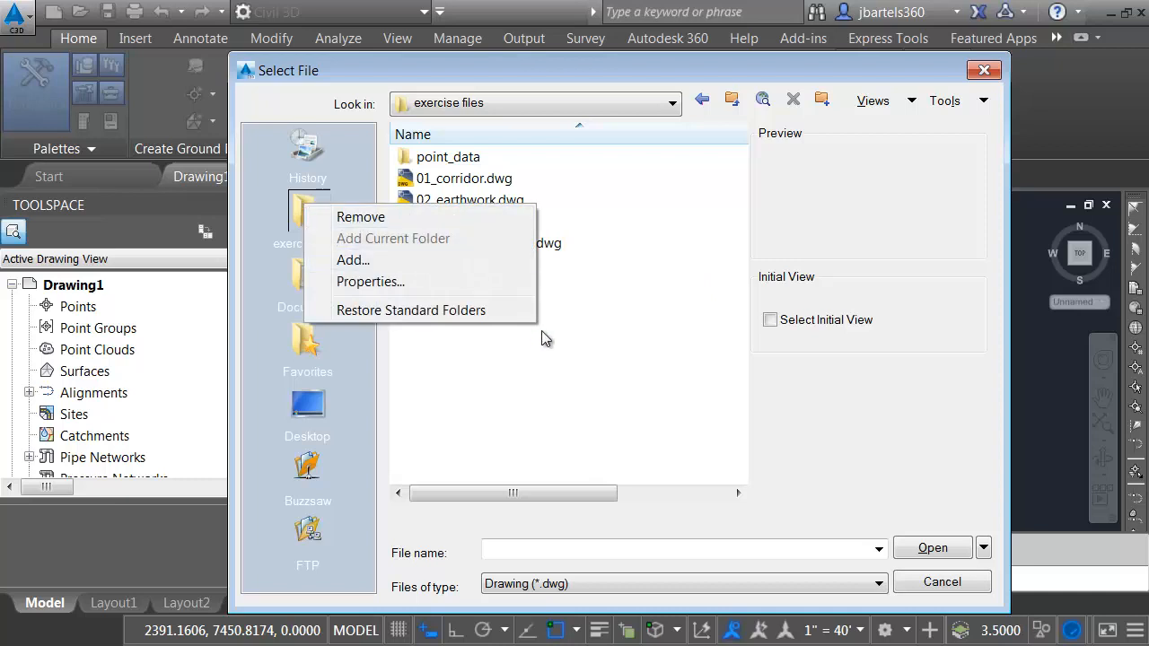
pyautogui.click(547, 339)
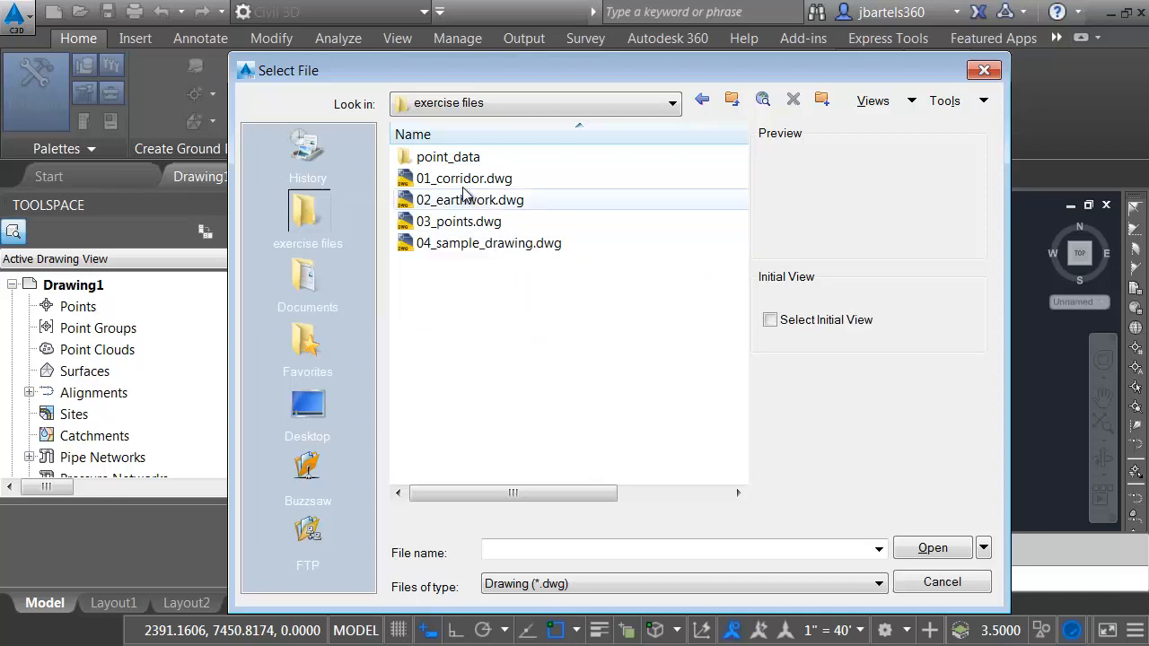
# Open both 01_corridor.dwg and 02_earthwork.dwg together.
pyautogui.click(464, 178)
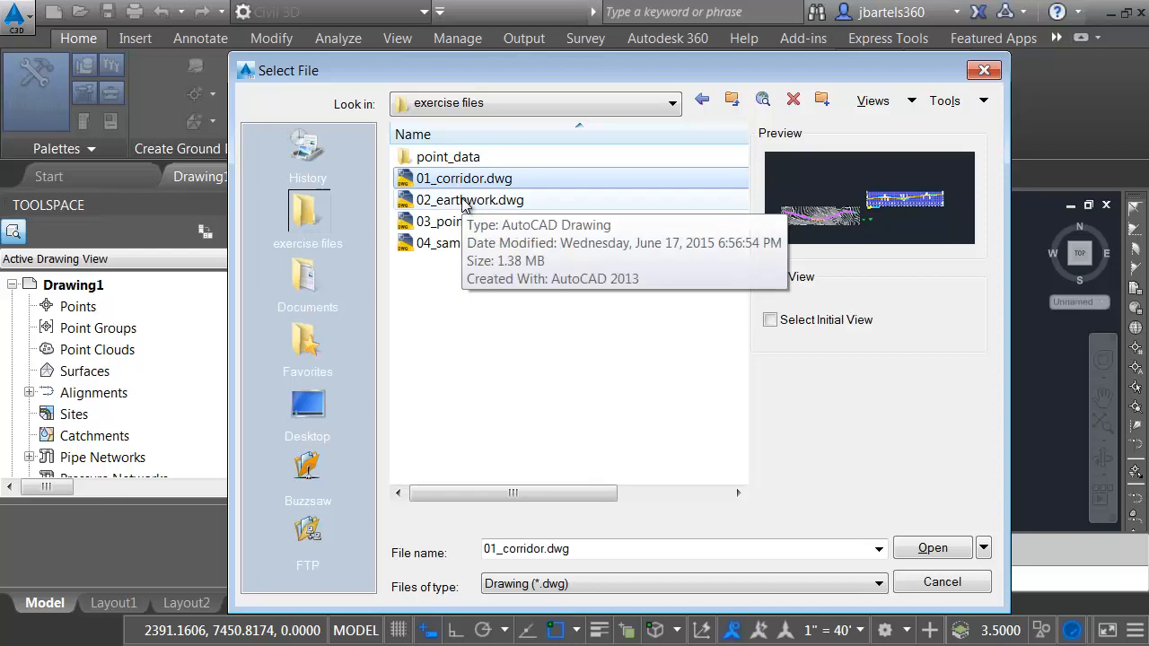
pyautogui.click(468, 201)
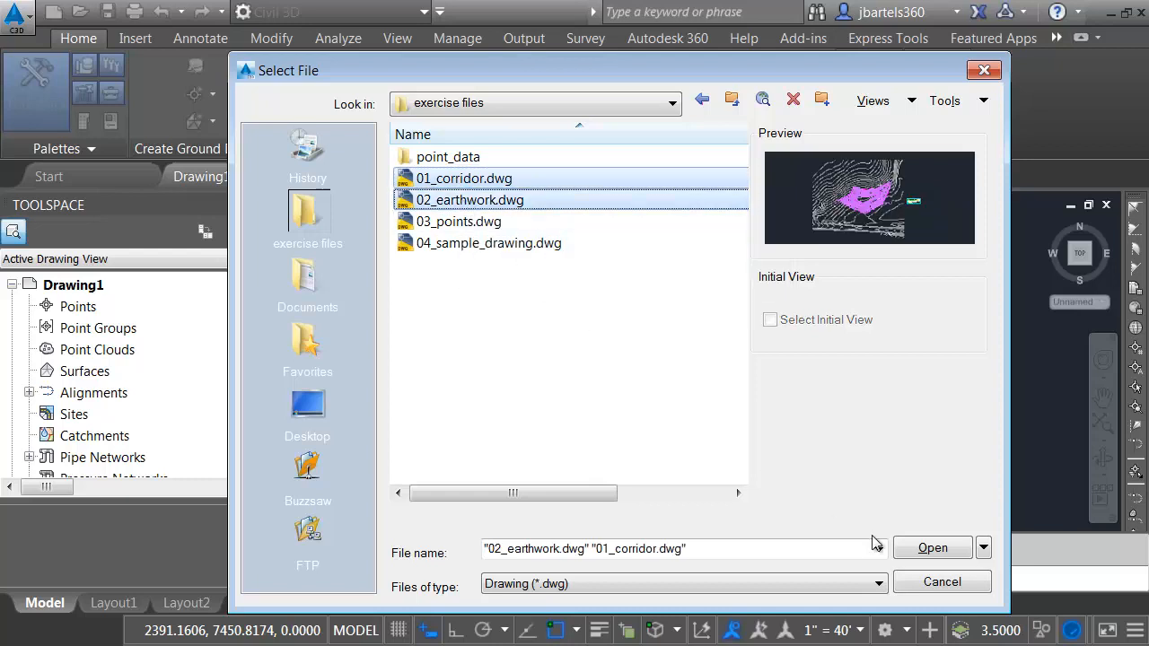
pyautogui.click(932, 547)
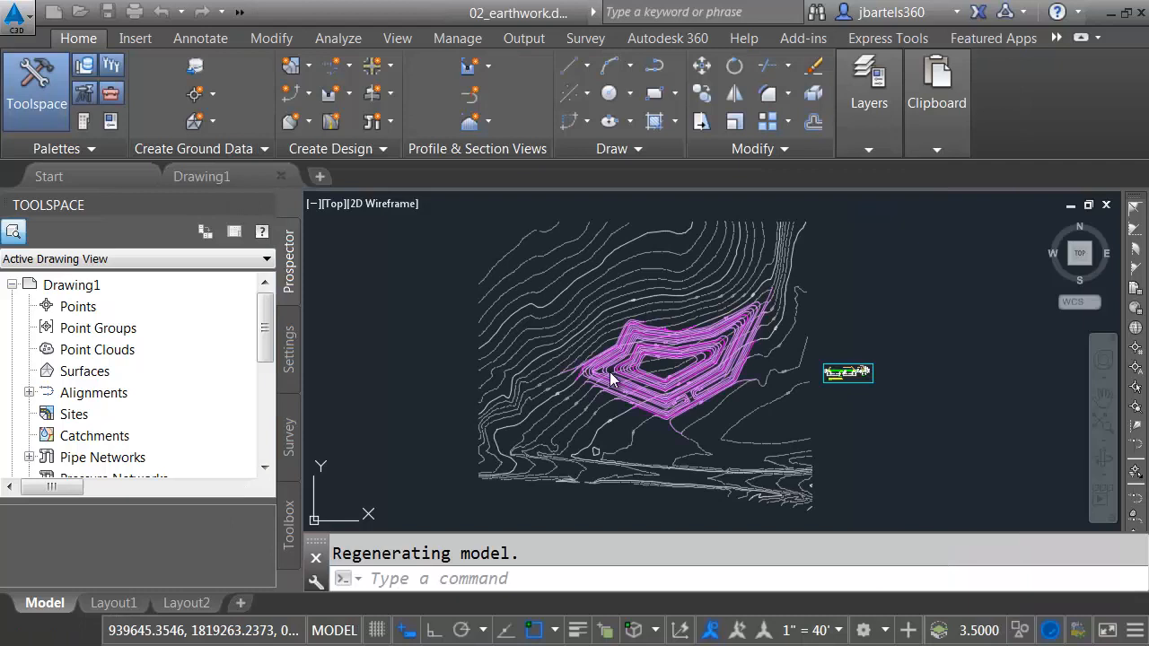
# Anchor the corridor drawing's Properties palette left, auto-hidden with icons only.
pyautogui.click(344, 176)
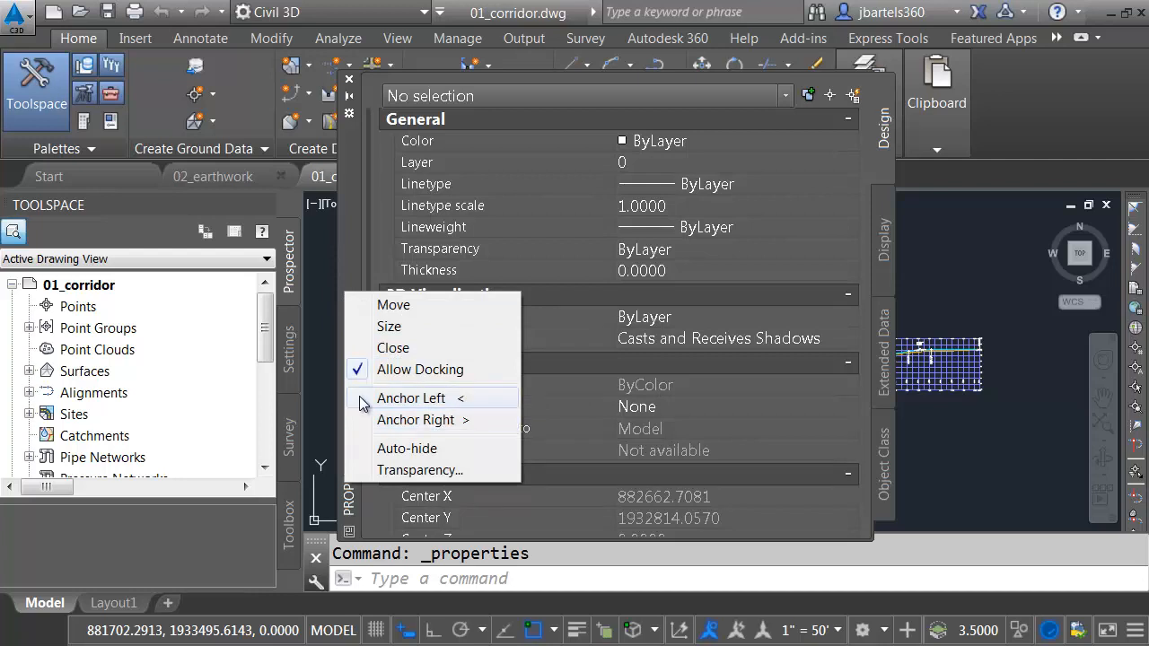
pyautogui.click(394, 348)
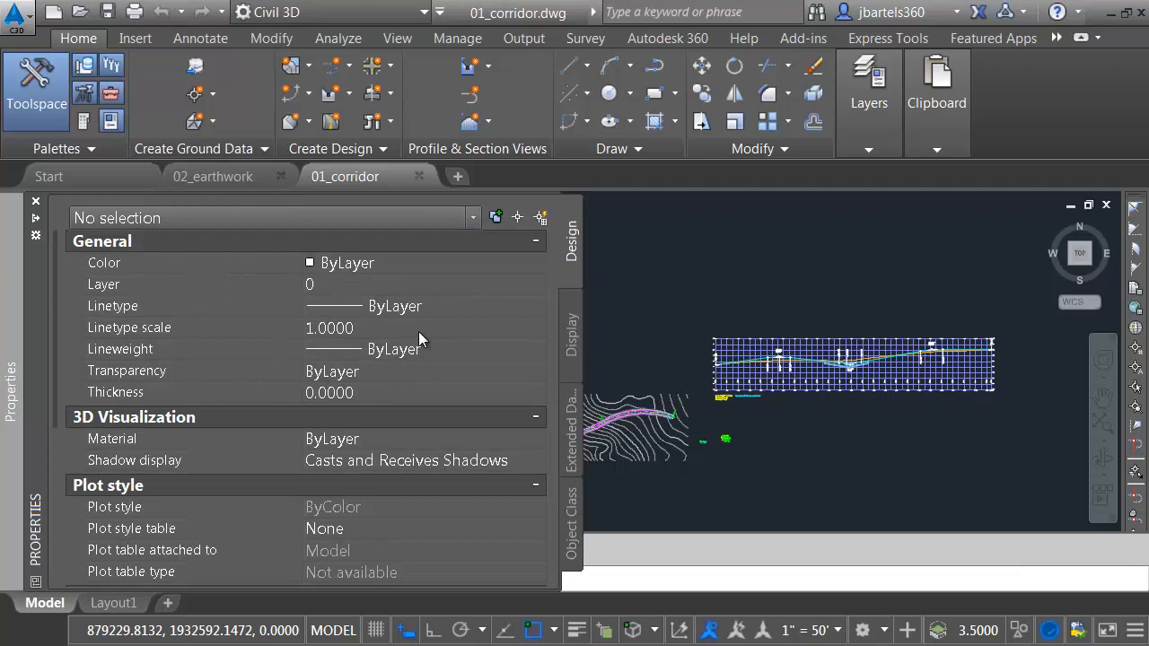
pyautogui.click(36, 89)
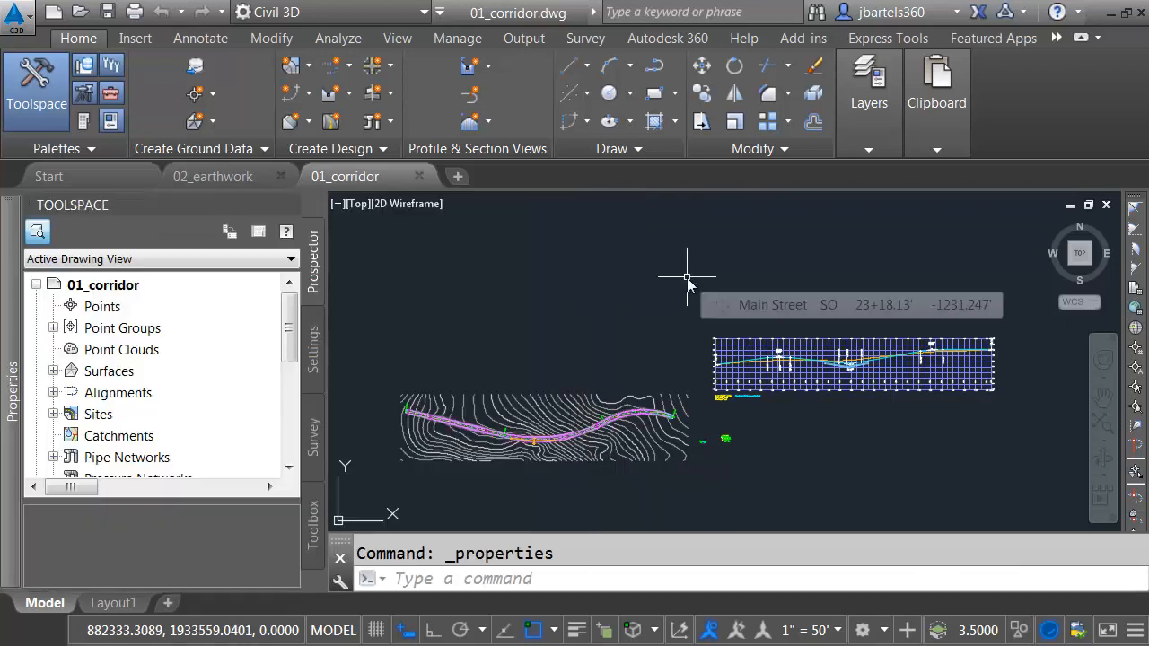
pyautogui.moveTo(662, 286)
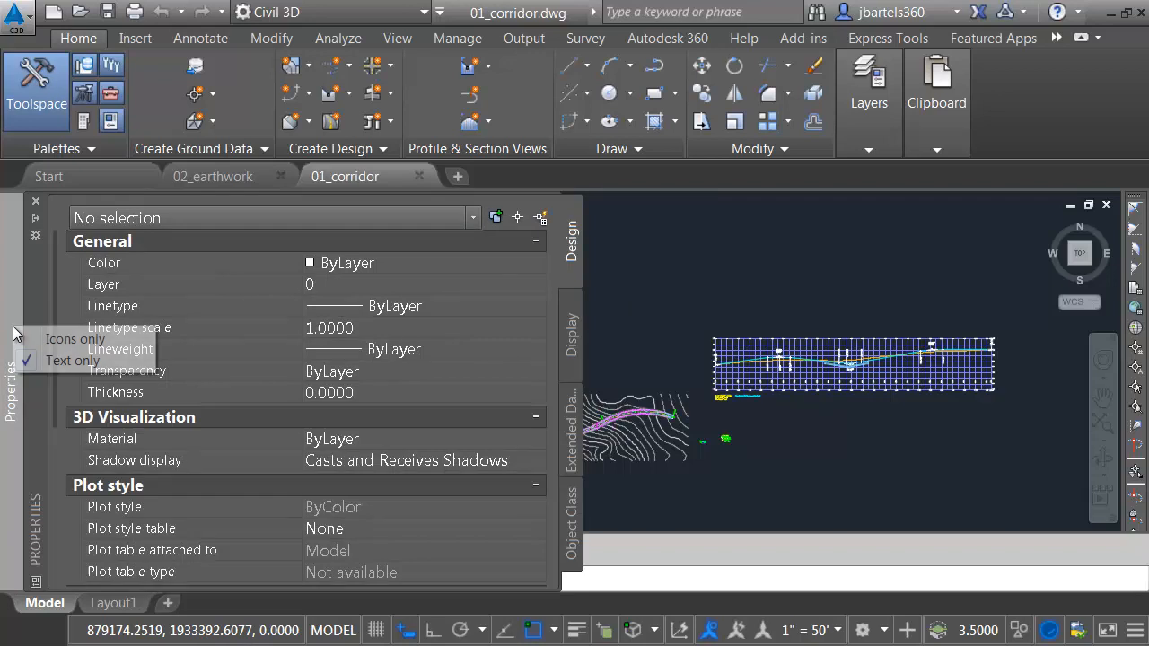
pyautogui.click(14, 305)
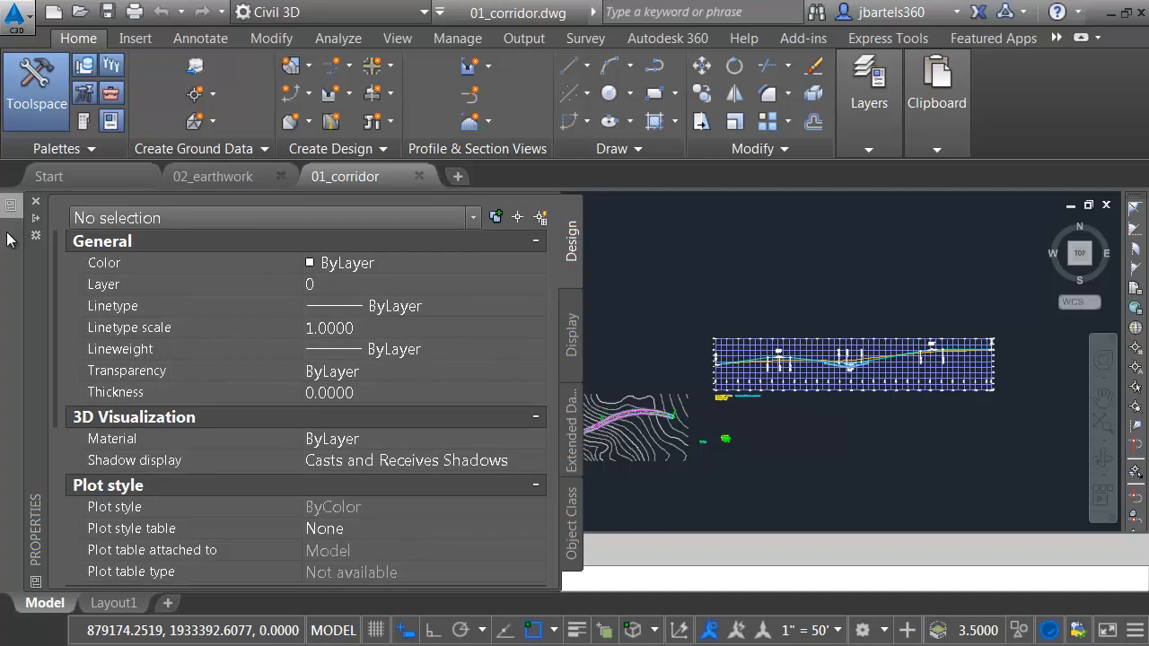
pyautogui.click(36, 86)
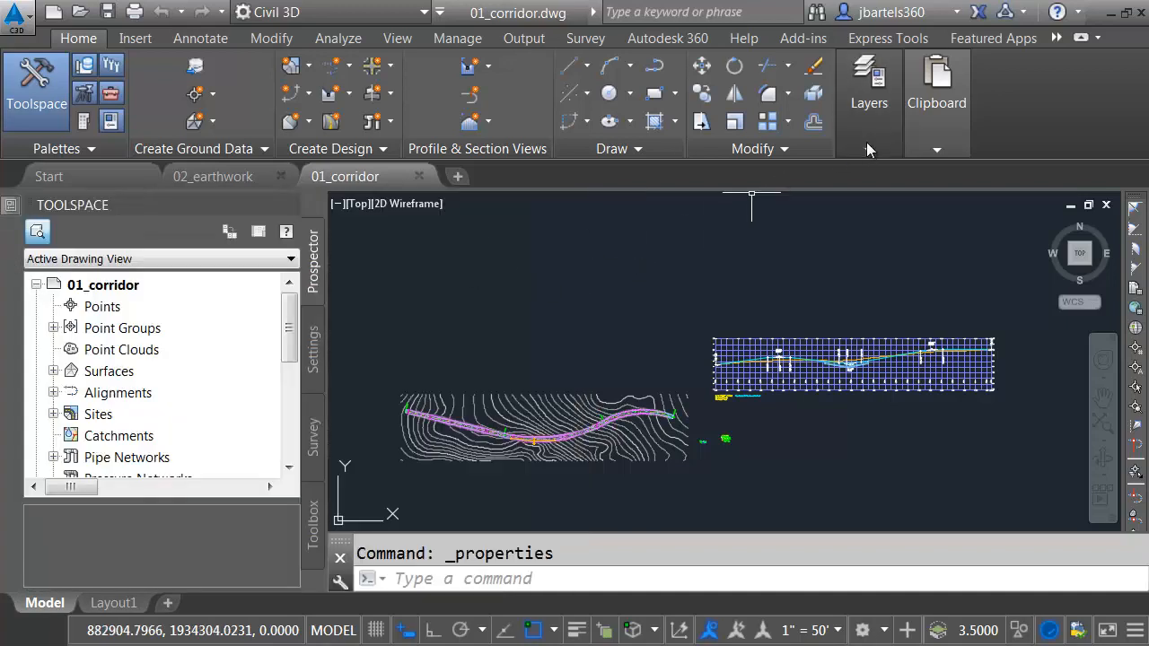
# Anchor the Layer Manager and External References palettes, then close Toolspace.
pyautogui.click(869, 76)
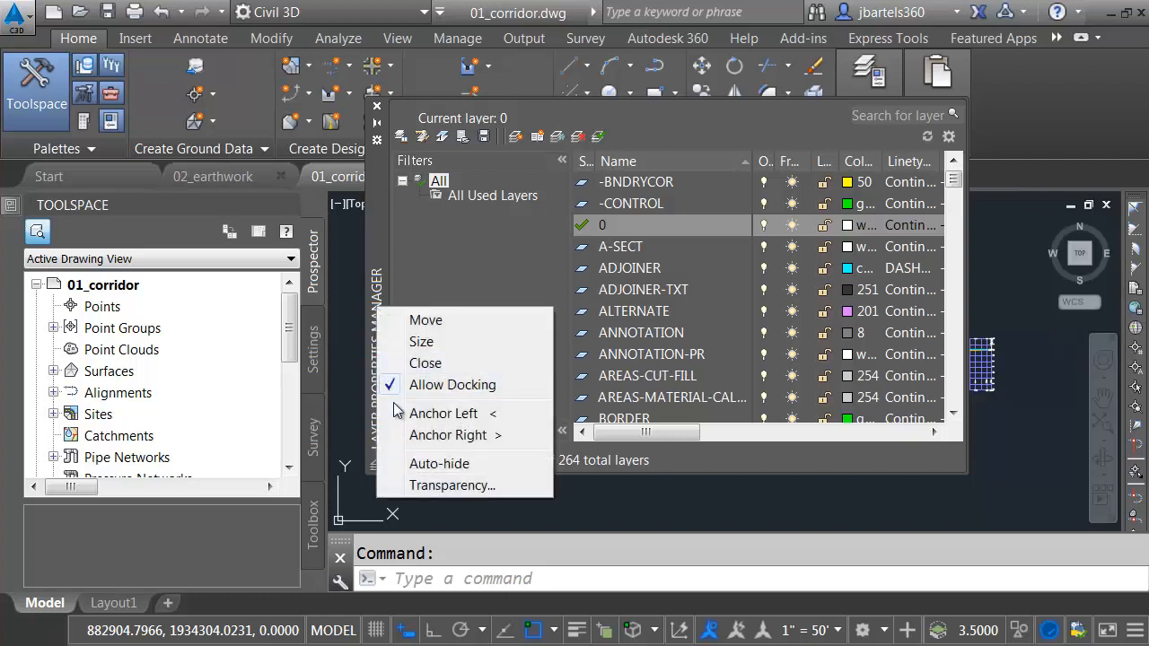
pyautogui.click(424, 363)
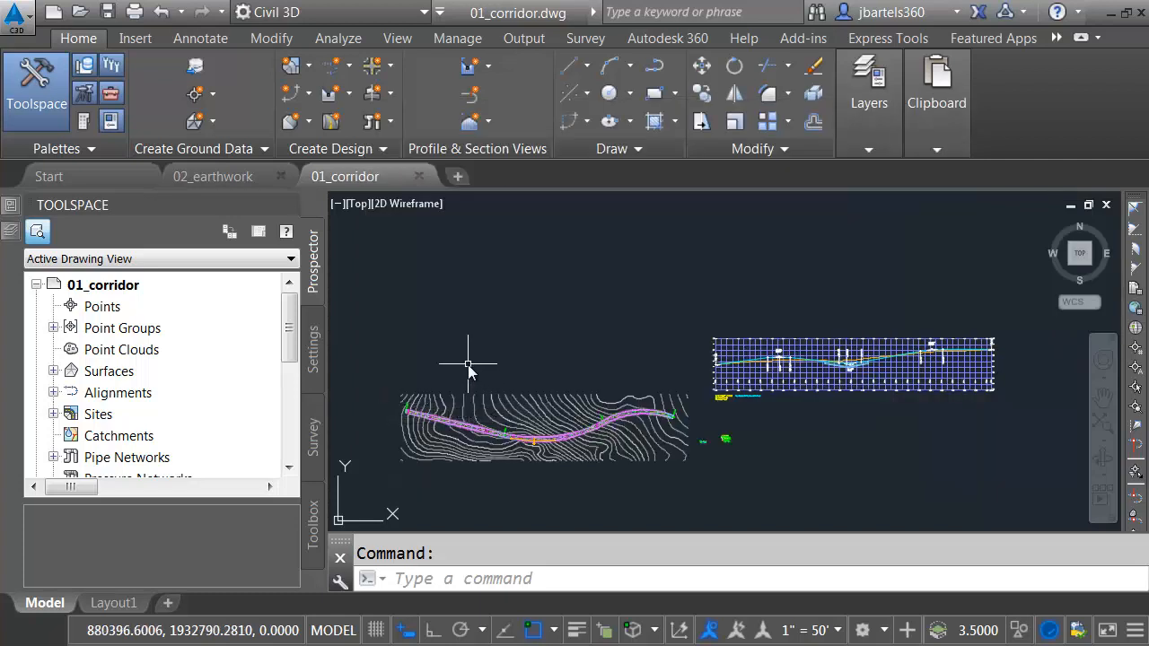
pyautogui.write('xref')
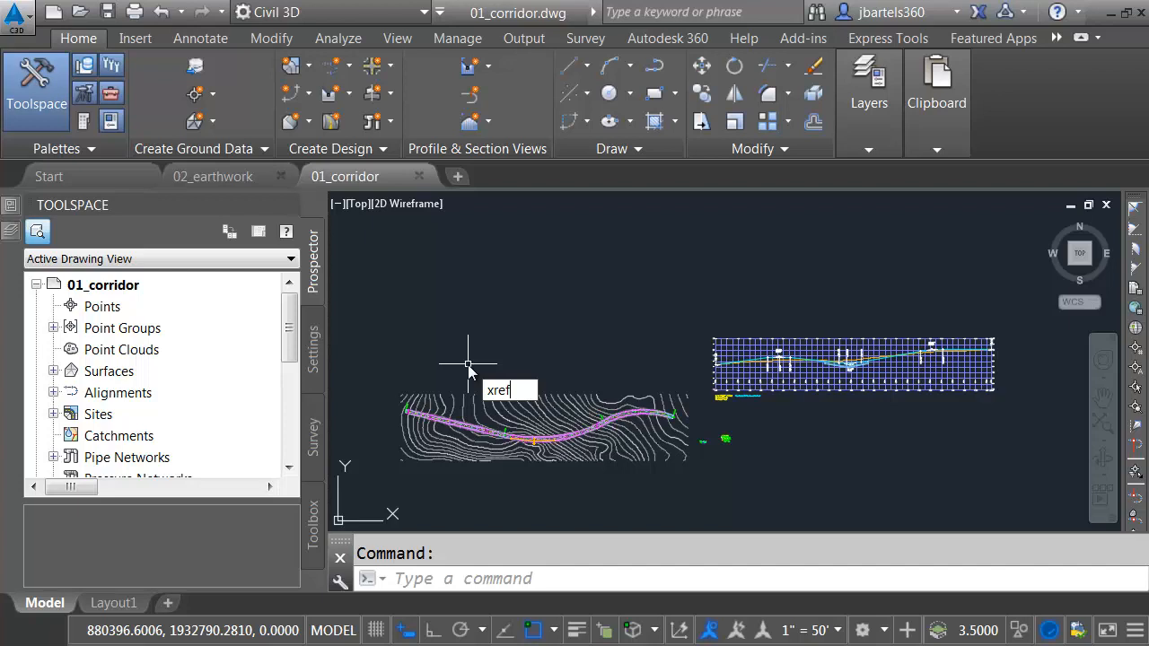
pyautogui.press('Return')
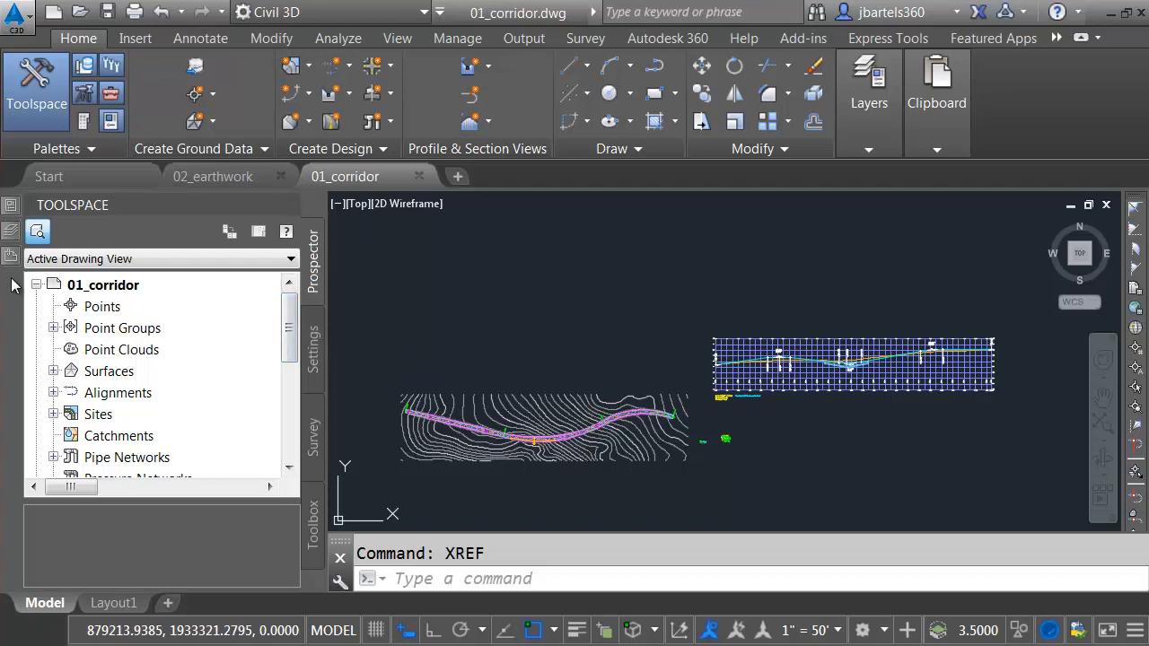
pyautogui.click(868, 80)
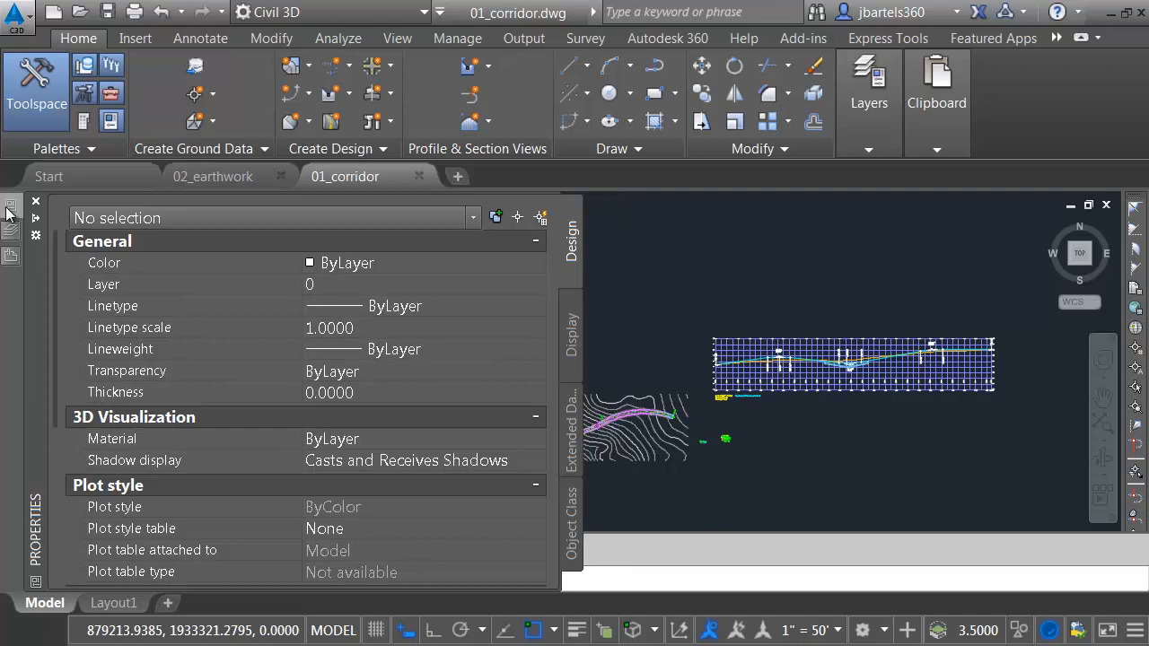
pyautogui.click(12, 256)
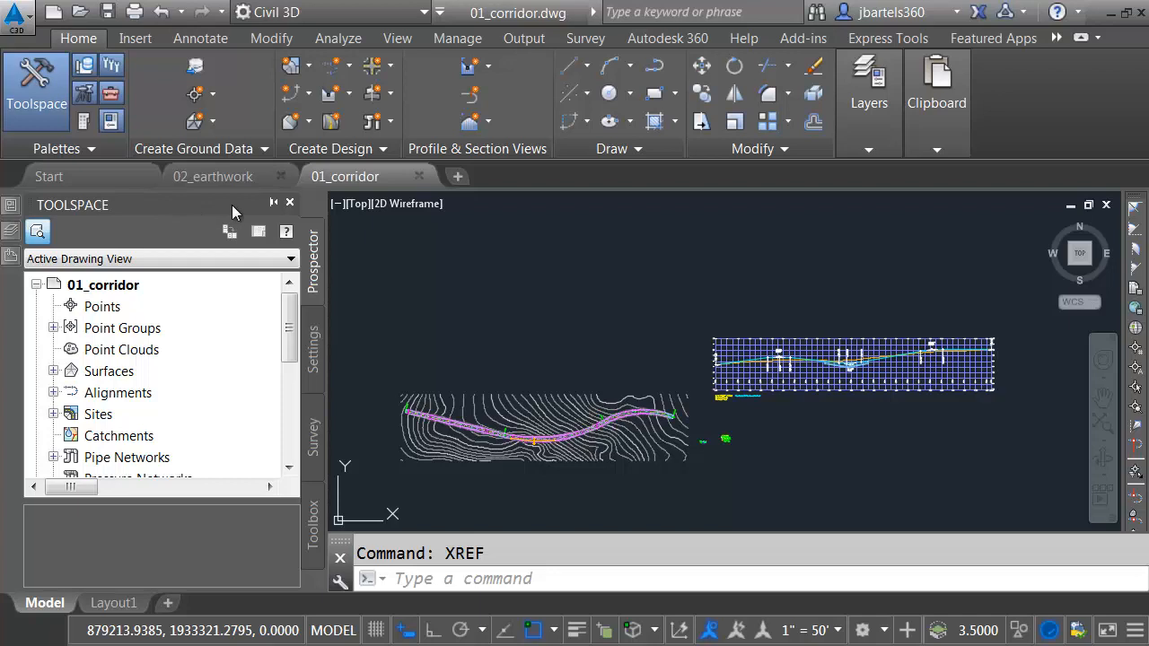
pyautogui.click(290, 203)
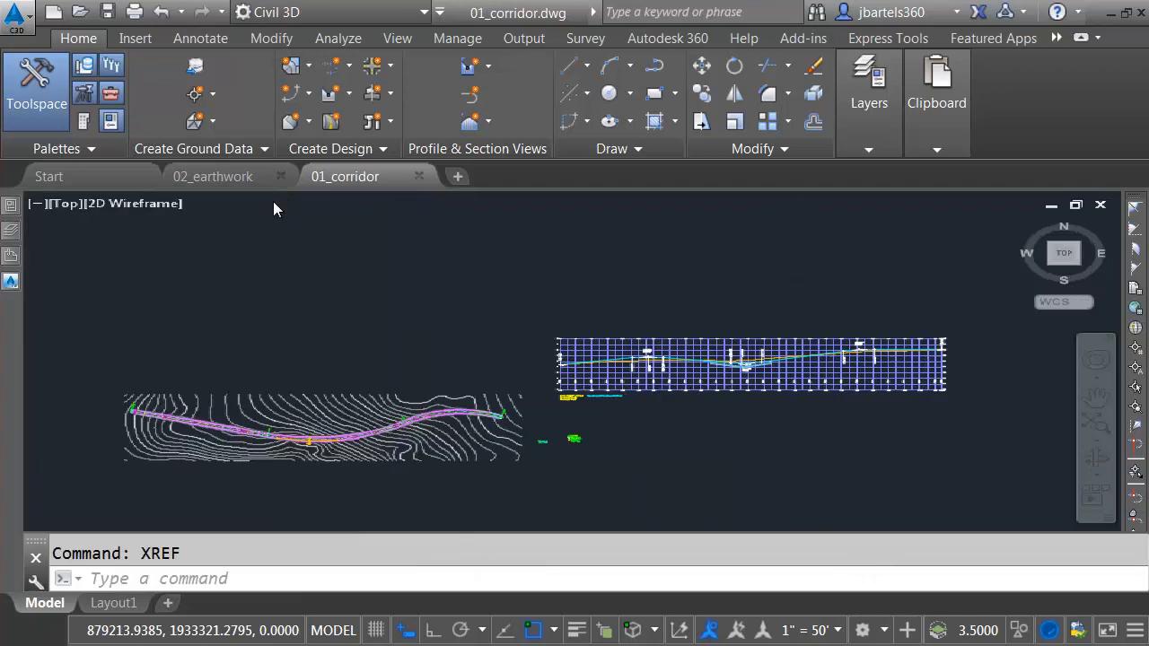
# Reopen Toolspace and switch the Map Task Pane on from the Palettes panel.
pyautogui.click(13, 282)
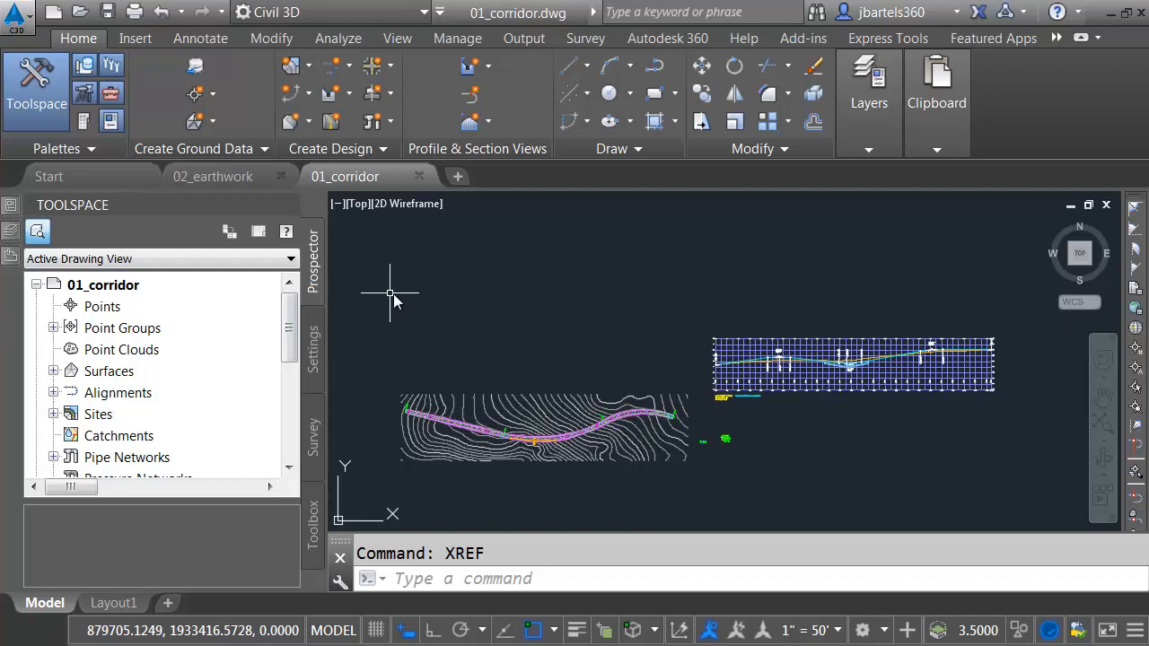
pyautogui.moveTo(395, 292)
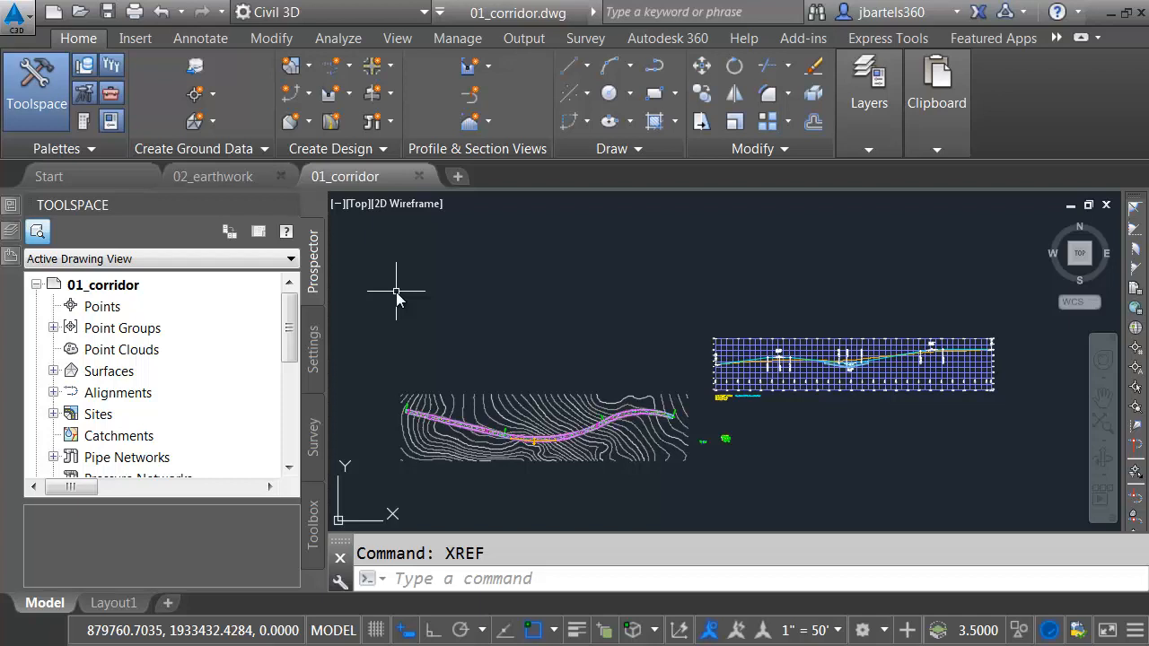
pyautogui.moveTo(106, 157)
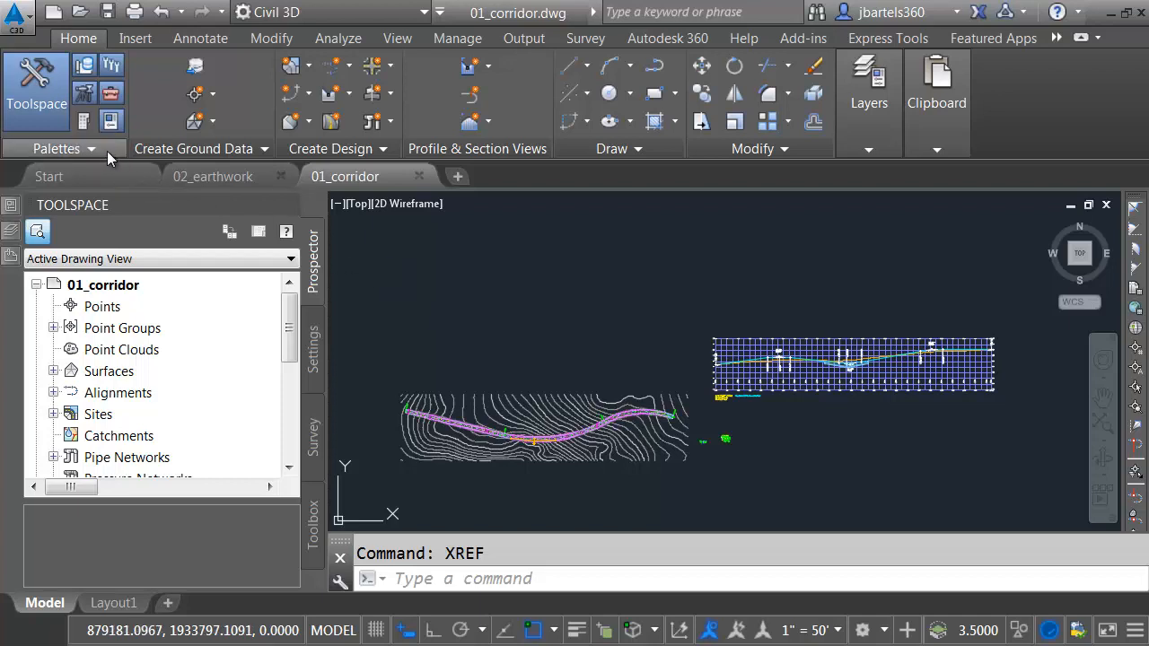
pyautogui.click(60, 148)
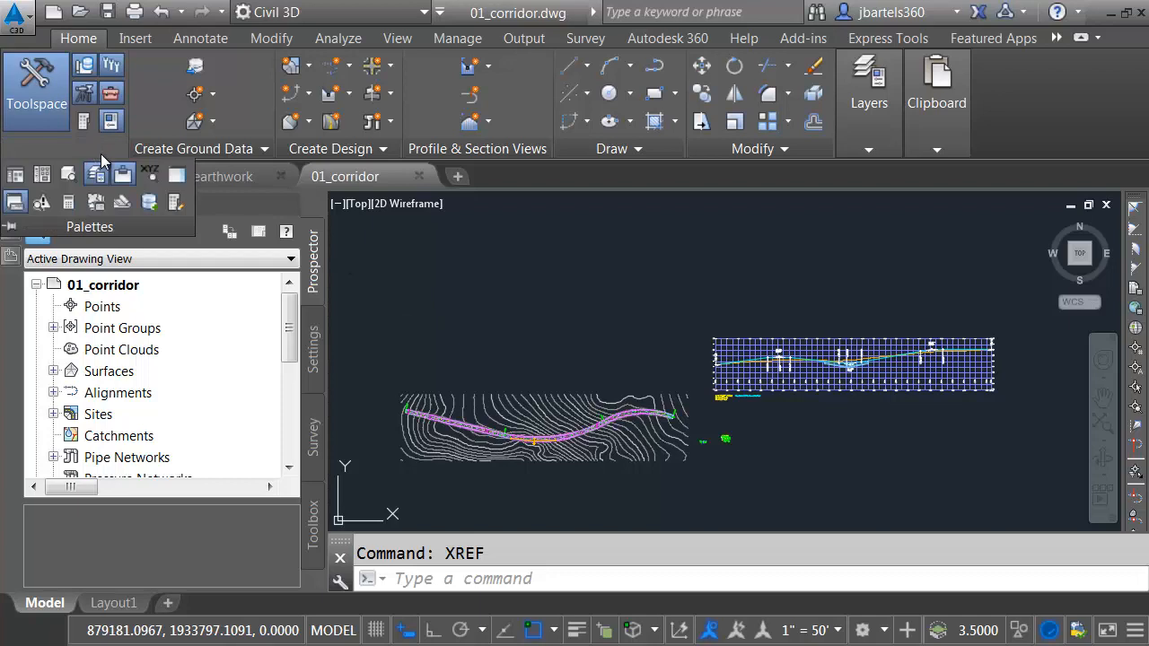
pyautogui.moveTo(176, 175)
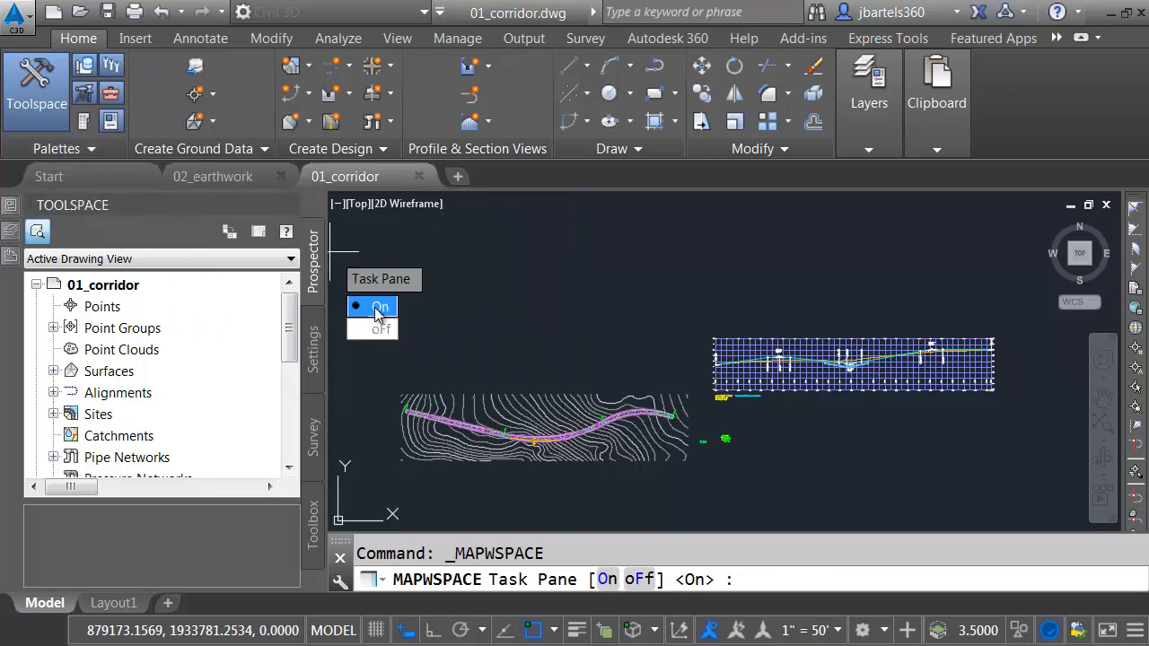
pyautogui.click(371, 308)
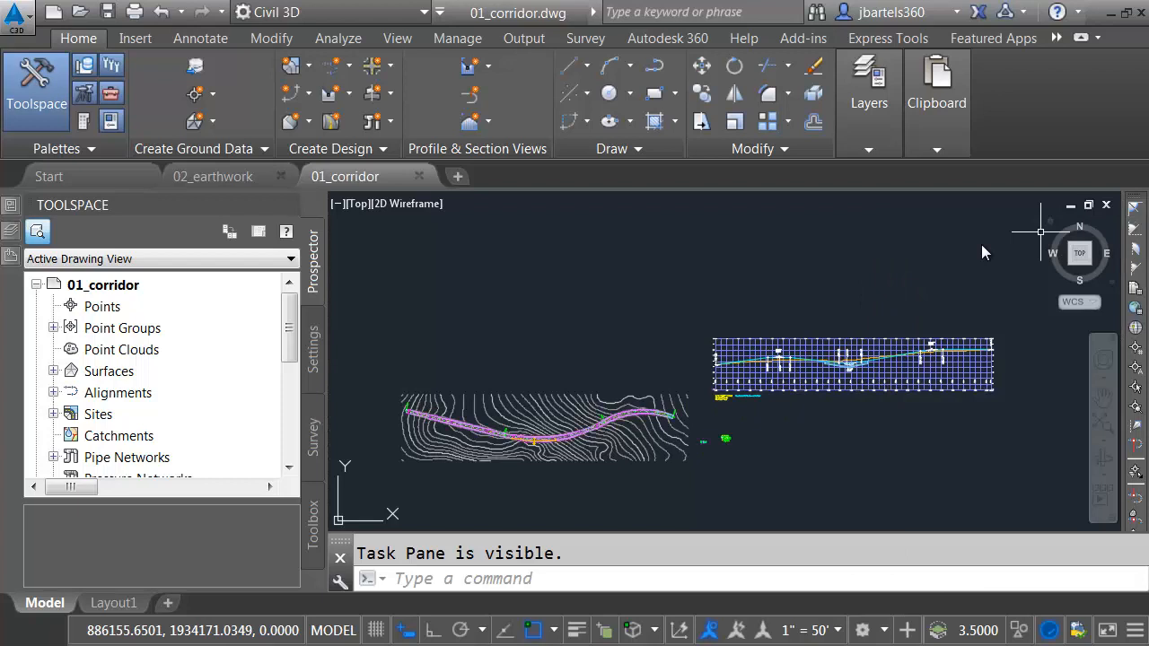
pyautogui.moveTo(517, 314)
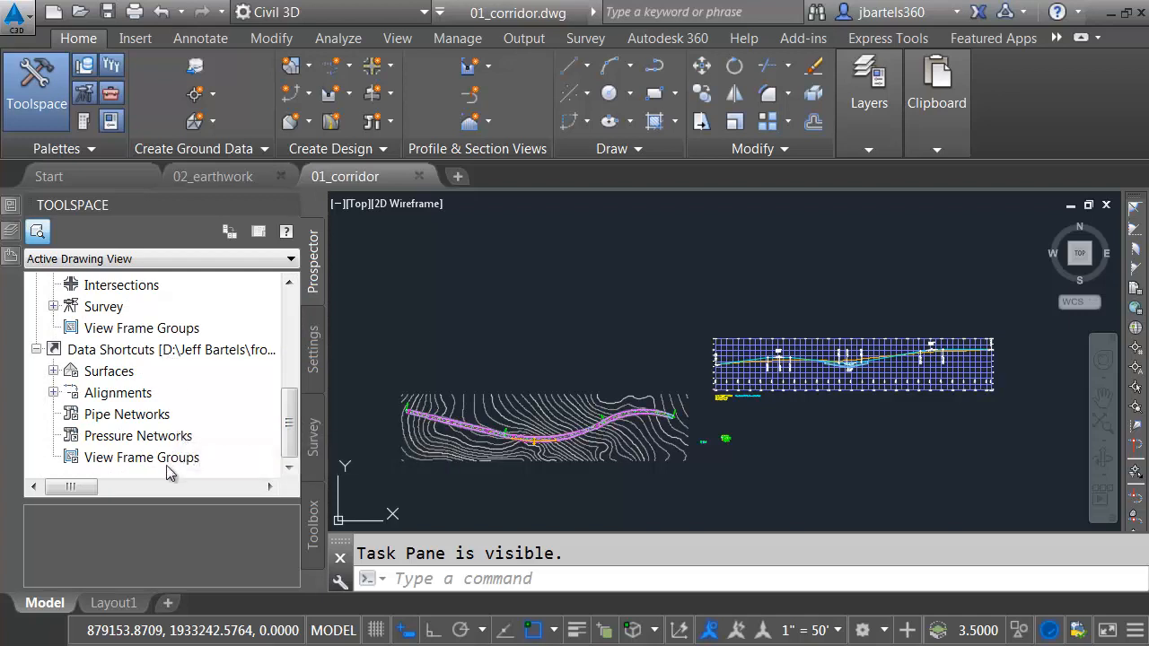
pyautogui.moveTo(147, 474)
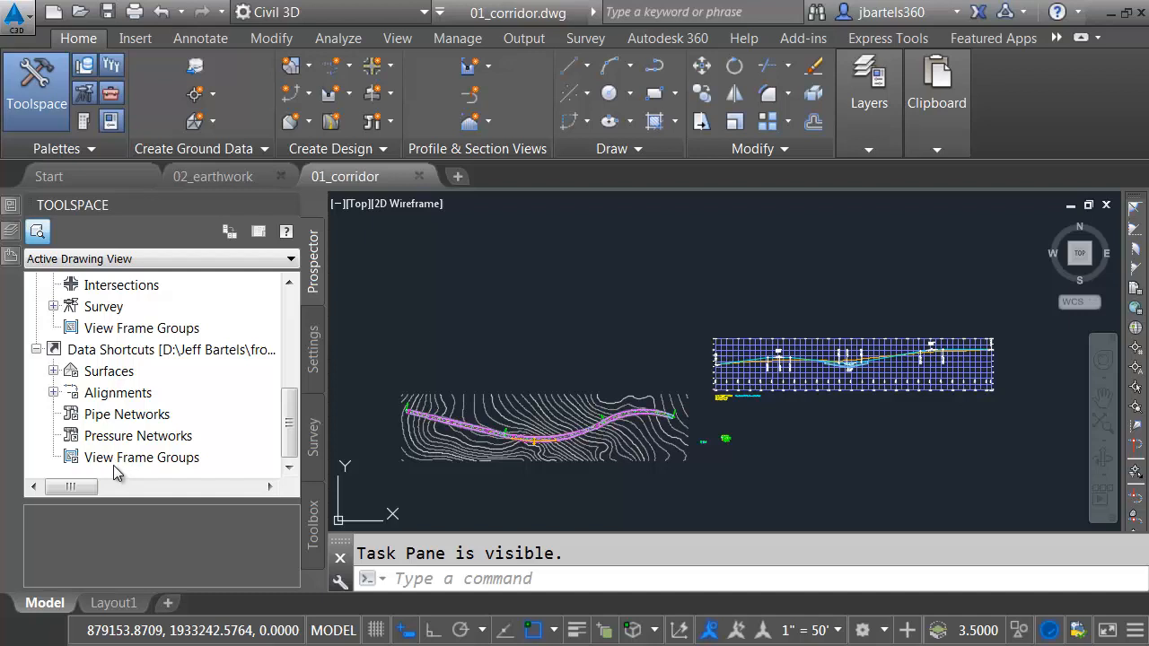
pyautogui.moveTo(122, 479)
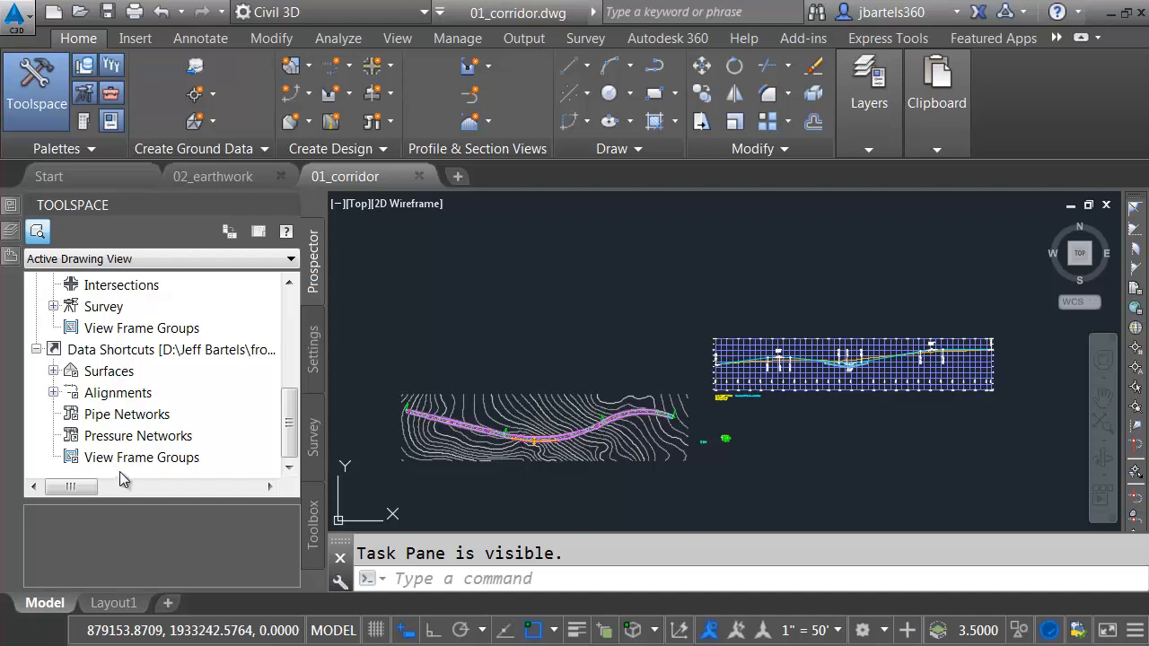
pyautogui.moveTo(87, 361)
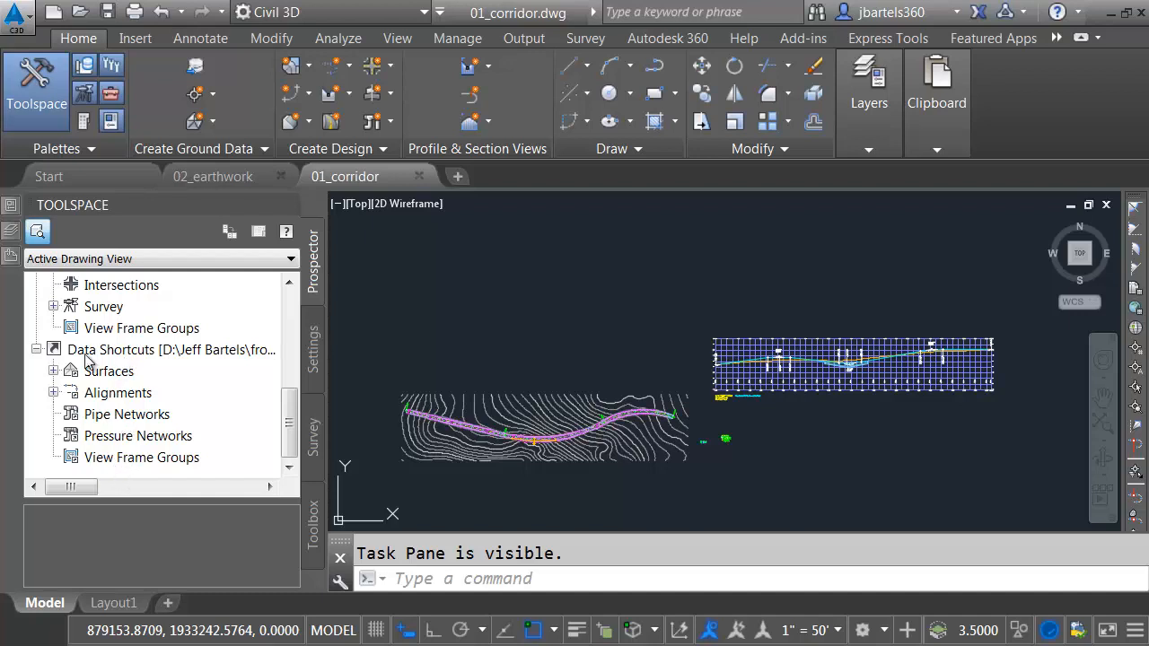
pyautogui.moveTo(438, 328)
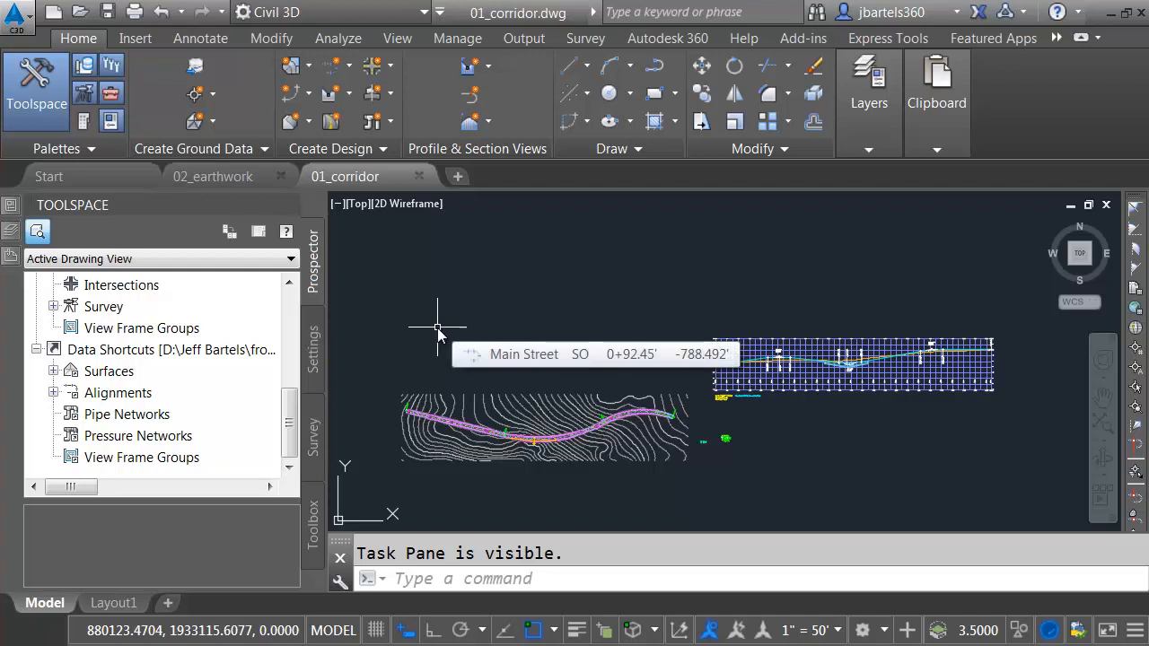
# Set SHORTCUTNODE to 1 and select the corridor near stations 12+00–14+00.
pyautogui.write('SHORt')
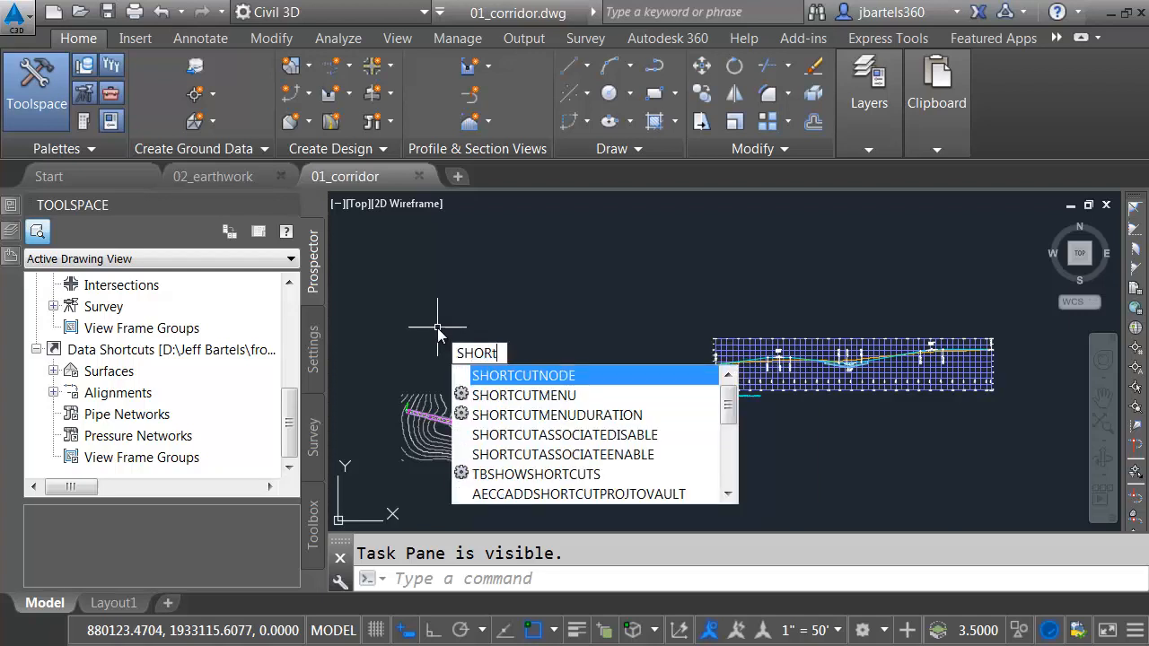
pyautogui.press('Escape')
pyautogui.write('1')
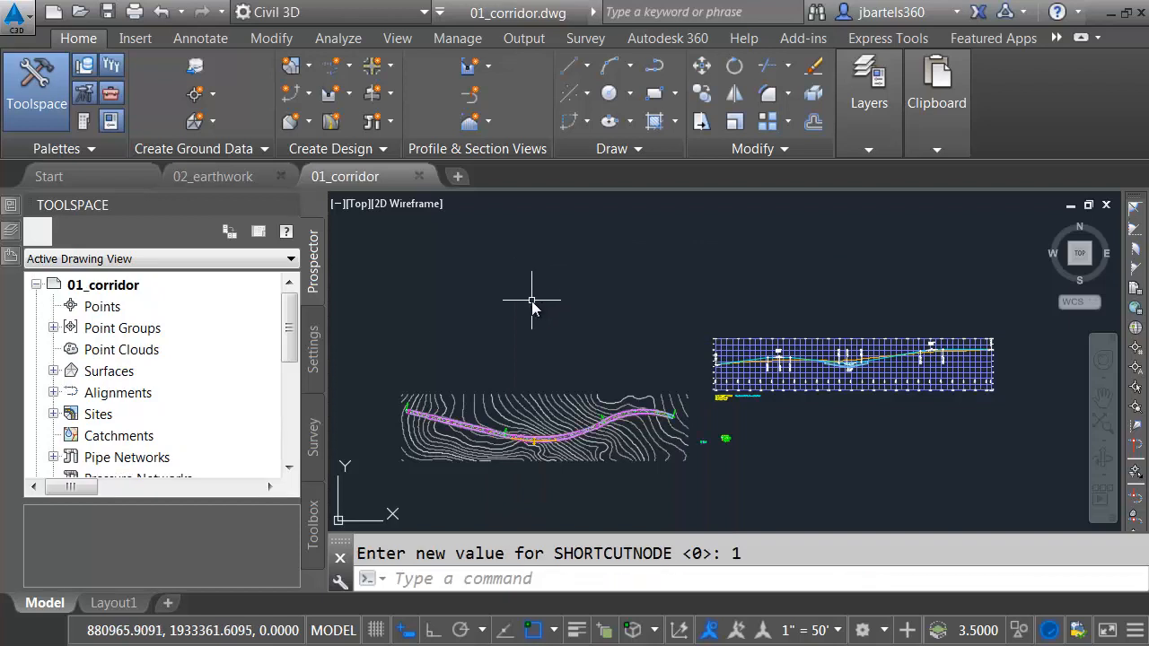
pyautogui.moveTo(536, 362)
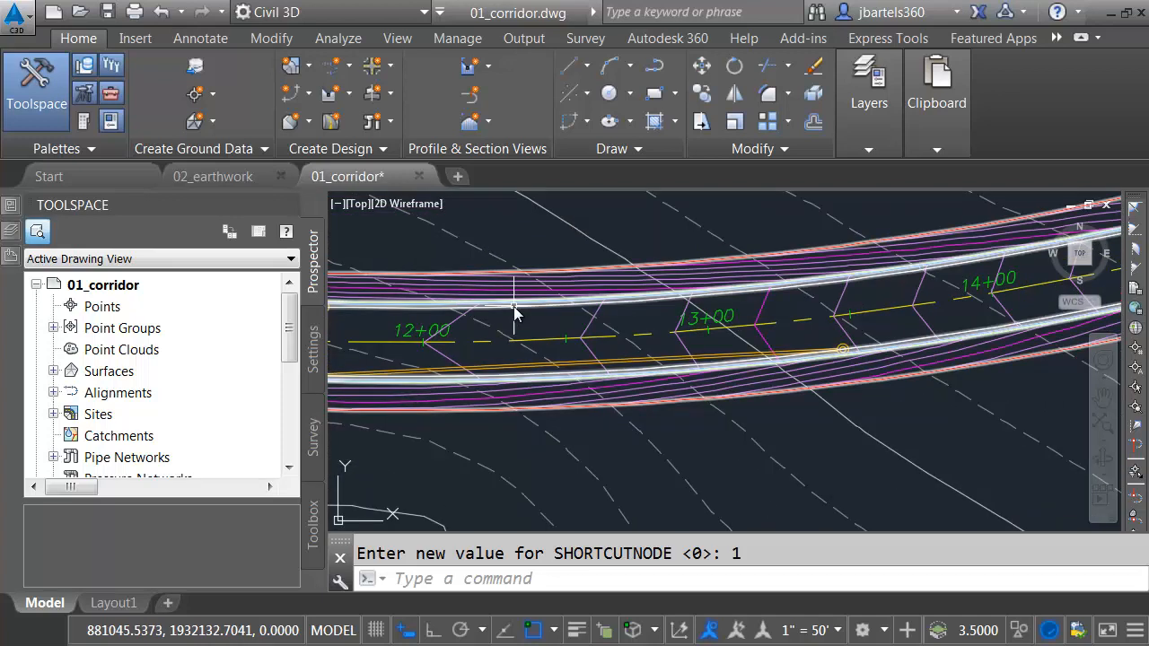
pyautogui.click(517, 309)
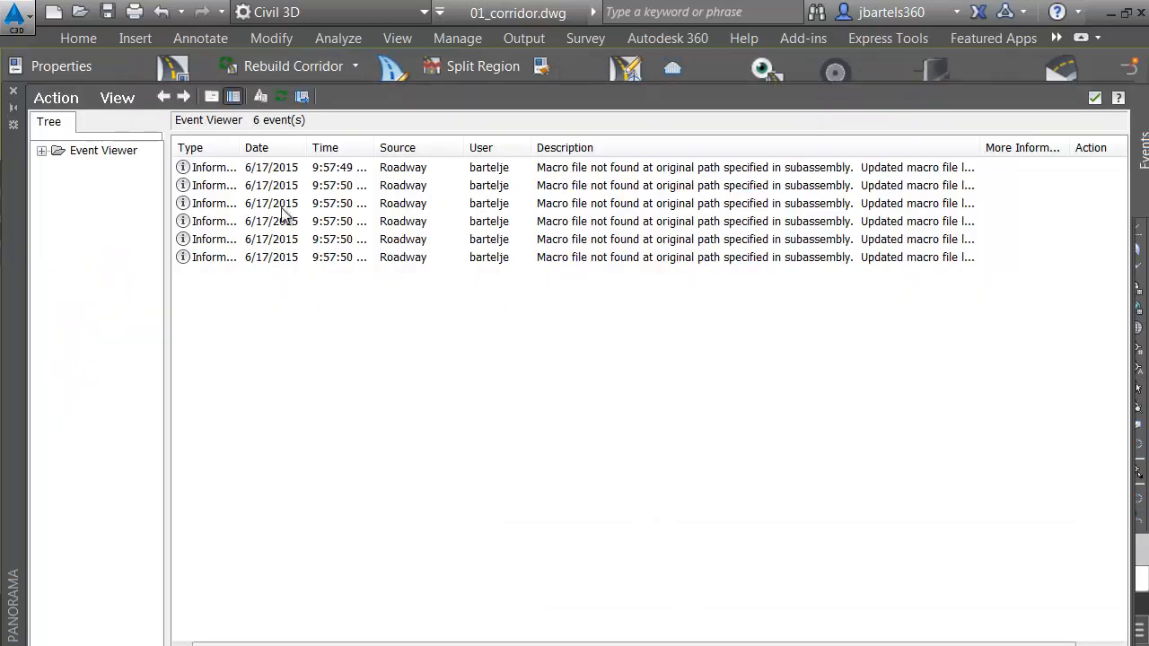
pyautogui.moveTo(277, 283)
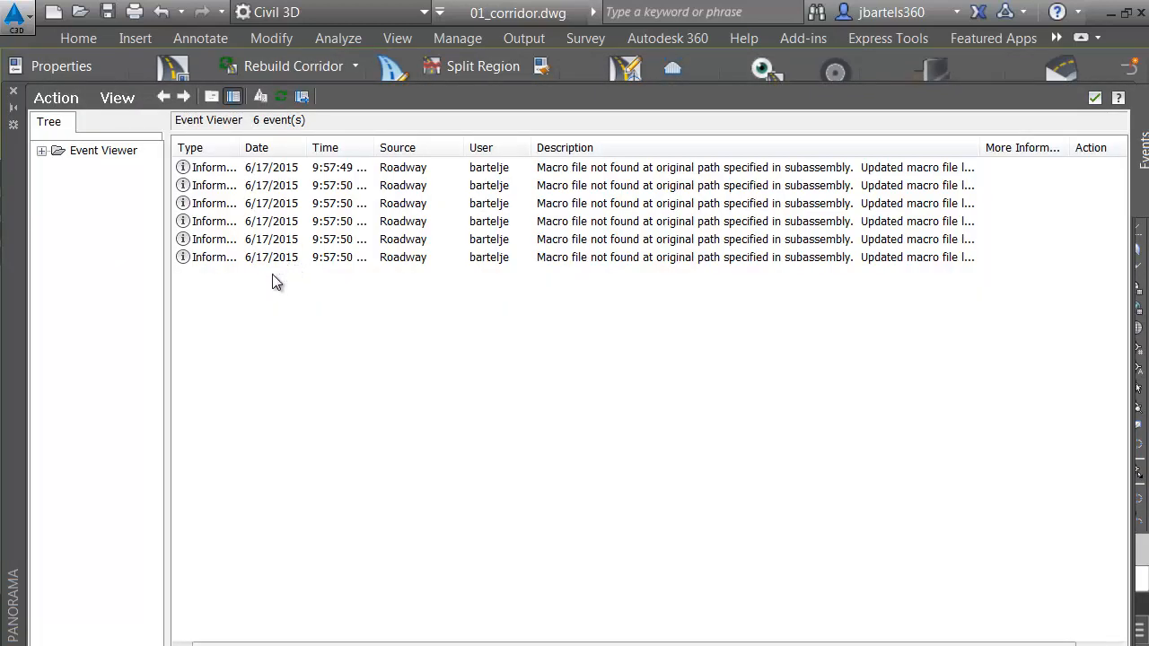
pyautogui.moveTo(572, 273)
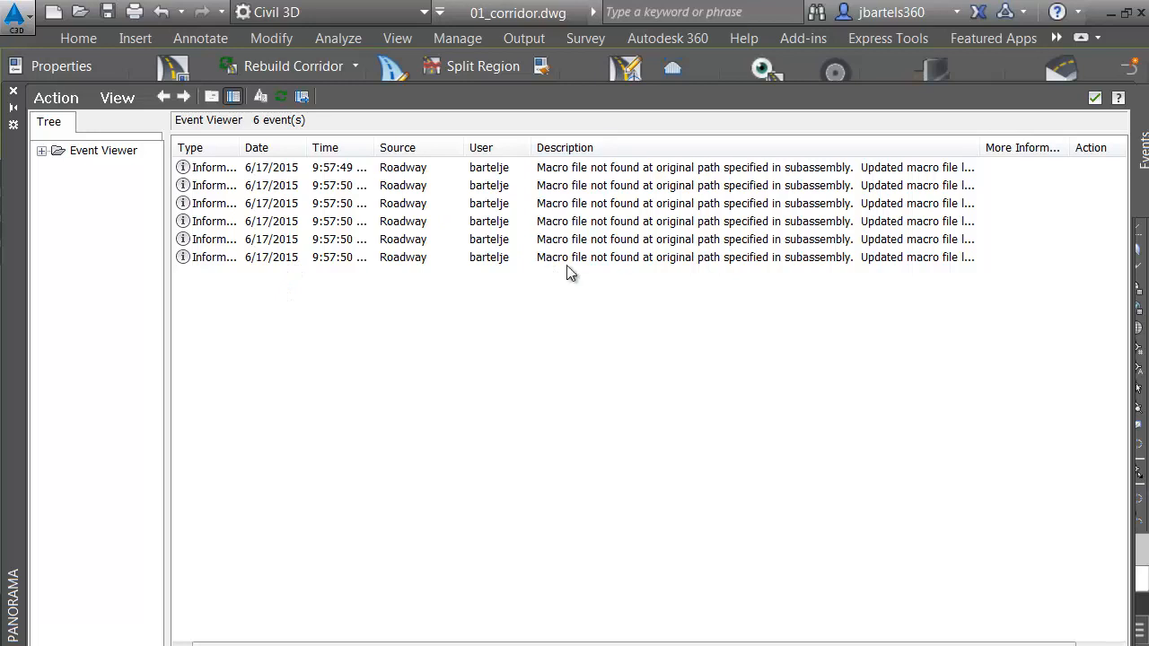
pyautogui.moveTo(566, 192)
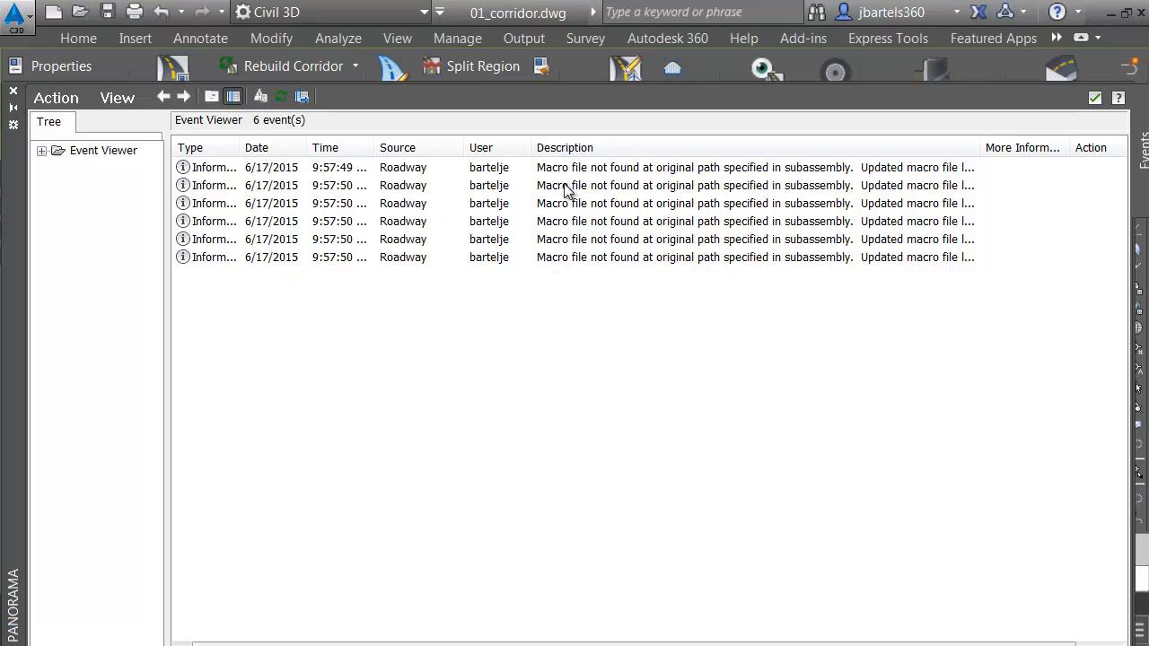
pyautogui.moveTo(449, 222)
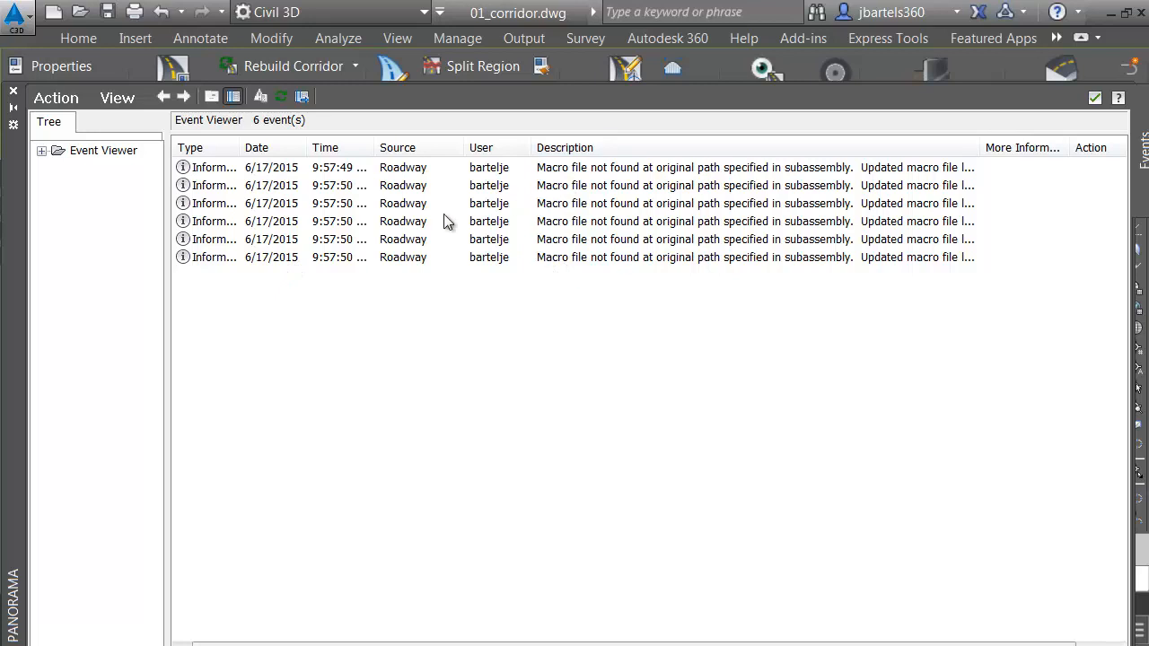
pyautogui.moveTo(259, 291)
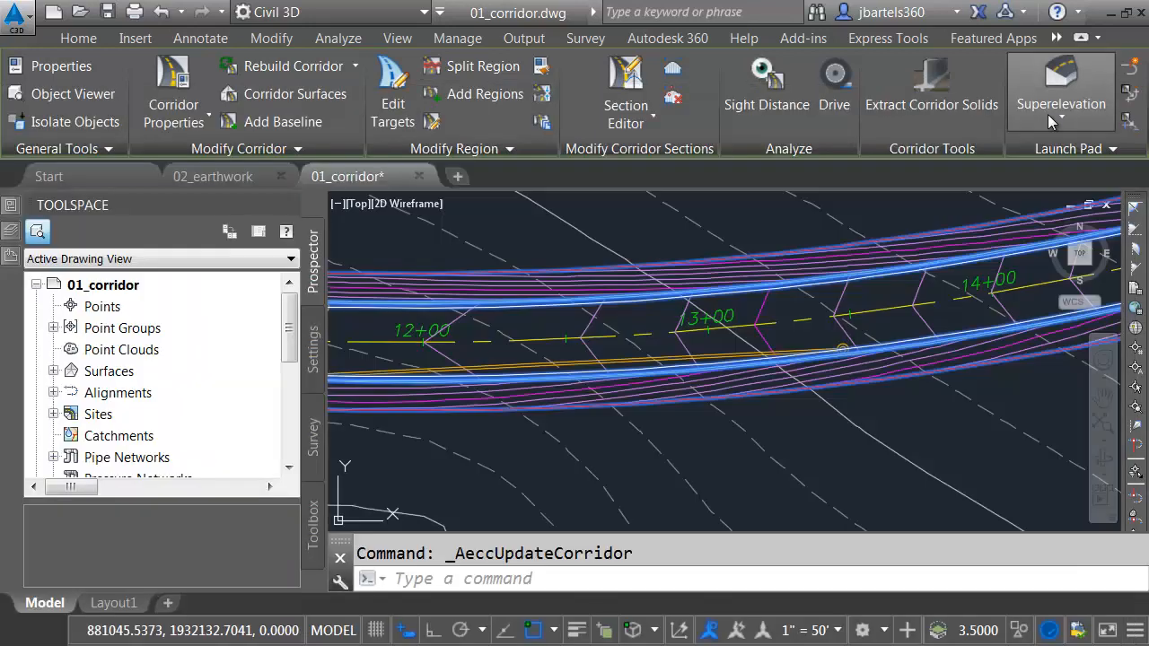
# Bring up the assembly, open the Daylight subassembly palettes, and end placement.
pyautogui.click(79, 37)
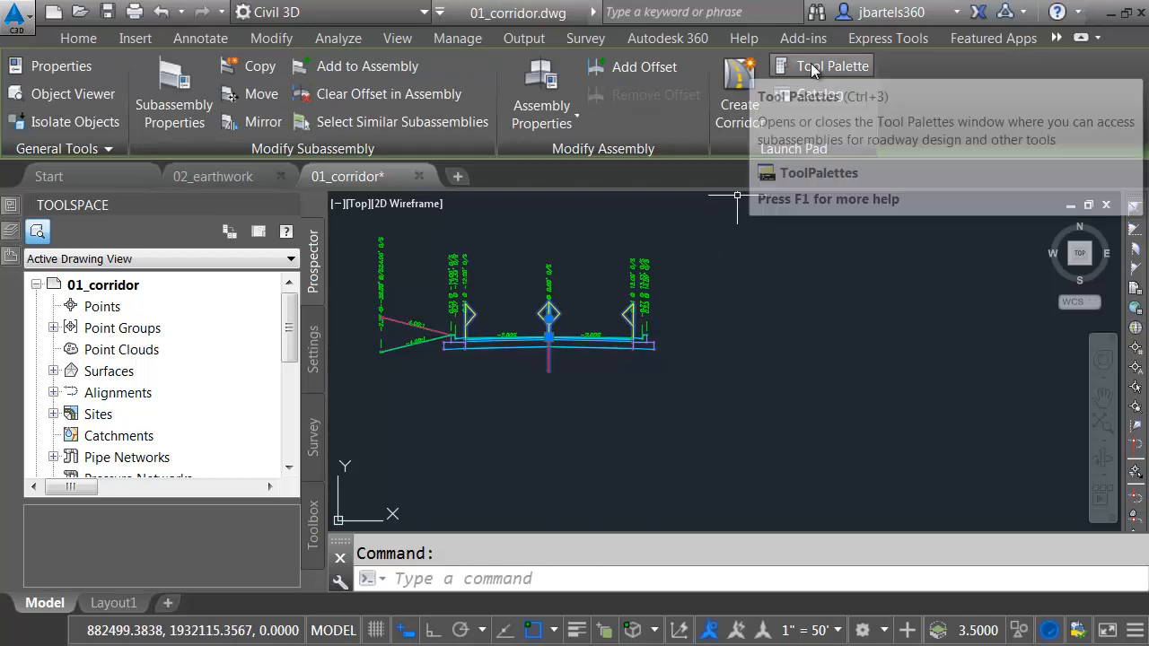
pyautogui.click(832, 65)
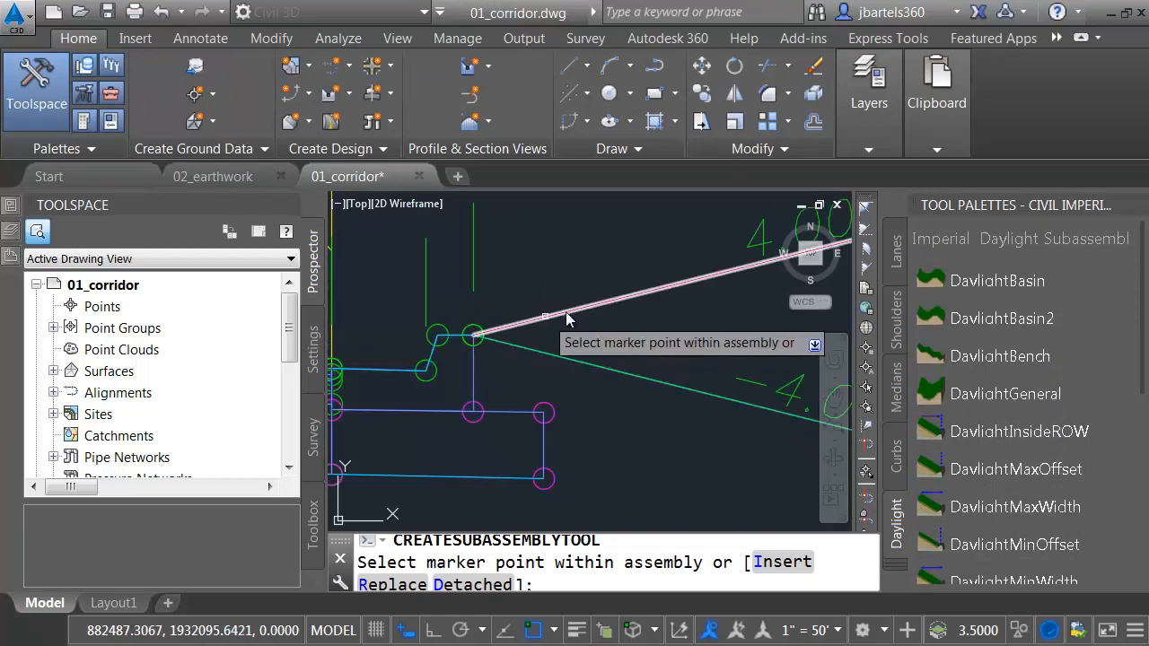
pyautogui.press('Escape')
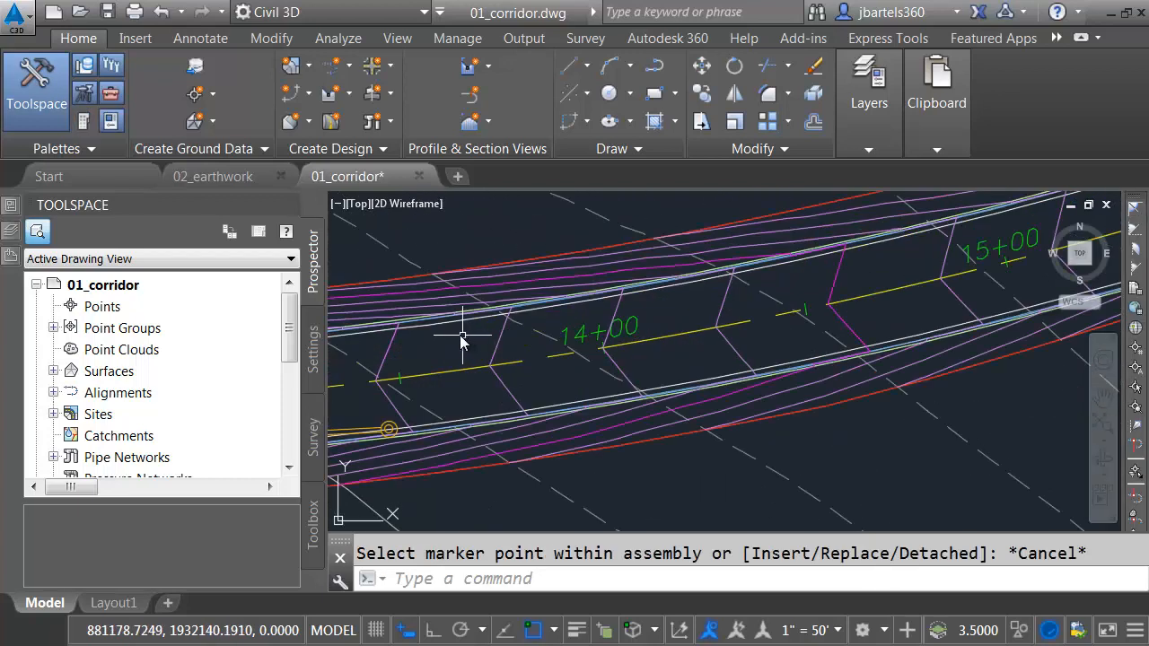
# Select the corridor, then sort and scroll the TargetDTM not-found errors in Event Viewer.
pyautogui.click(463, 339)
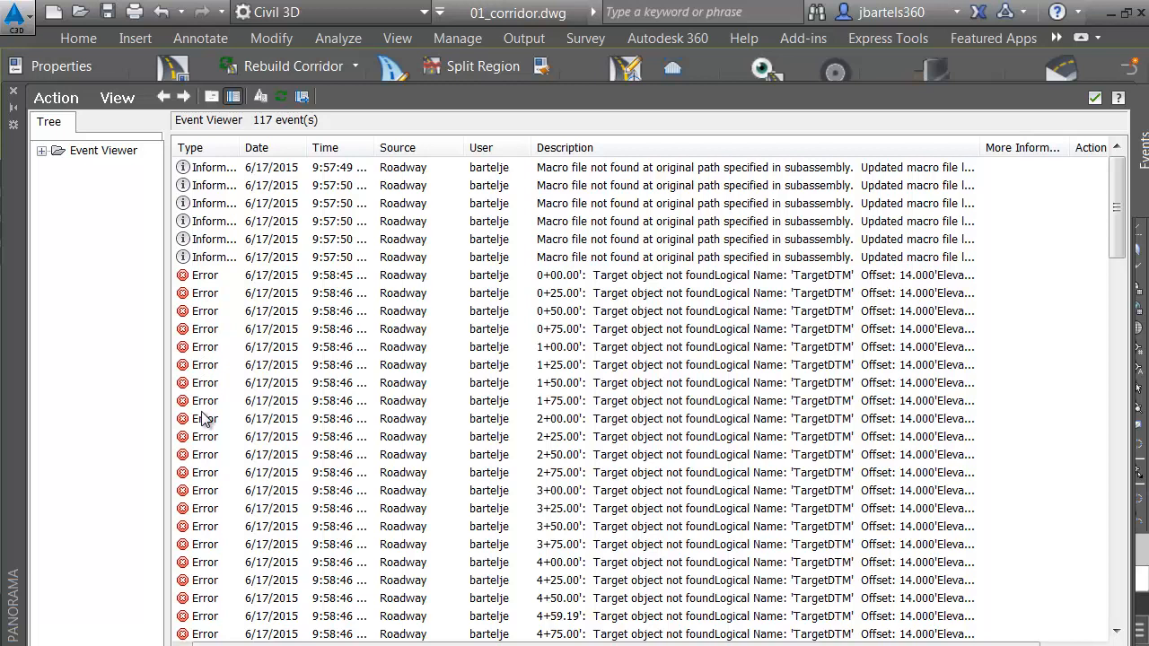
pyautogui.moveTo(205, 262)
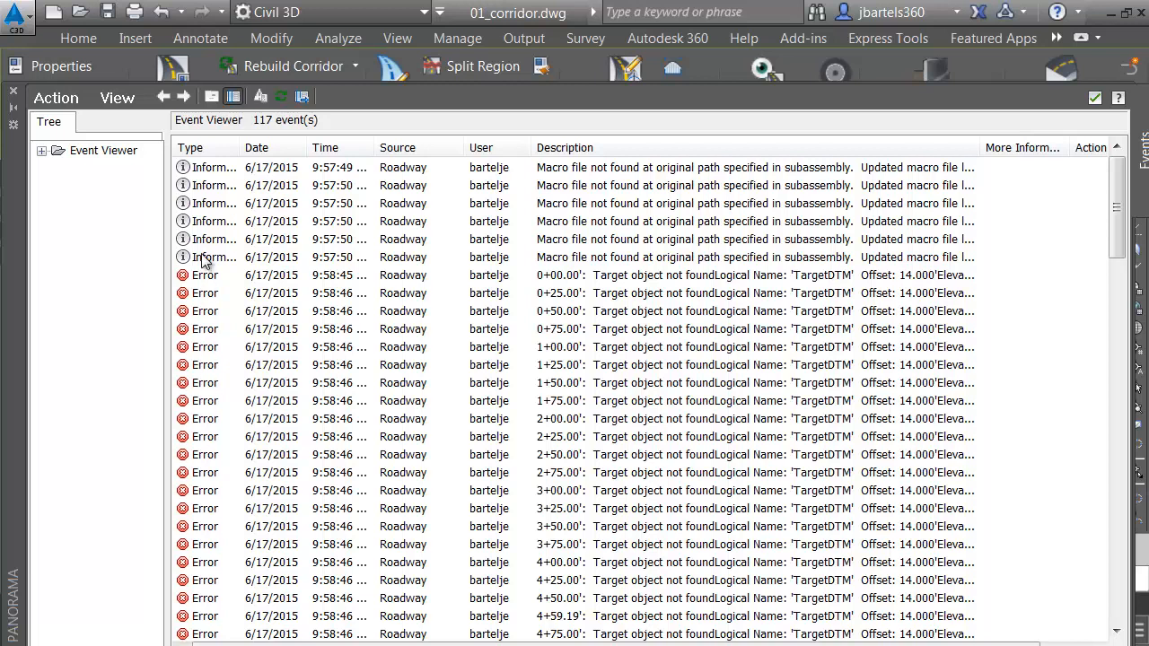
pyautogui.moveTo(725, 262)
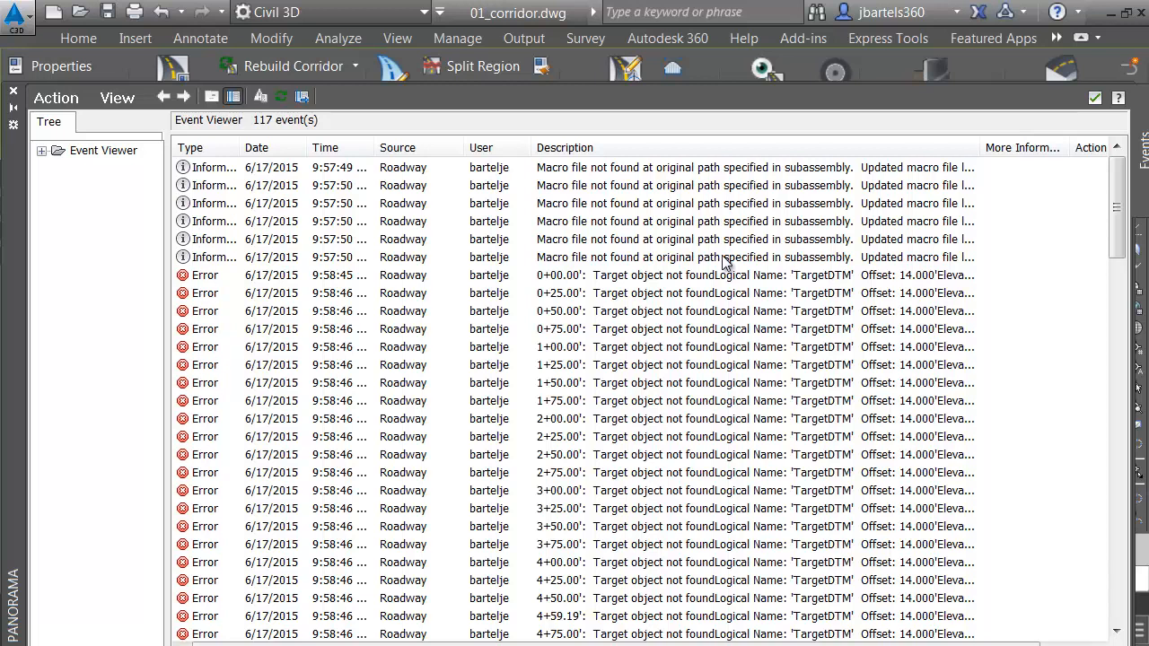
pyautogui.scroll(-3)
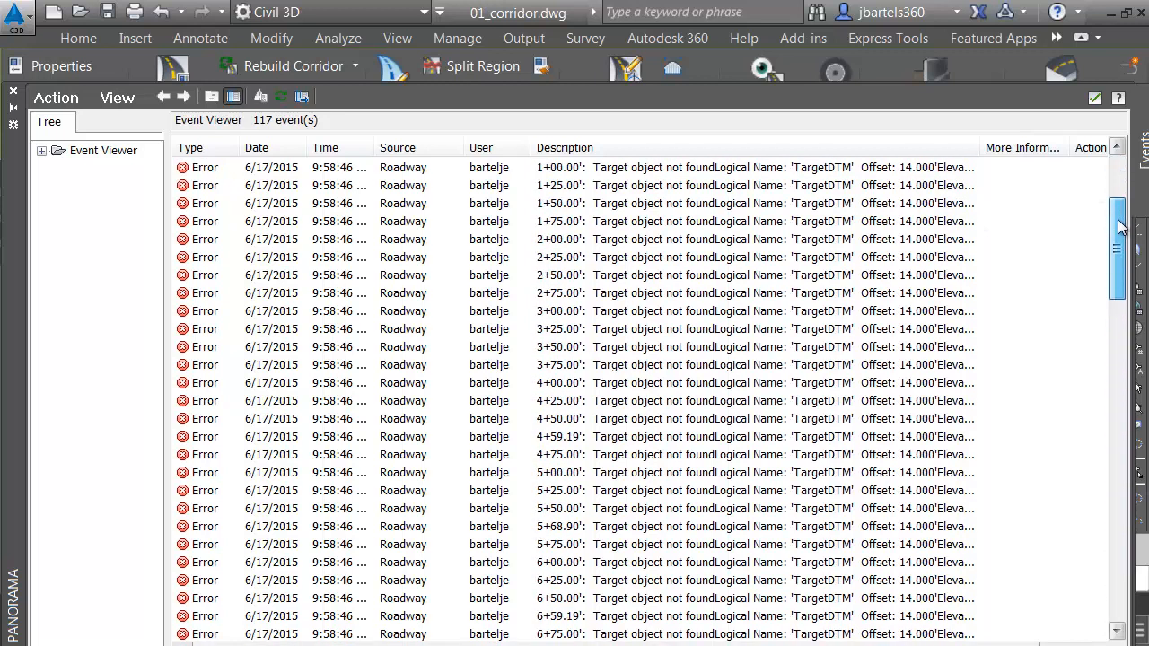
pyautogui.scroll(3)
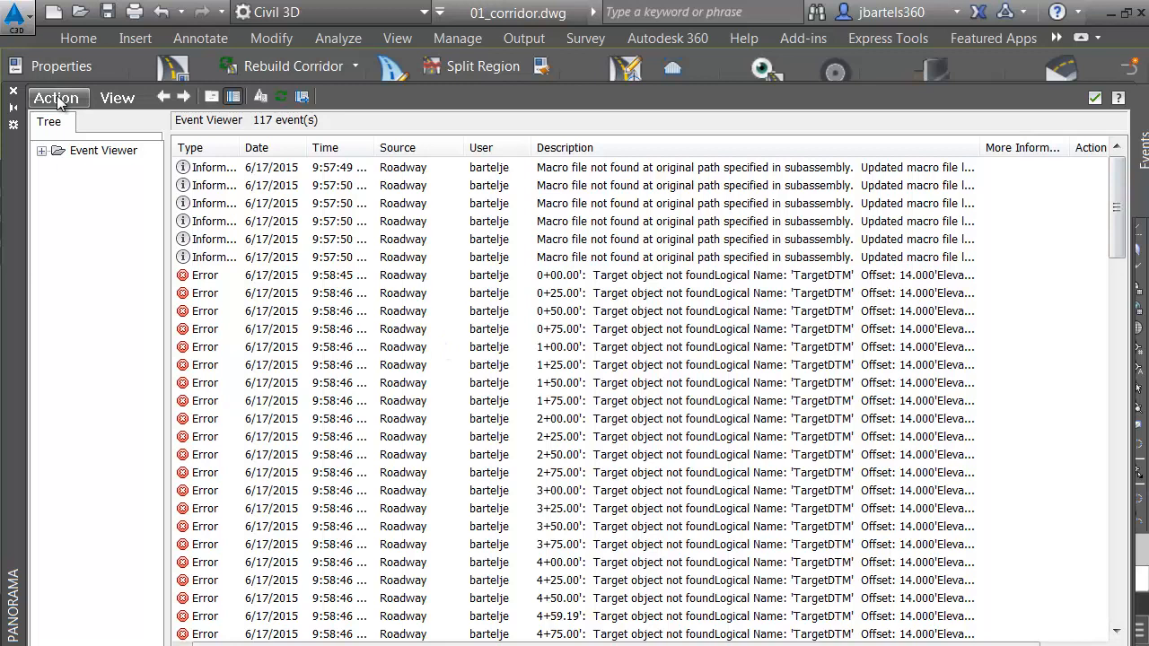
pyautogui.click(58, 97)
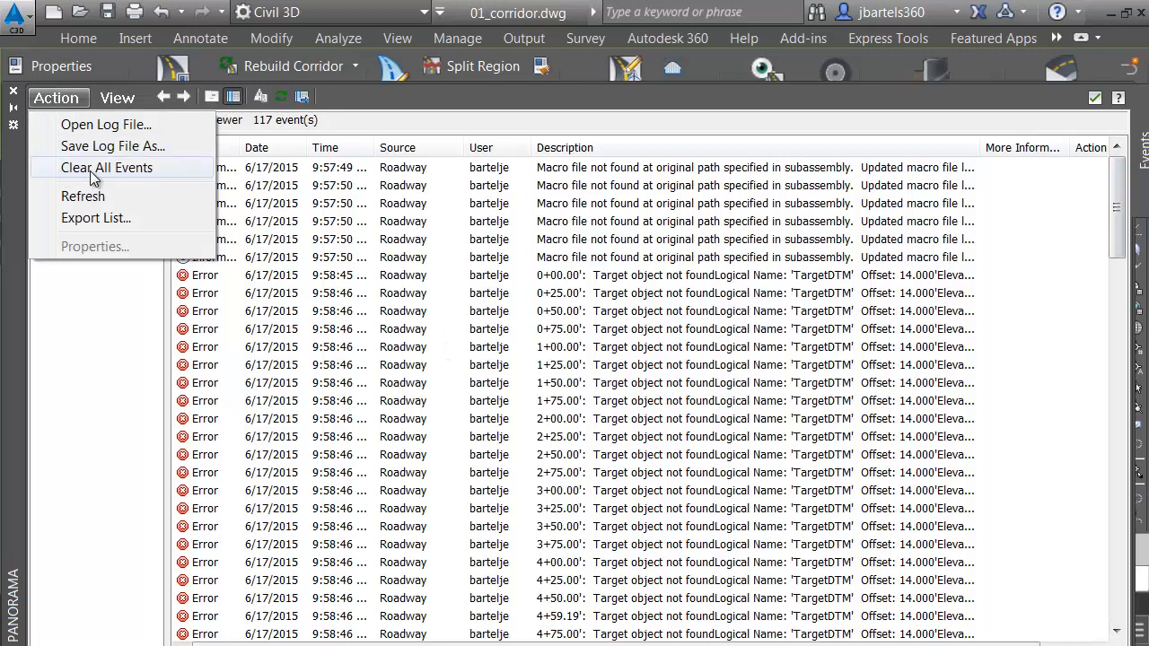
pyautogui.click(118, 98)
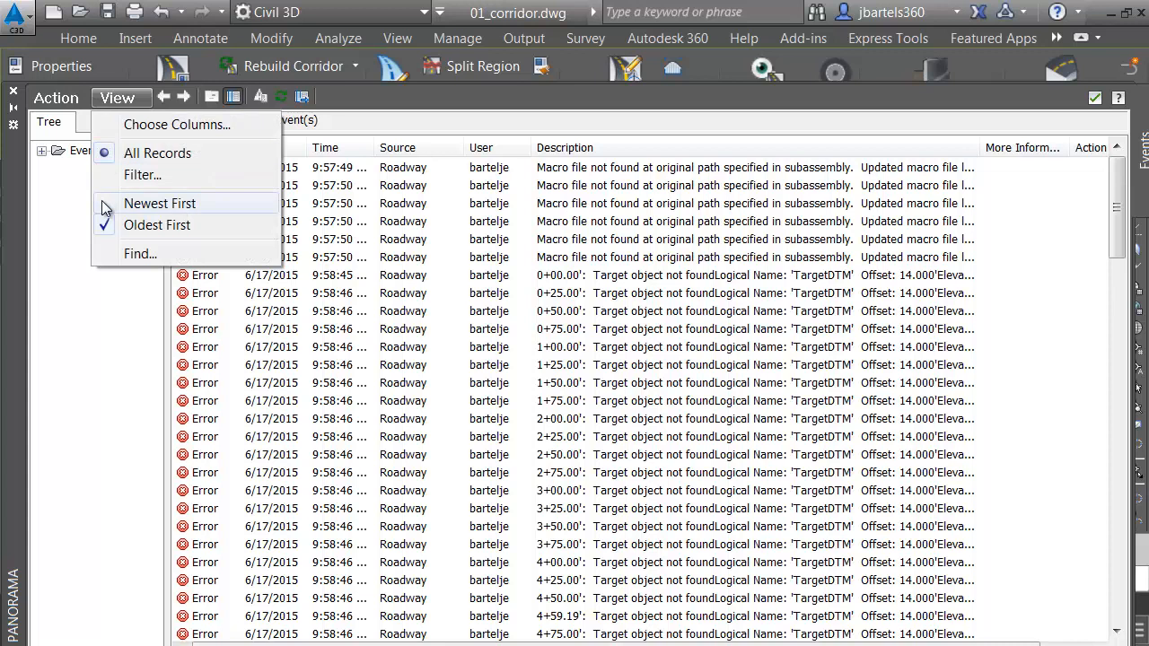
pyautogui.click(159, 203)
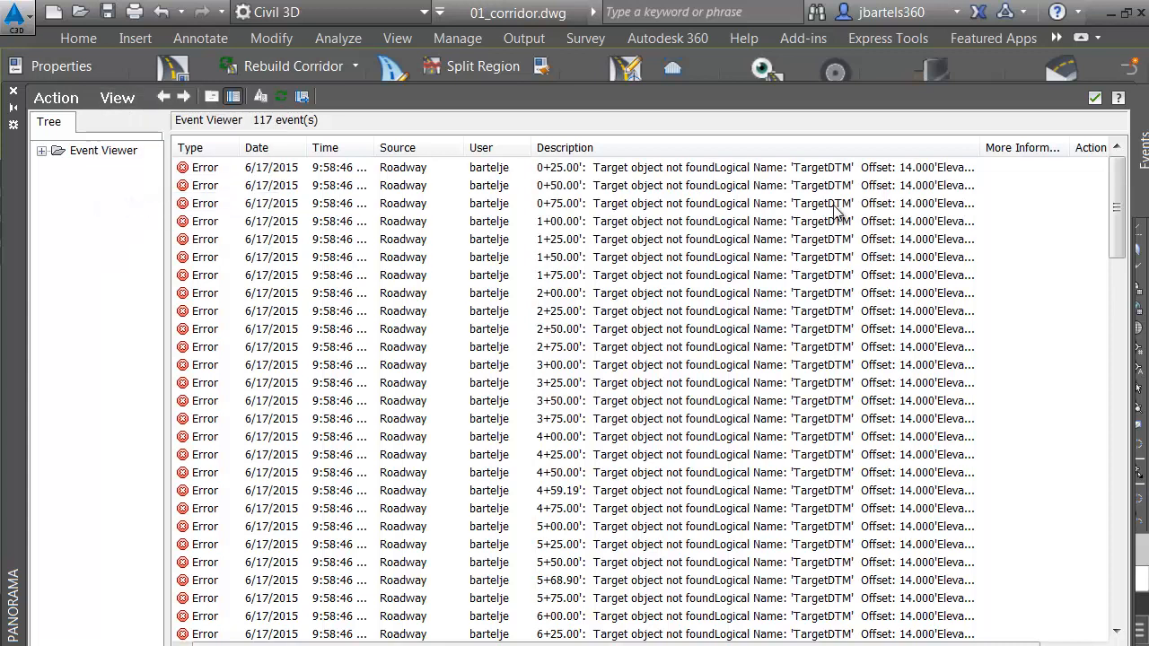
pyautogui.scroll(-3)
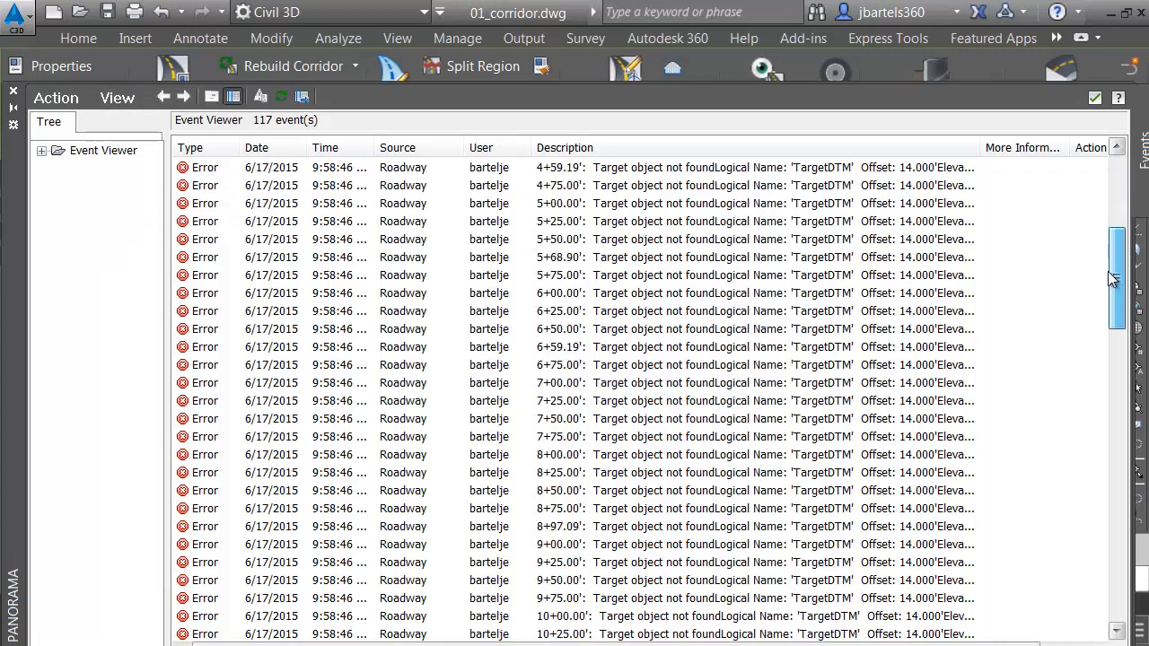
pyautogui.scroll(-3)
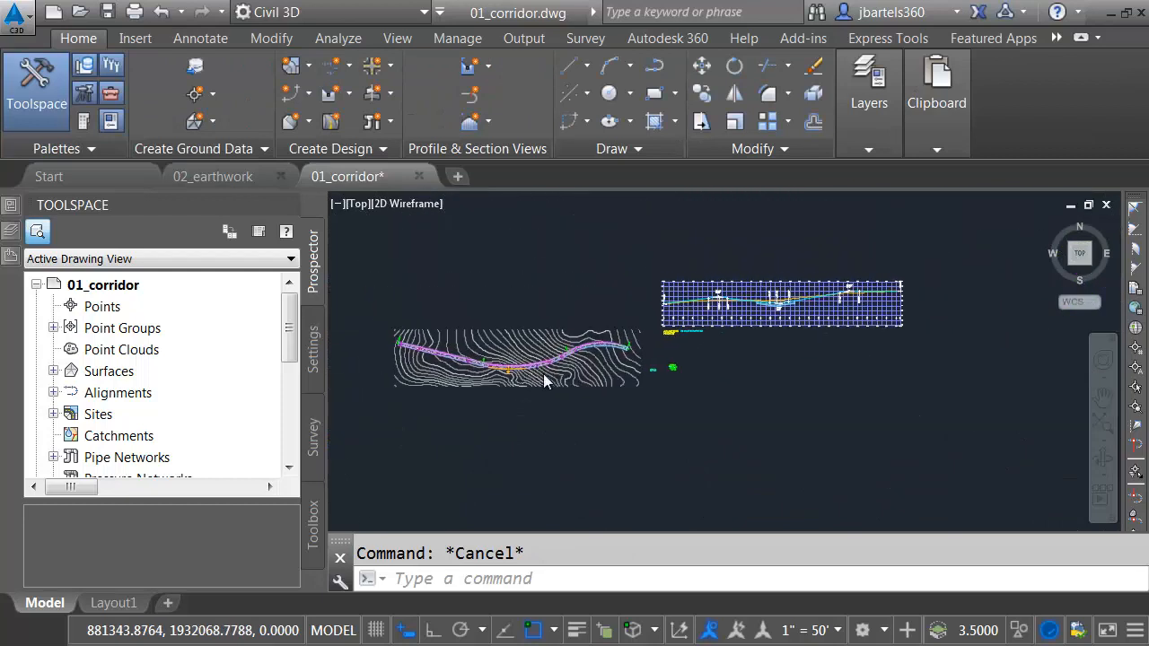
pyautogui.moveTo(473, 274)
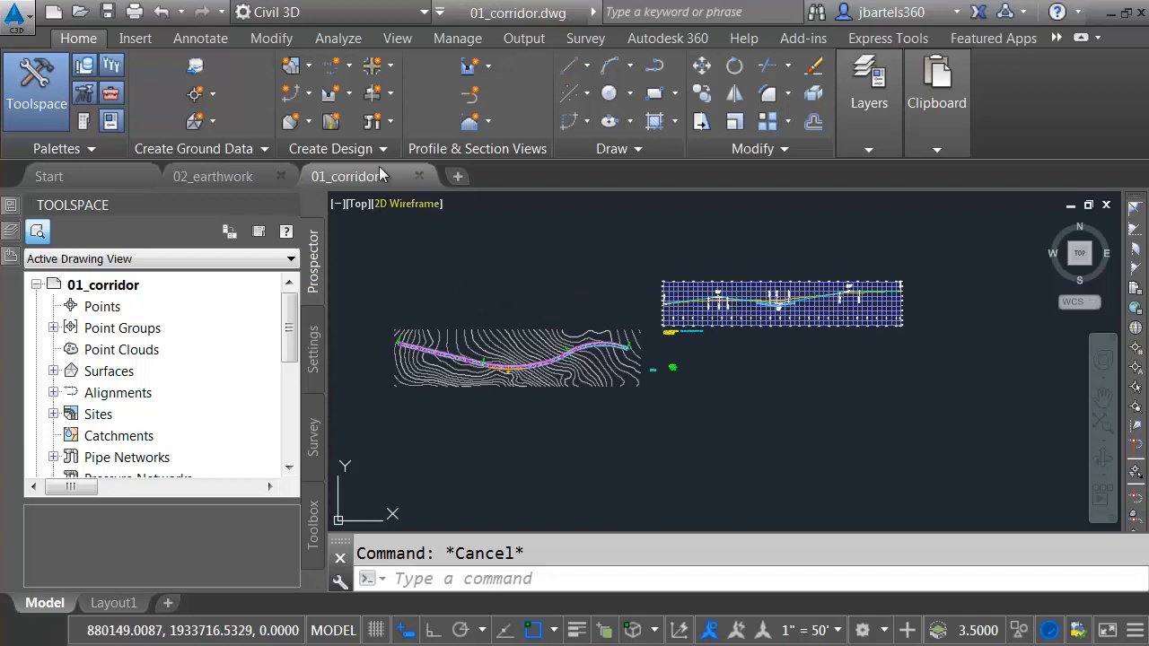
# Tile the corridor and earthwork drawings vertically, then activate the corridor window.
pyautogui.click(397, 37)
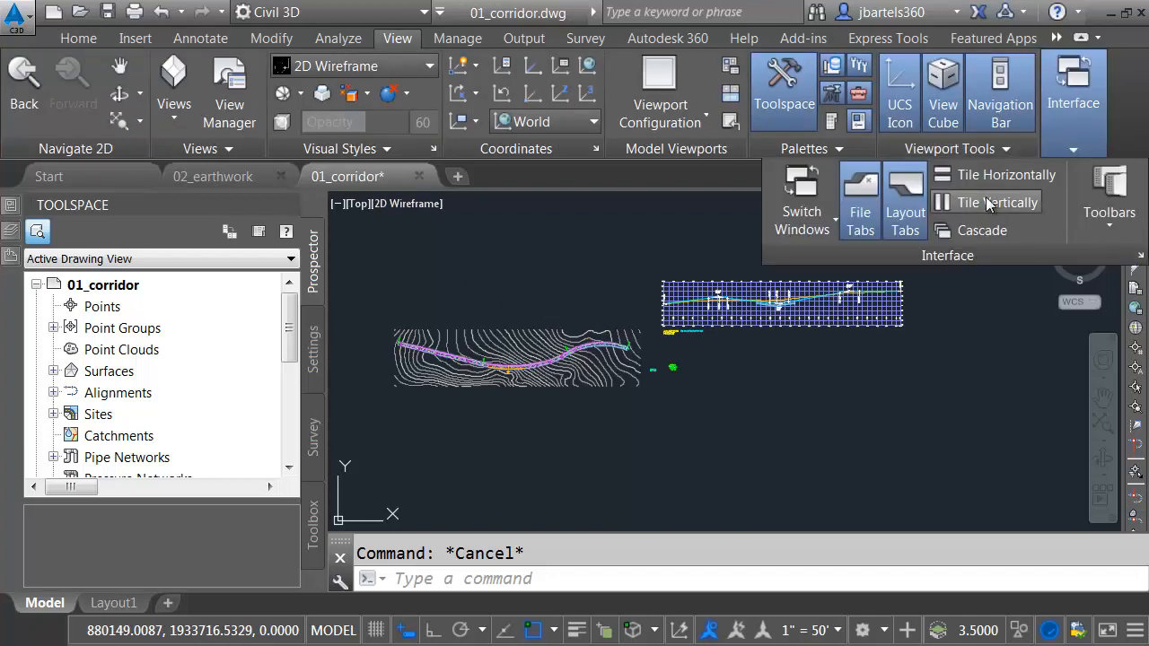
pyautogui.click(995, 202)
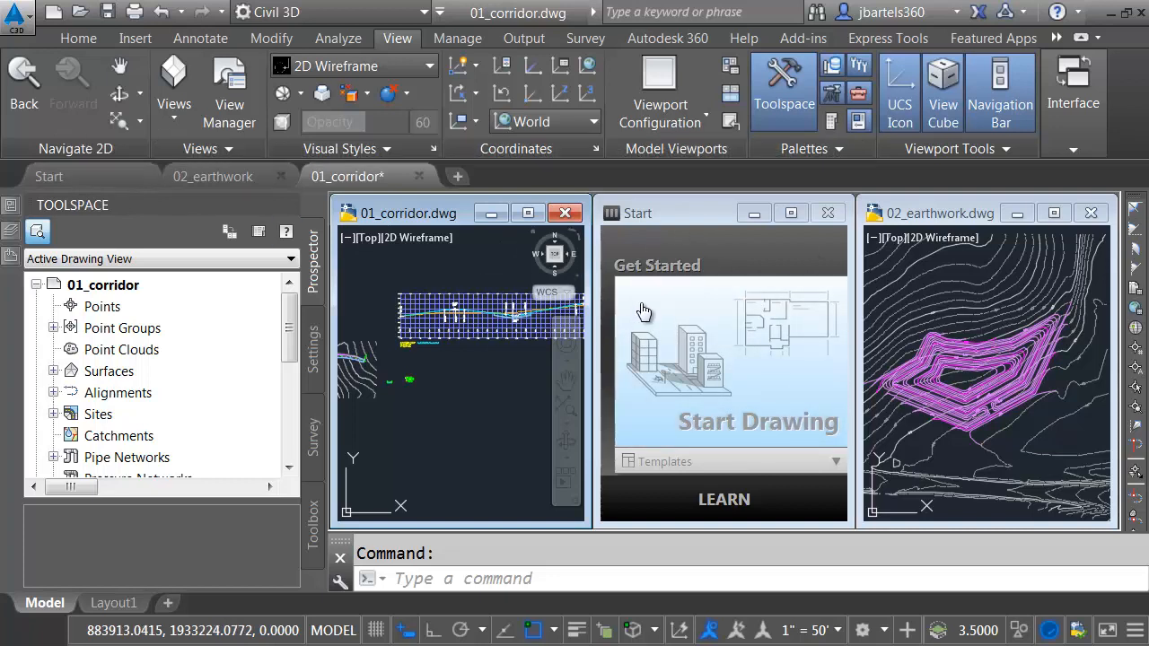
pyautogui.moveTo(695, 321)
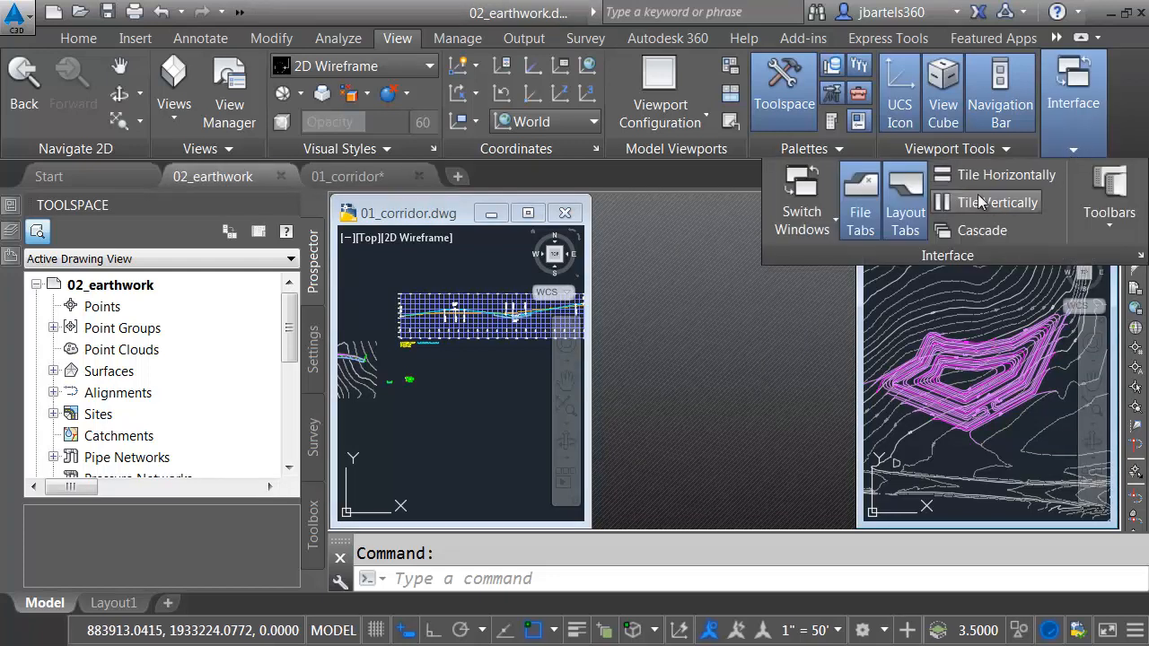
pyautogui.click(997, 202)
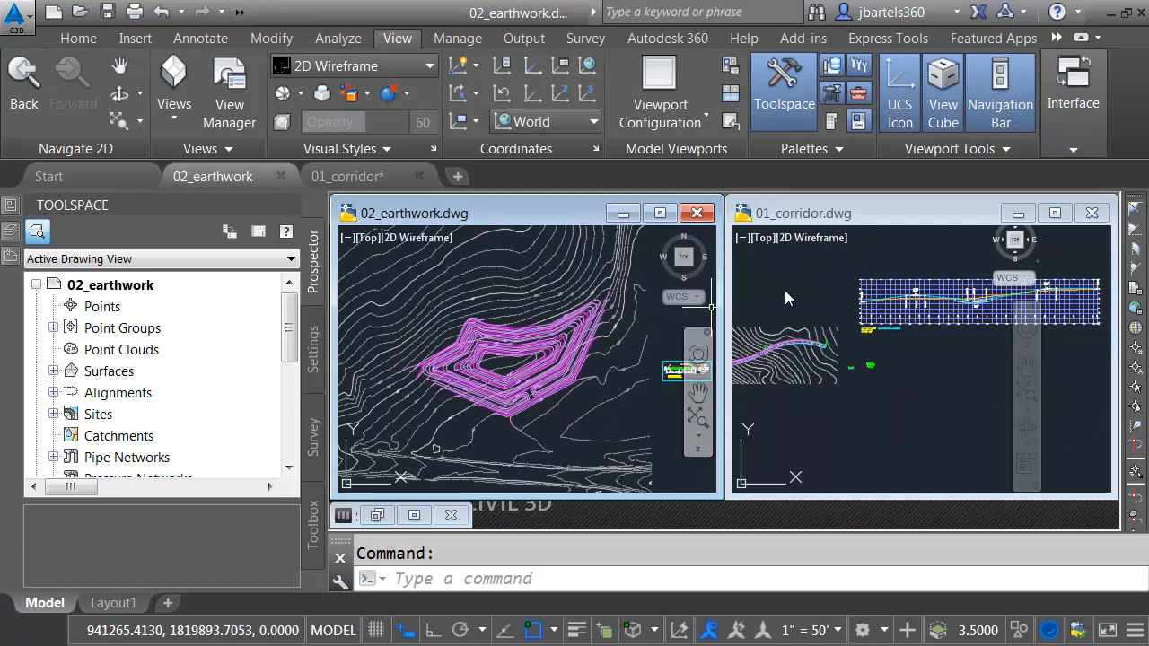
pyautogui.click(866, 366)
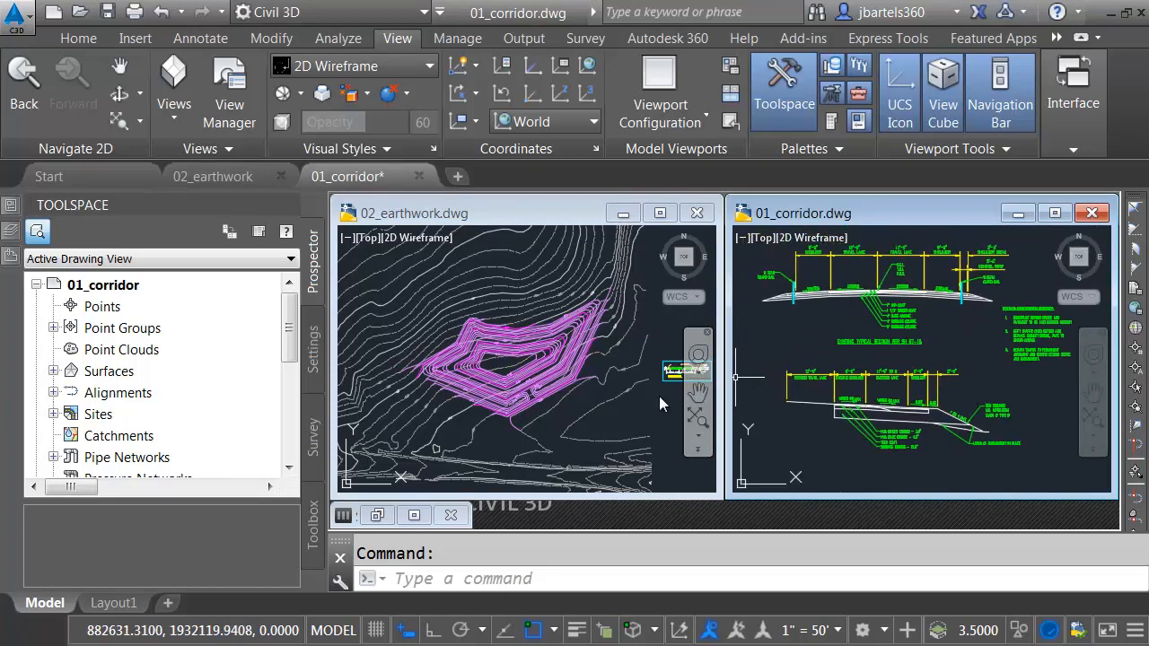
# Activate the earthwork window and re-tile vertically with the corridor drawing on the left.
pyautogui.click(521, 359)
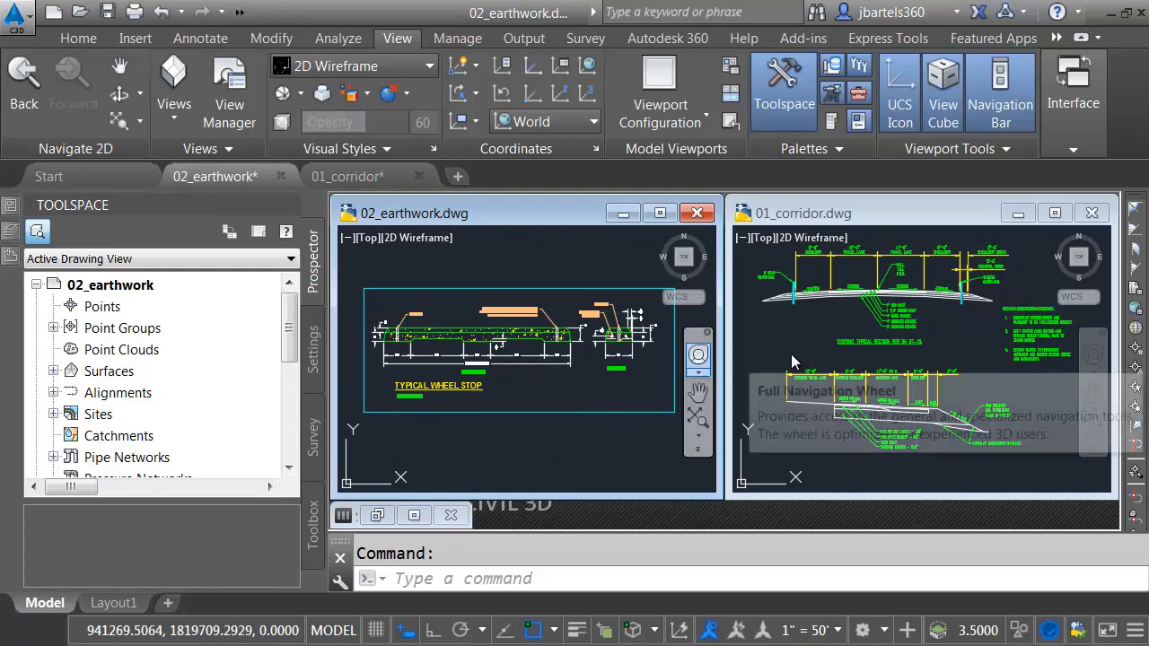
pyautogui.moveTo(588, 400)
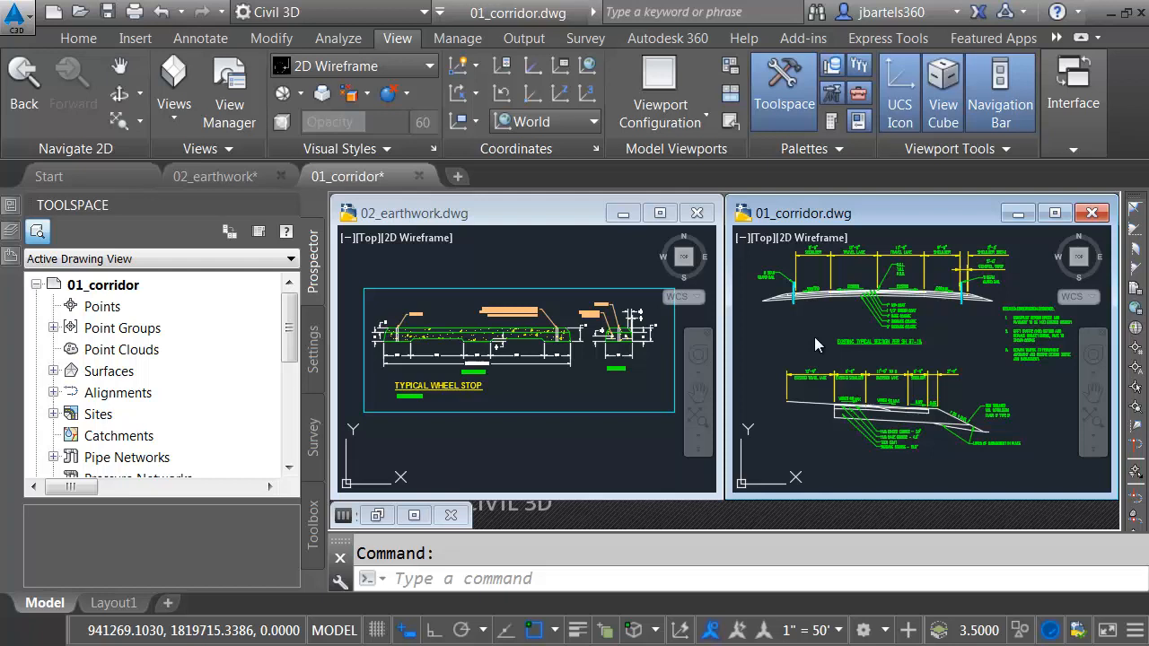
pyautogui.moveTo(789, 359)
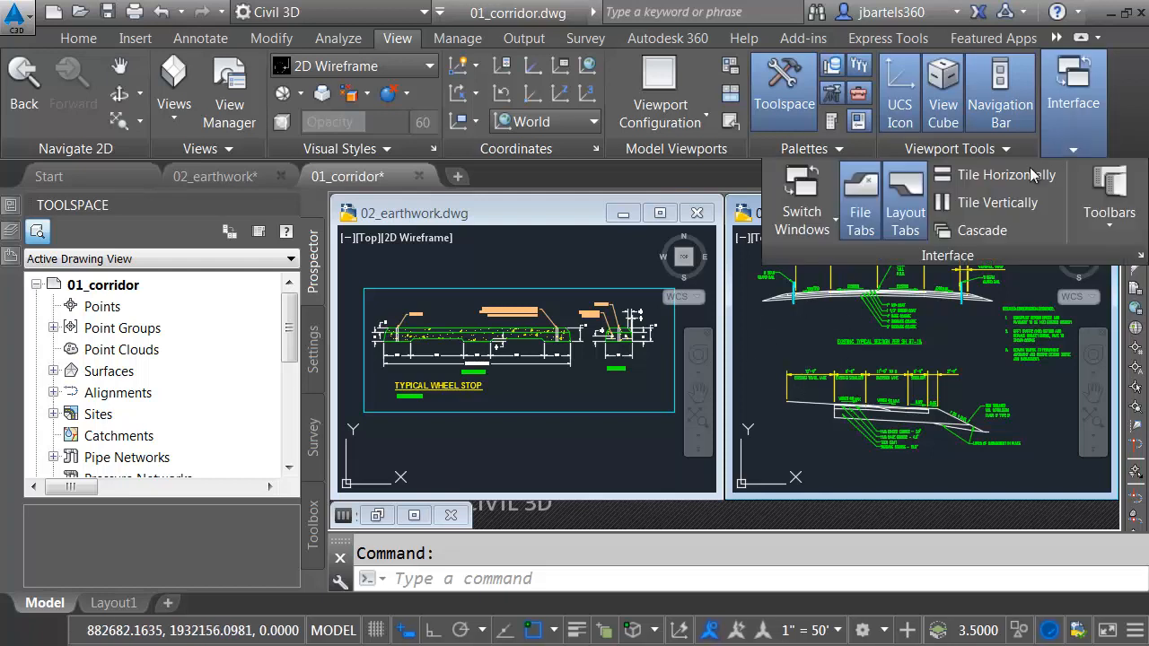
pyautogui.click(987, 202)
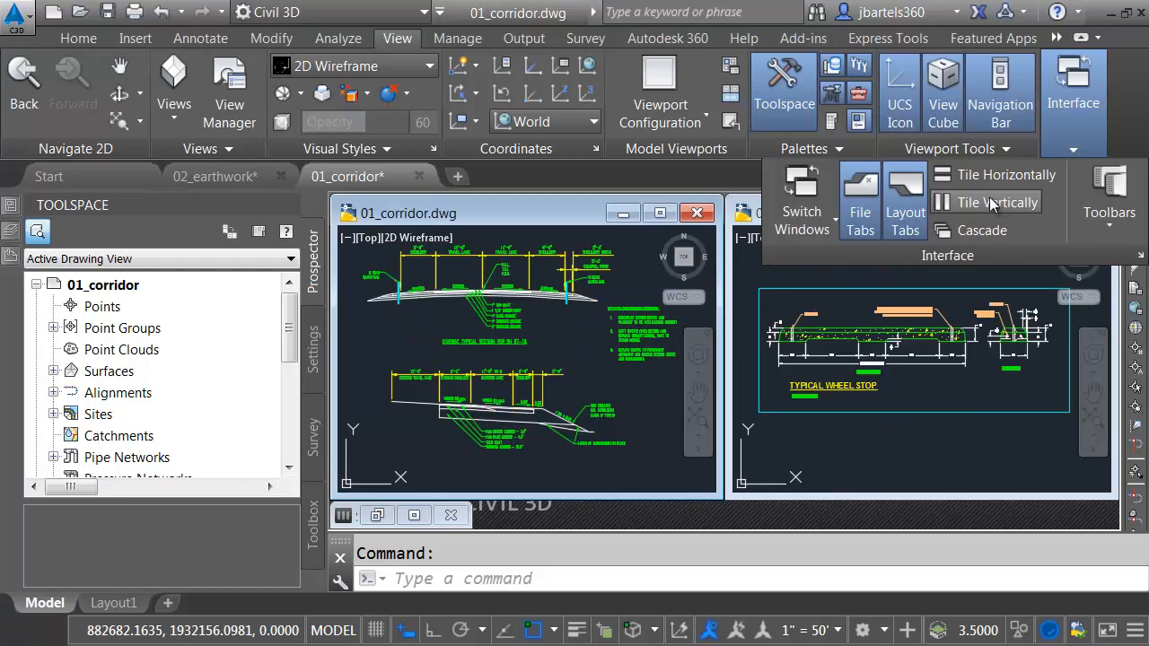
pyautogui.click(997, 202)
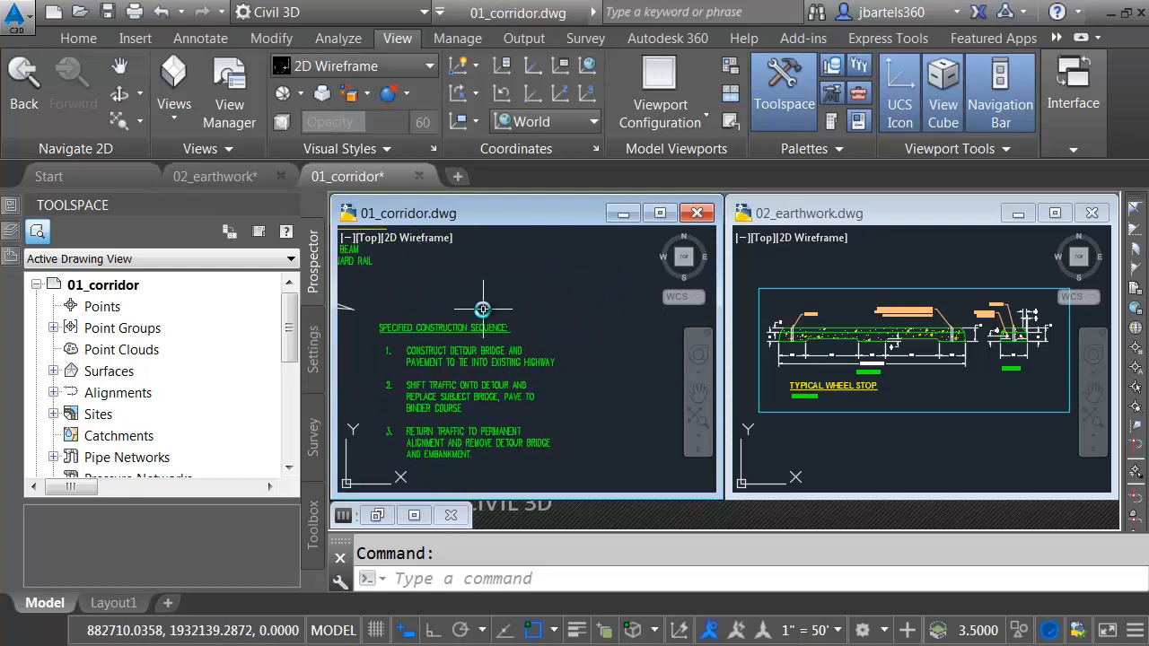
pyautogui.click(457, 326)
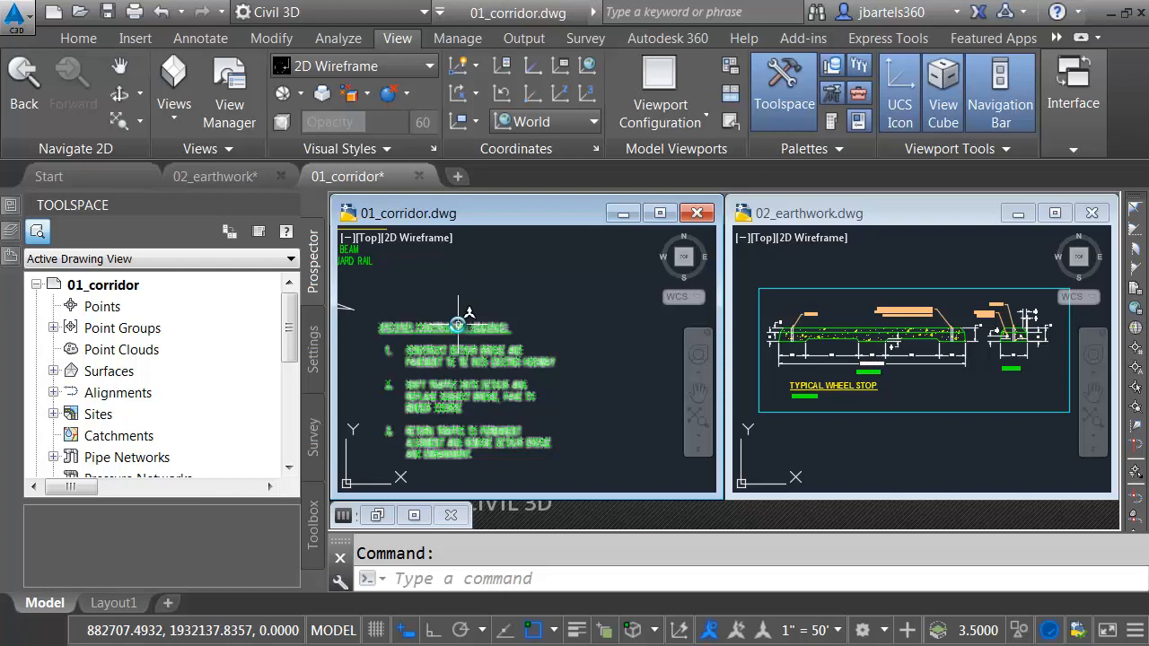
pyautogui.click(445, 326)
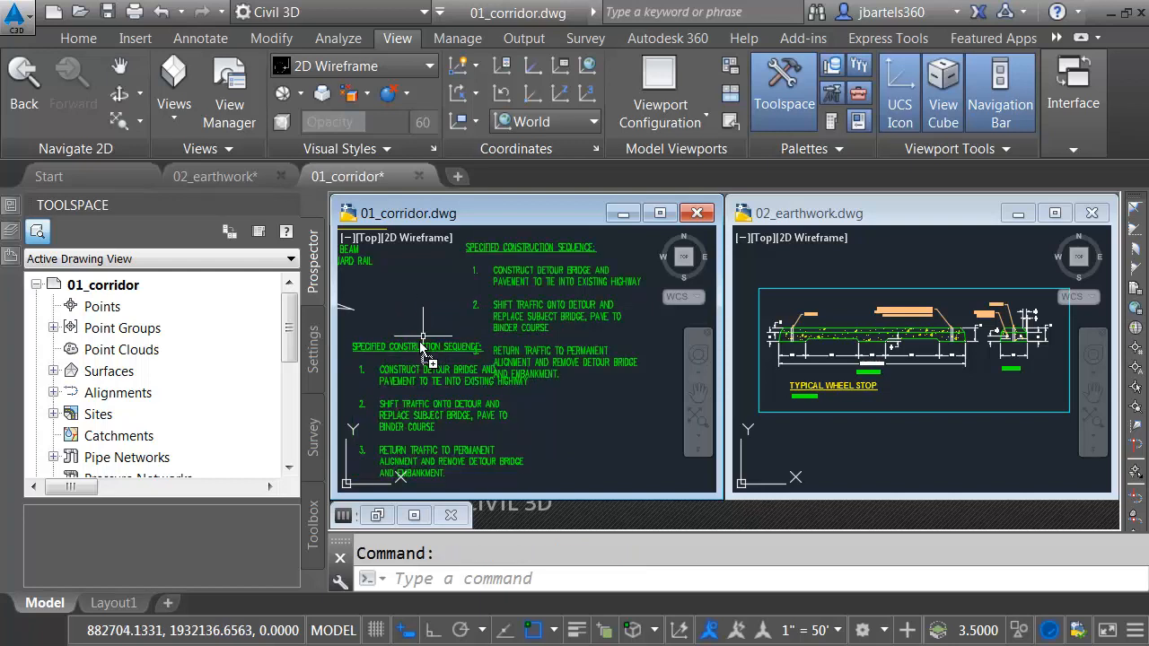
pyautogui.moveTo(425, 343)
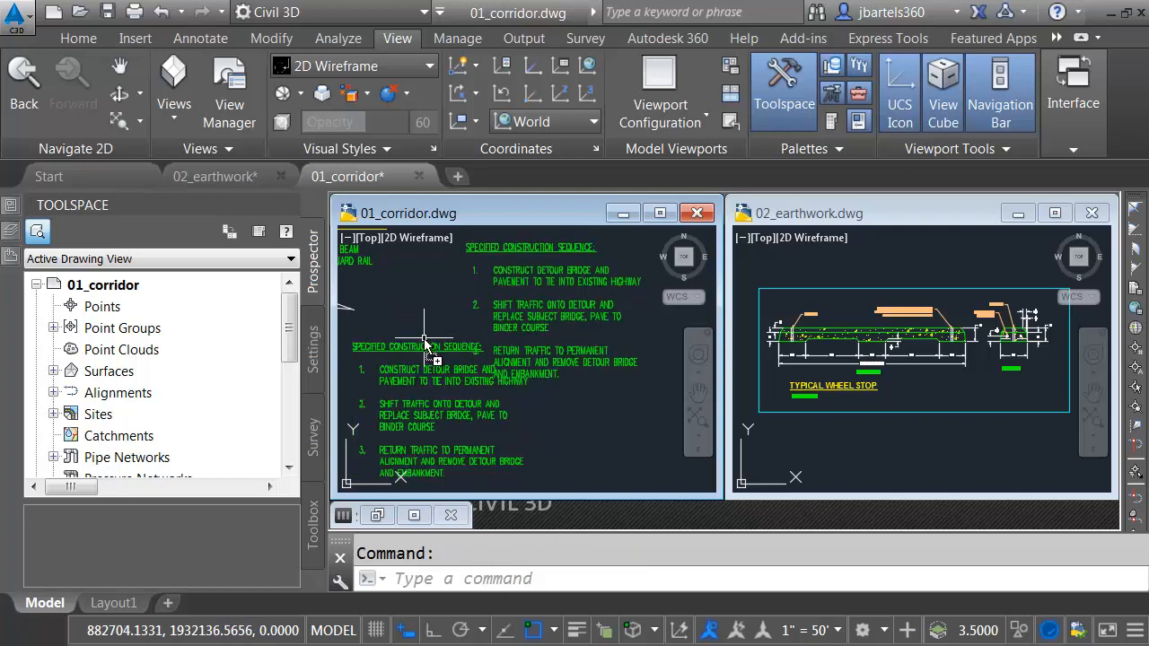
pyautogui.moveTo(462, 323)
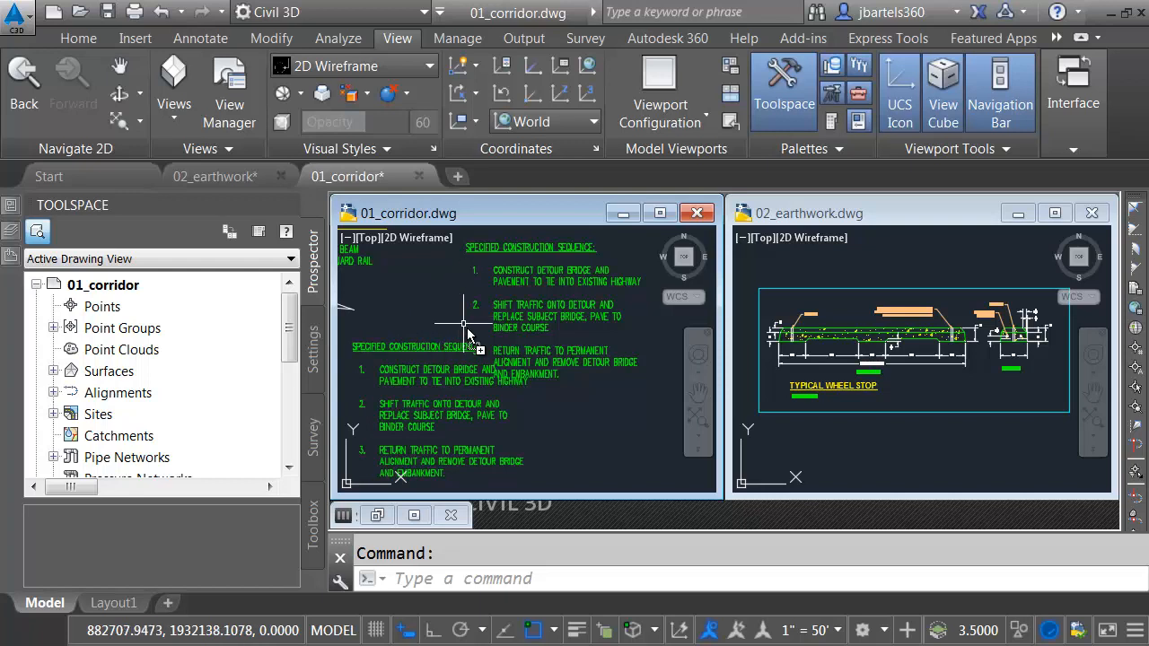
pyautogui.moveTo(513, 440)
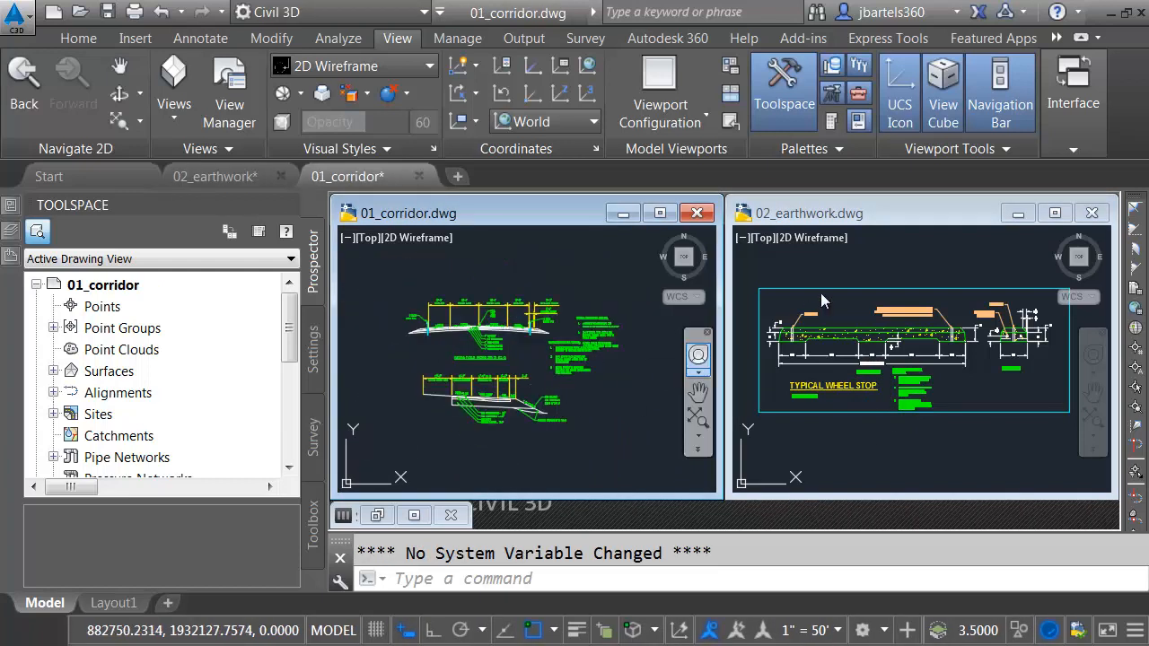
# Stretch the border's bottom midpoint downward with Ortho on to enclose the sections.
pyautogui.click(848, 296)
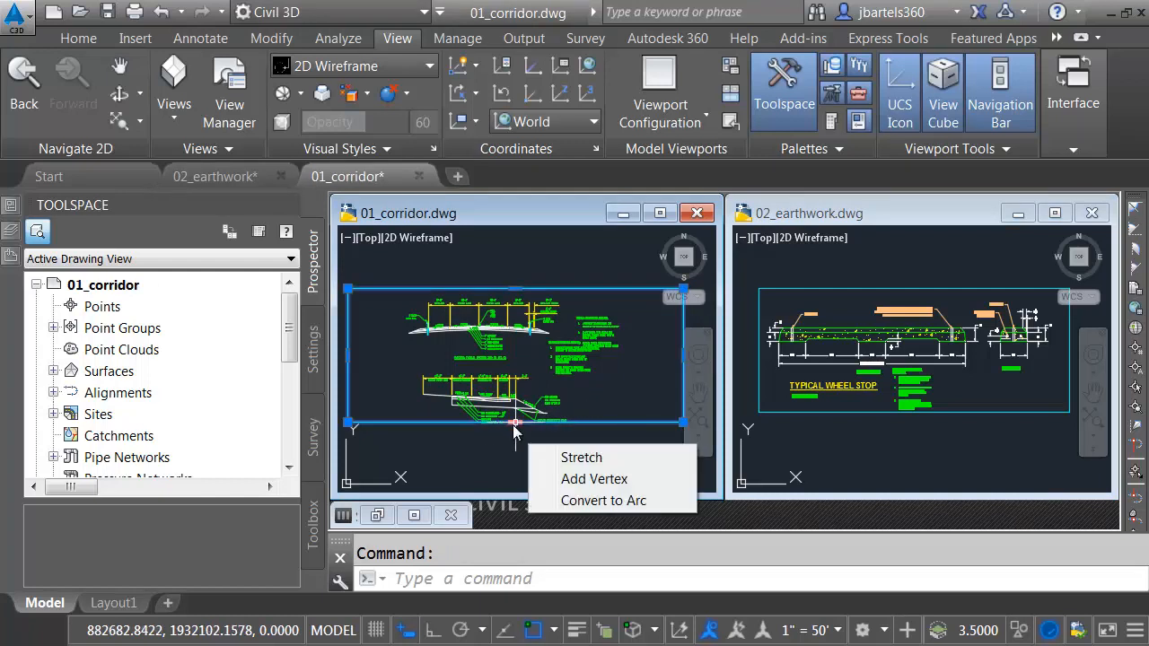
pyautogui.click(581, 458)
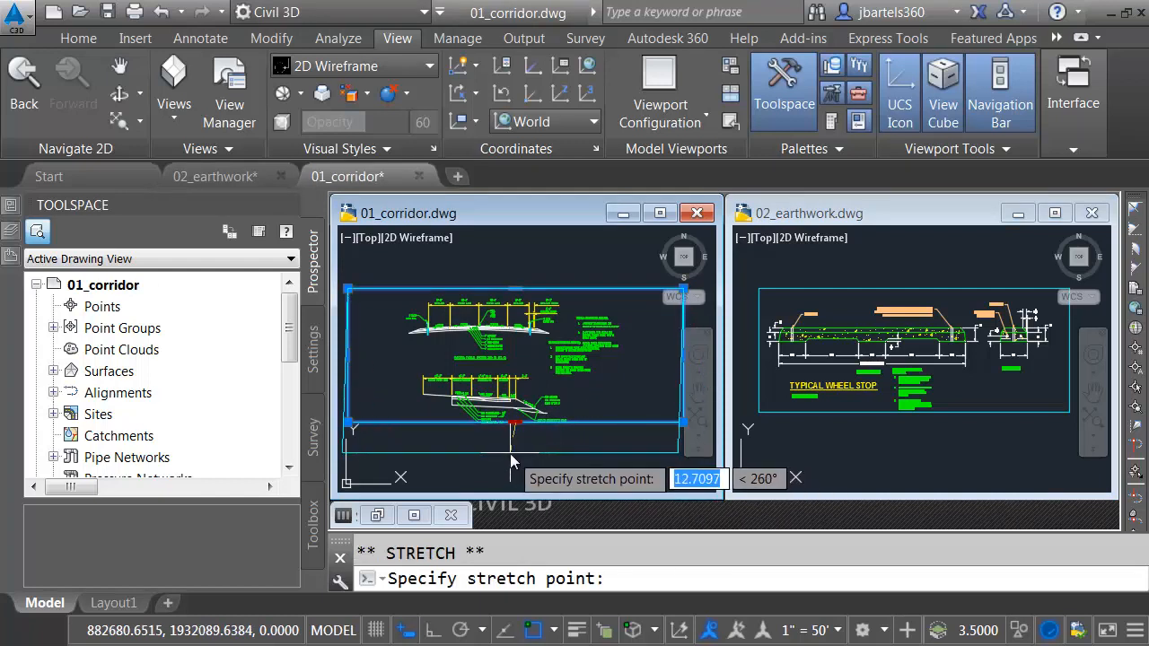
pyautogui.press('f8')
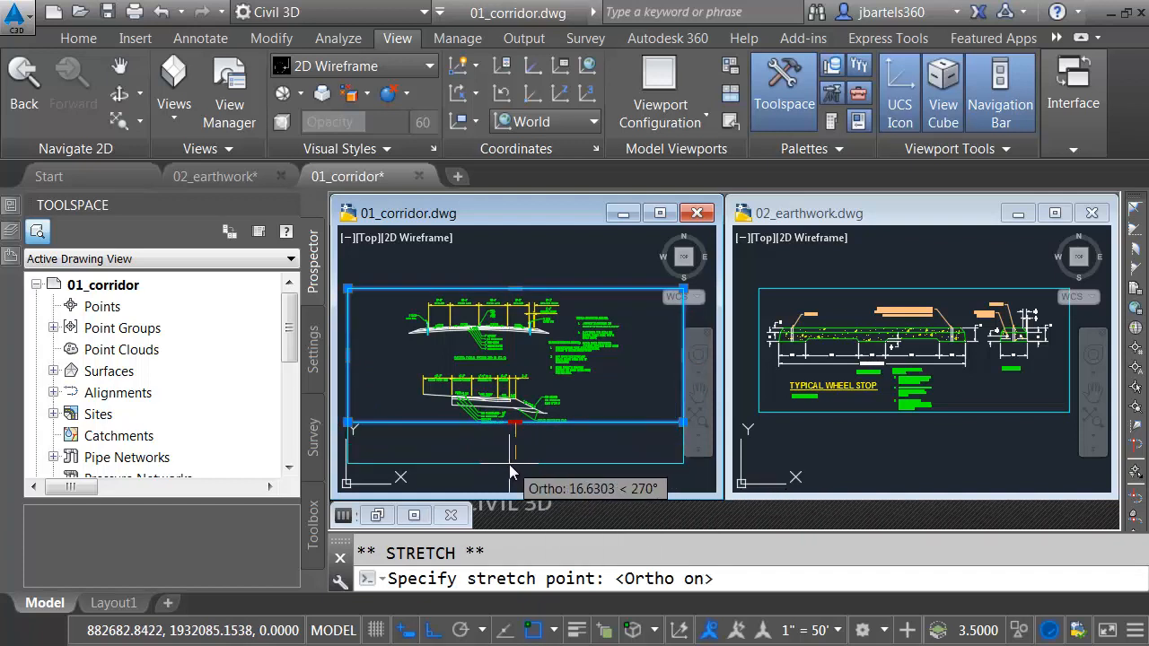
pyautogui.click(566, 440)
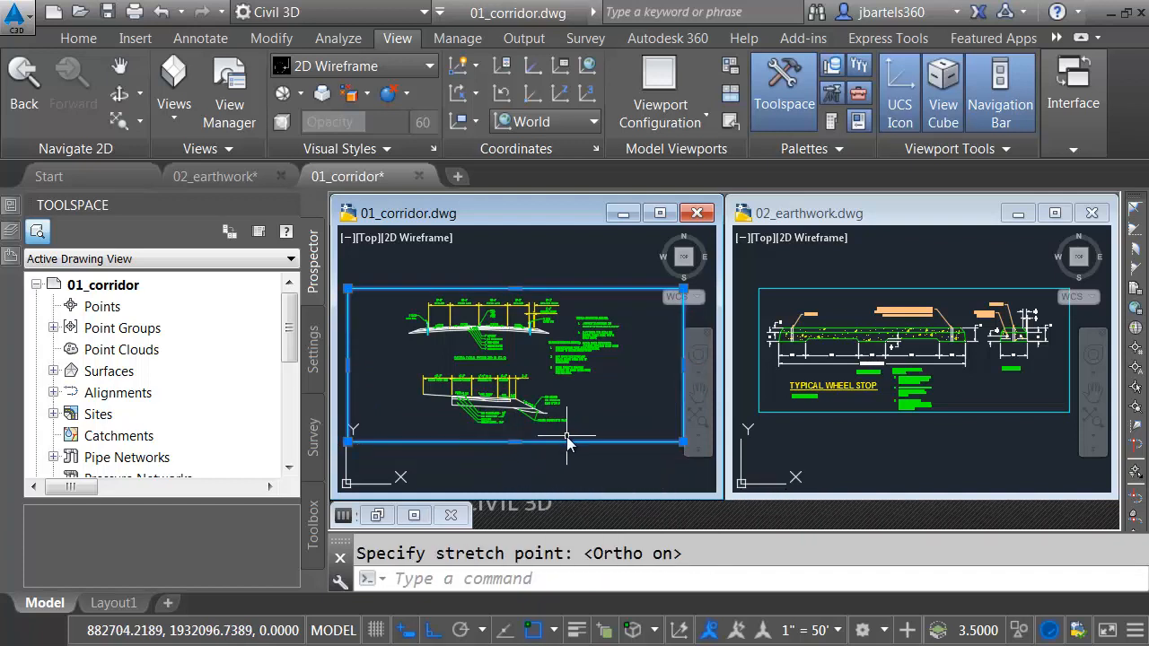
pyautogui.press('Escape')
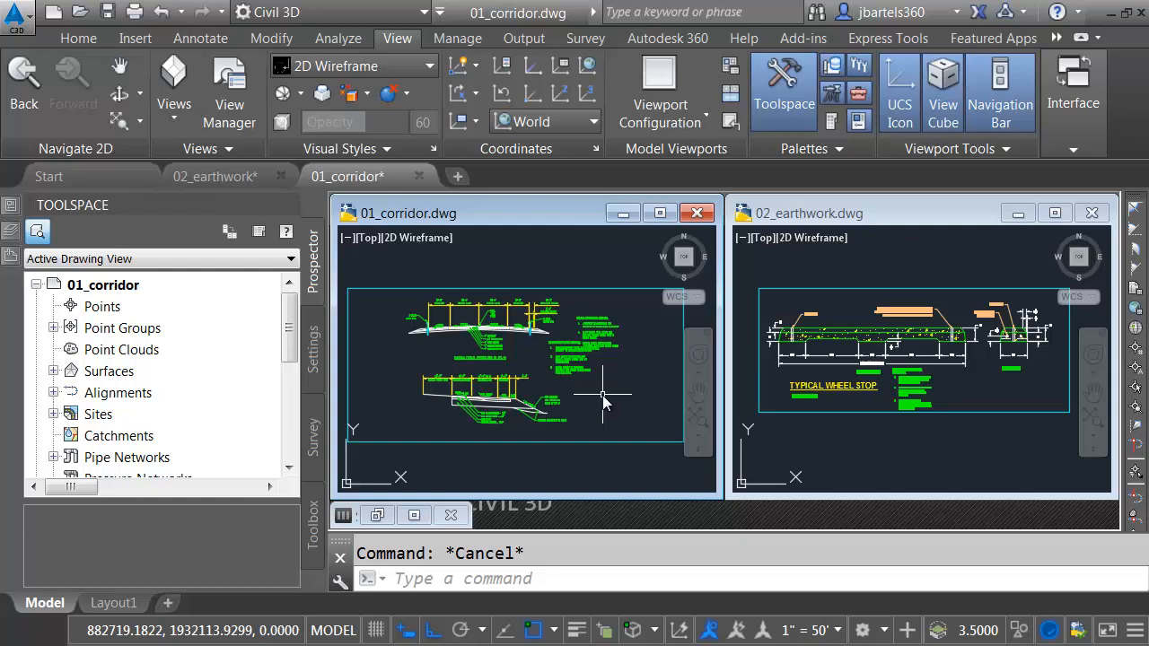
pyautogui.moveTo(593, 395)
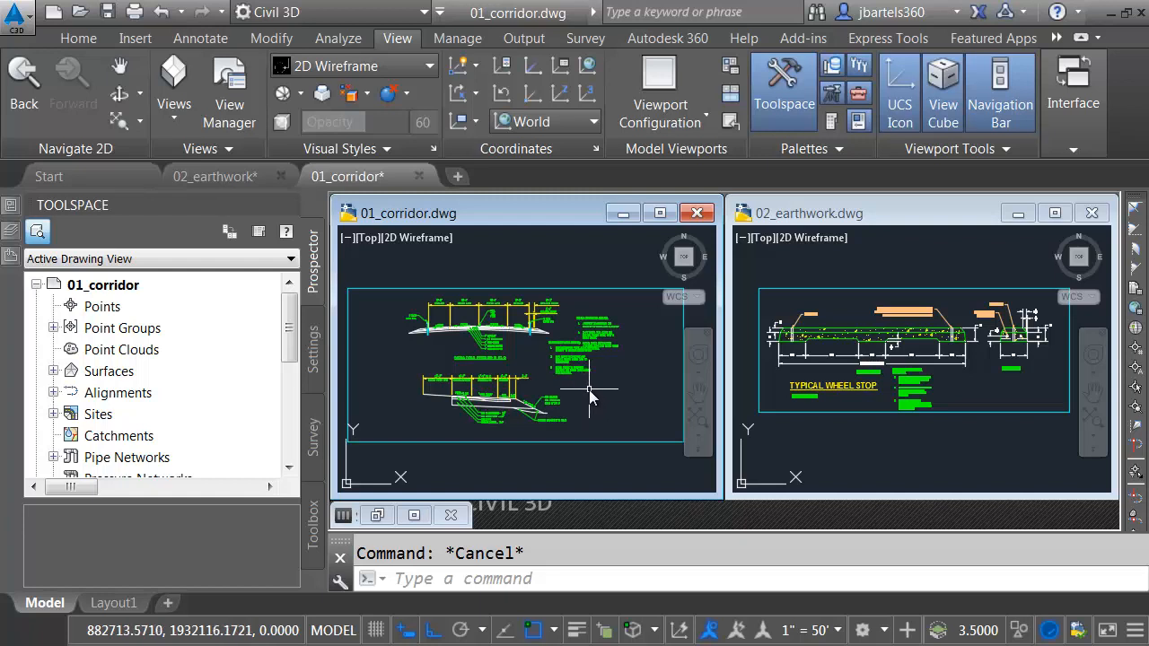
pyautogui.moveTo(637, 371)
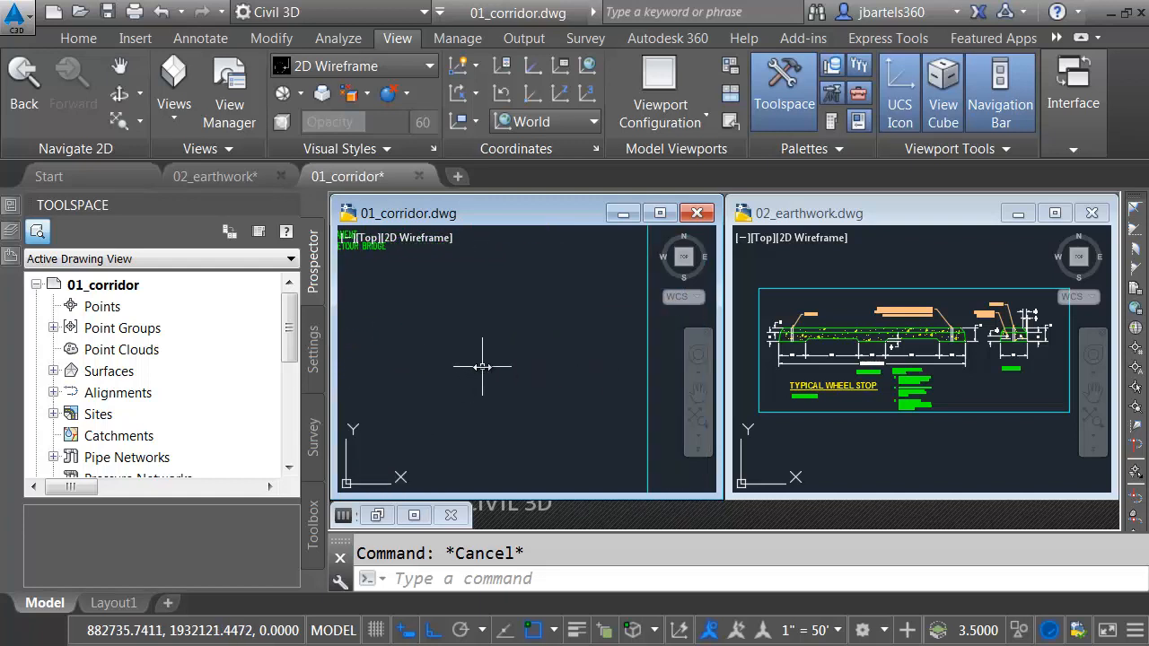
pyautogui.moveTo(78, 38)
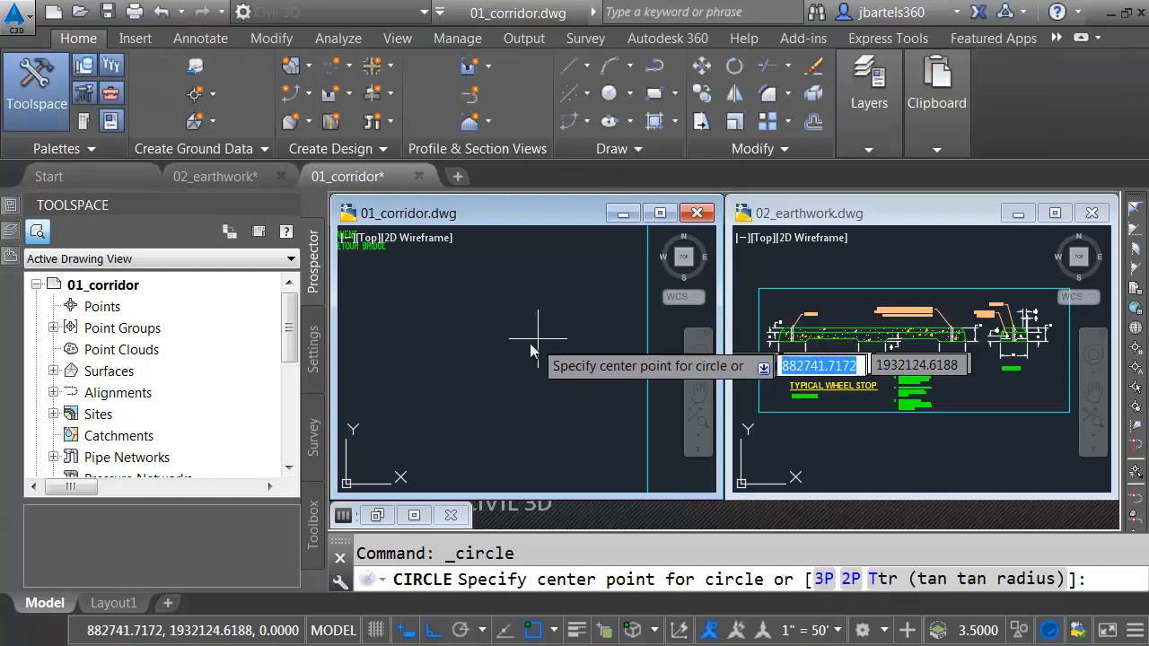
# Draw a circle in an empty area and fill it with the ANSI31 diagonal hatch.
pyautogui.click(539, 348)
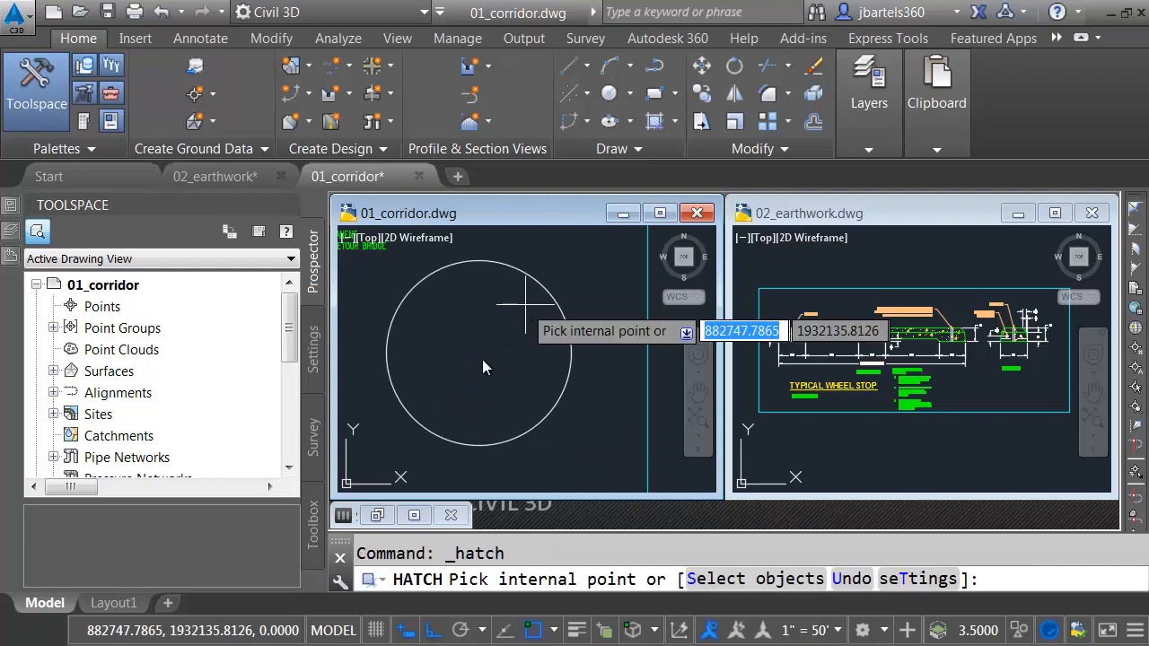
pyautogui.click(484, 366)
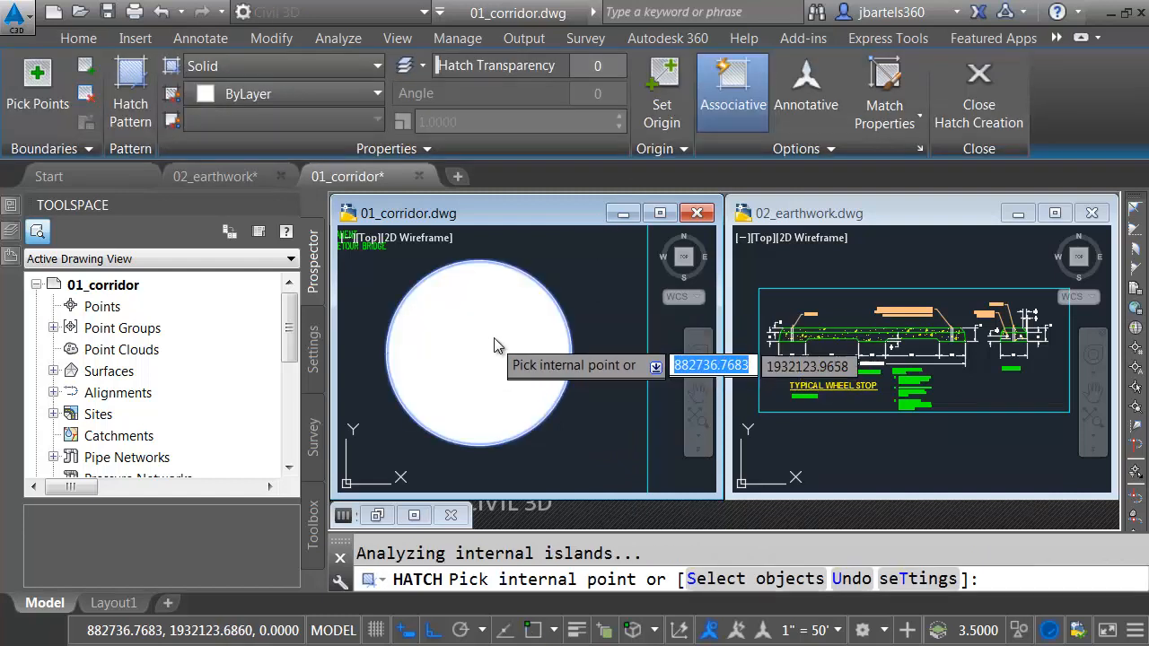
pyautogui.click(130, 93)
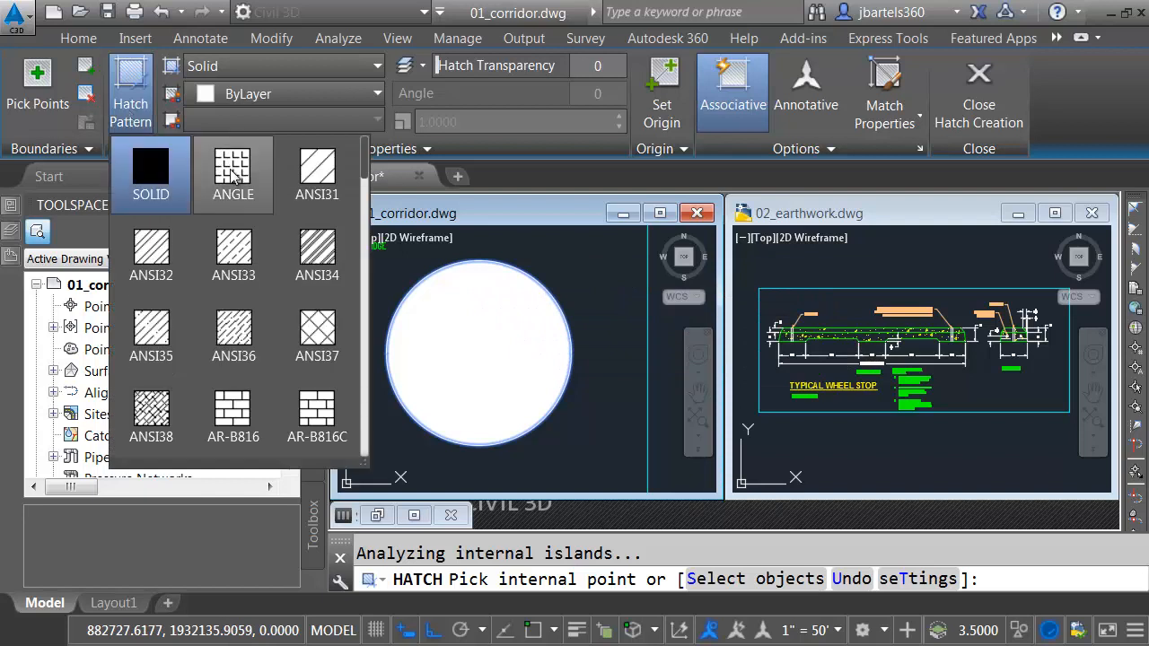
pyautogui.click(233, 170)
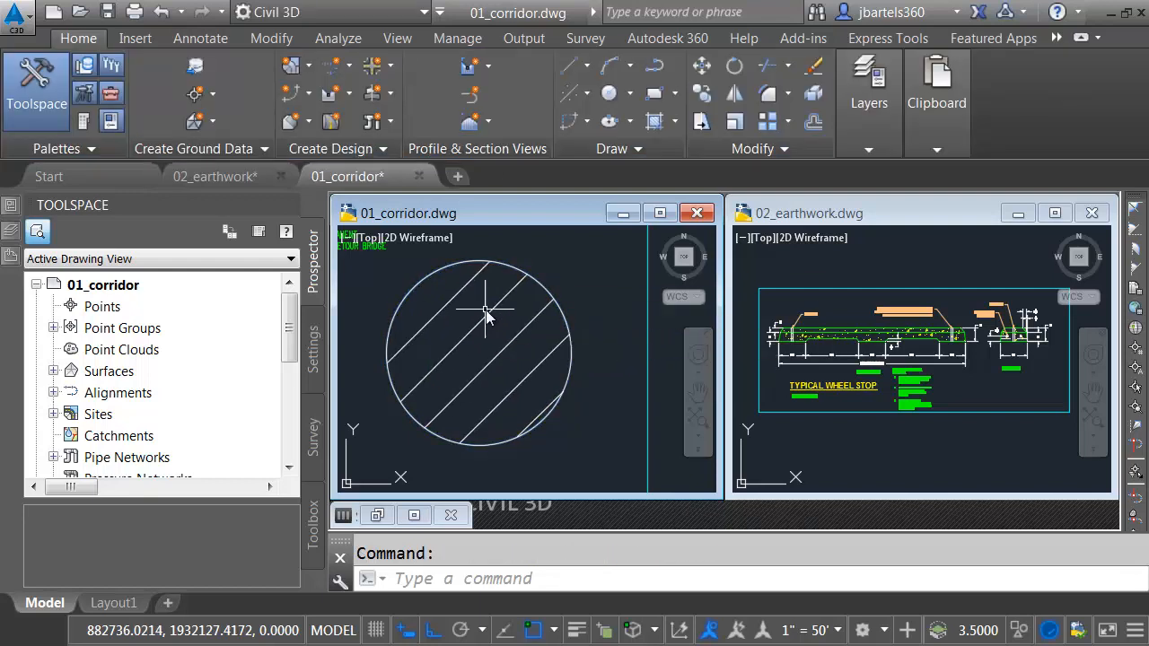
pyautogui.click(897, 350)
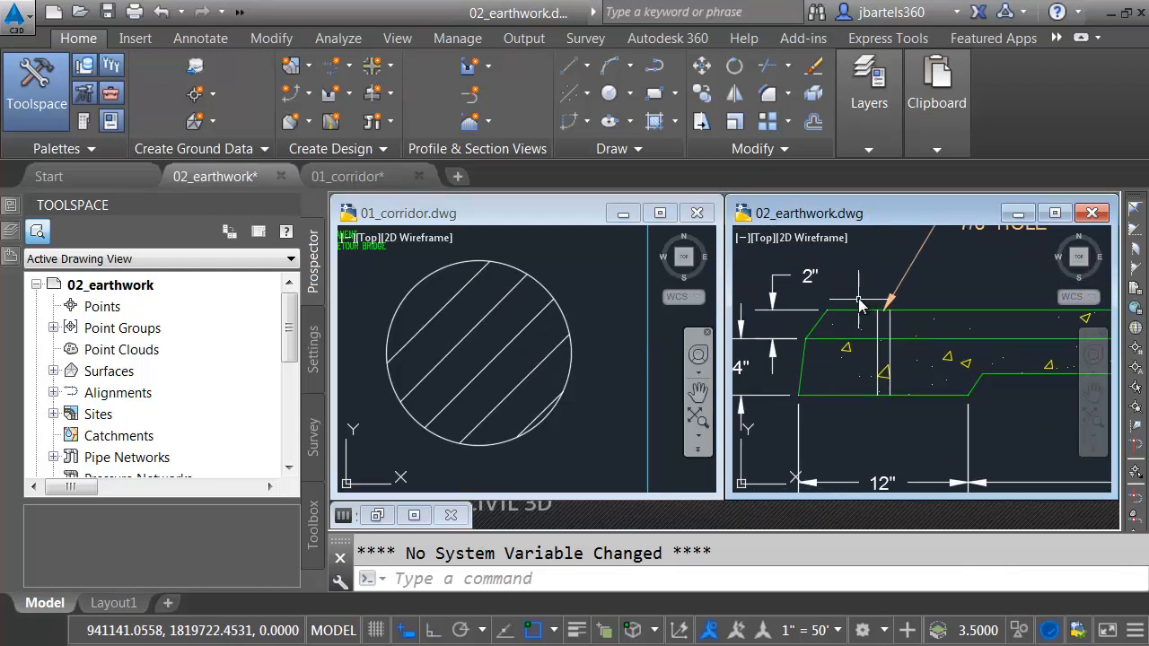
# Copy the earthwork section's triangle-and-dot hatch onto the circle's hatch using Match Properties.
pyautogui.click(937, 148)
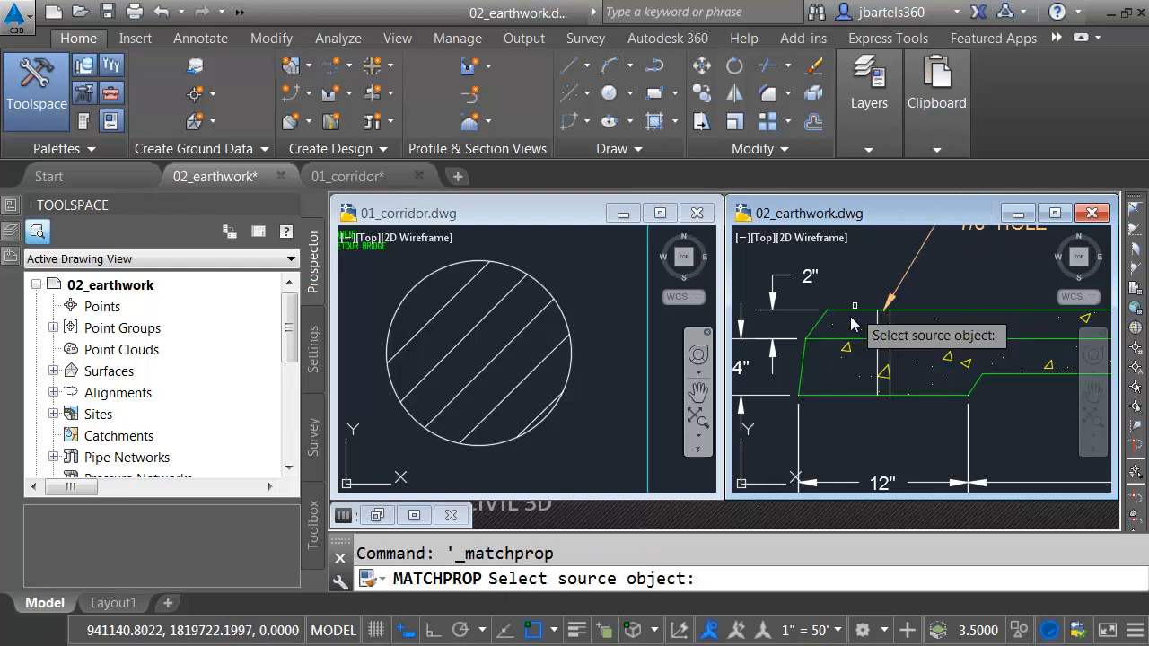
pyautogui.click(884, 310)
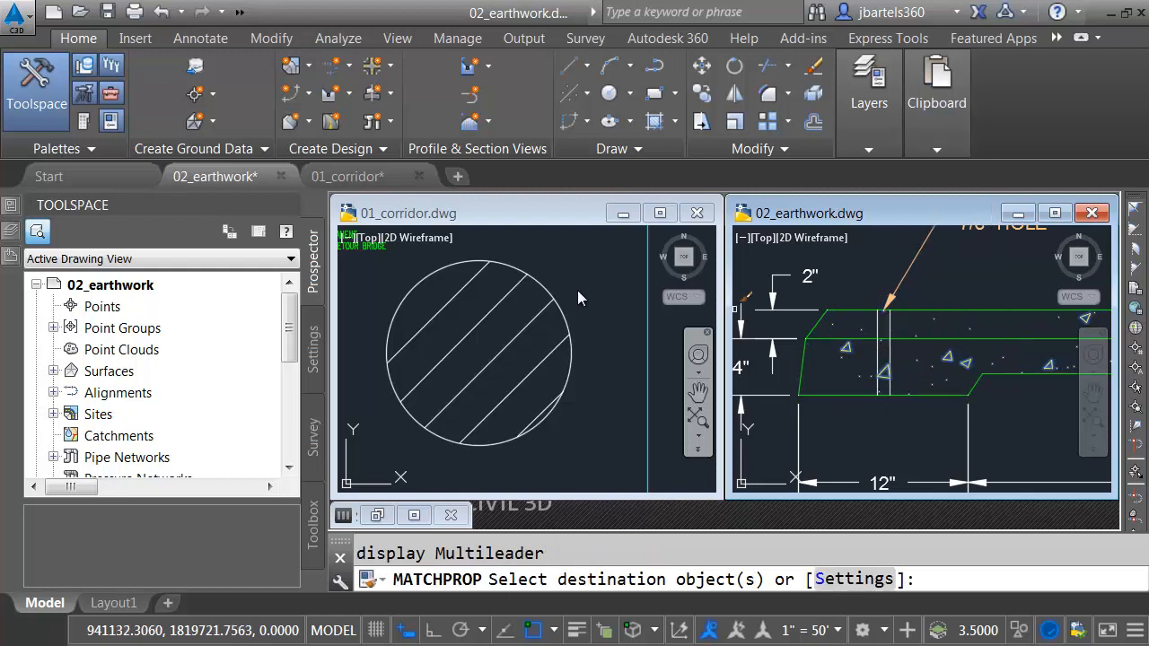
pyautogui.click(530, 327)
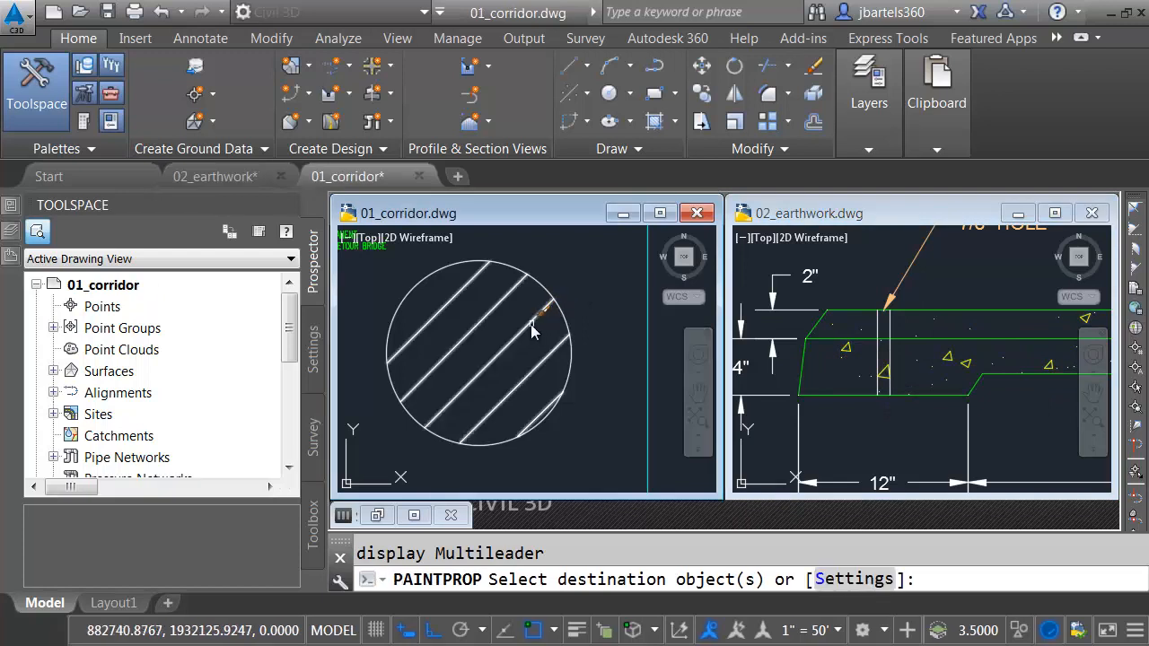
pyautogui.click(476, 350)
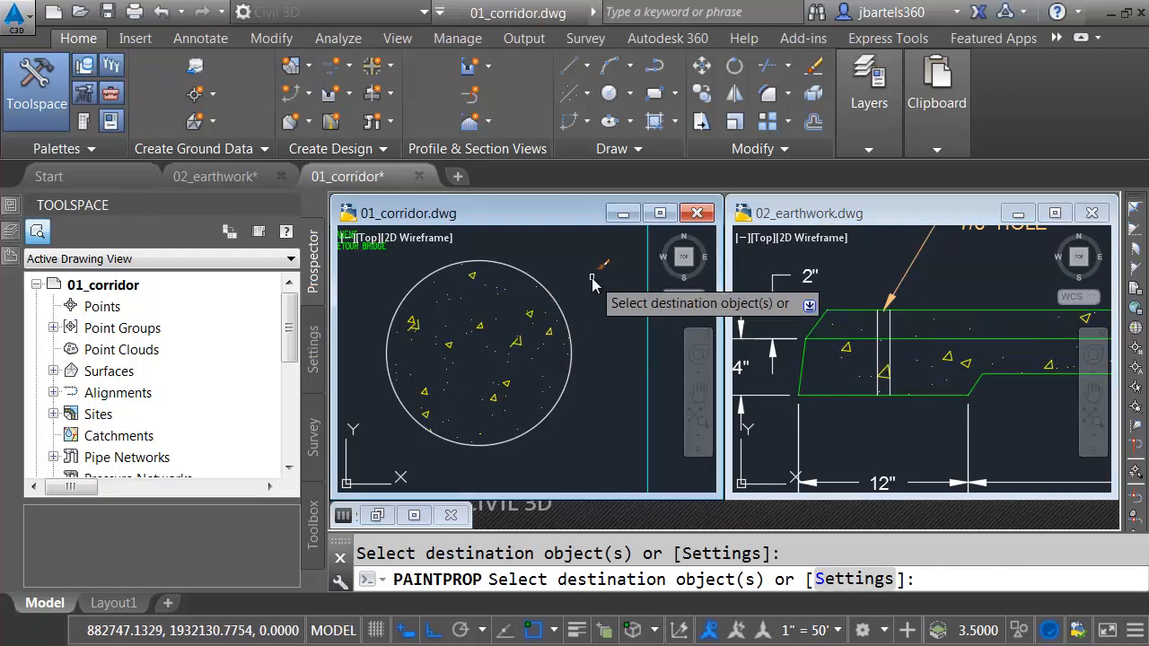
pyautogui.moveTo(580, 285)
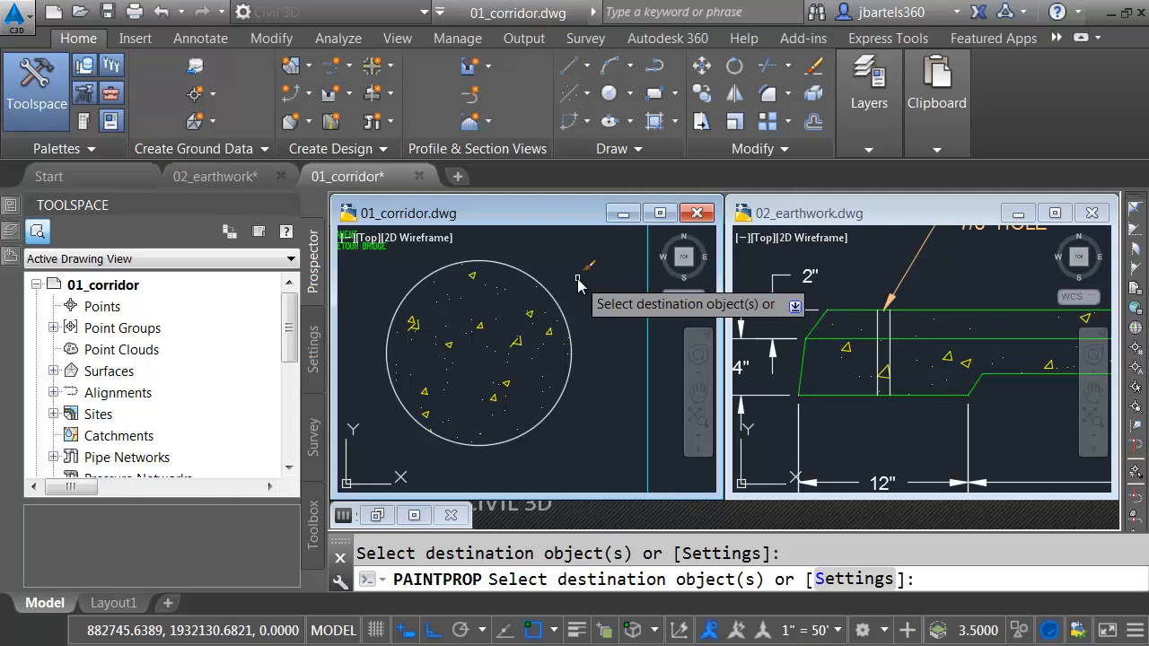
pyautogui.press('Escape')
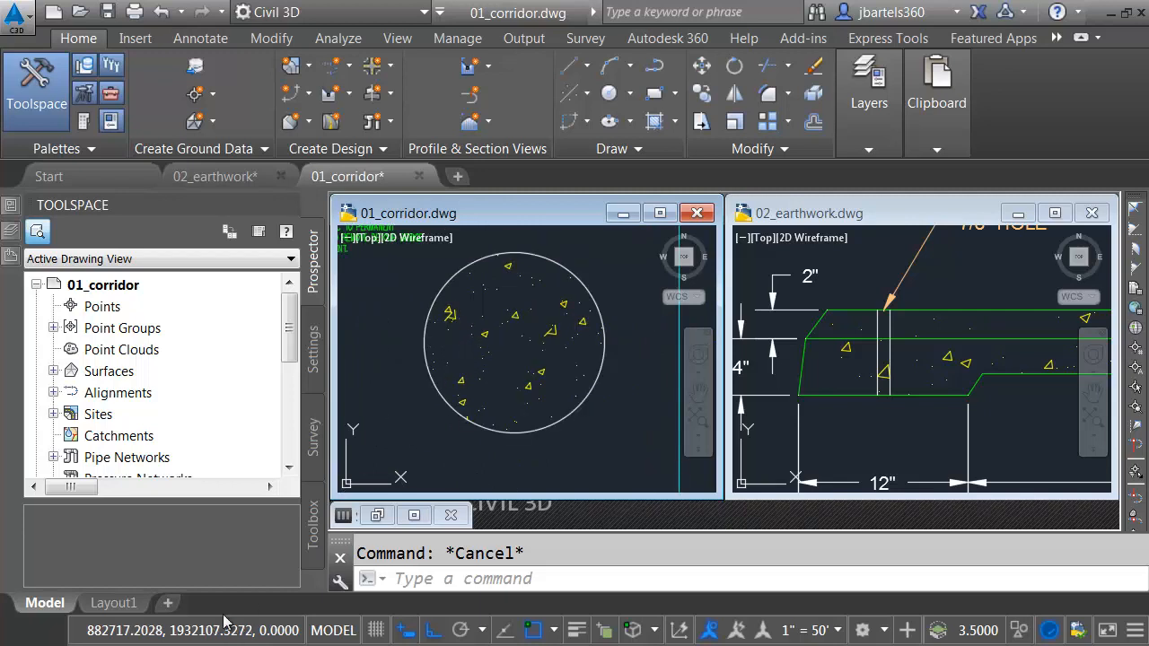
pyautogui.moveTo(453, 337)
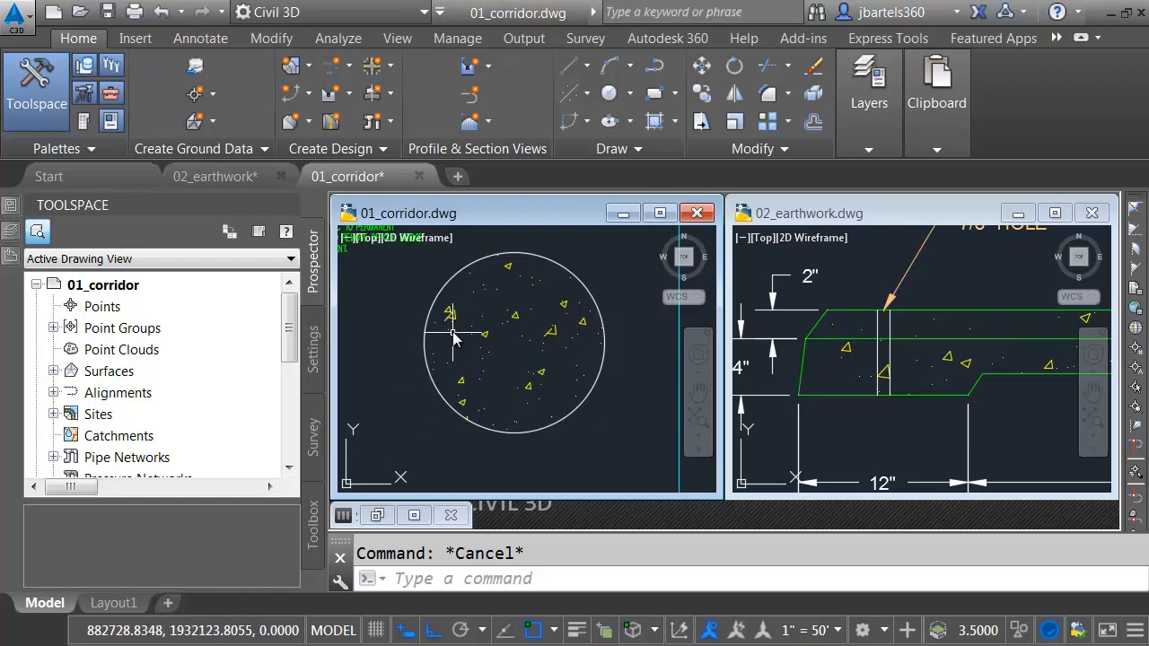
pyautogui.moveTo(458, 350)
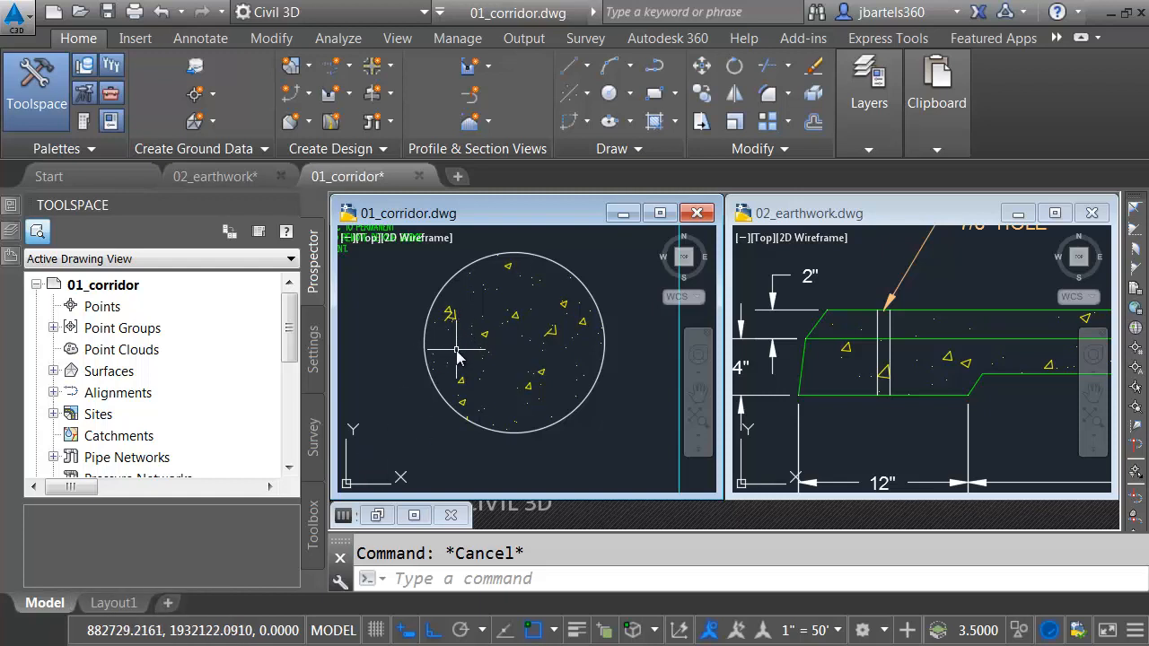
pyautogui.moveTo(463, 360)
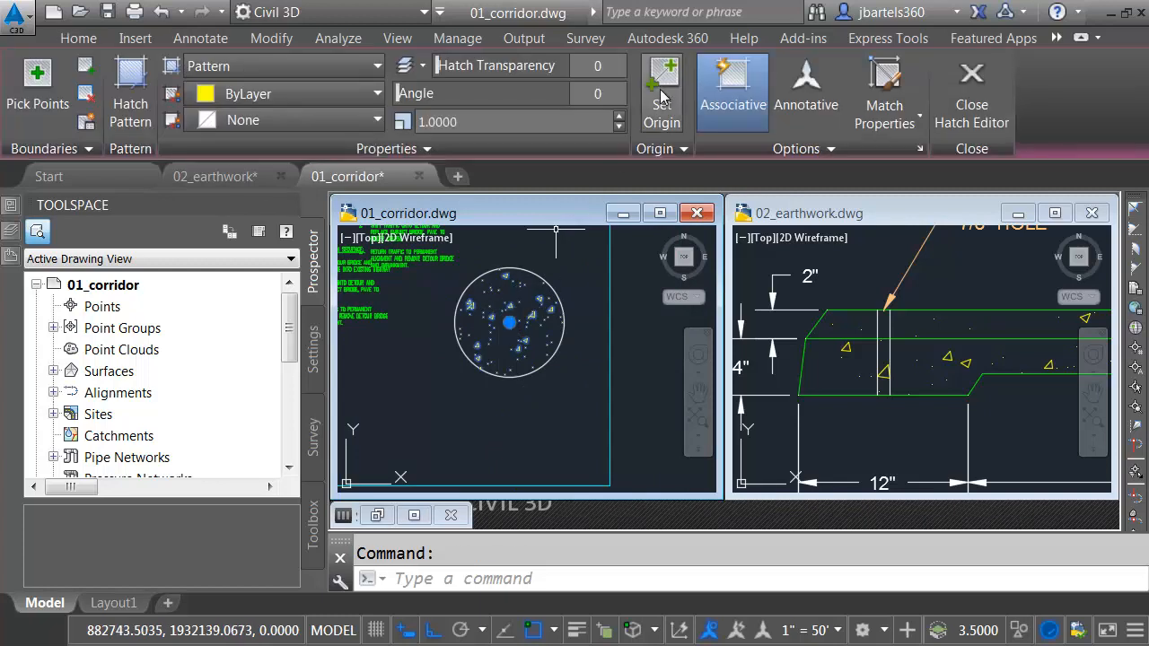
# Pick a new origin point for the circle's hatch pattern.
pyautogui.click(662, 90)
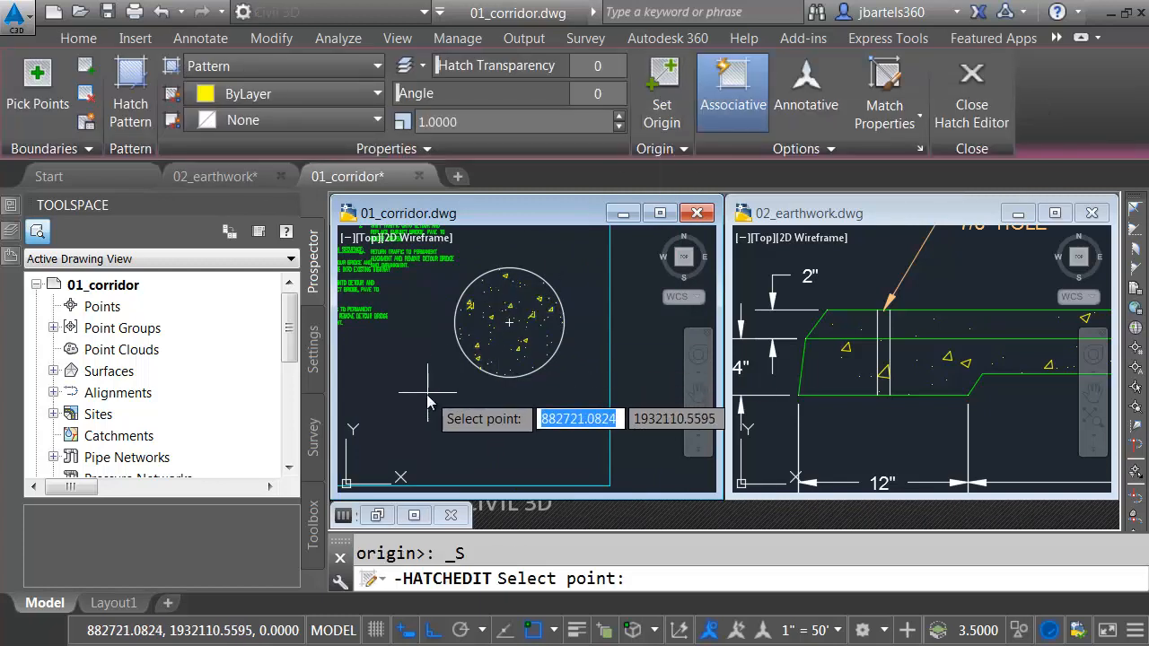
pyautogui.moveTo(440, 395)
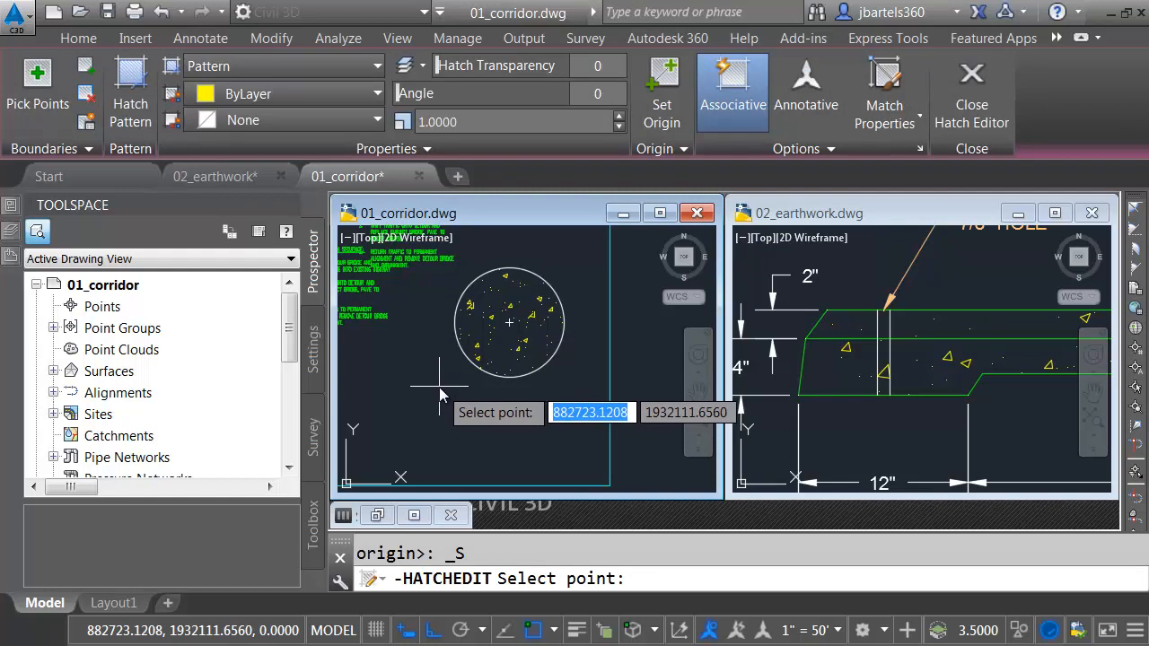
pyautogui.moveTo(435, 395)
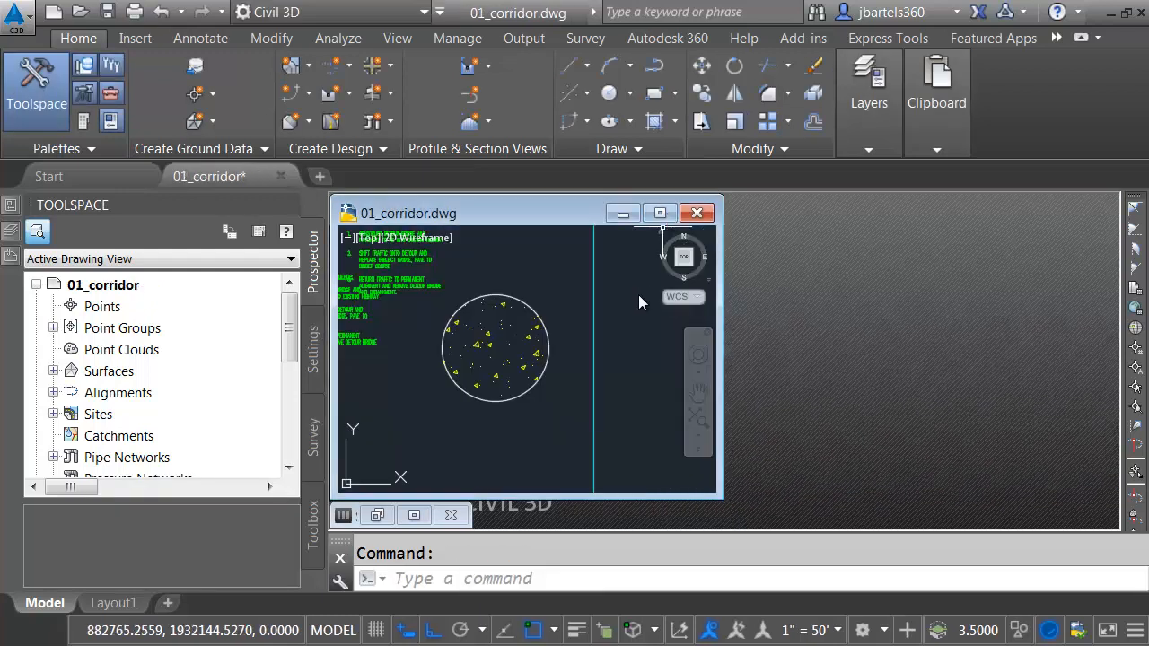
# Maximize the 01_corridor.dwg window and start the parcel layout command.
pyautogui.click(660, 213)
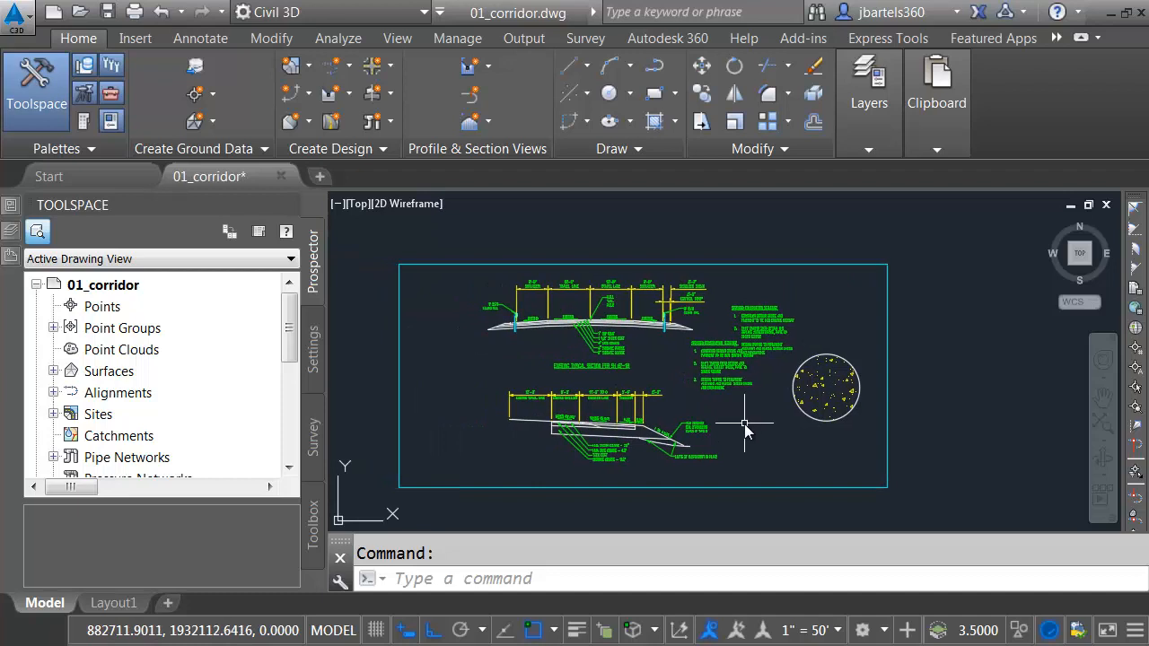
pyautogui.moveTo(745, 442)
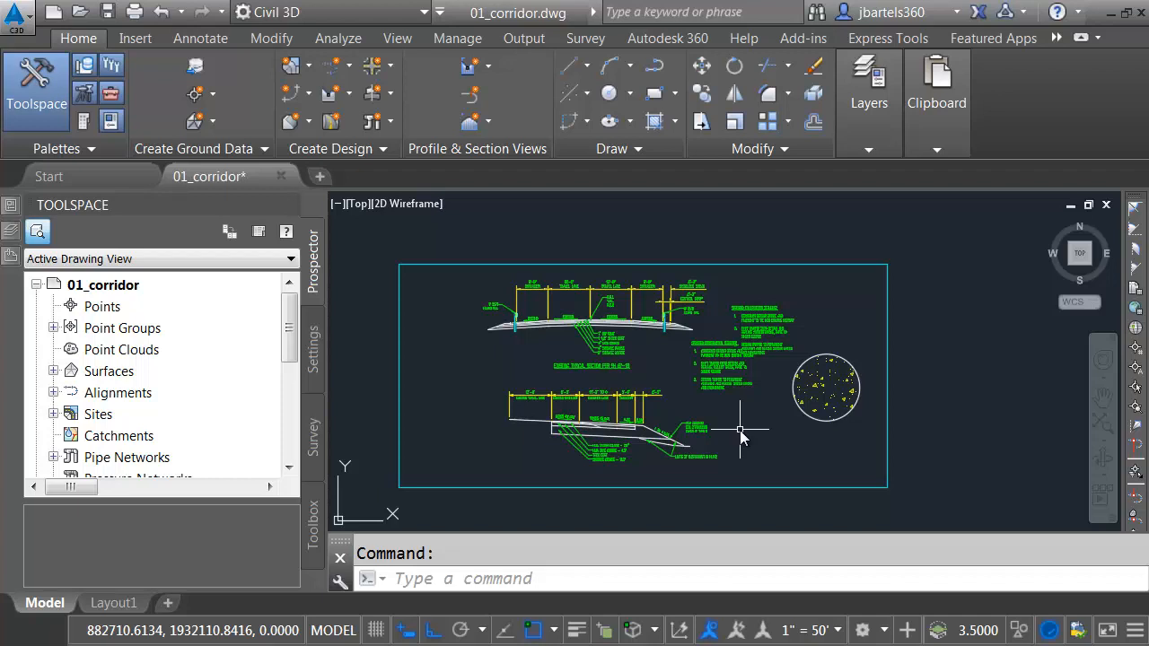
pyautogui.click(290, 65)
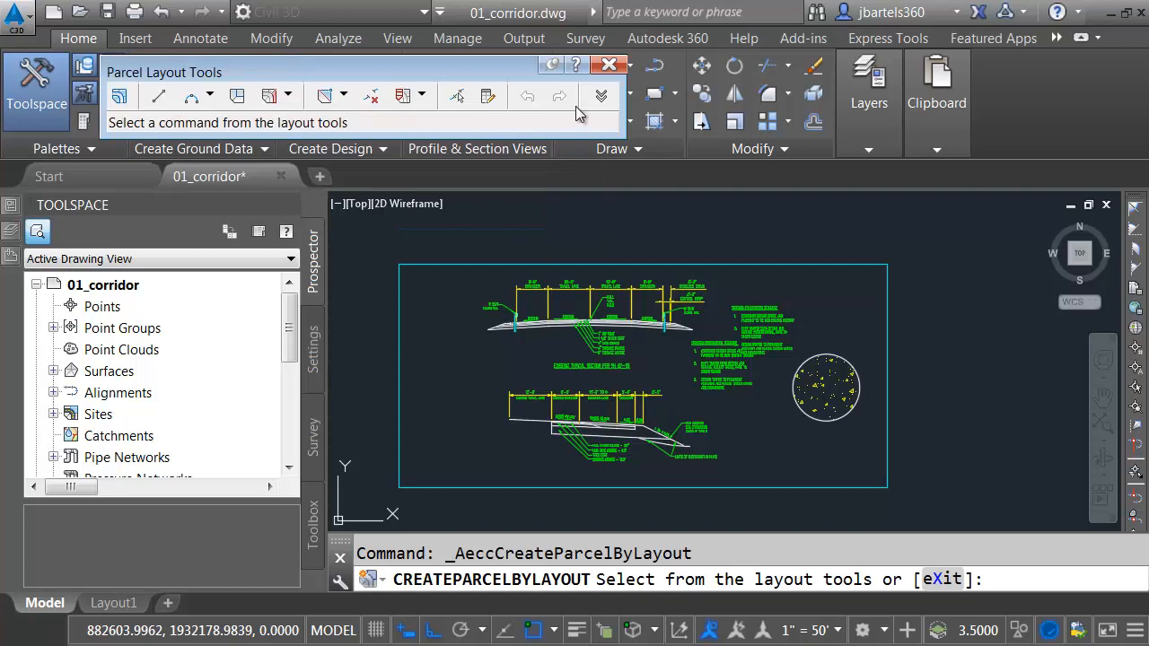
pyautogui.moveTo(601, 96)
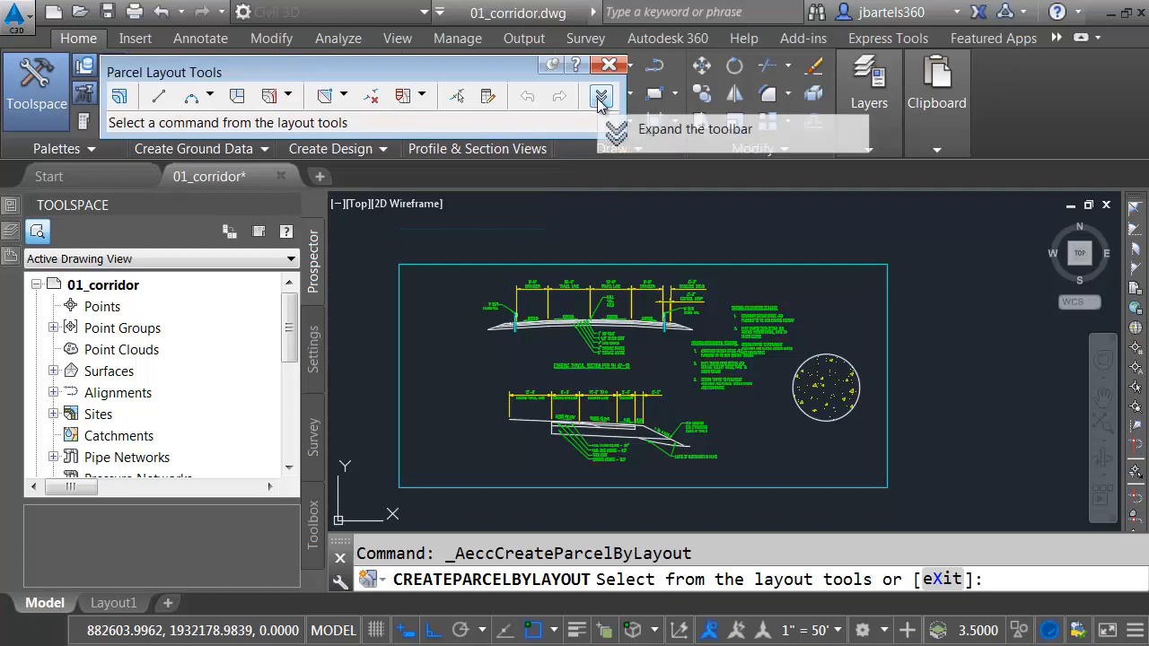
# Set the parcel minimum area to 1 acre (108900.00 Sq. Ft.) and exit the layout tools.
pyautogui.click(601, 97)
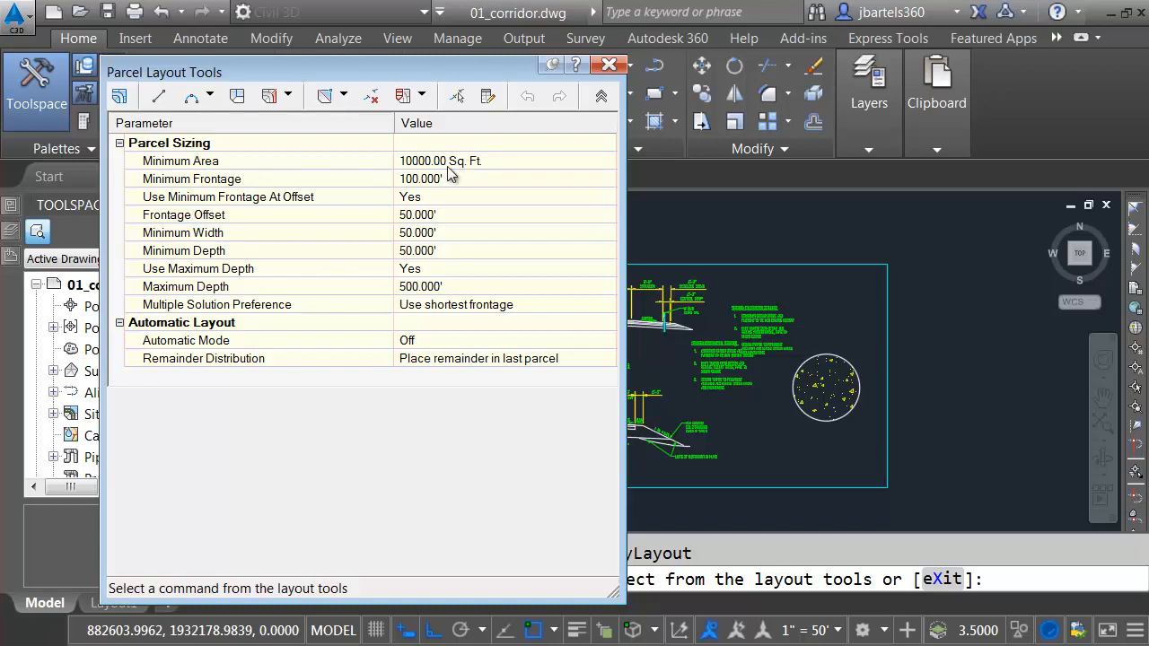
pyautogui.moveTo(449, 175)
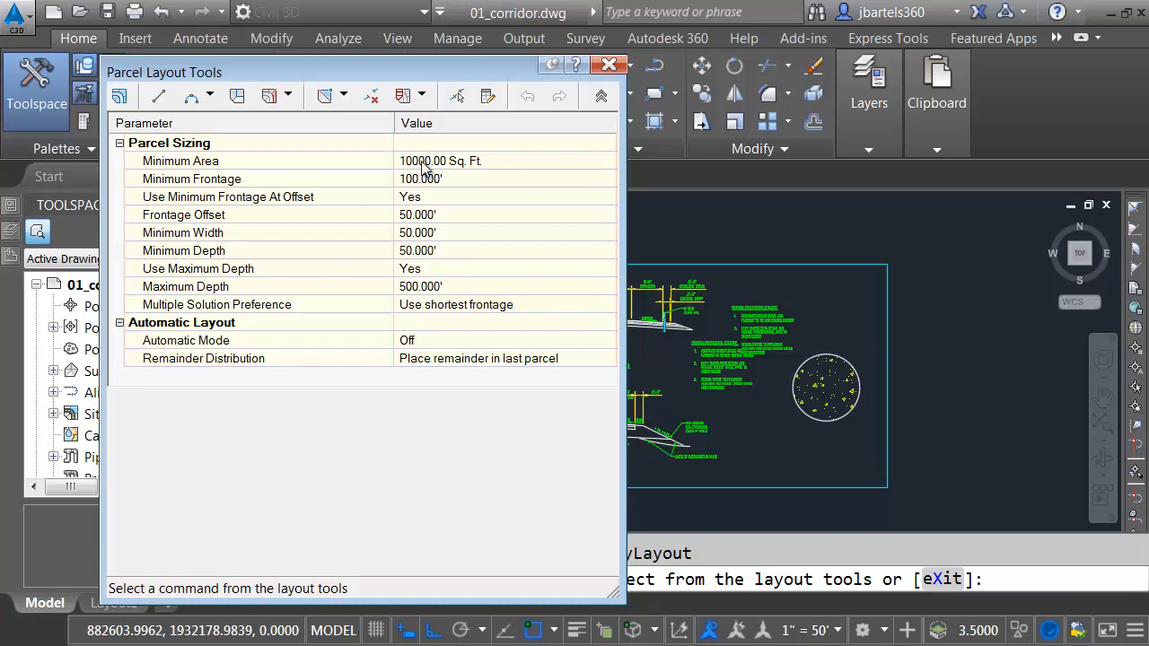
pyautogui.moveTo(407, 171)
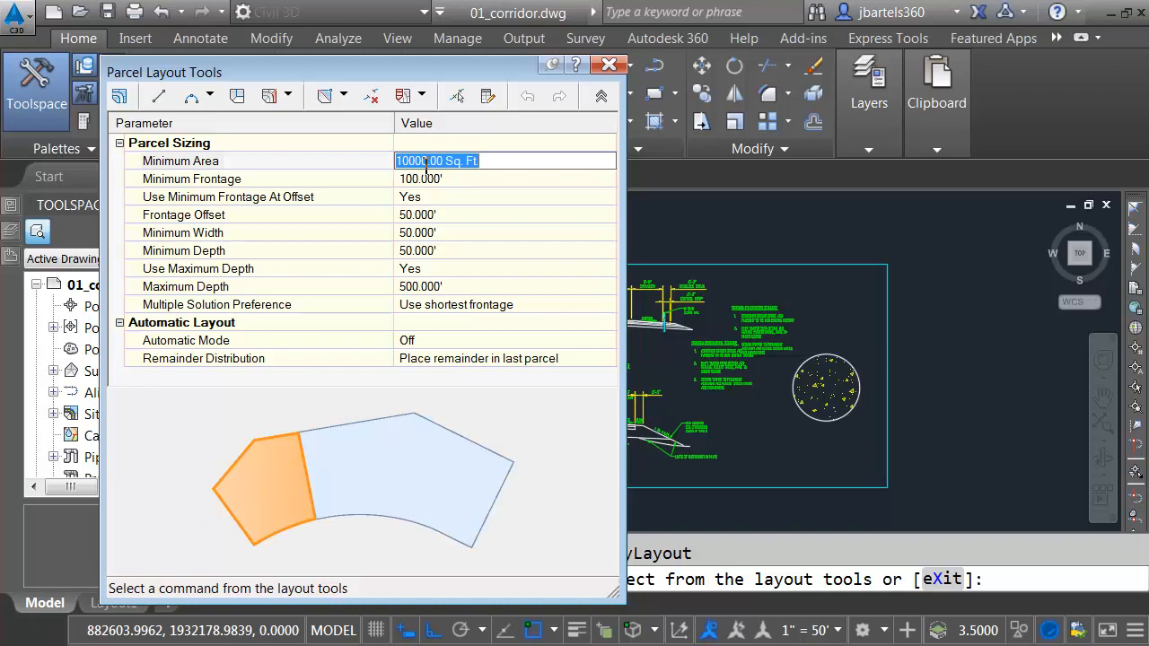
pyautogui.write('1')
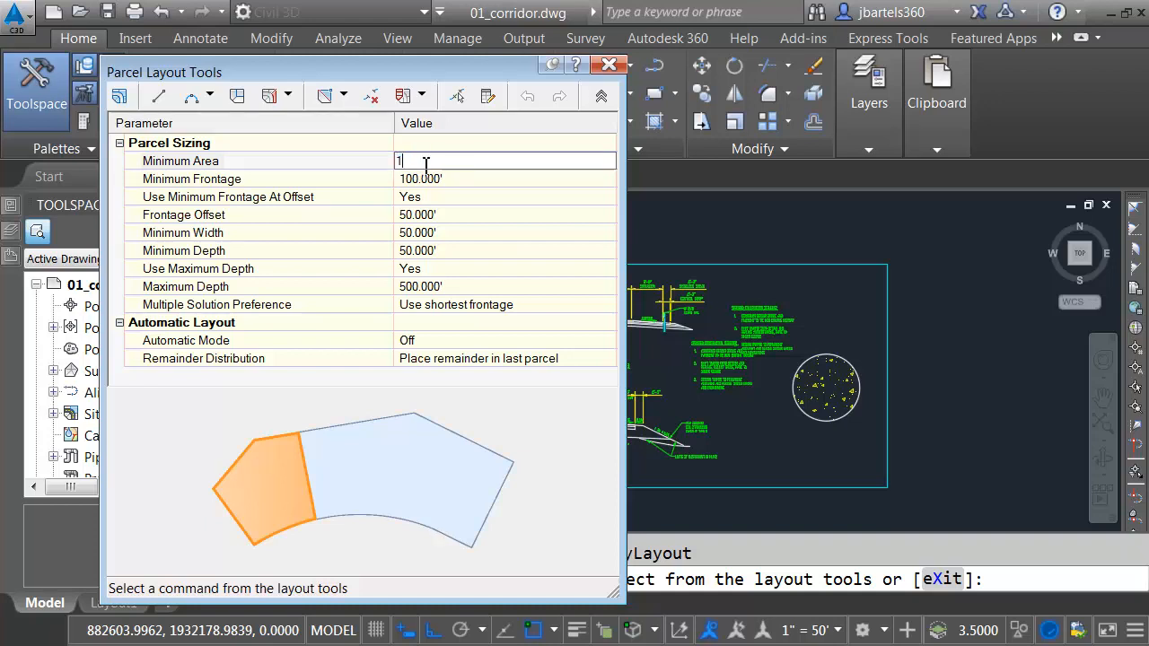
pyautogui.write('acre')
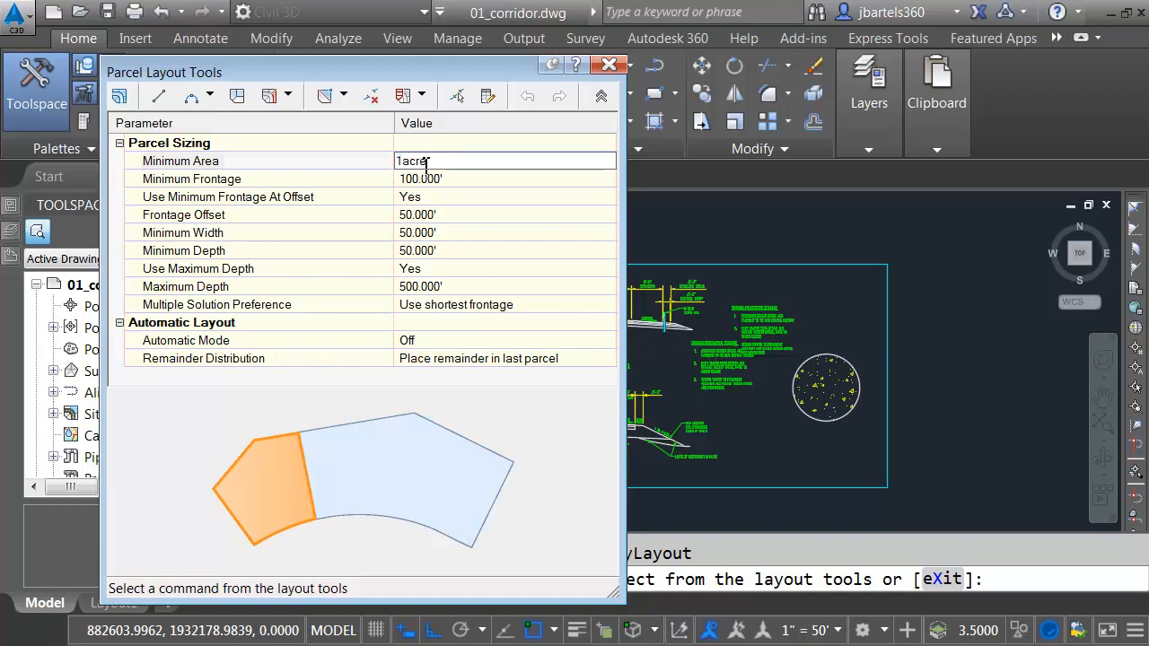
pyautogui.press('Return')
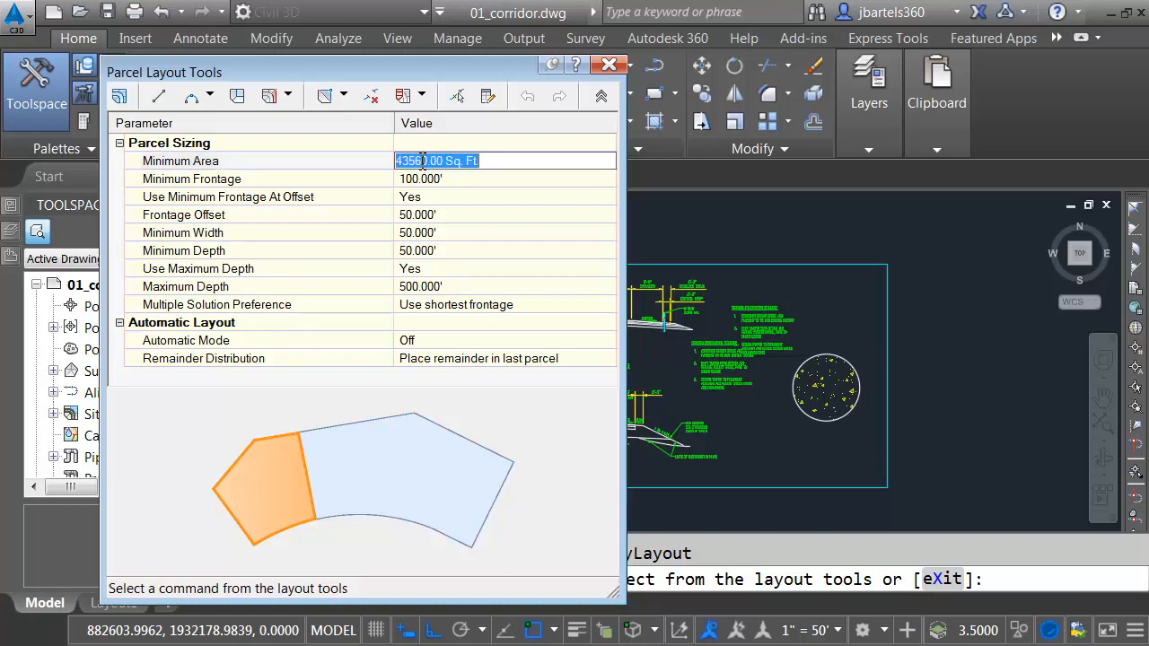
pyautogui.write('2')
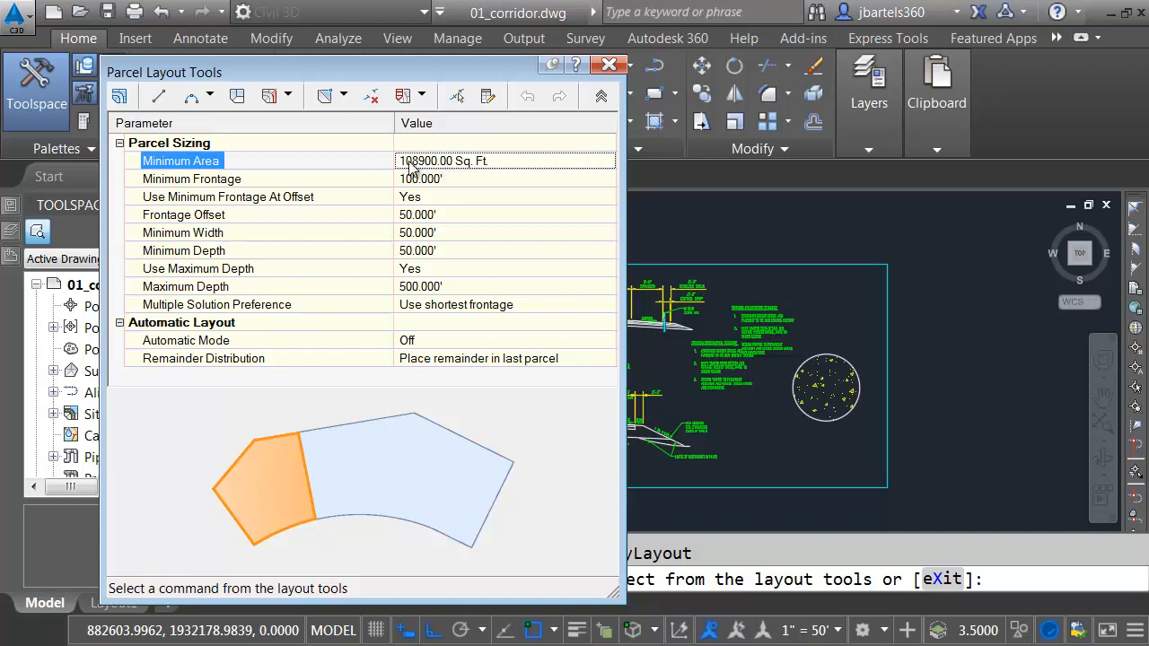
pyautogui.click(609, 65)
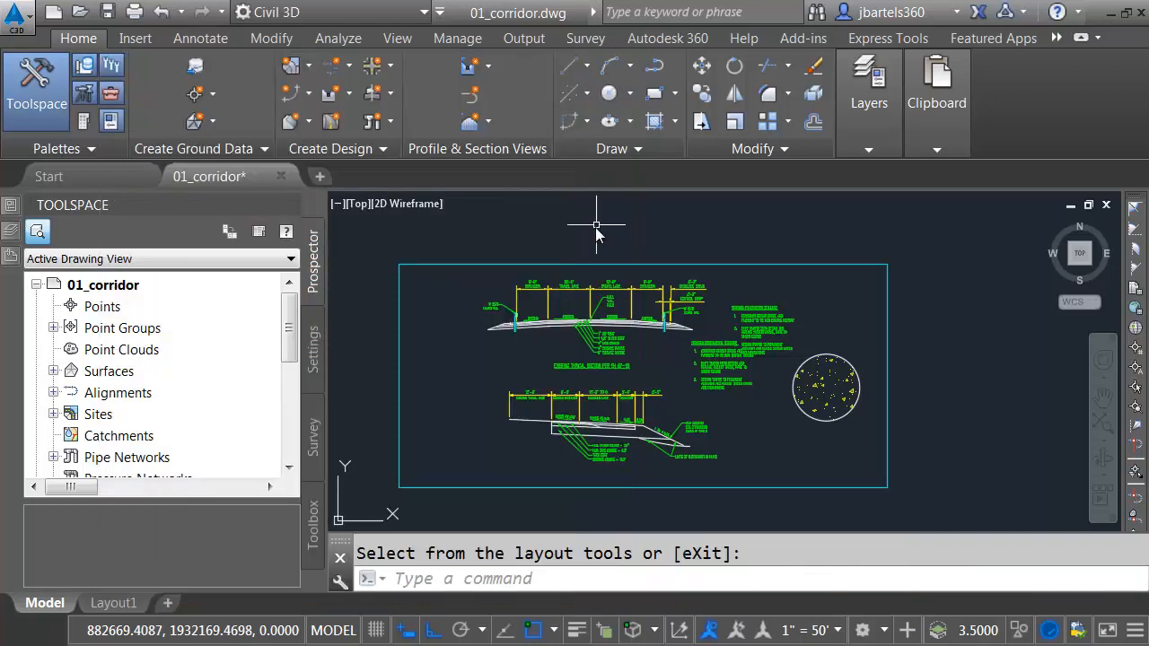
pyautogui.press('Escape')
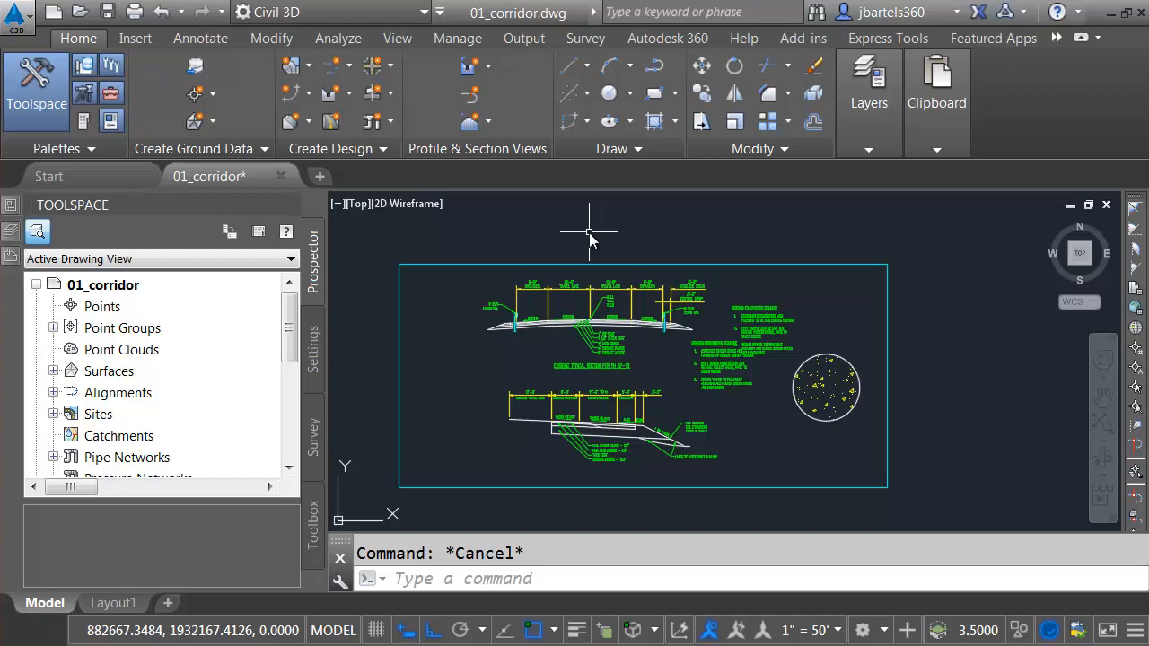
# Edit the WSE dimension style's text height to =1/12.
pyautogui.click(199, 38)
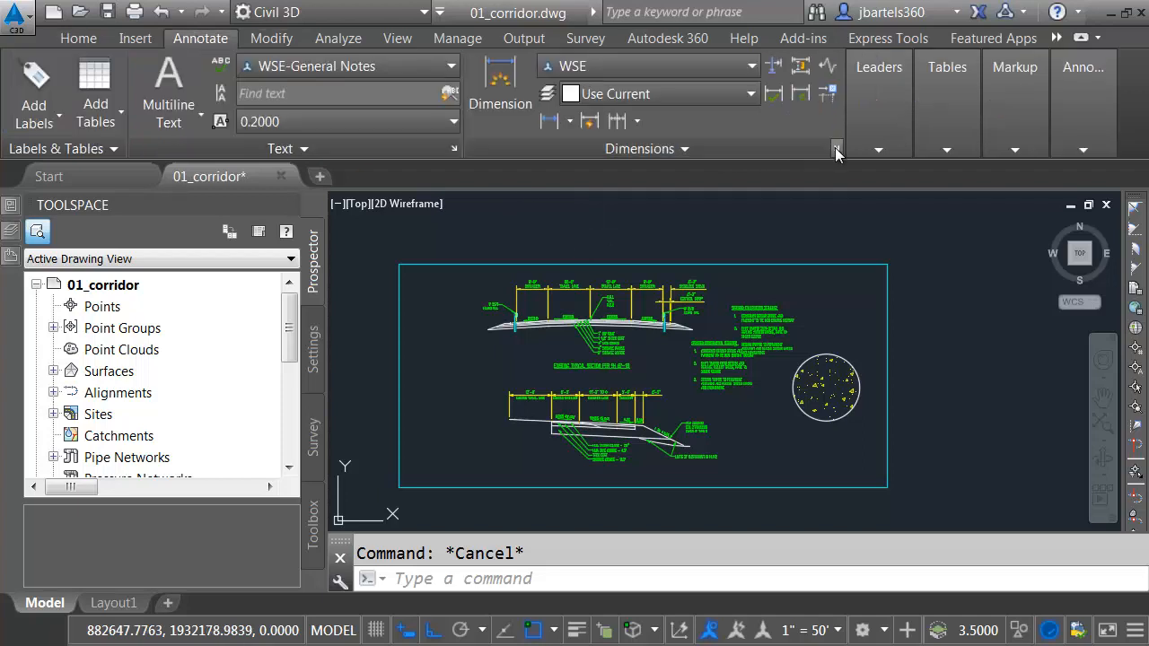
pyautogui.click(835, 148)
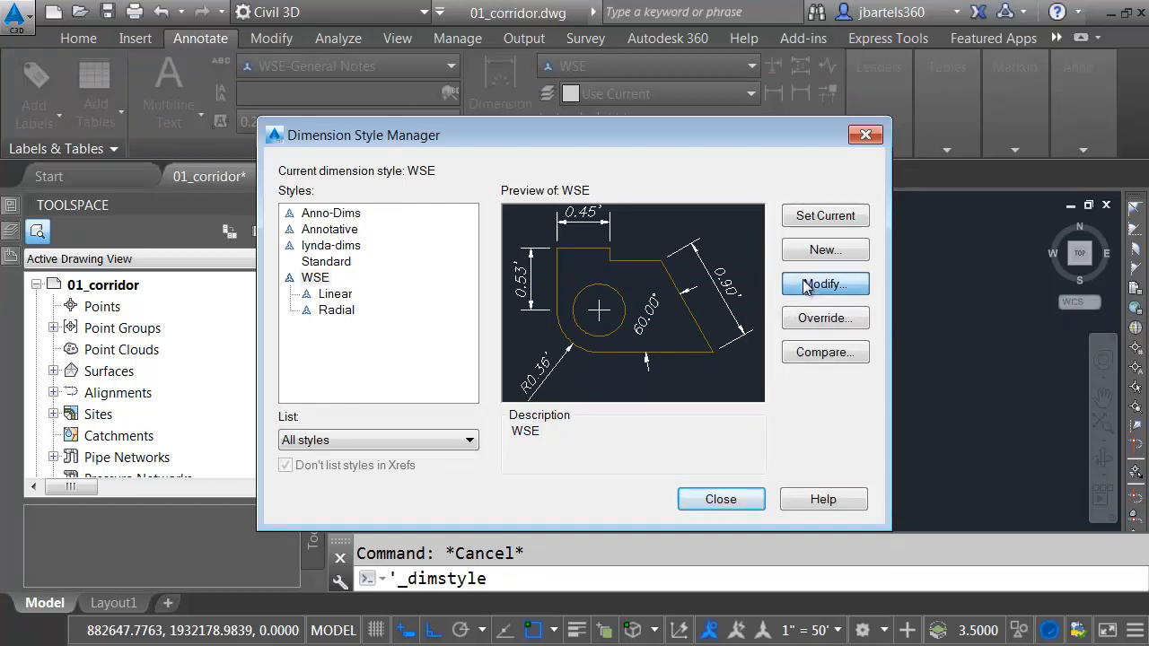
pyautogui.click(824, 284)
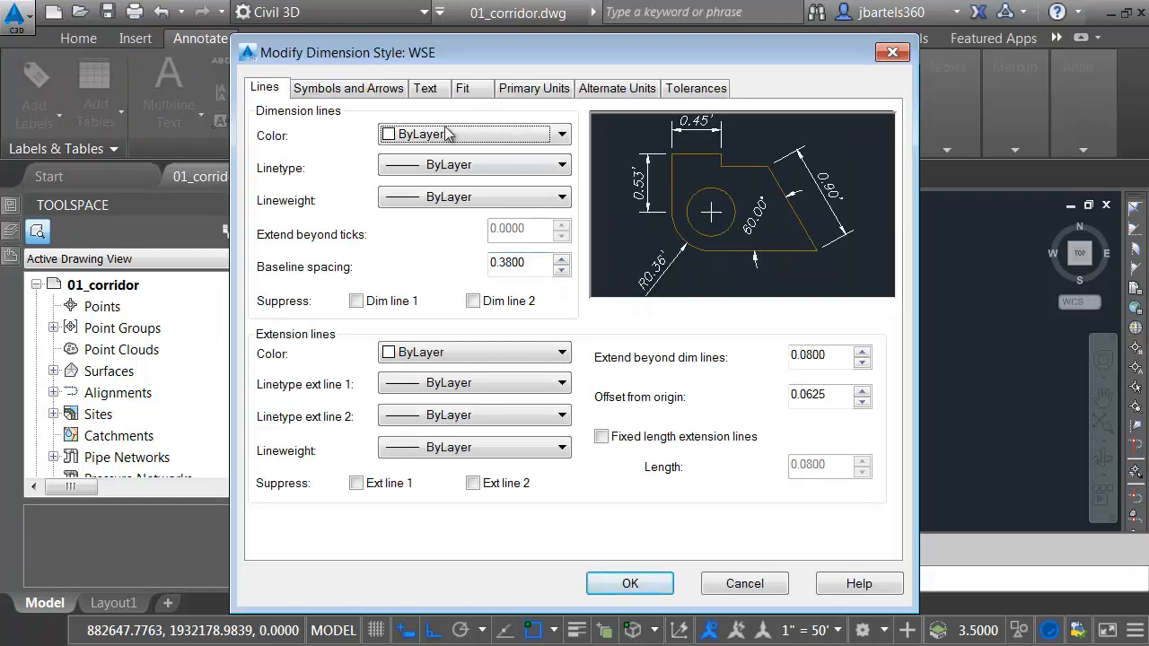
pyautogui.click(426, 88)
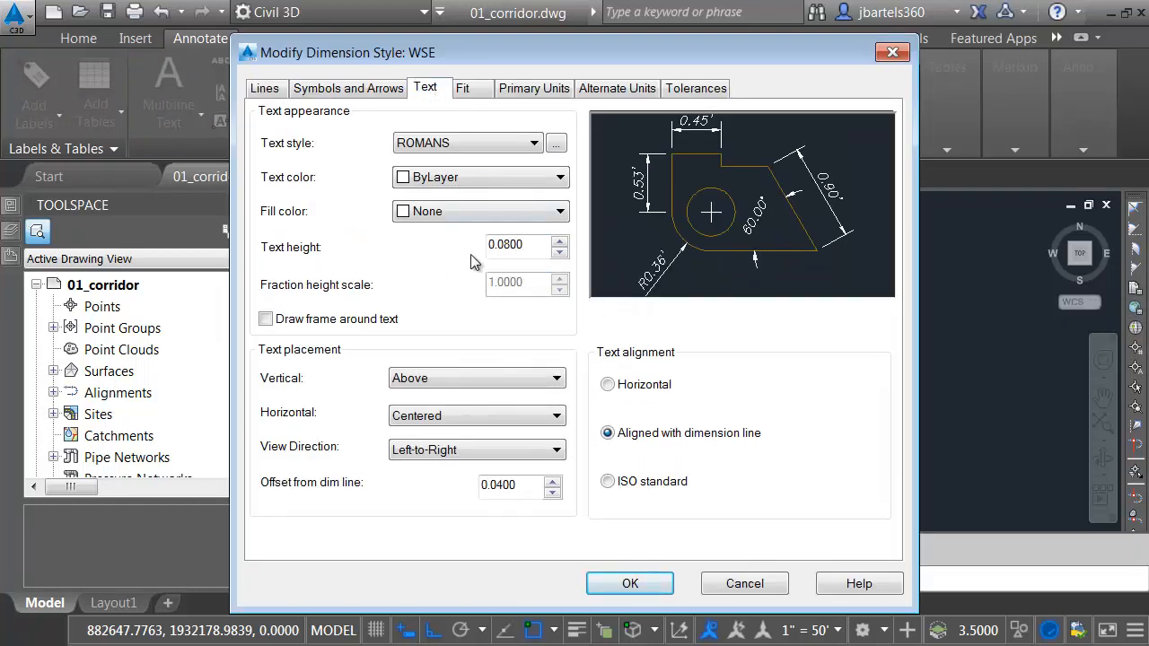
pyautogui.tripleClick(516, 244)
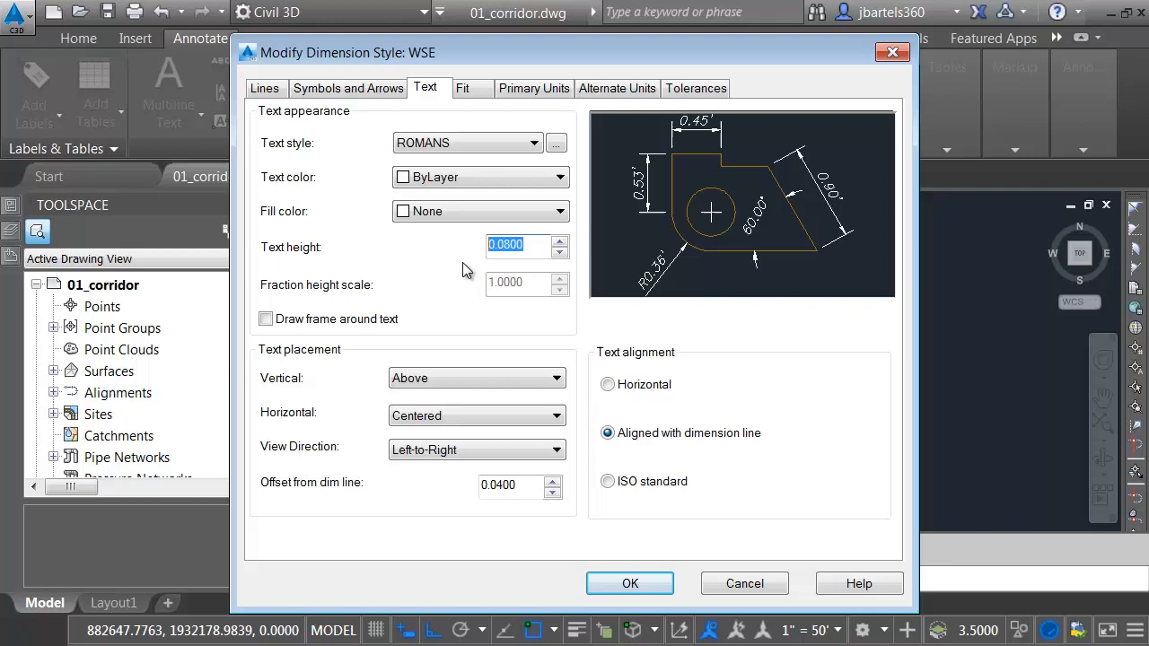
pyautogui.write('=1/')
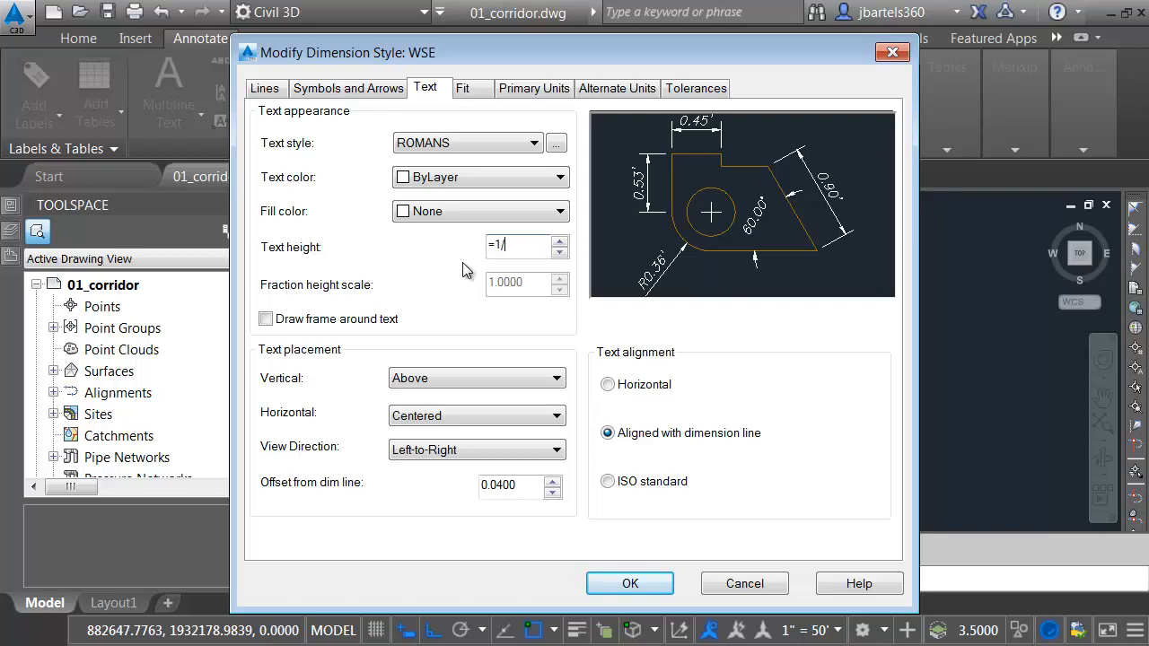
pyautogui.write('12')
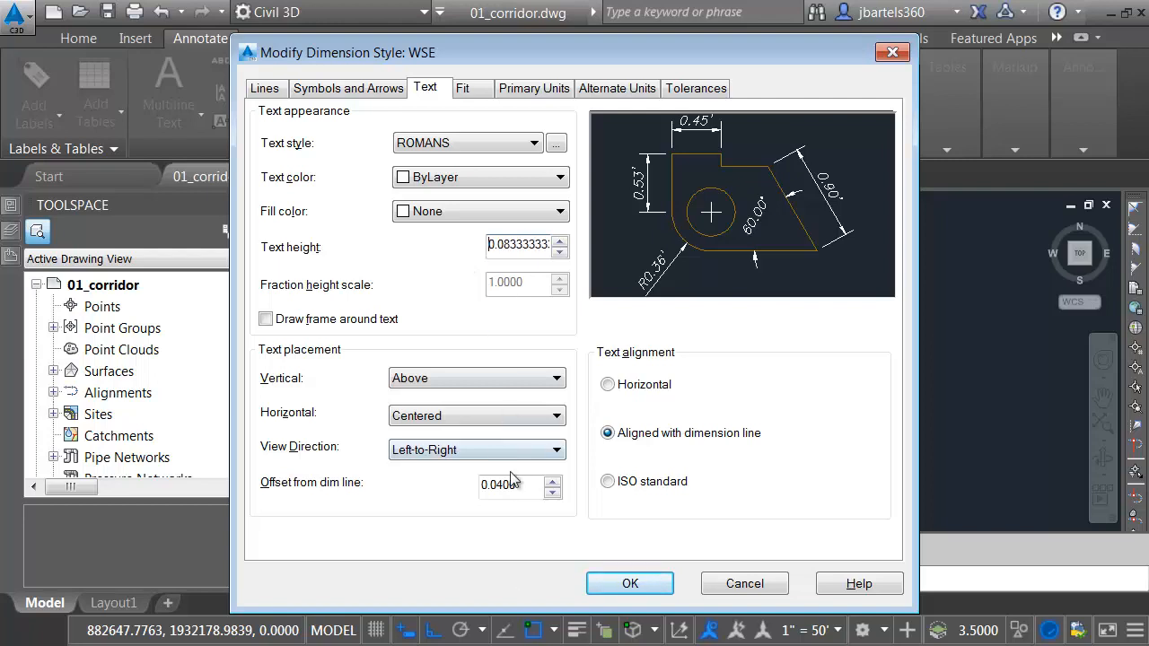
# Set the WSE offset from dim line to =5/12 and close the style editor.
pyautogui.tripleClick(512, 485)
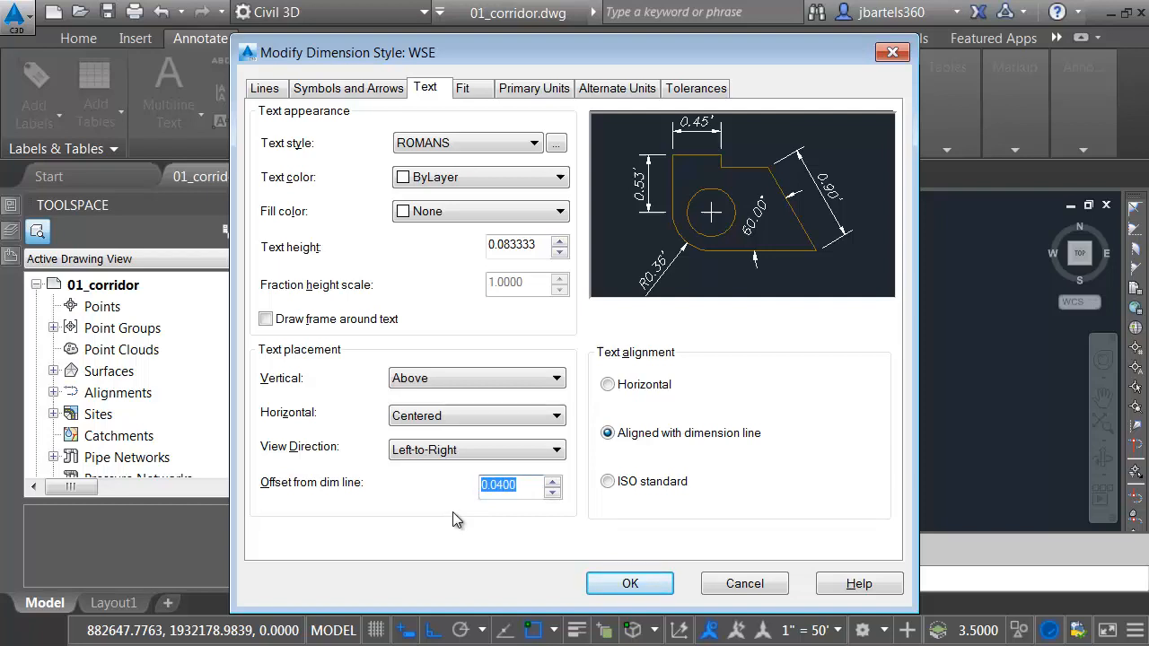
pyautogui.write('=')
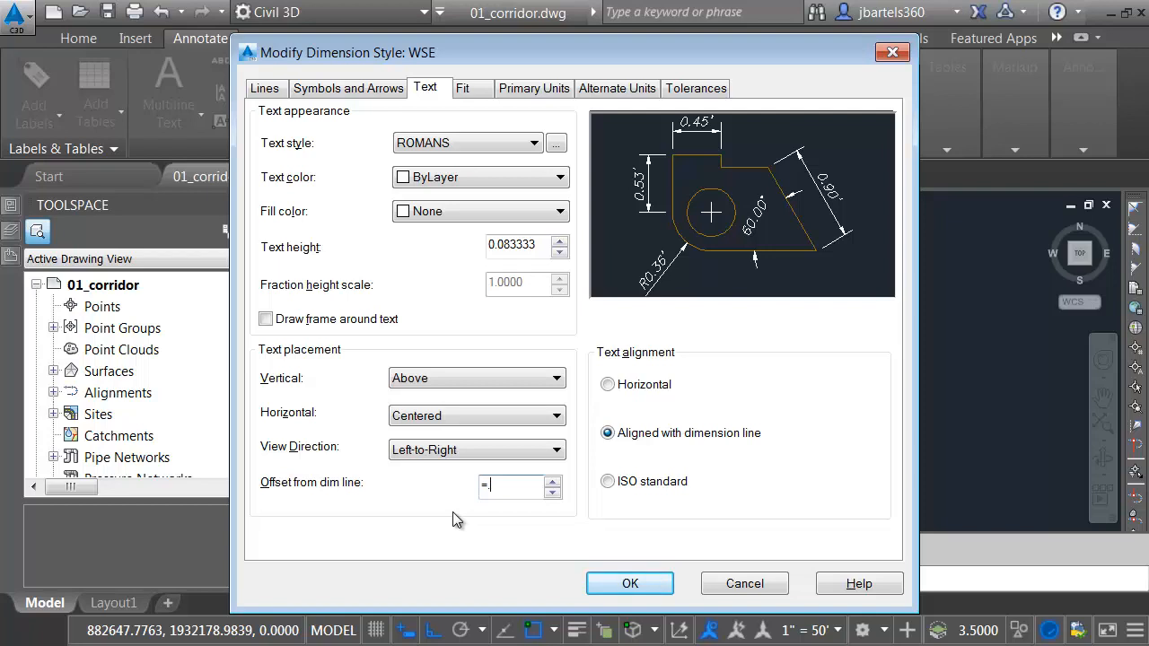
pyautogui.write('5/12')
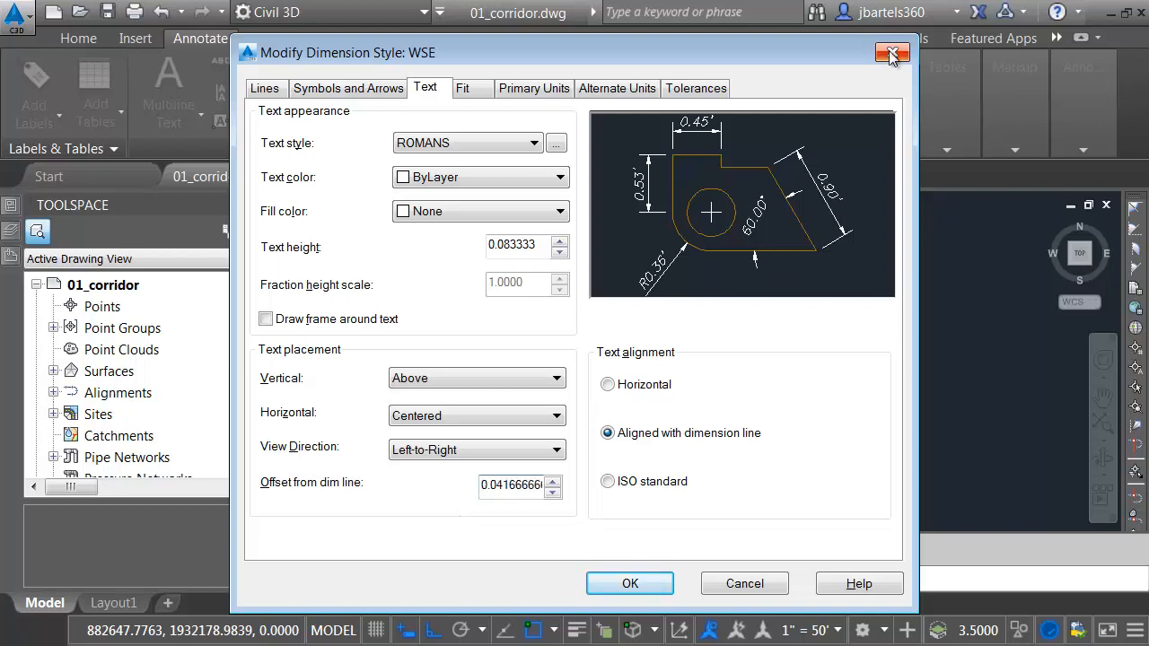
pyautogui.click(892, 53)
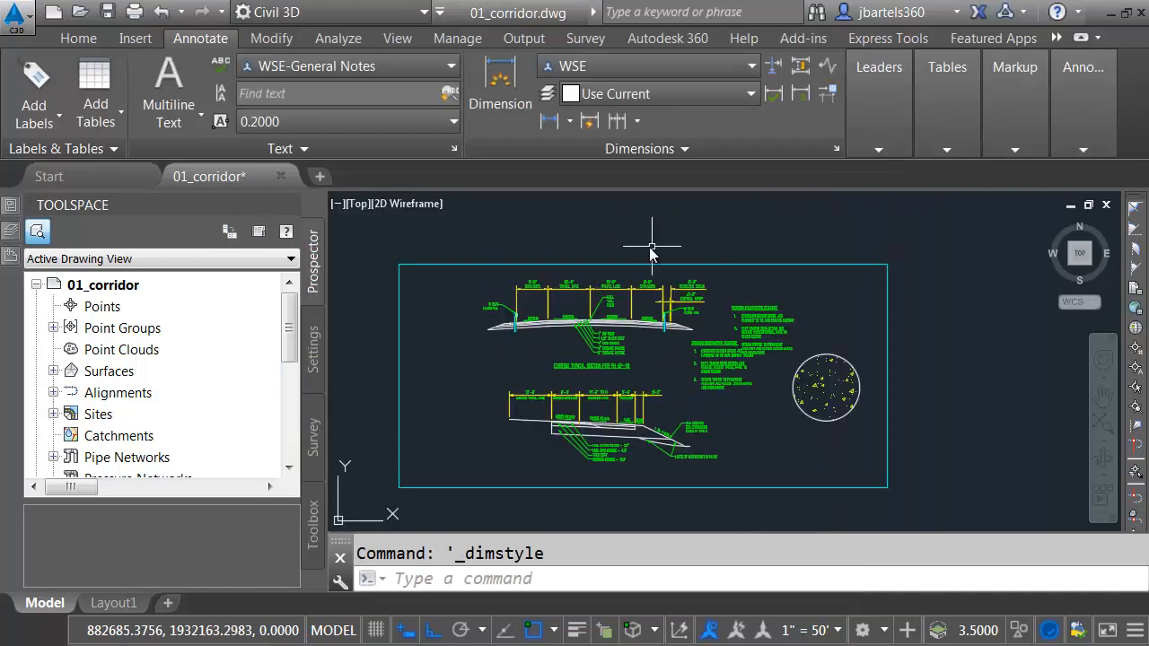
pyautogui.scroll(-3)
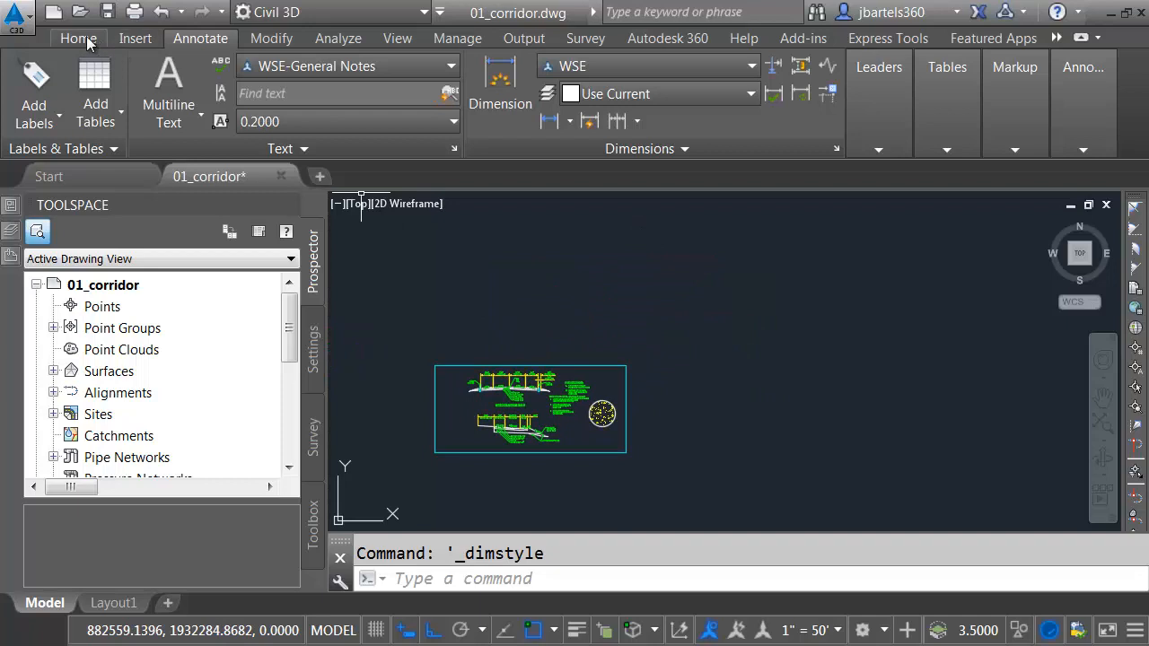
# Draw a polyline with a tangent and arc, then pick it for Create Alignment from Objects.
pyautogui.click(79, 38)
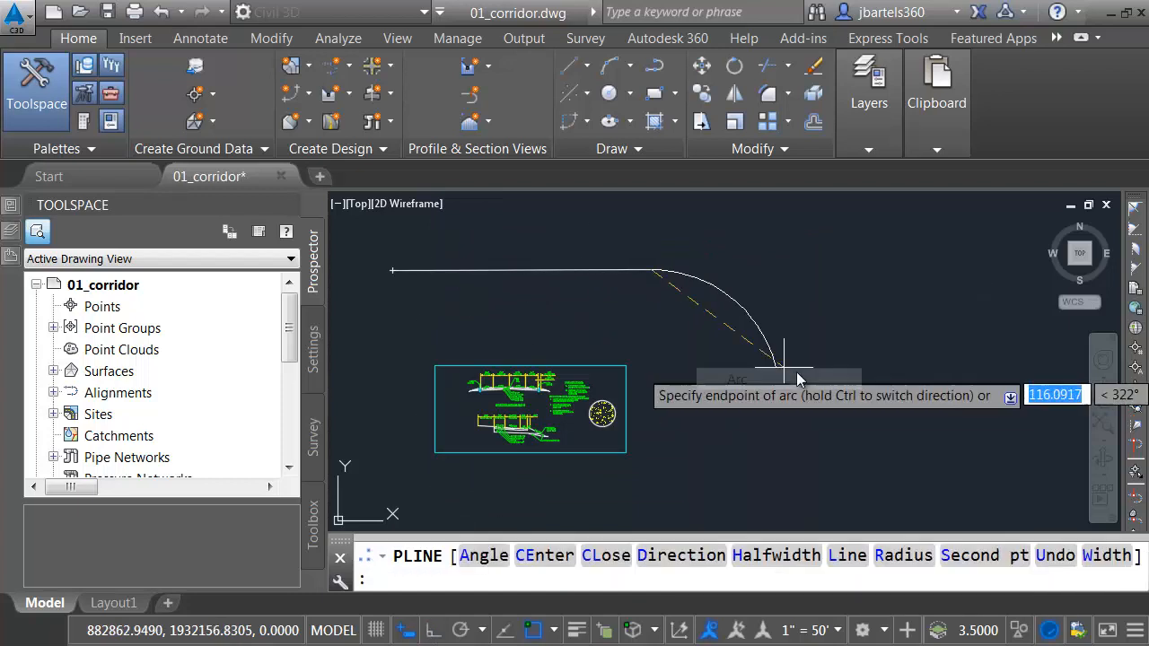
pyautogui.press('Escape')
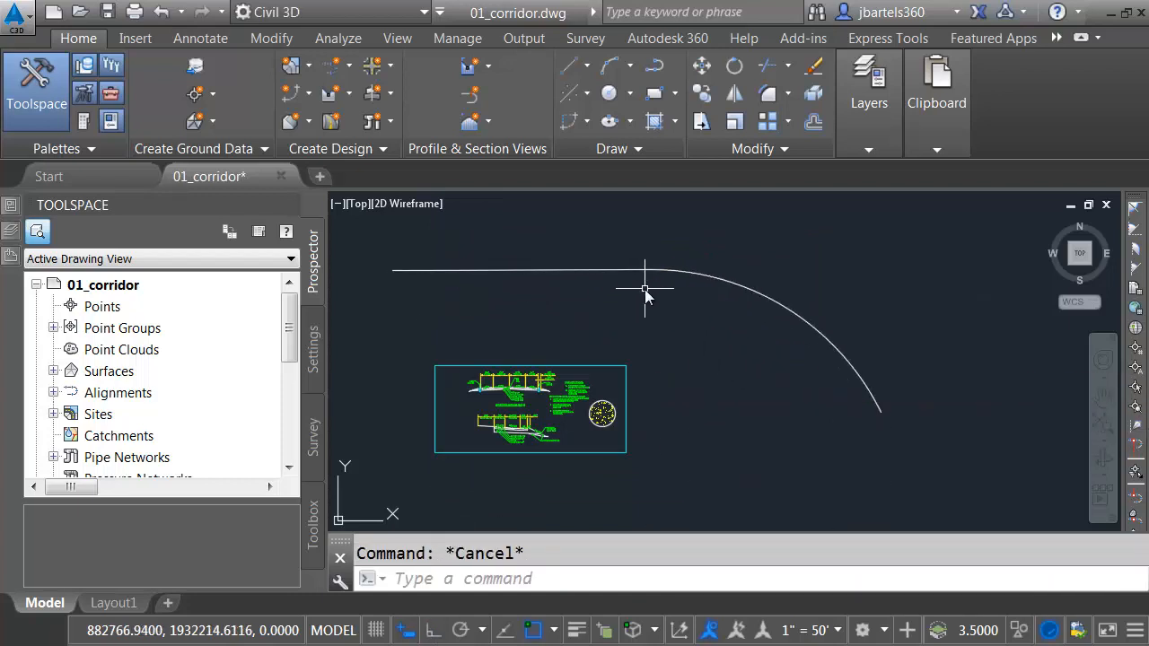
pyautogui.moveTo(271, 38)
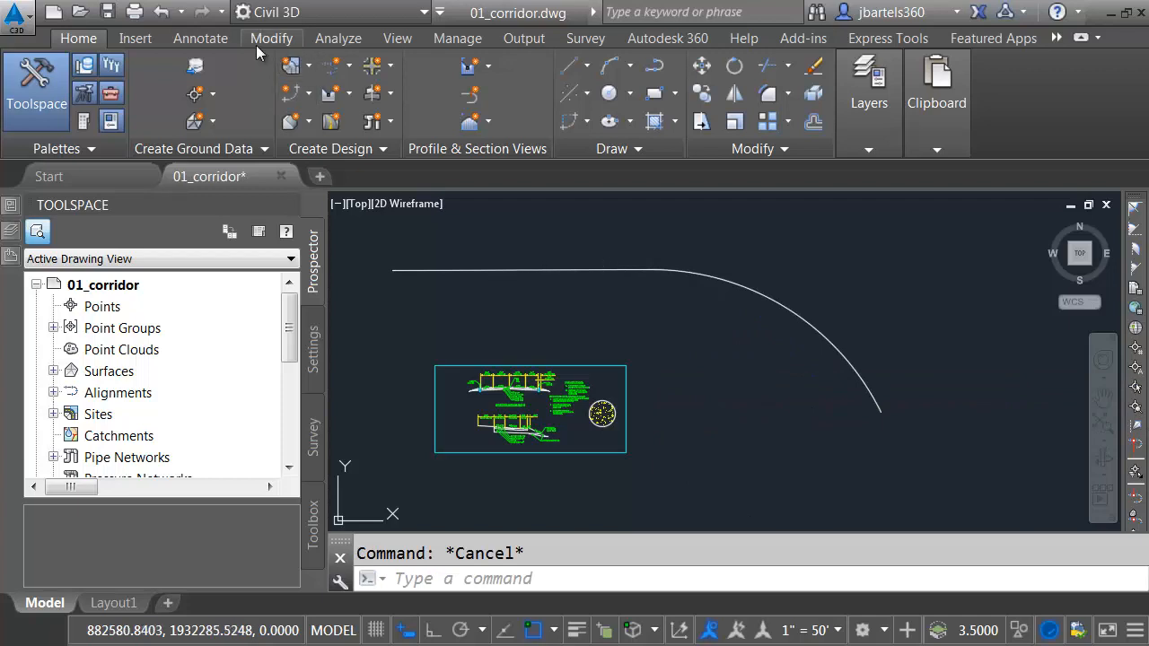
pyautogui.click(334, 65)
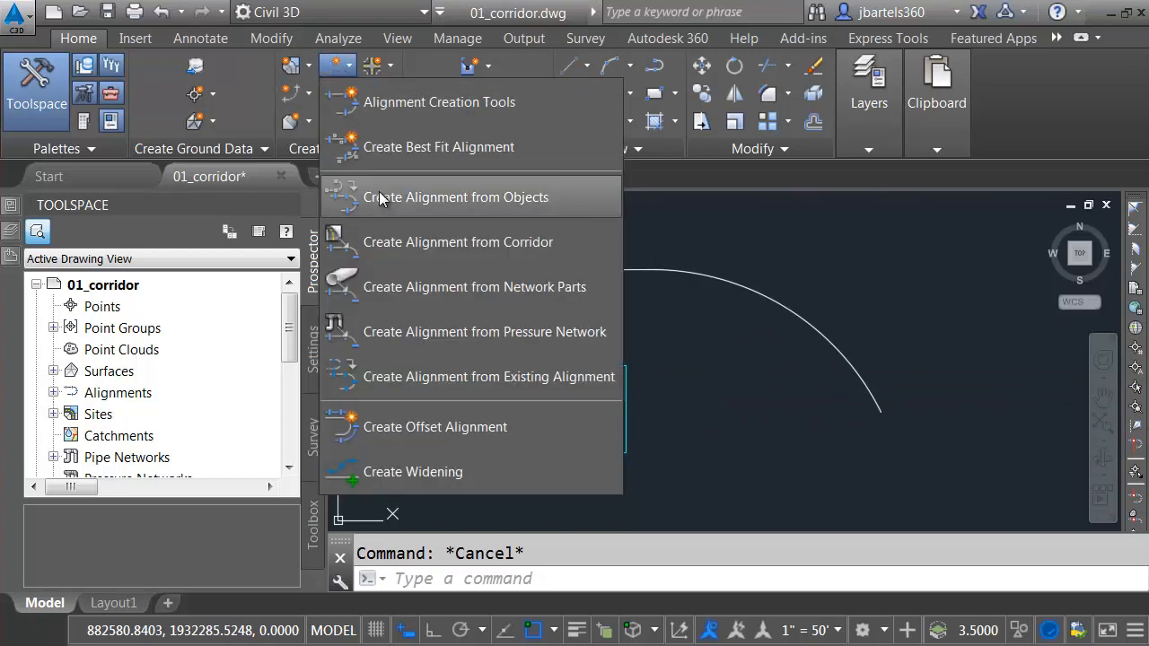
pyautogui.click(457, 197)
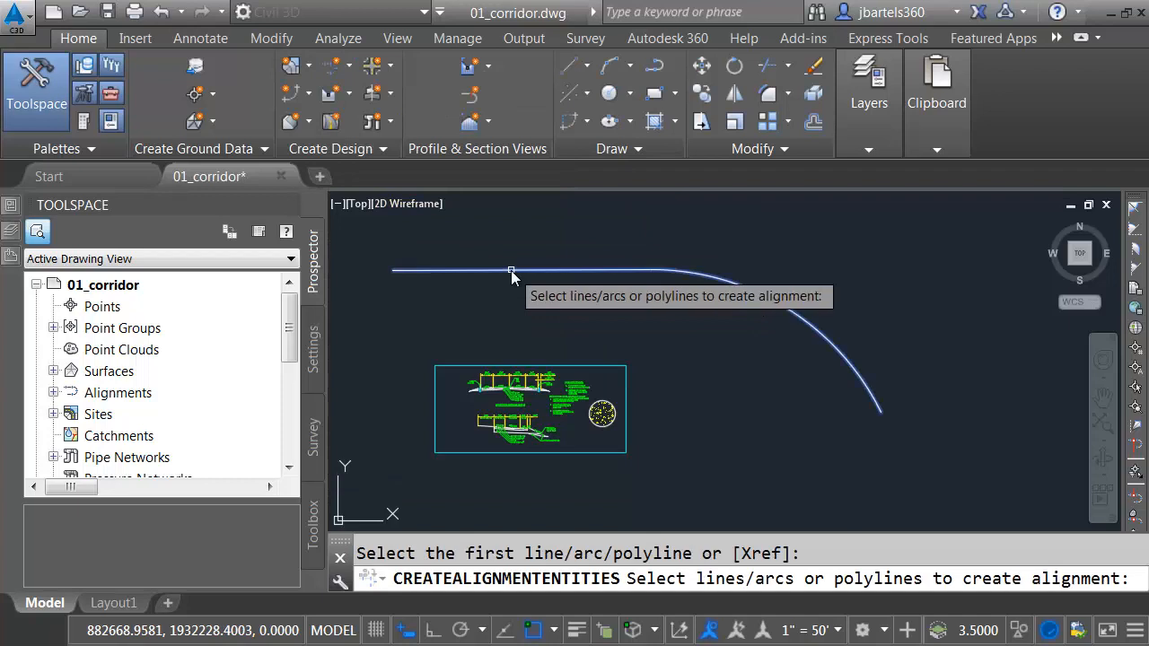
pyautogui.click(511, 271)
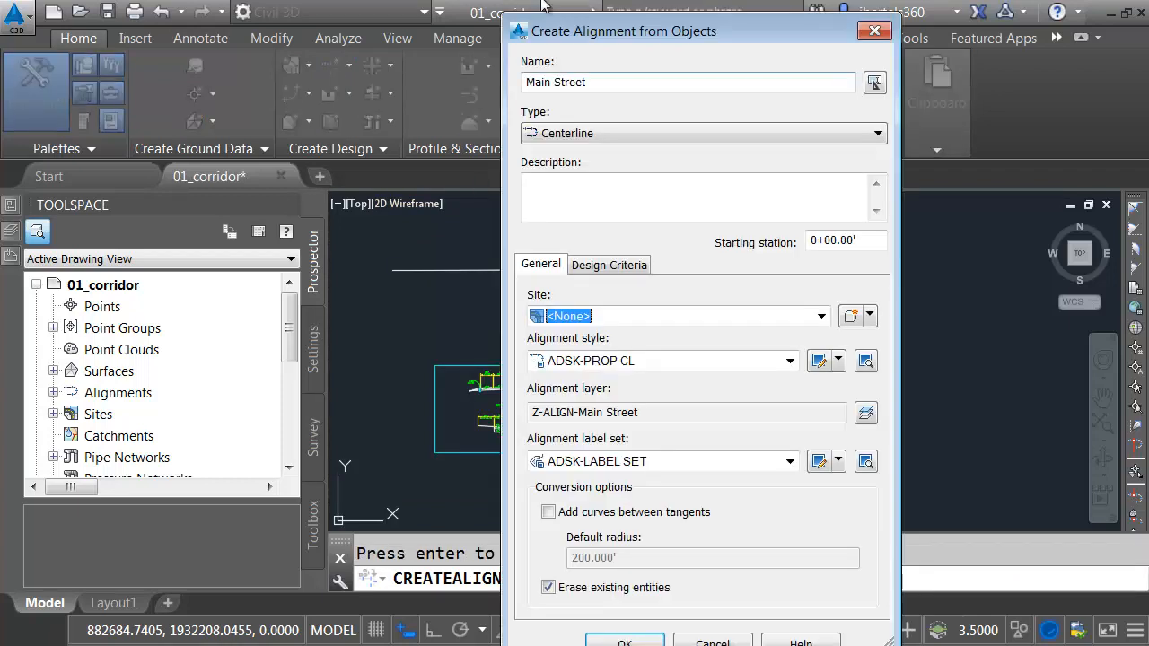
# Create the Main Street alignment with curves between tangents and default radius =100/3.
pyautogui.click(549, 512)
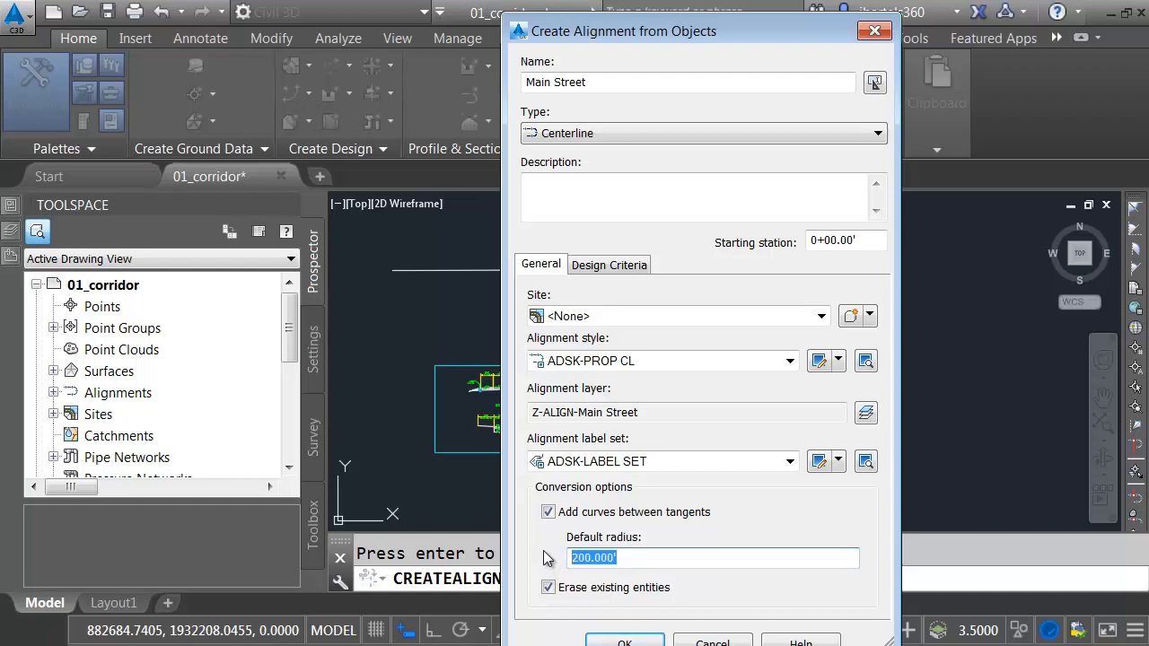
pyautogui.write('=100')
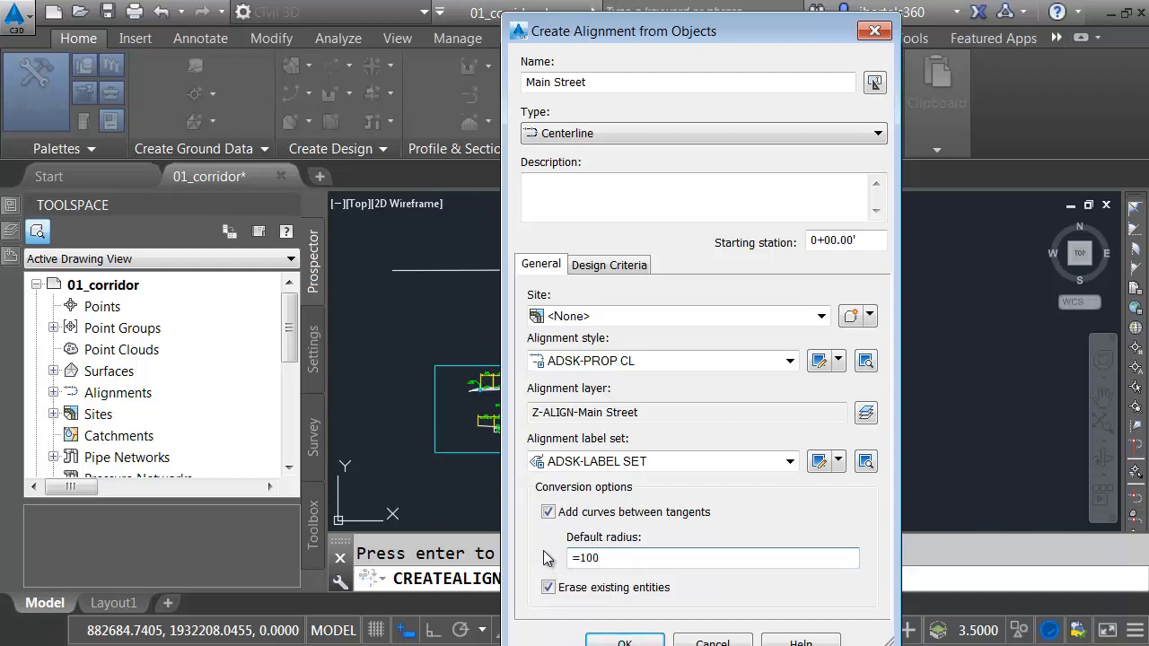
pyautogui.write('/3')
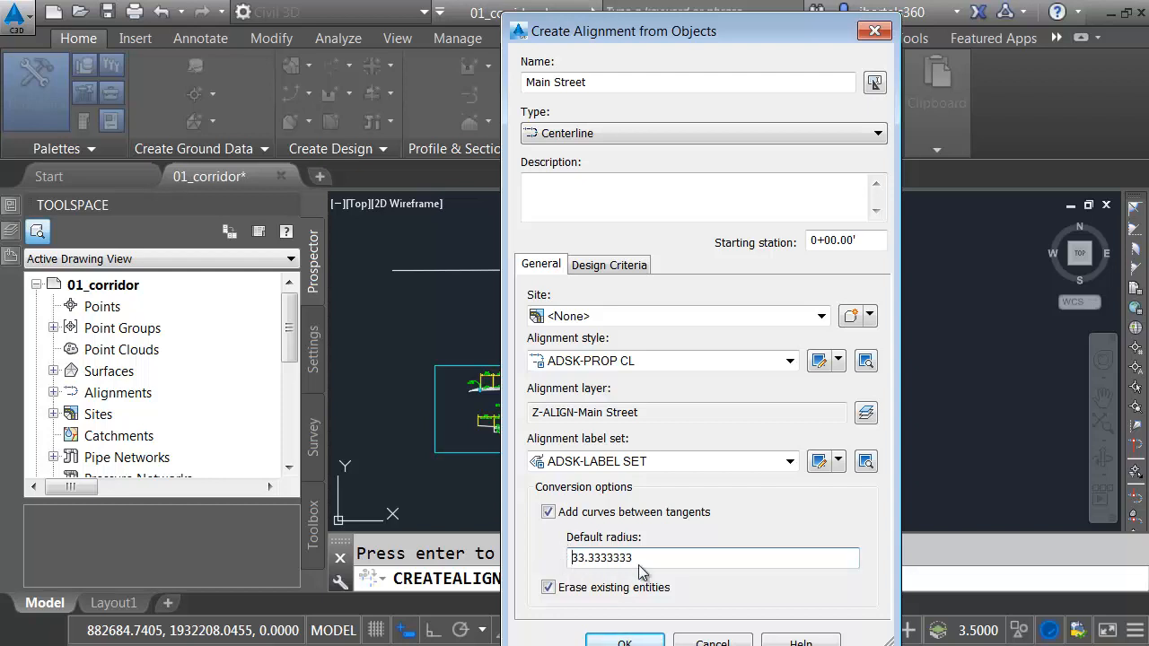
pyautogui.moveTo(594, 582)
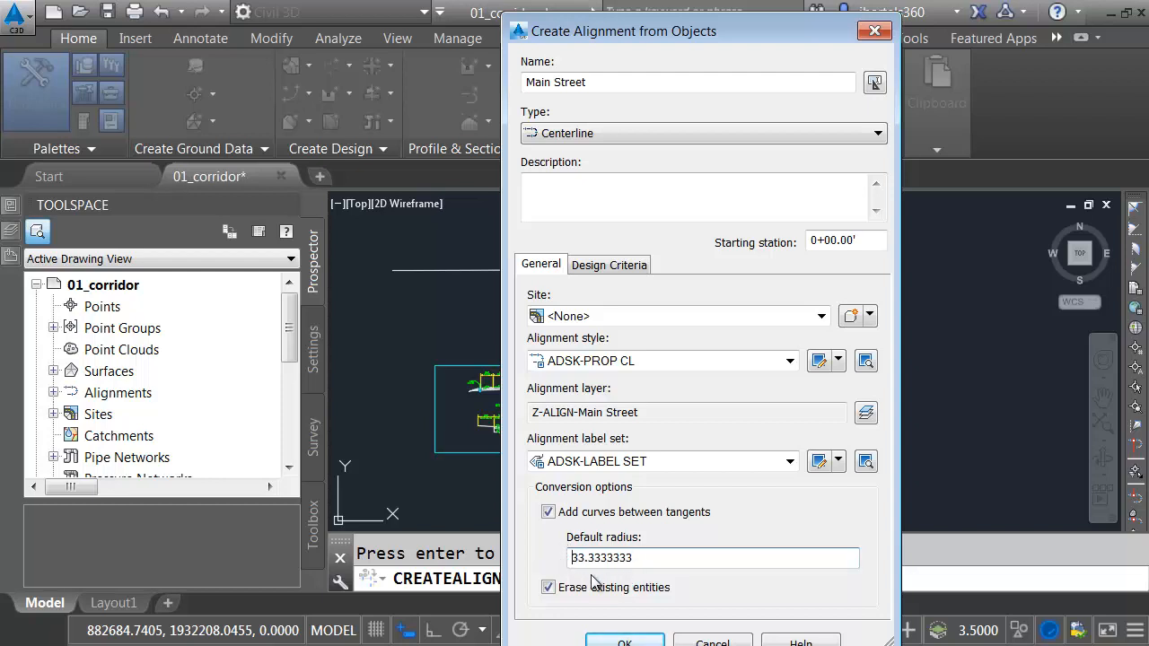
pyautogui.click(625, 639)
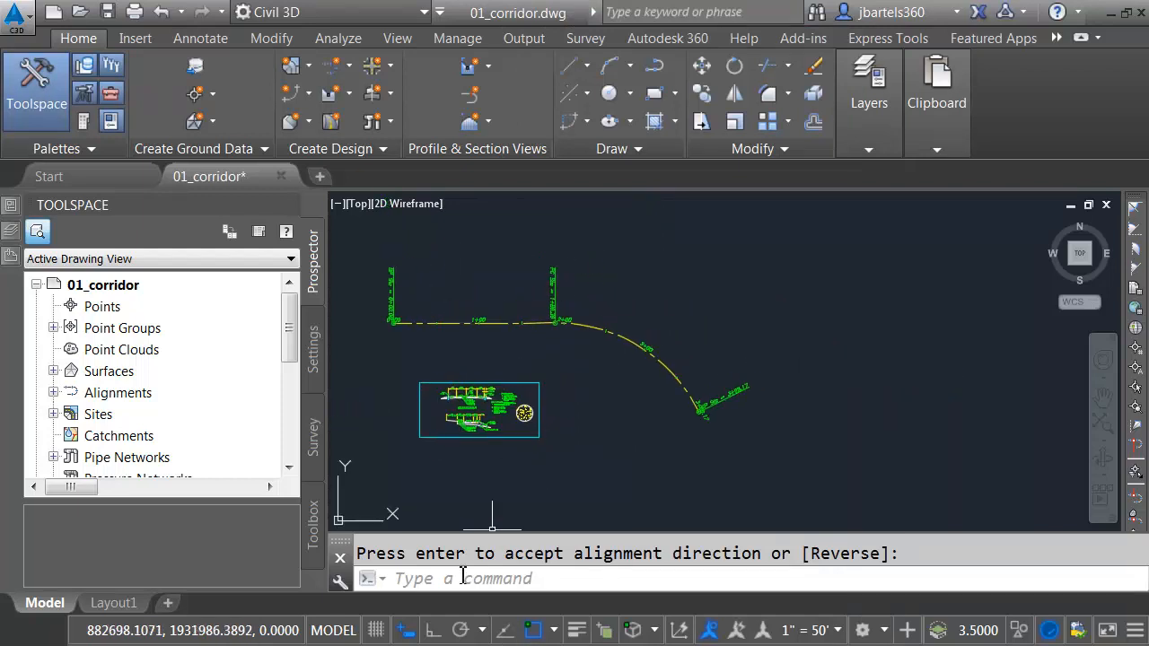
pyautogui.moveTo(433, 630)
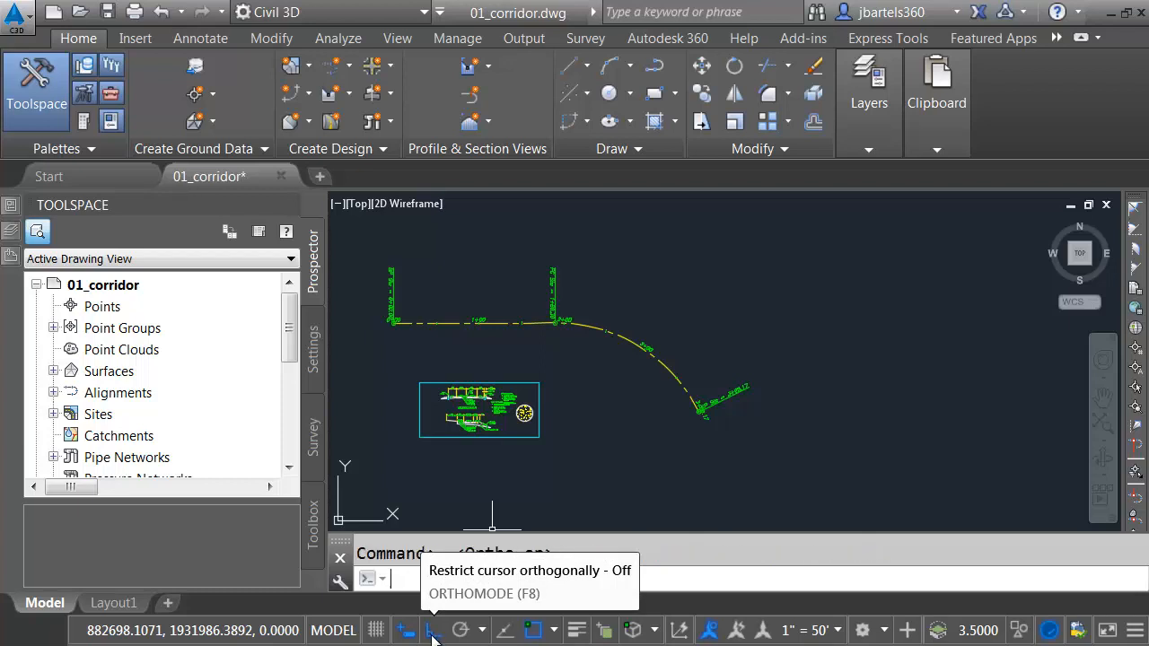
# Draw a zigzag polyline above Main Street, toggling Ortho for straight segments.
pyautogui.click(433, 630)
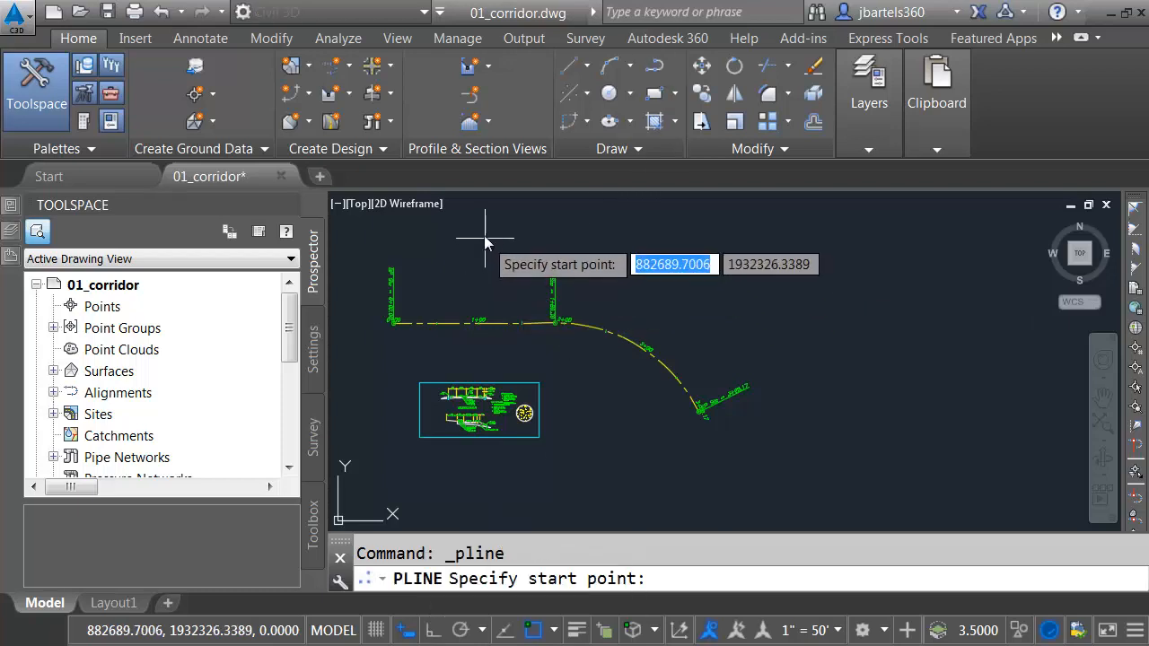
pyautogui.click(485, 241)
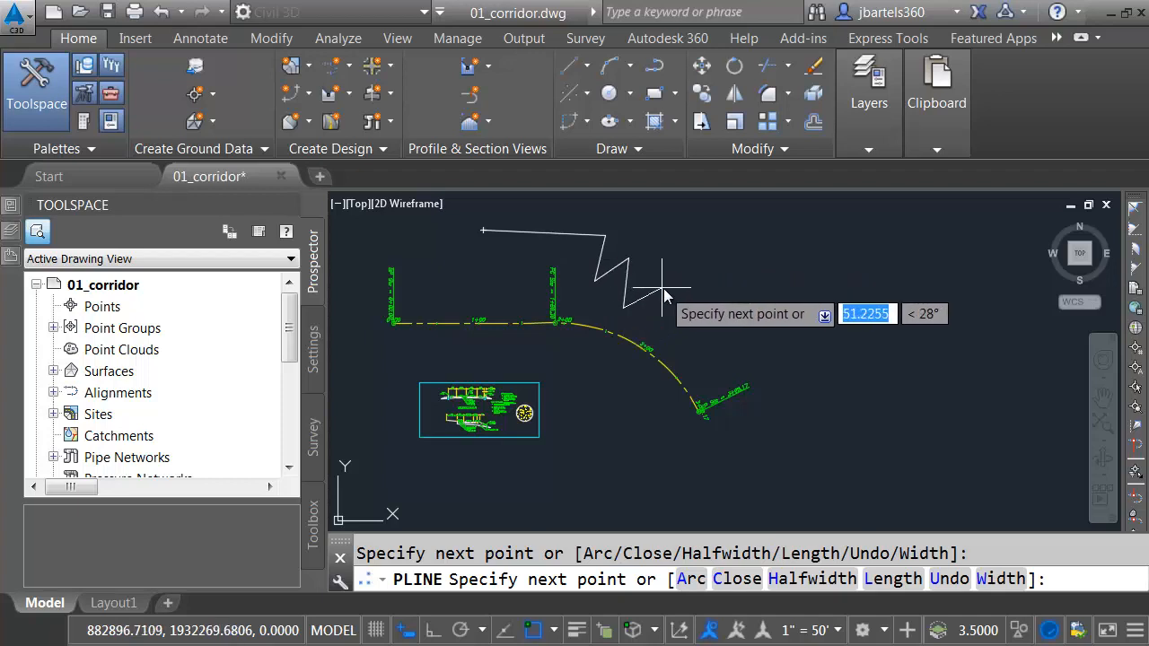
pyautogui.moveTo(678, 322)
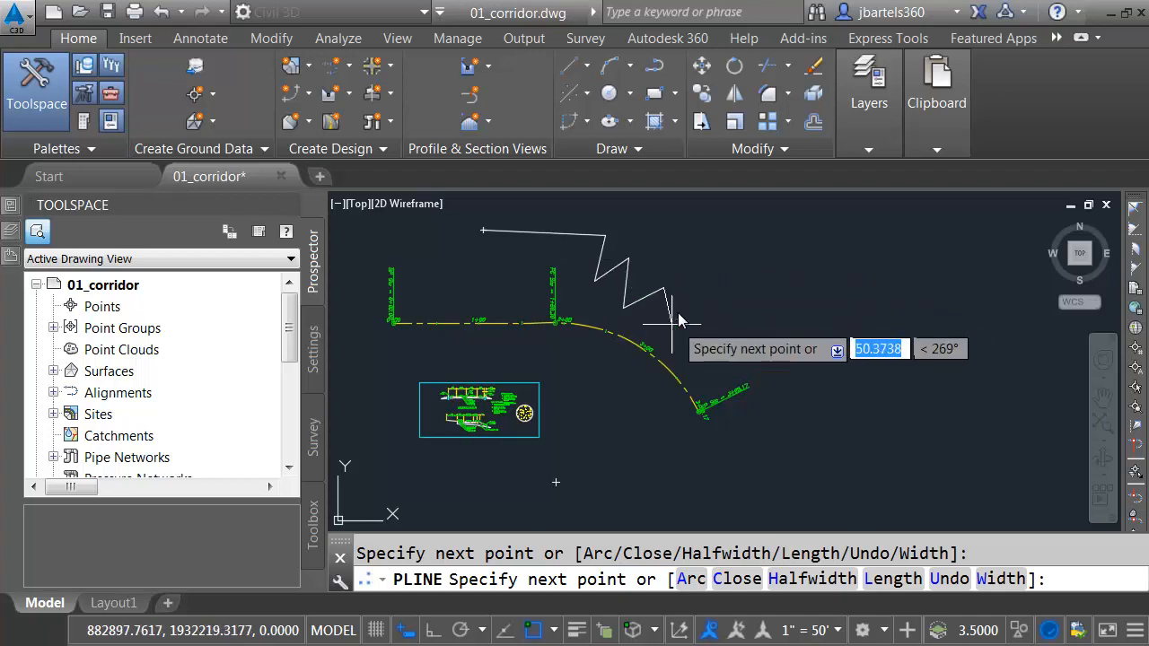
pyautogui.moveTo(685, 323)
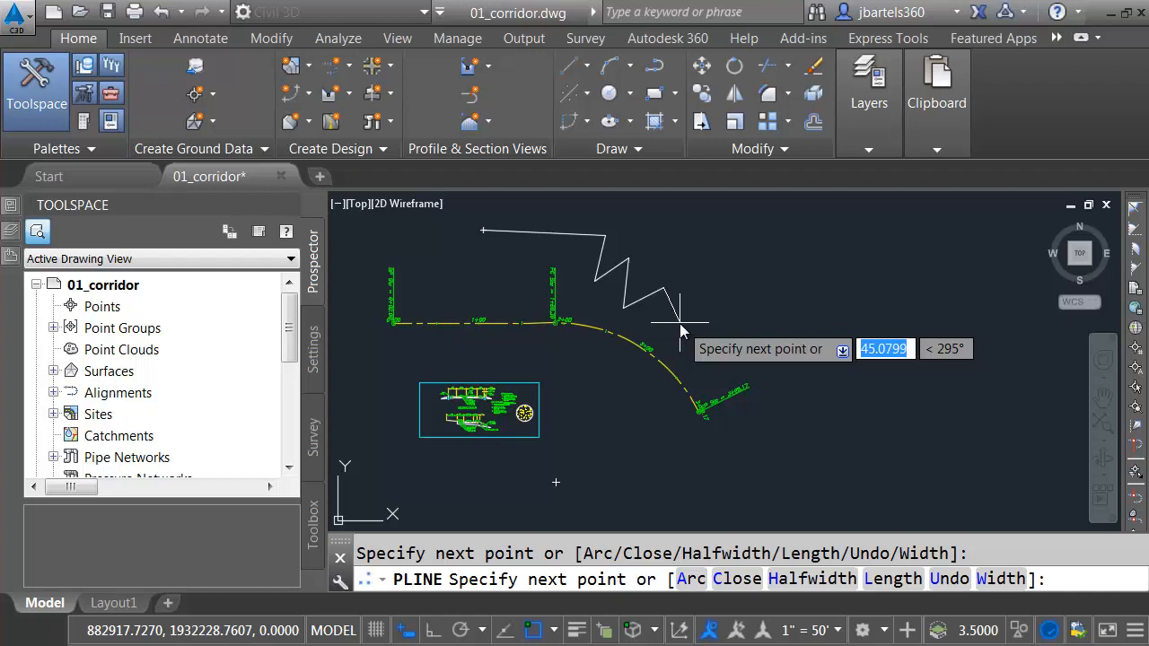
pyautogui.moveTo(669, 323)
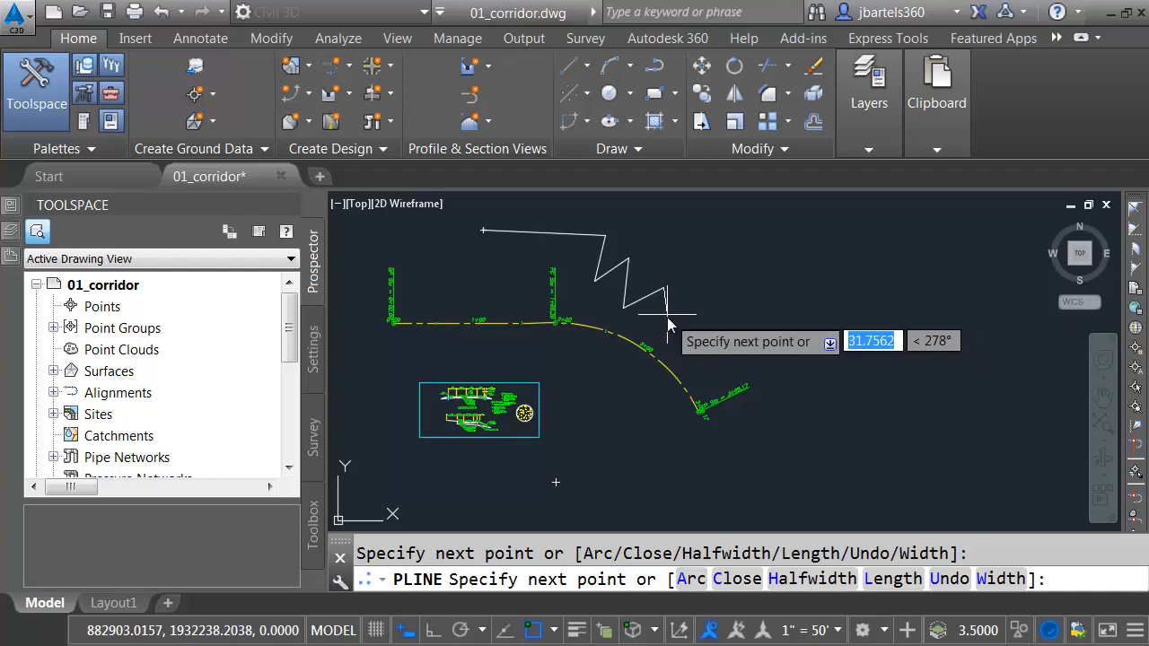
pyautogui.moveTo(669, 318)
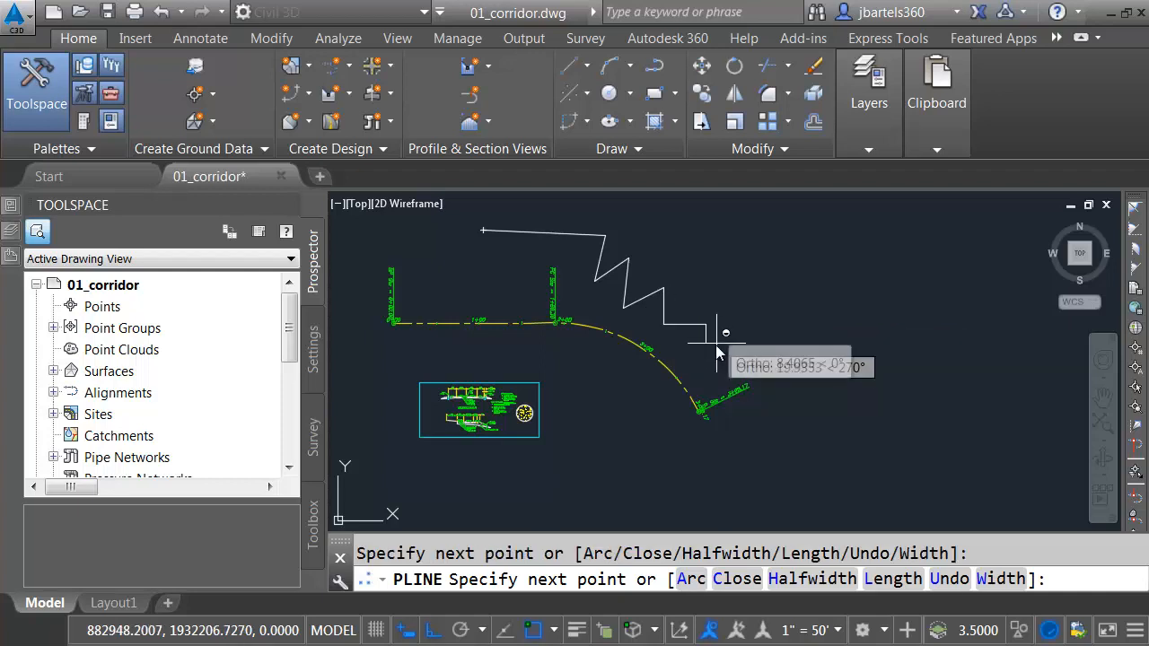
pyautogui.moveTo(750, 363)
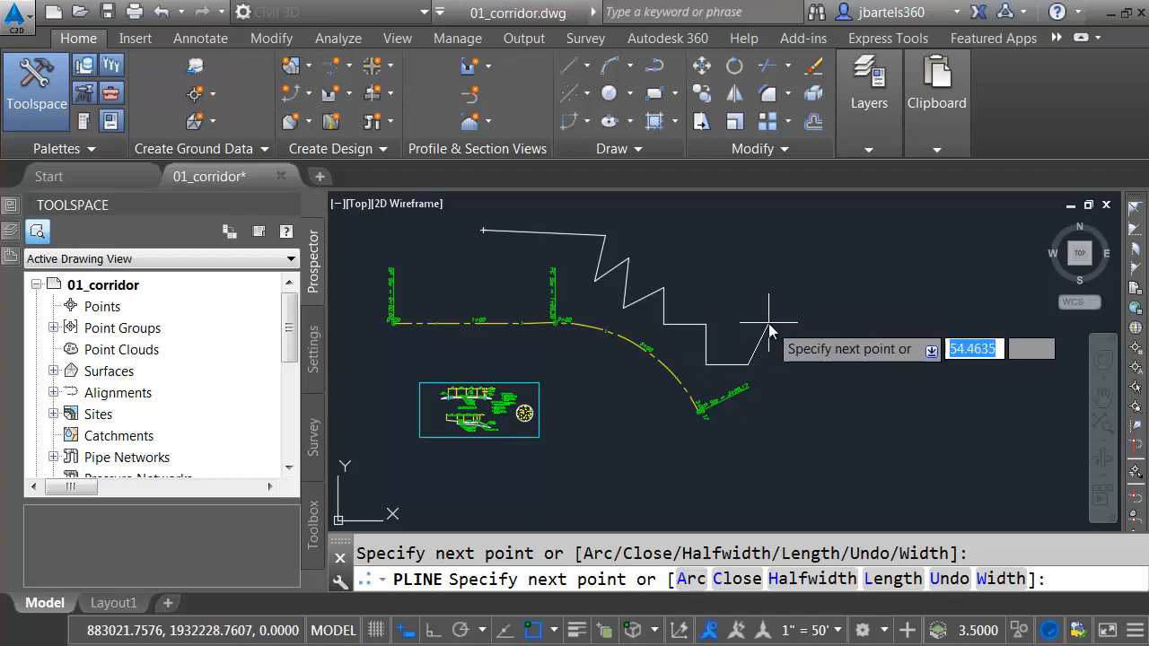
pyautogui.moveTo(741, 293)
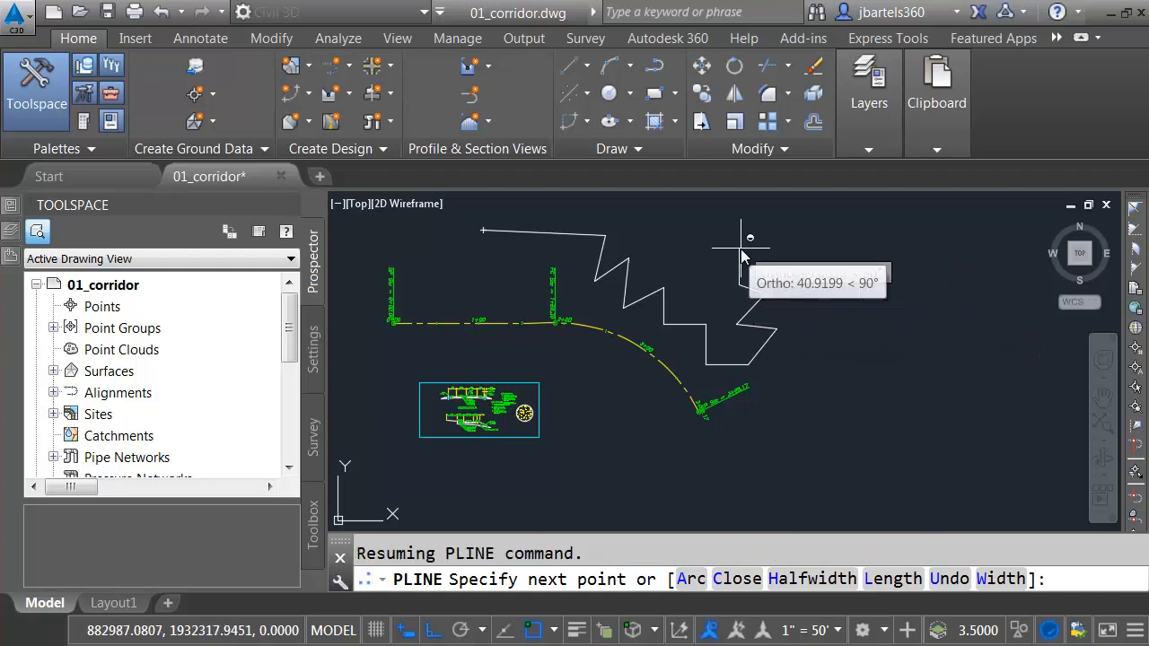
pyautogui.click(738, 241)
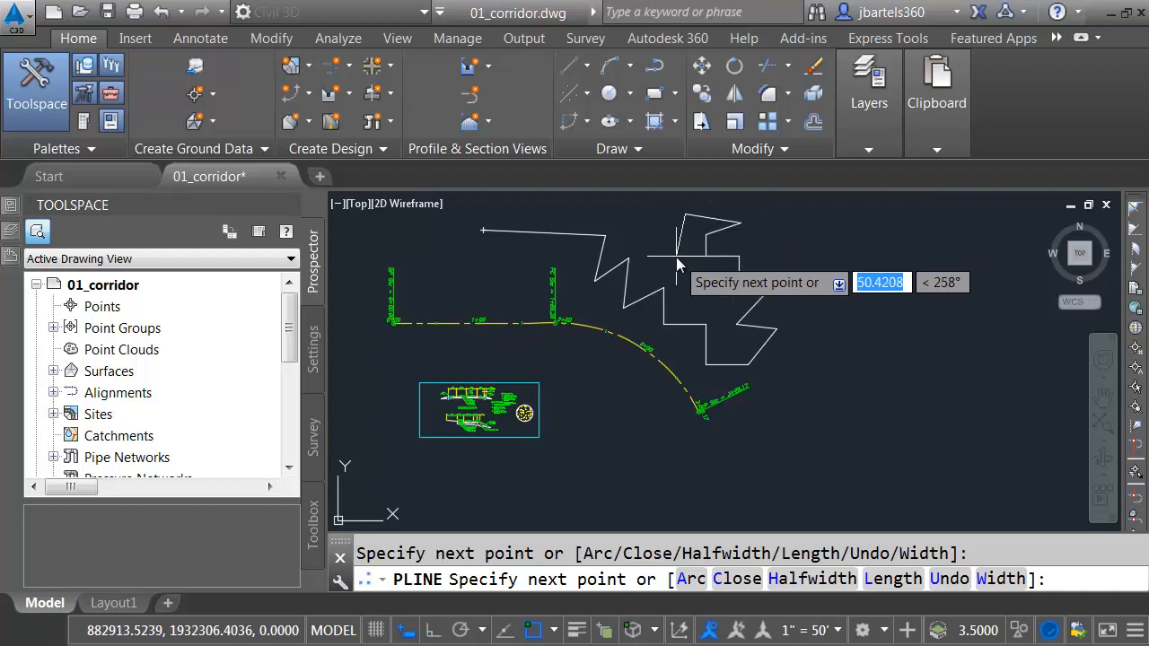
pyautogui.press('Escape')
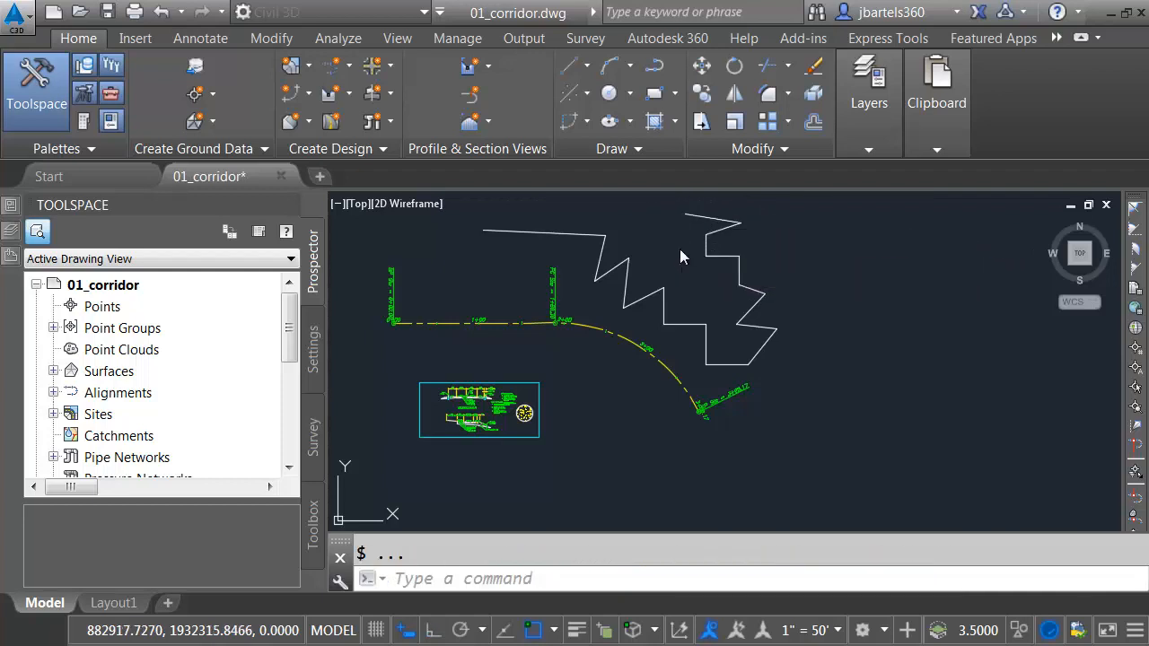
# Grip-stretch the 2'-0" CONTROL STRIP label lower, then deselect it.
pyautogui.press('Escape')
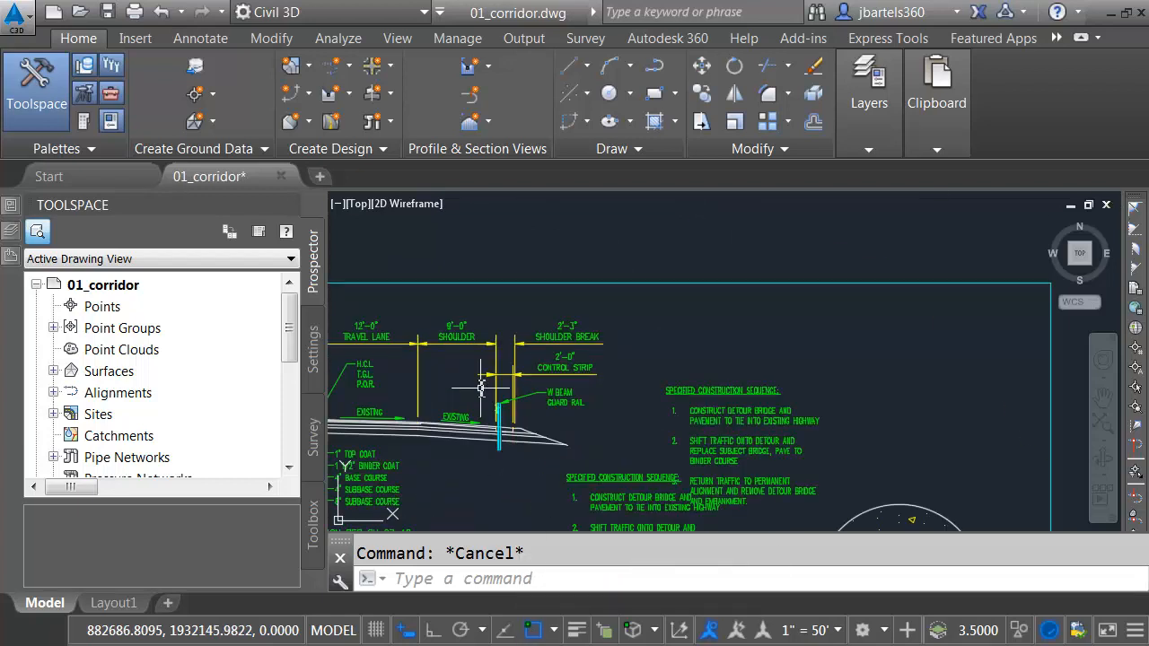
pyautogui.scroll(3)
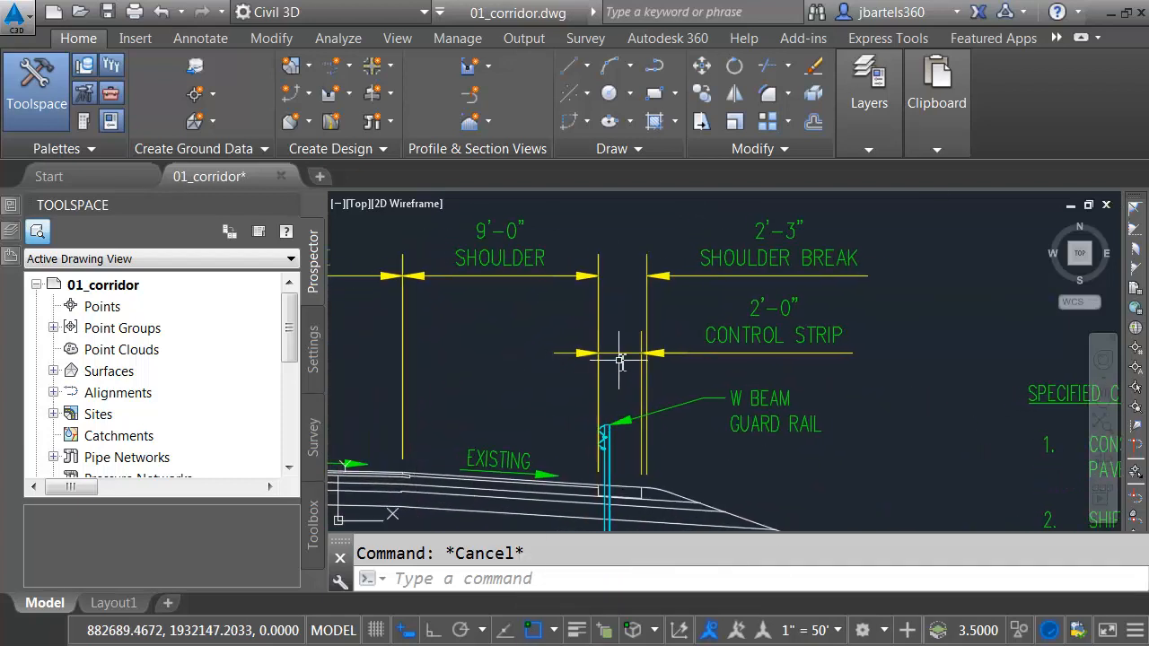
pyautogui.click(633, 353)
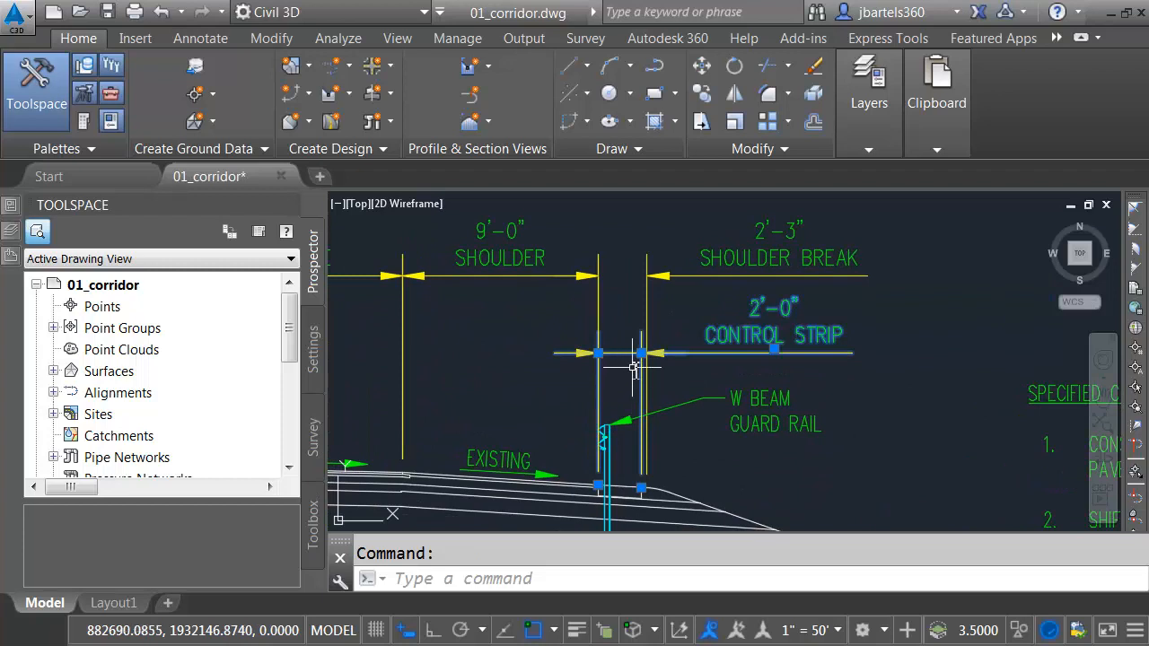
pyautogui.moveTo(639, 359)
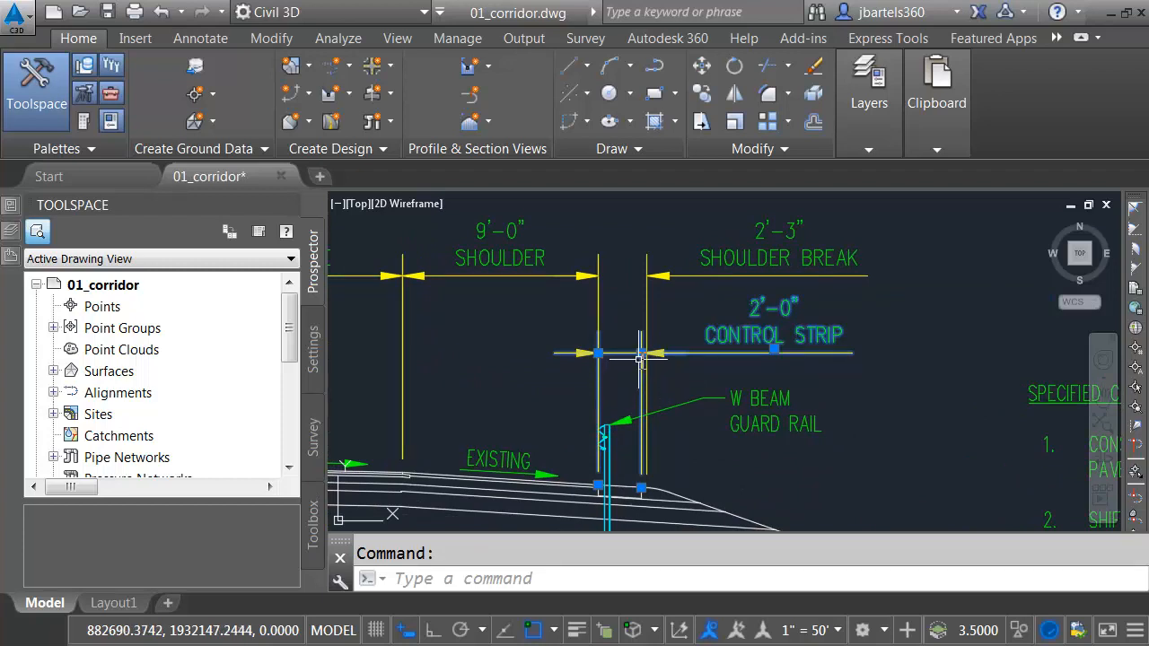
pyautogui.click(640, 352)
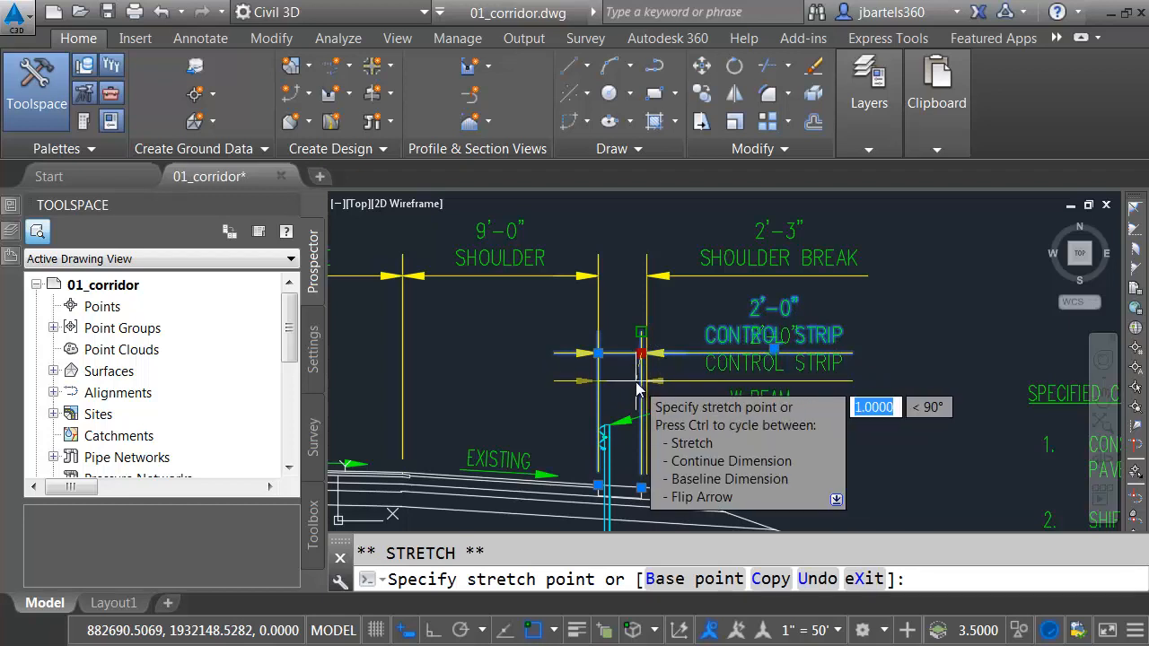
pyautogui.click(638, 368)
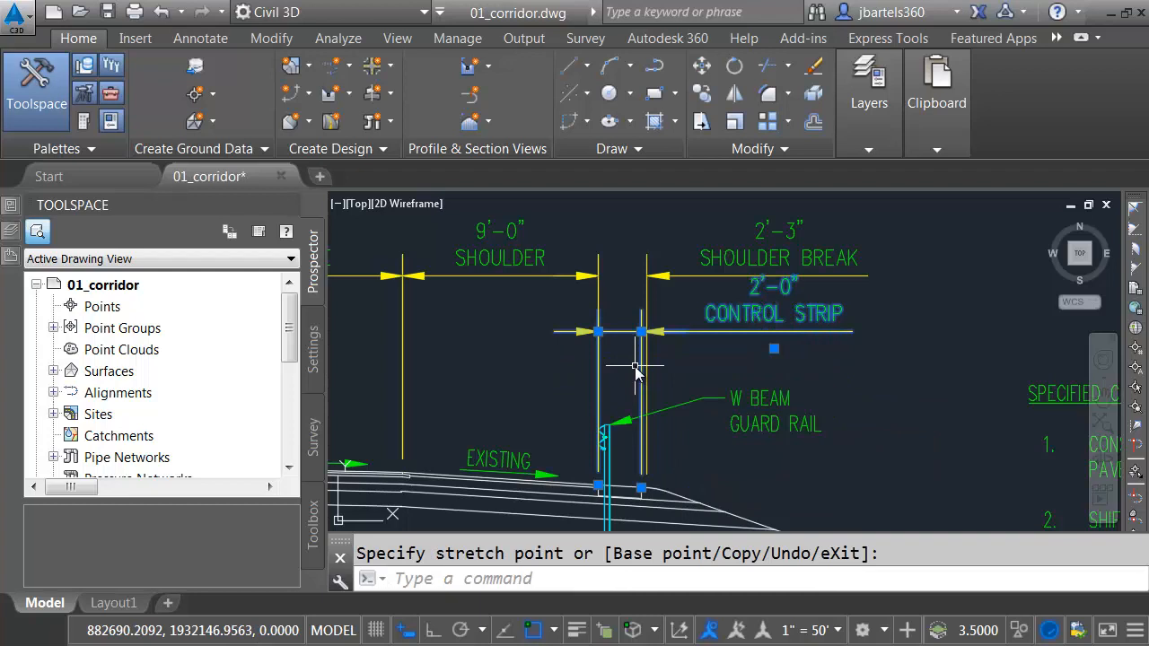
pyautogui.moveTo(635, 357)
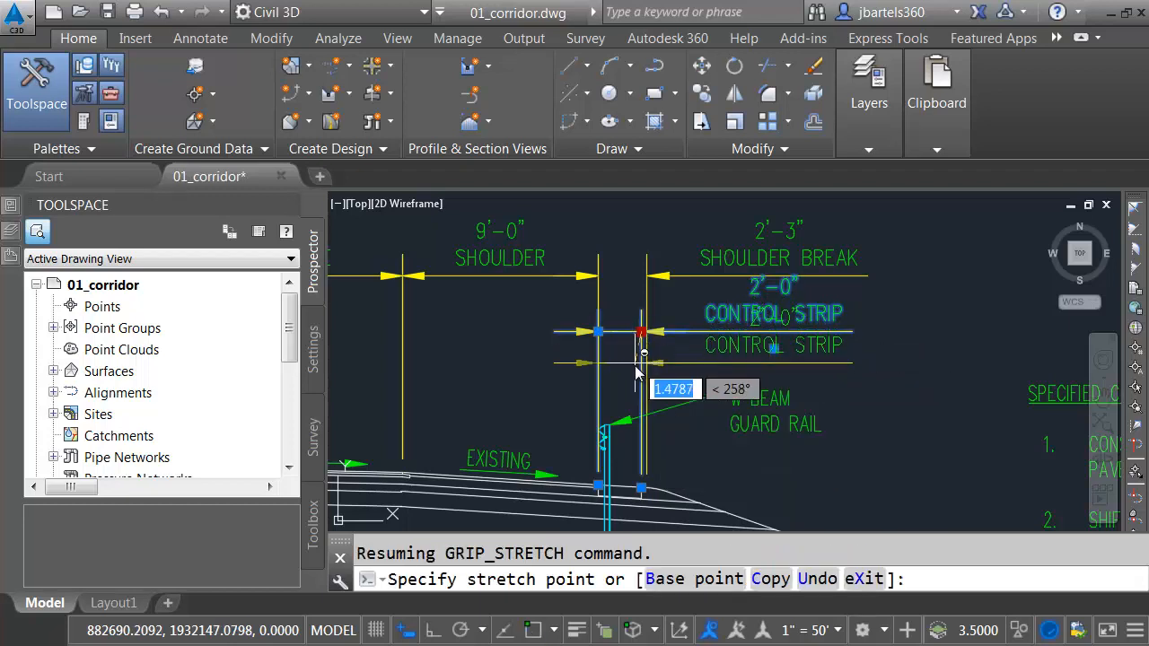
pyautogui.moveTo(642, 377)
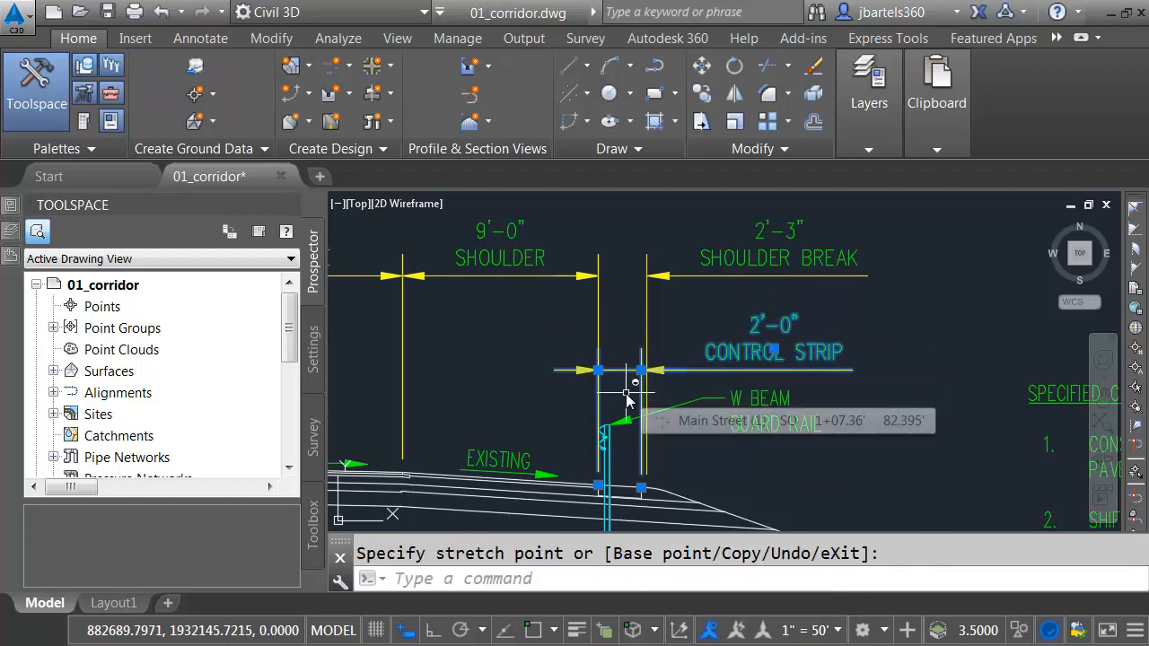
pyautogui.moveTo(624, 396)
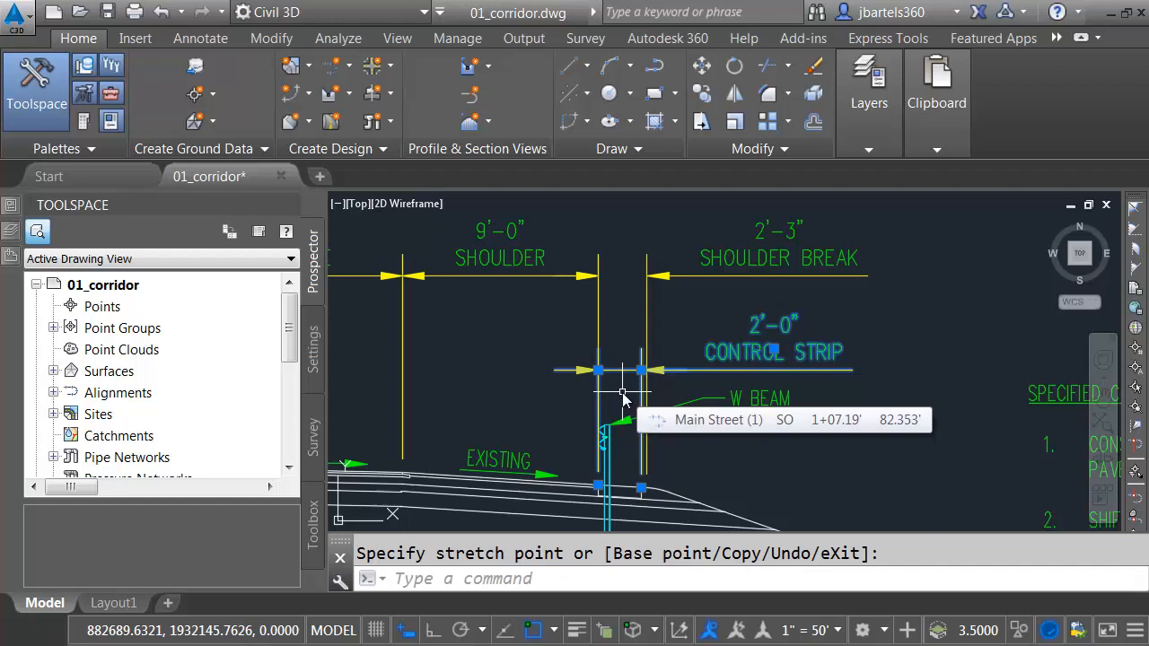
pyautogui.press('Escape')
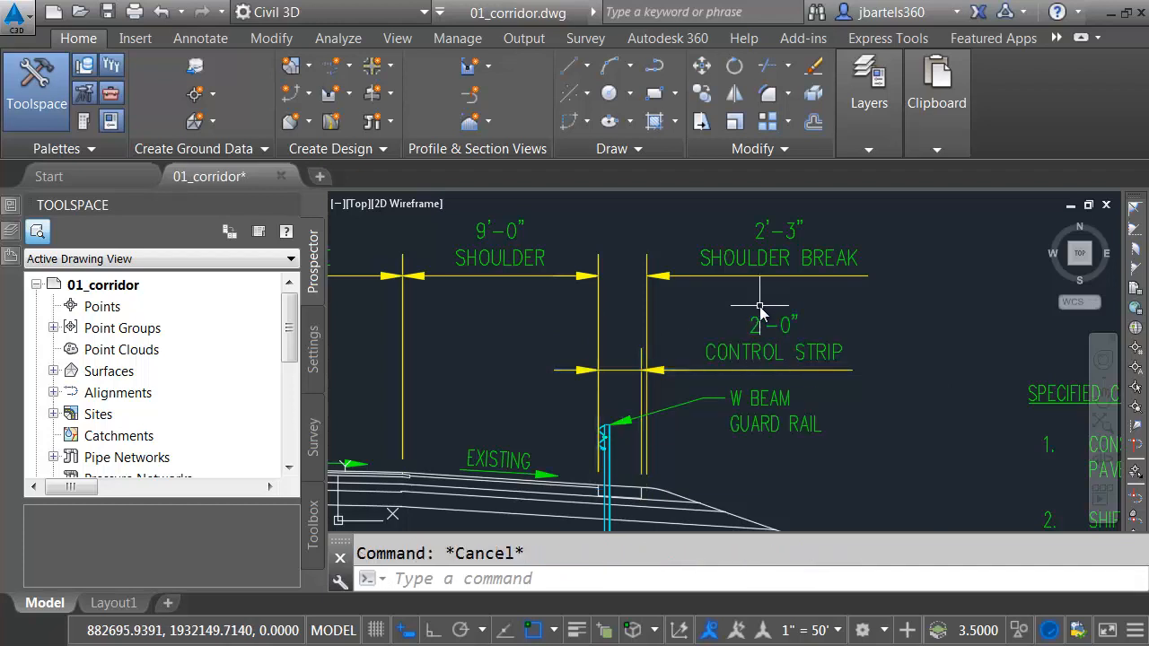
pyautogui.moveTo(759, 318)
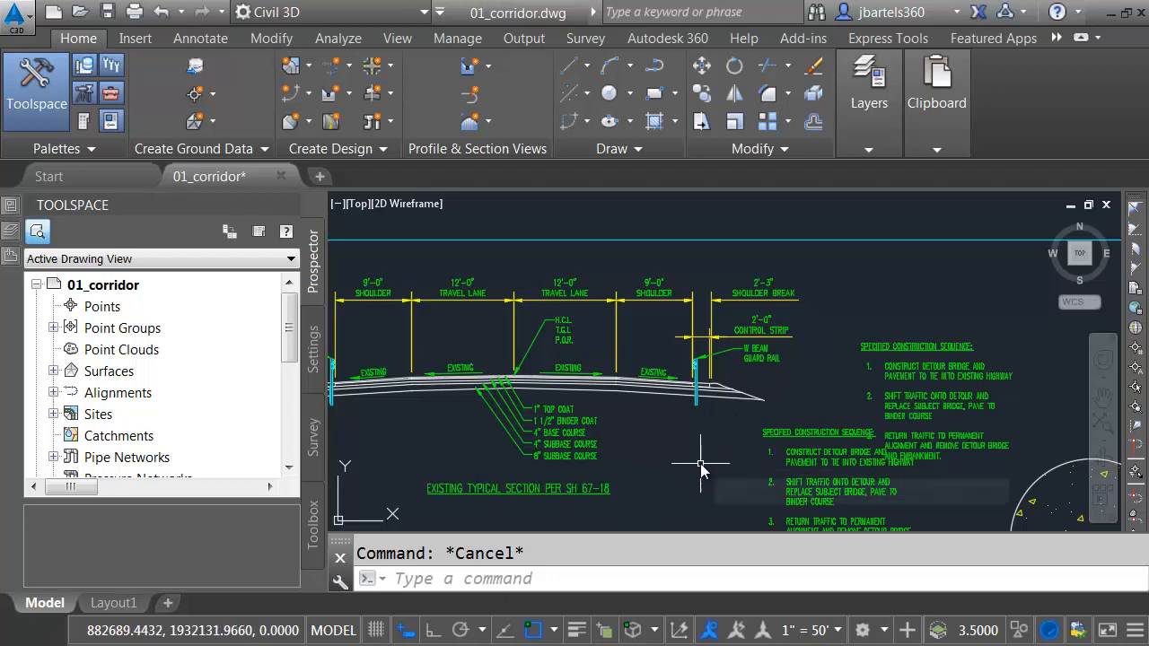
pyautogui.moveTo(738, 631)
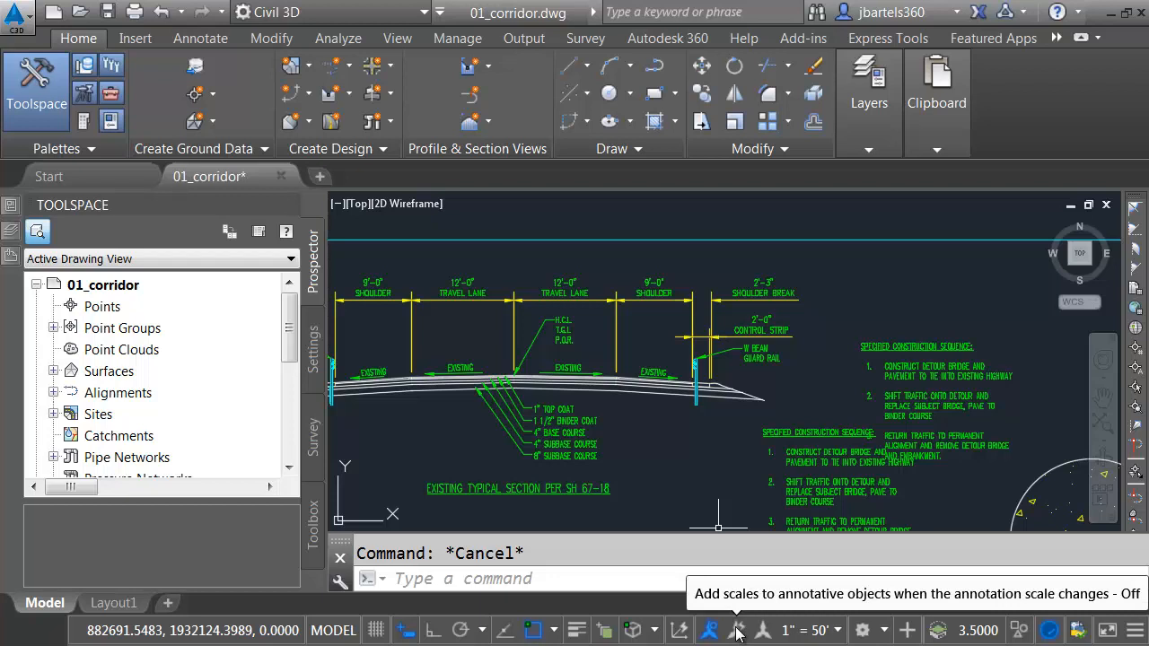
# Turn on automatic scale adding, then cycle the annotation scale through 1" = 5', 4', 20' and 10'.
pyautogui.click(738, 630)
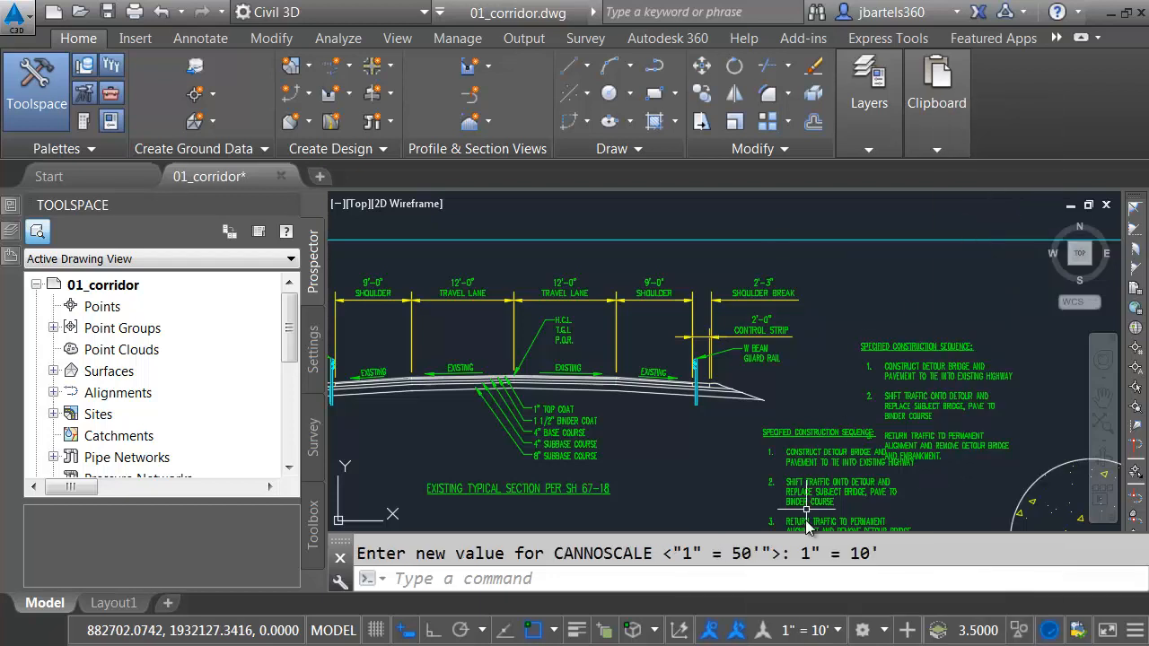
pyautogui.click(809, 630)
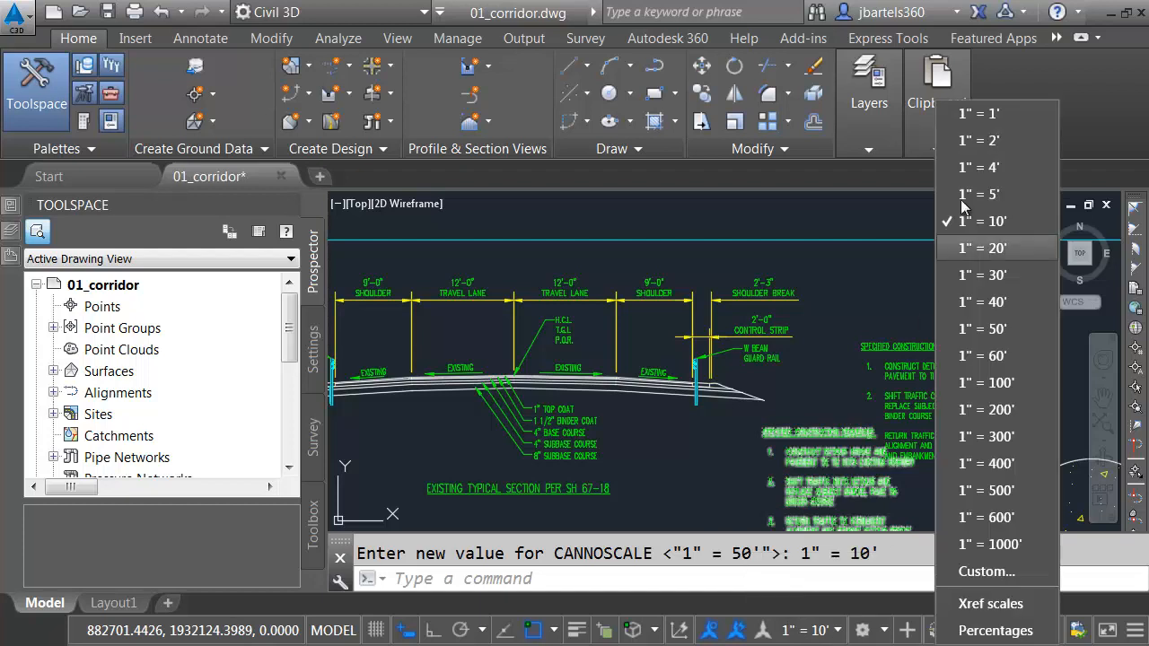
pyautogui.click(979, 194)
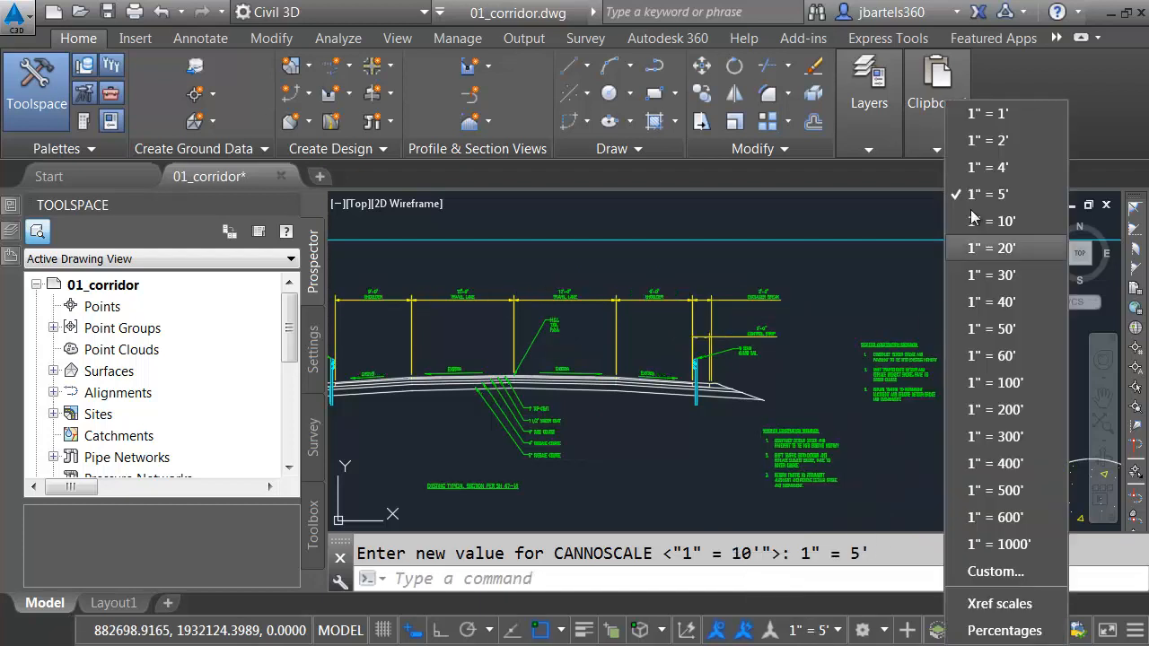
pyautogui.click(988, 167)
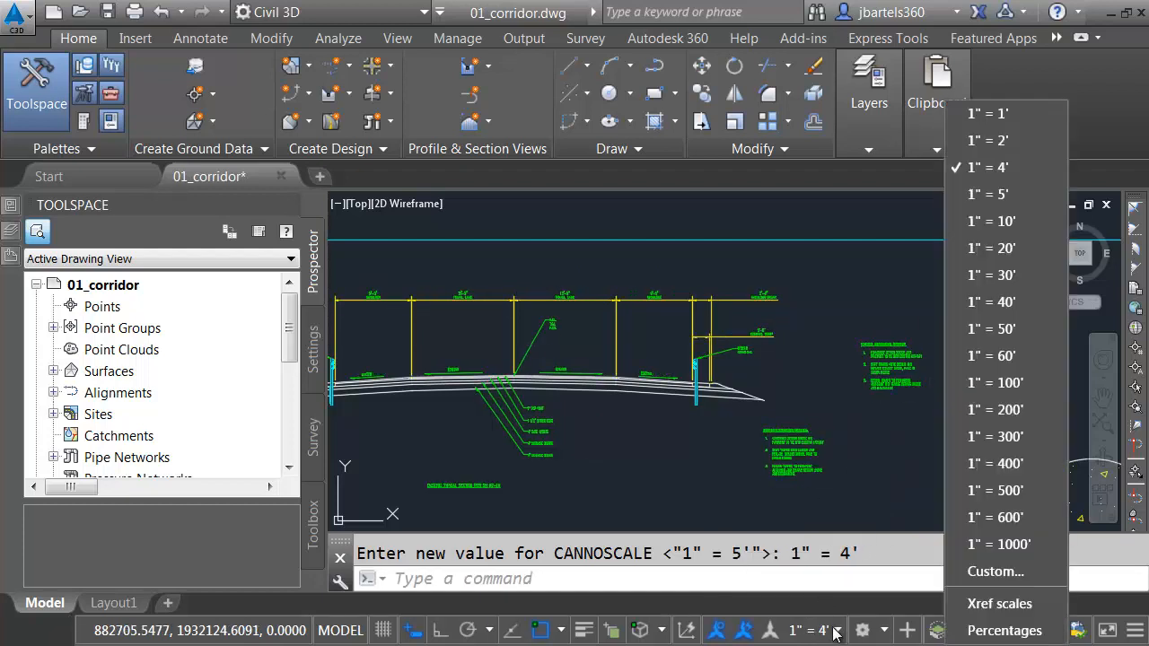
pyautogui.click(991, 248)
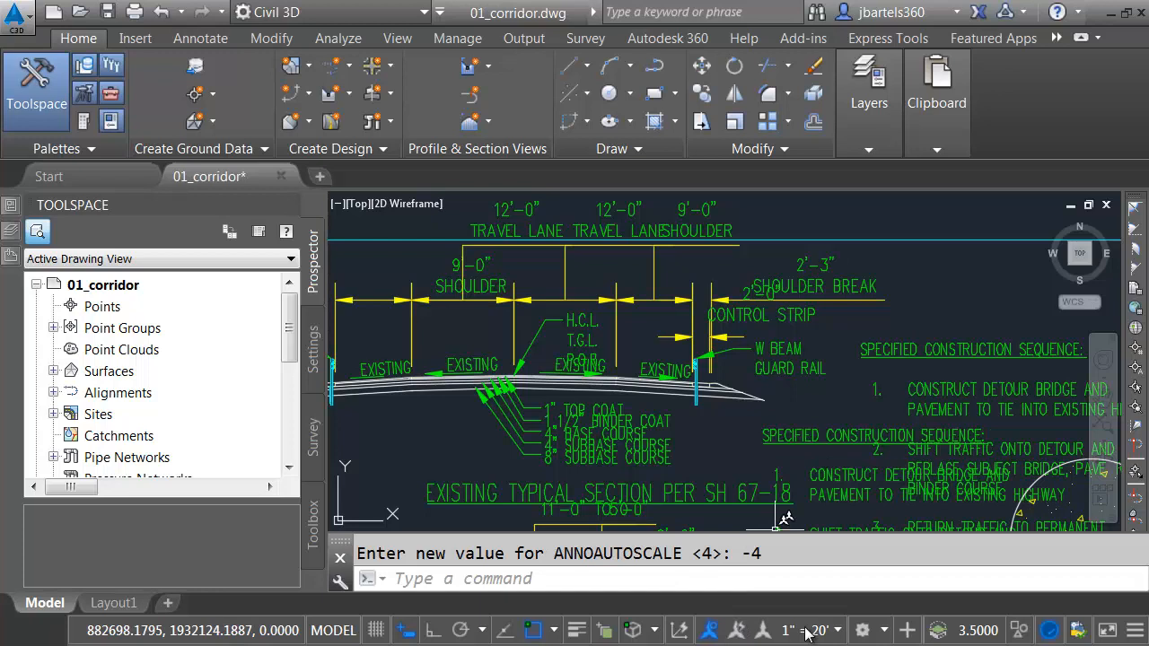
pyautogui.click(808, 630)
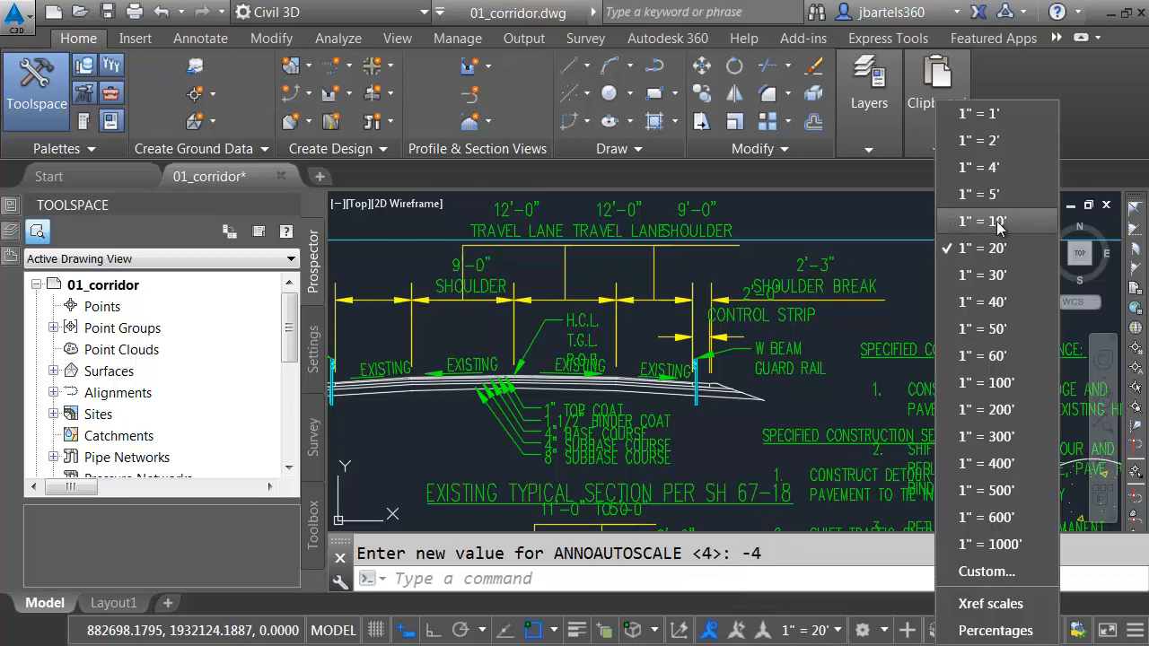
pyautogui.click(978, 222)
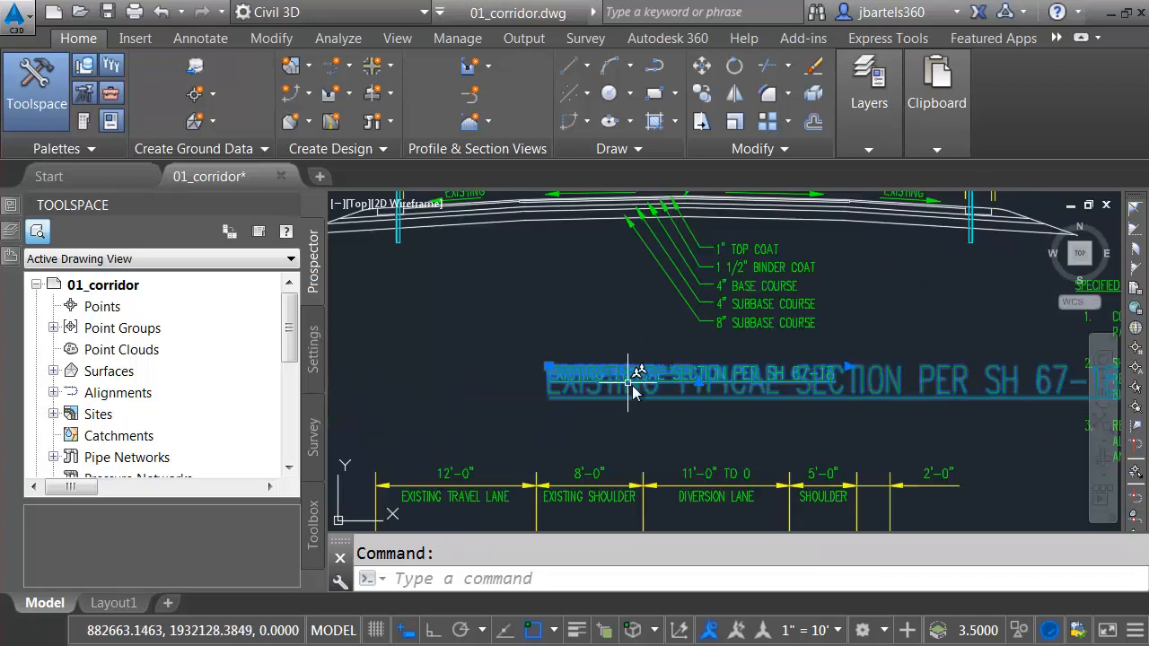
pyautogui.moveTo(678, 404)
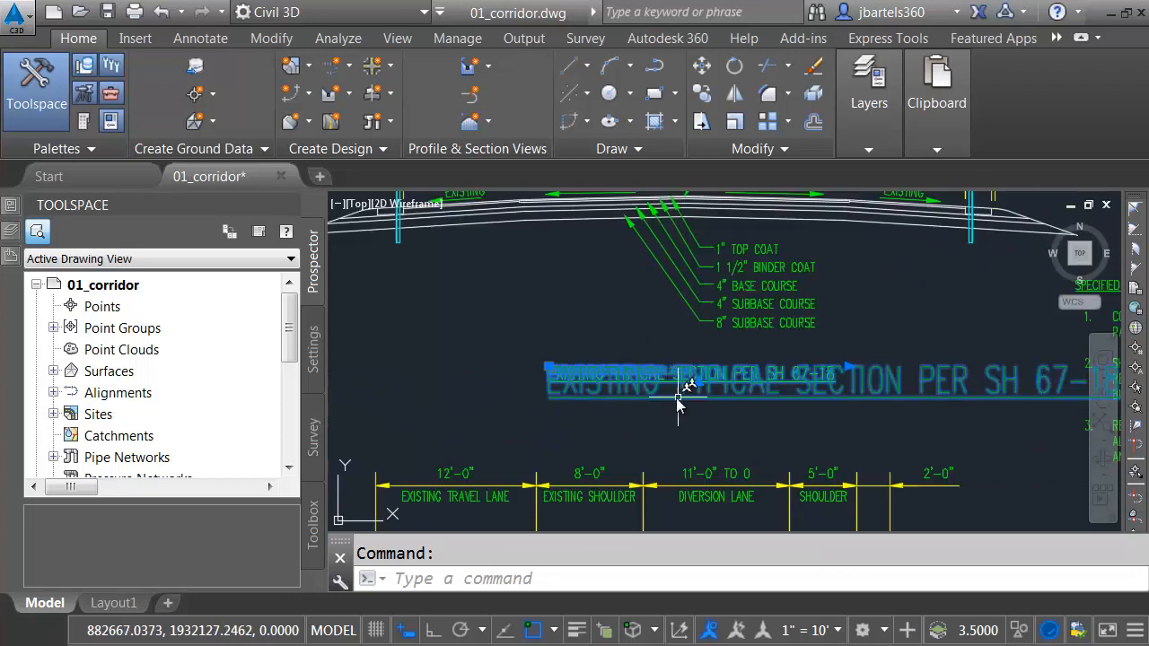
pyautogui.click(549, 368)
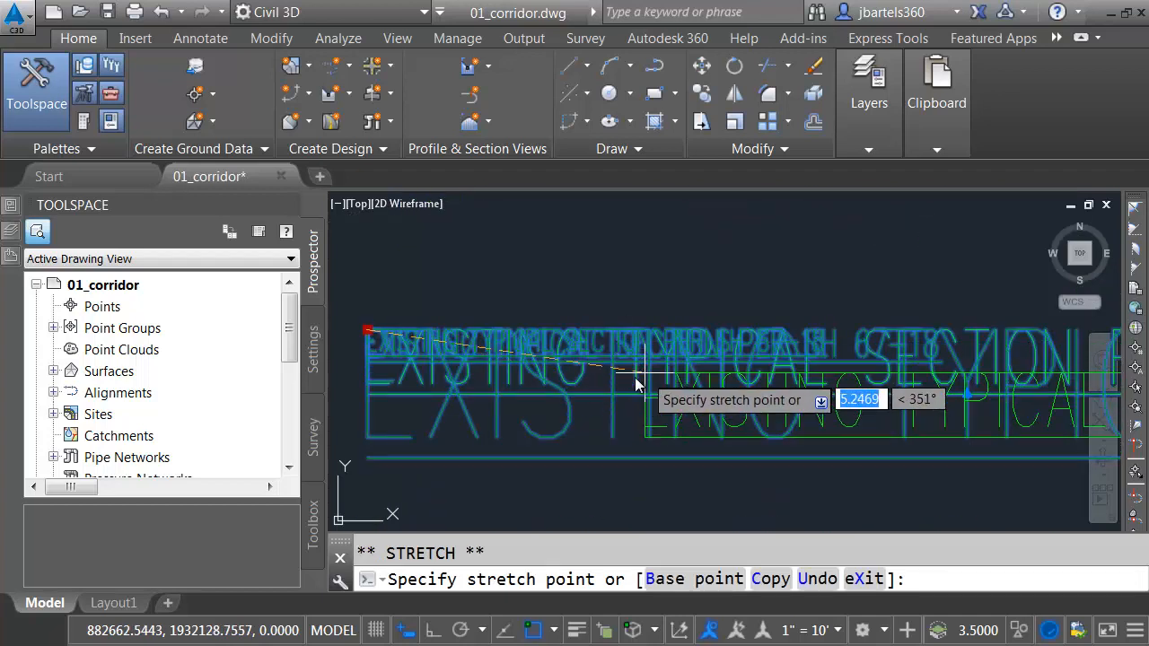
pyautogui.moveTo(526, 350)
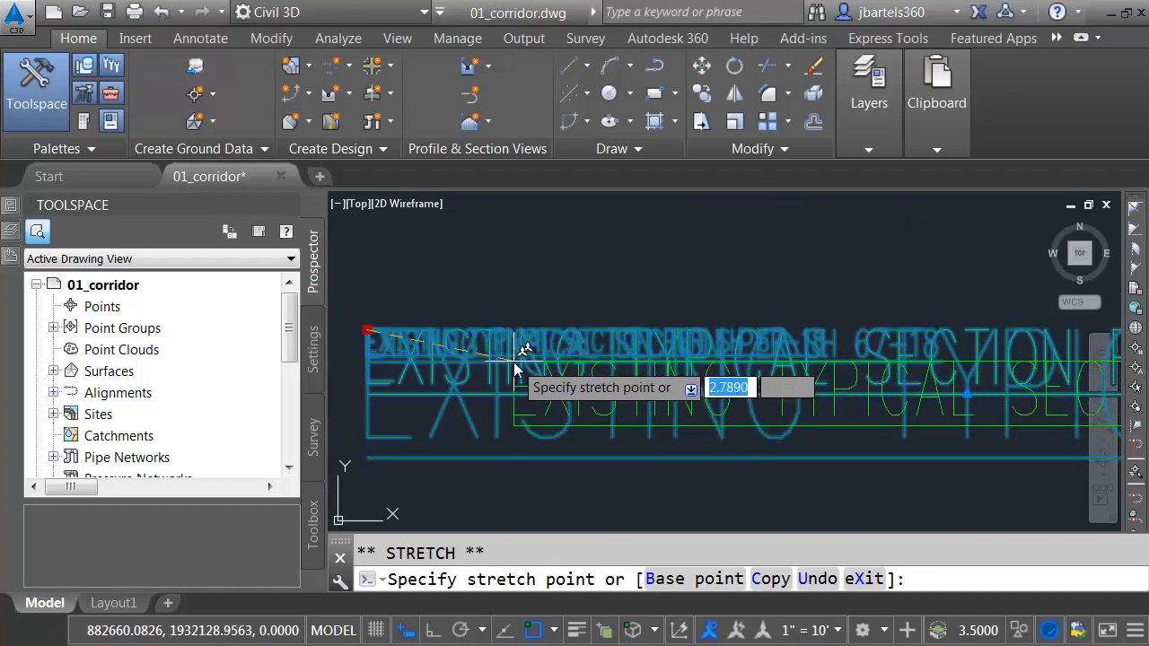
pyautogui.press('Escape')
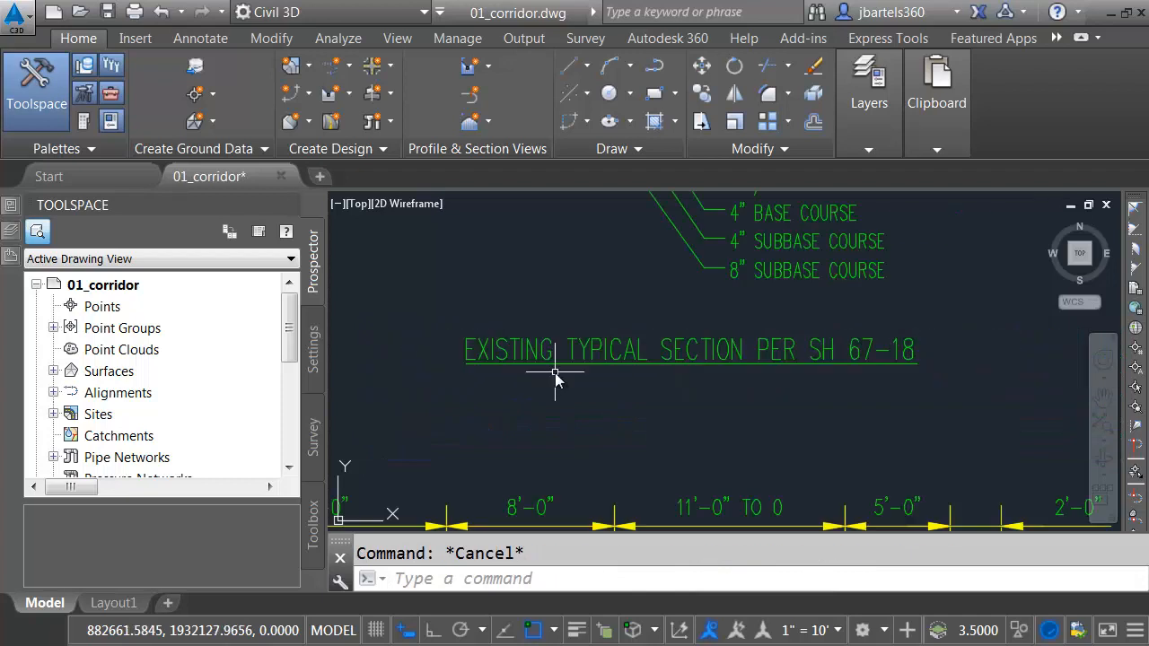
pyautogui.moveTo(595, 391)
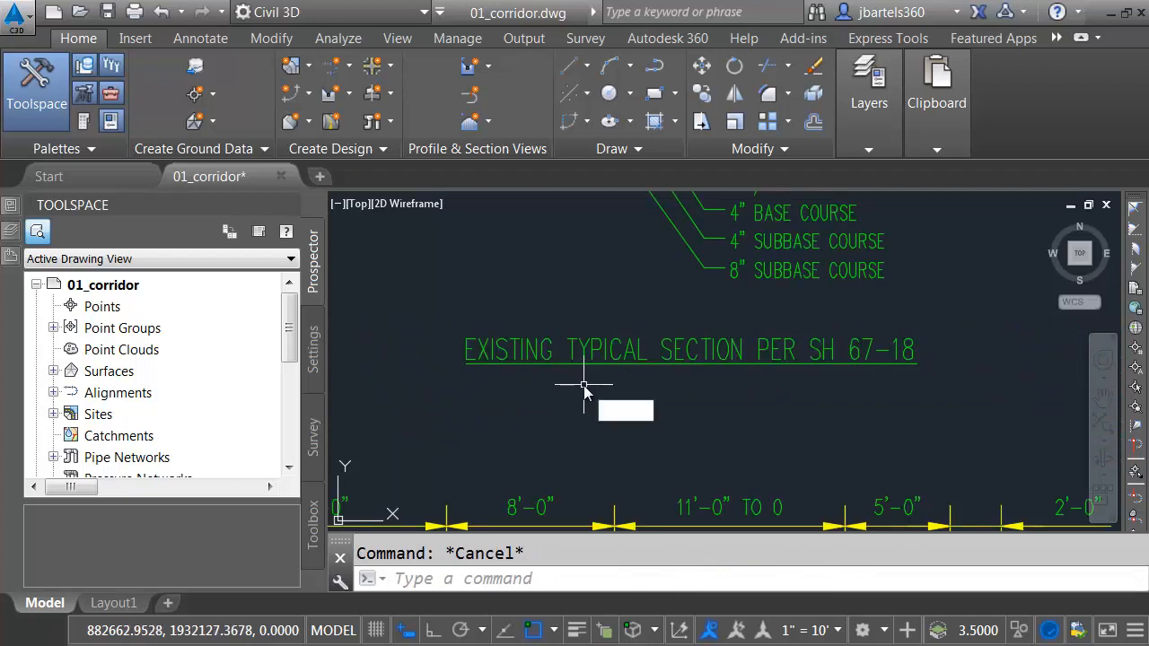
# Set SELECTIONANNODISPLAY to 0 and select the section title to confirm only its current scale shows.
pyautogui.write('selectio')
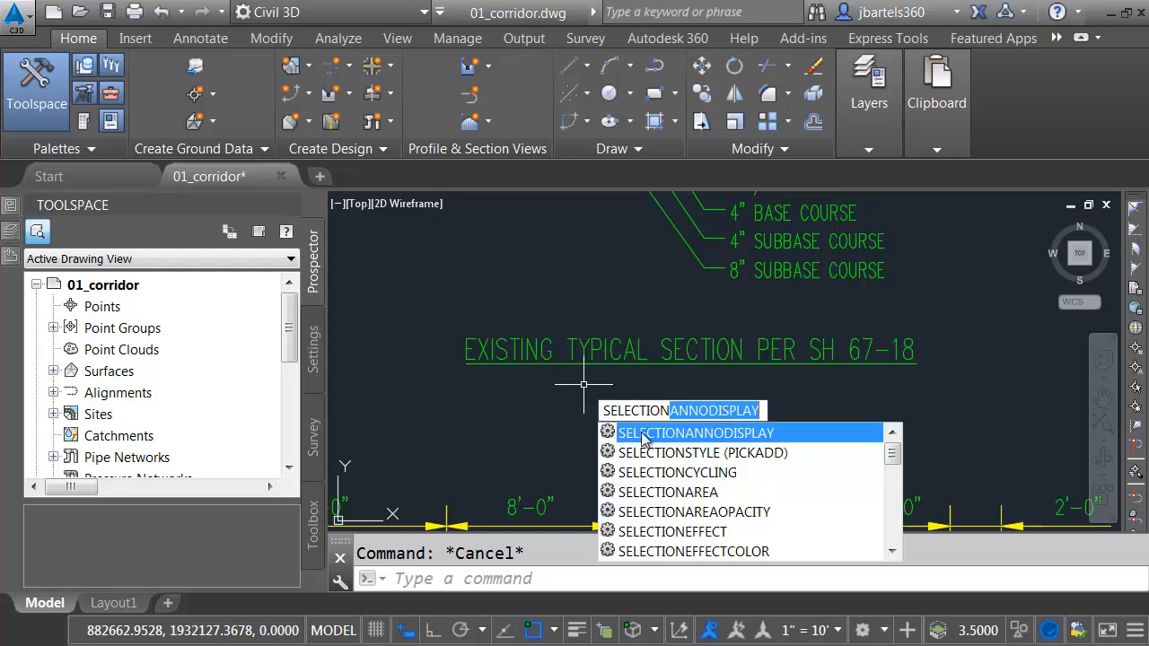
pyautogui.click(696, 433)
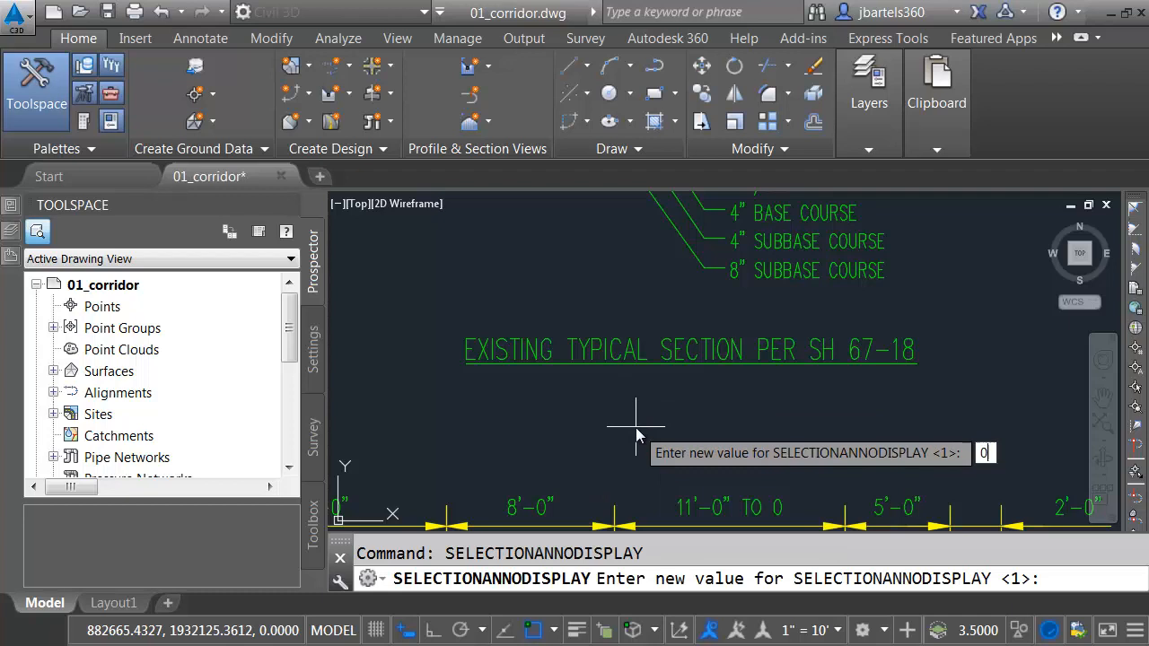
pyautogui.press('Return')
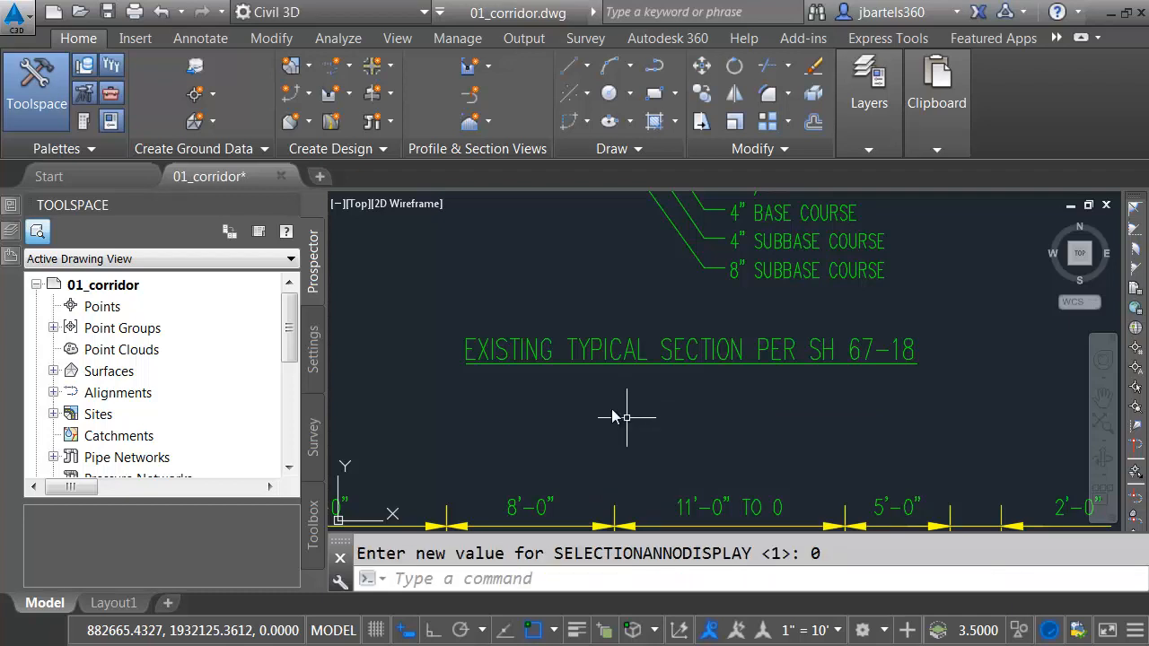
pyautogui.moveTo(588, 348)
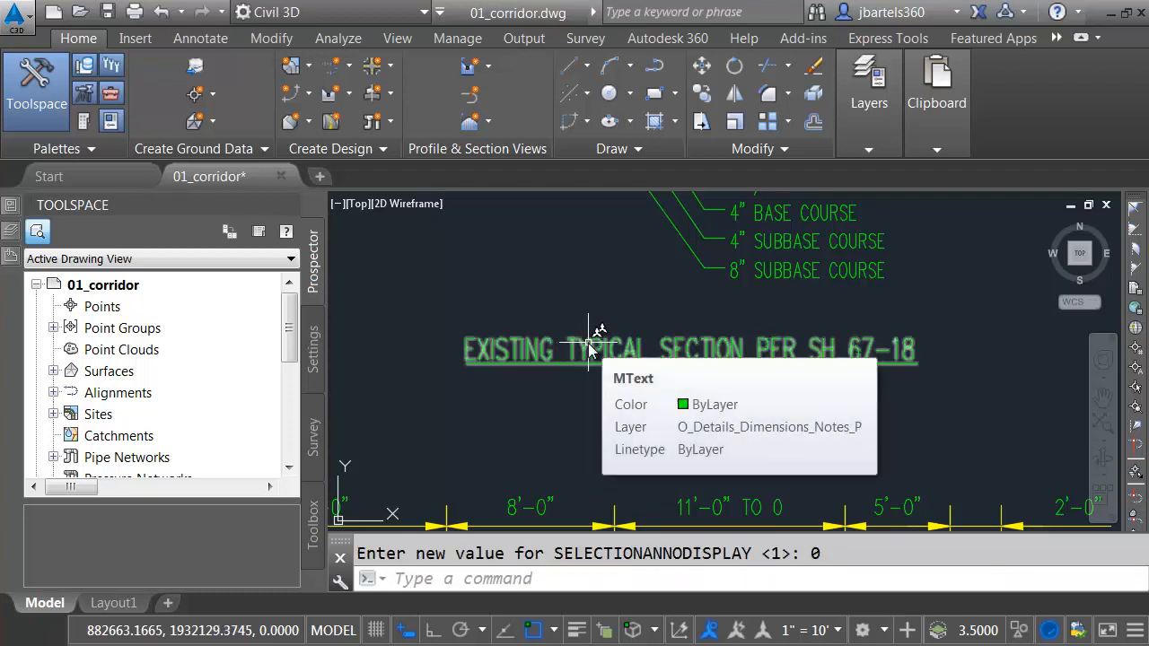
pyautogui.click(592, 349)
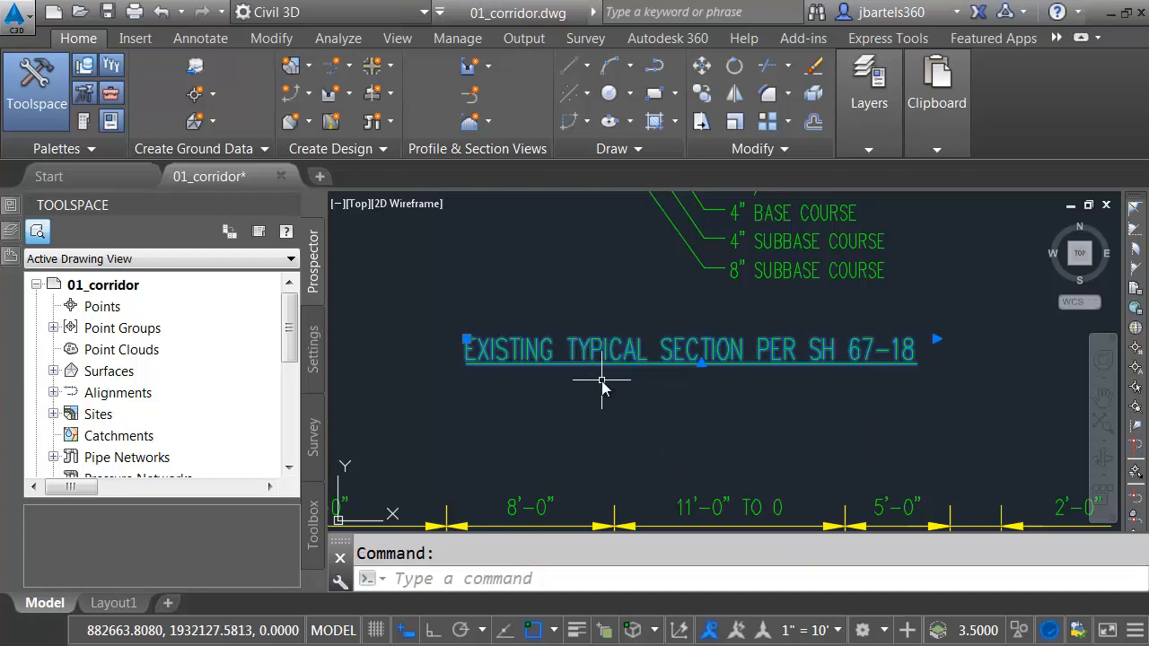
pyautogui.moveTo(588, 386)
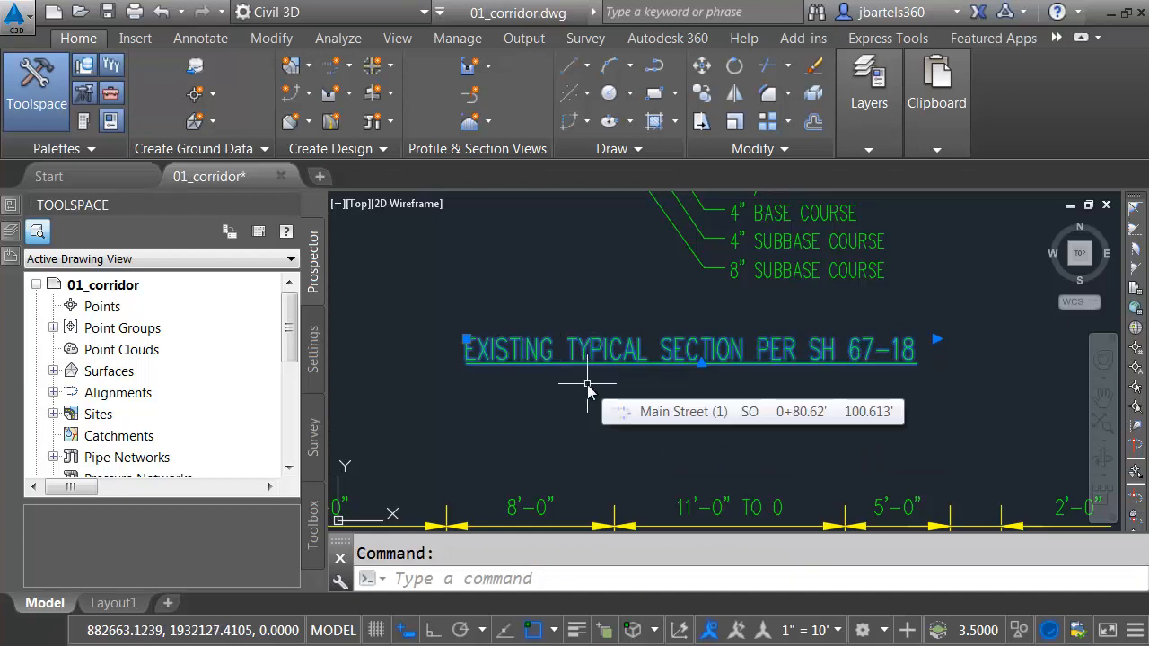
pyautogui.press('Escape')
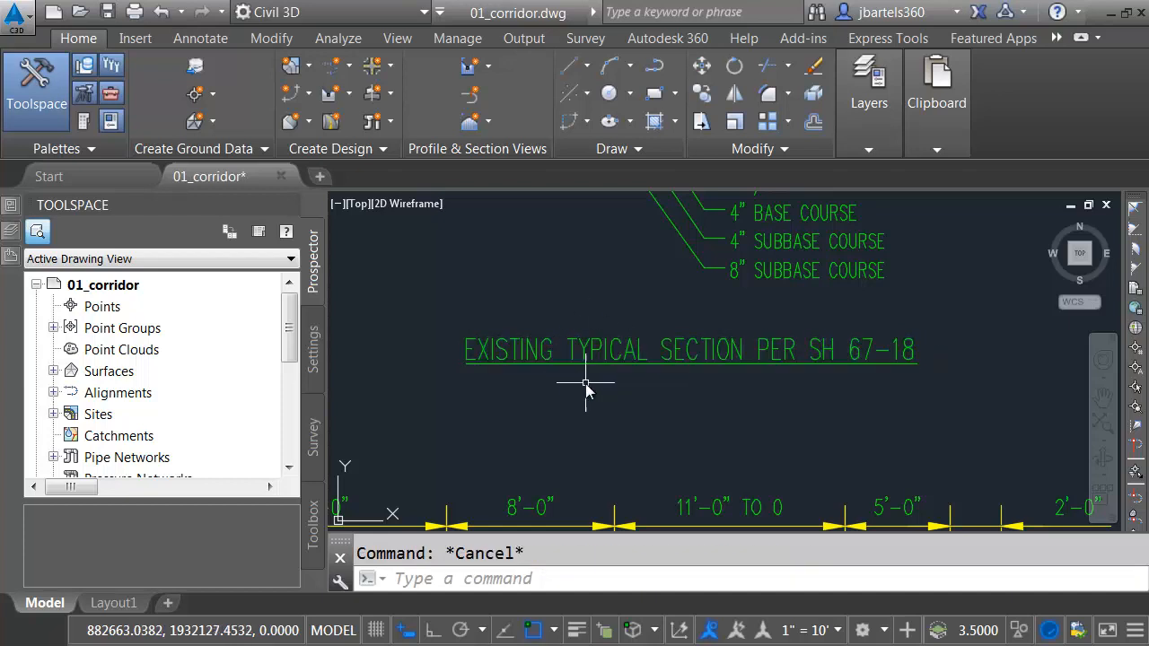
pyautogui.moveTo(584, 384)
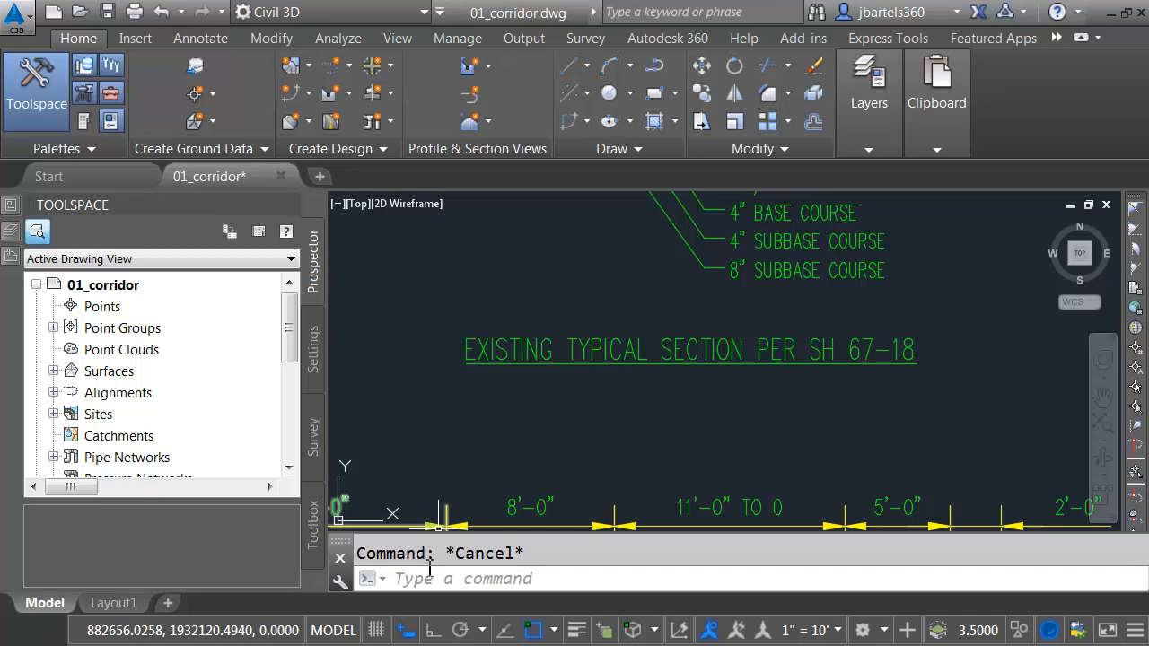
pyautogui.click(435, 578)
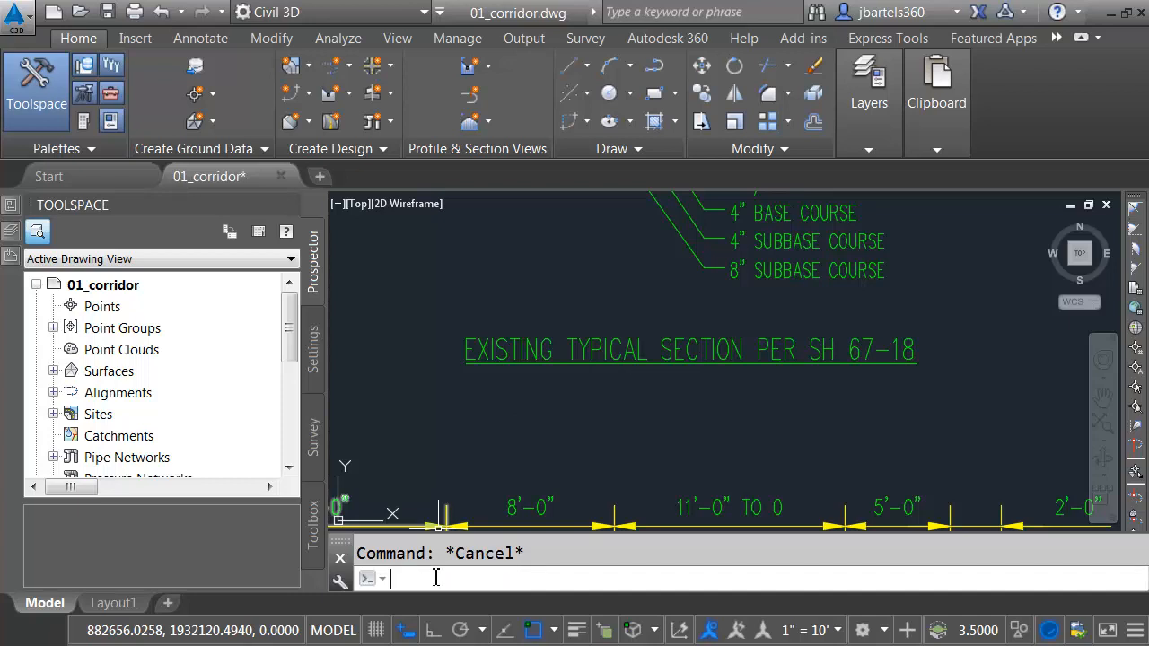
# Look up SELECTIONANNODISPLAY in Help, then rerun it and enter 1.
pyautogui.write('sel')
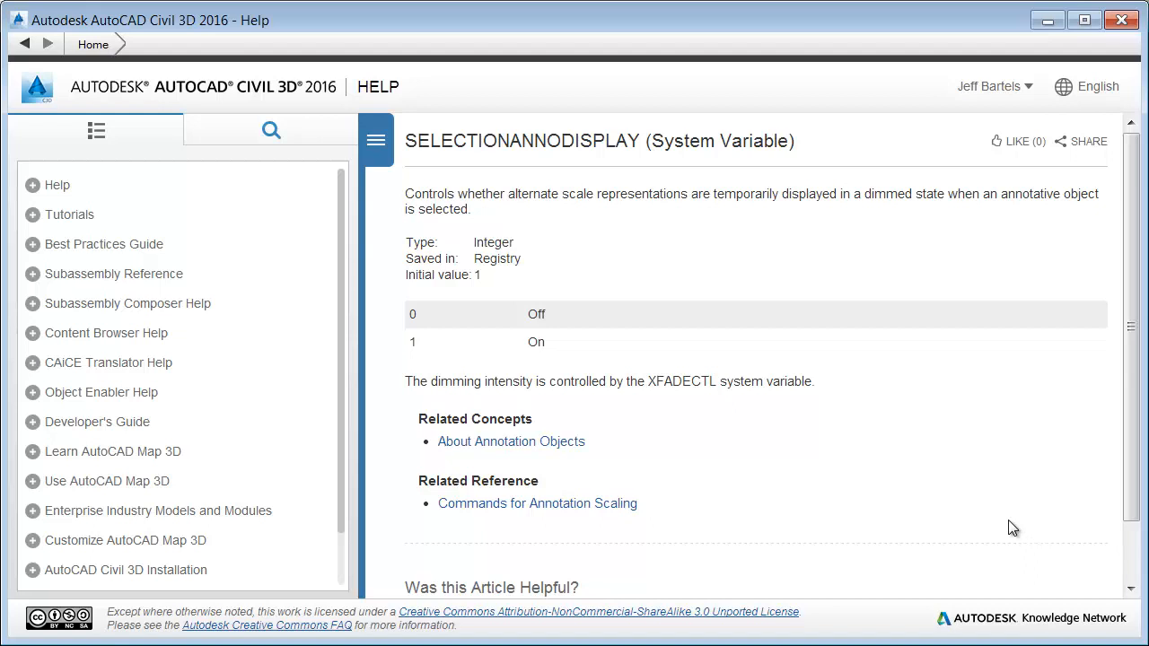
pyautogui.moveTo(894, 438)
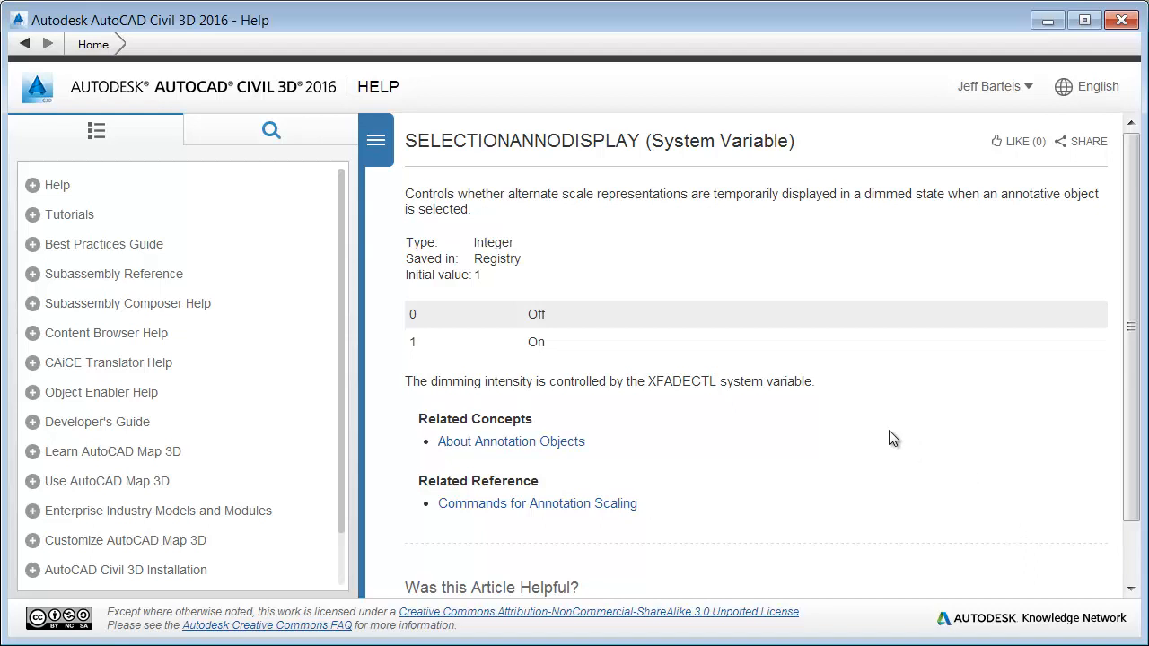
pyautogui.moveTo(528, 266)
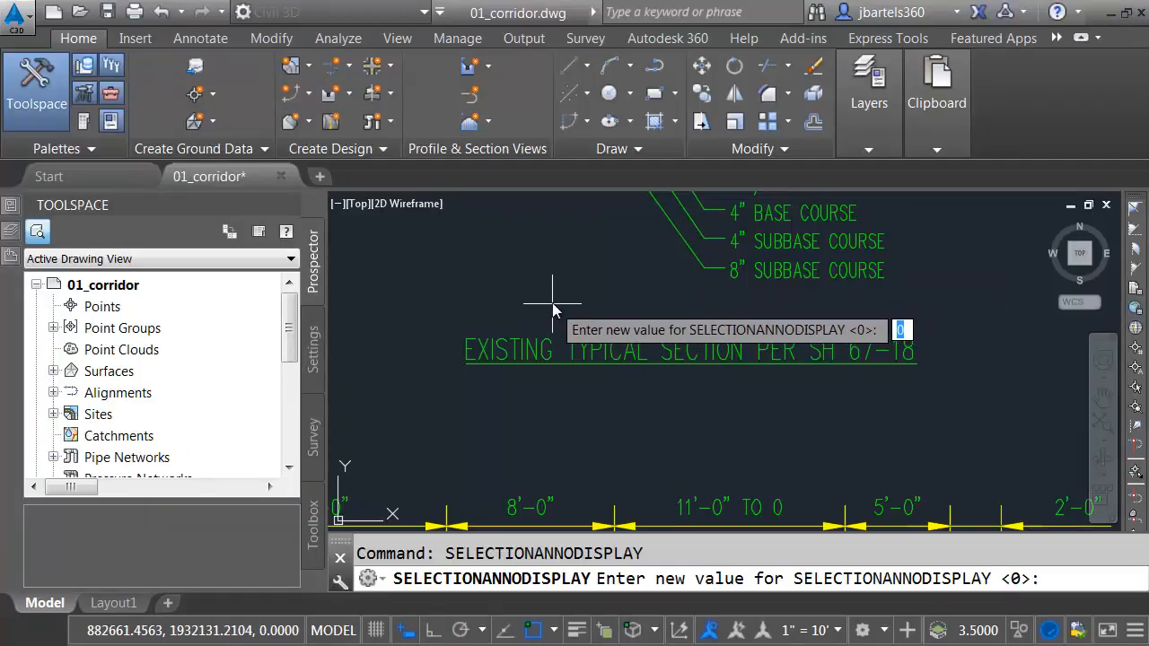
pyautogui.write('1')
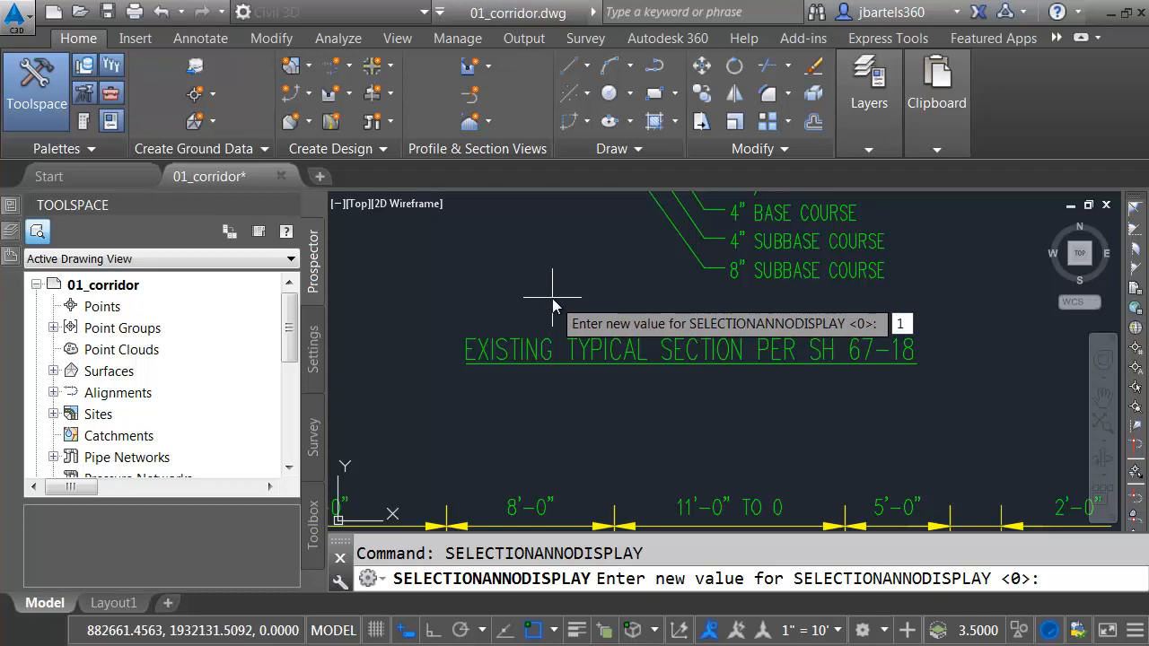